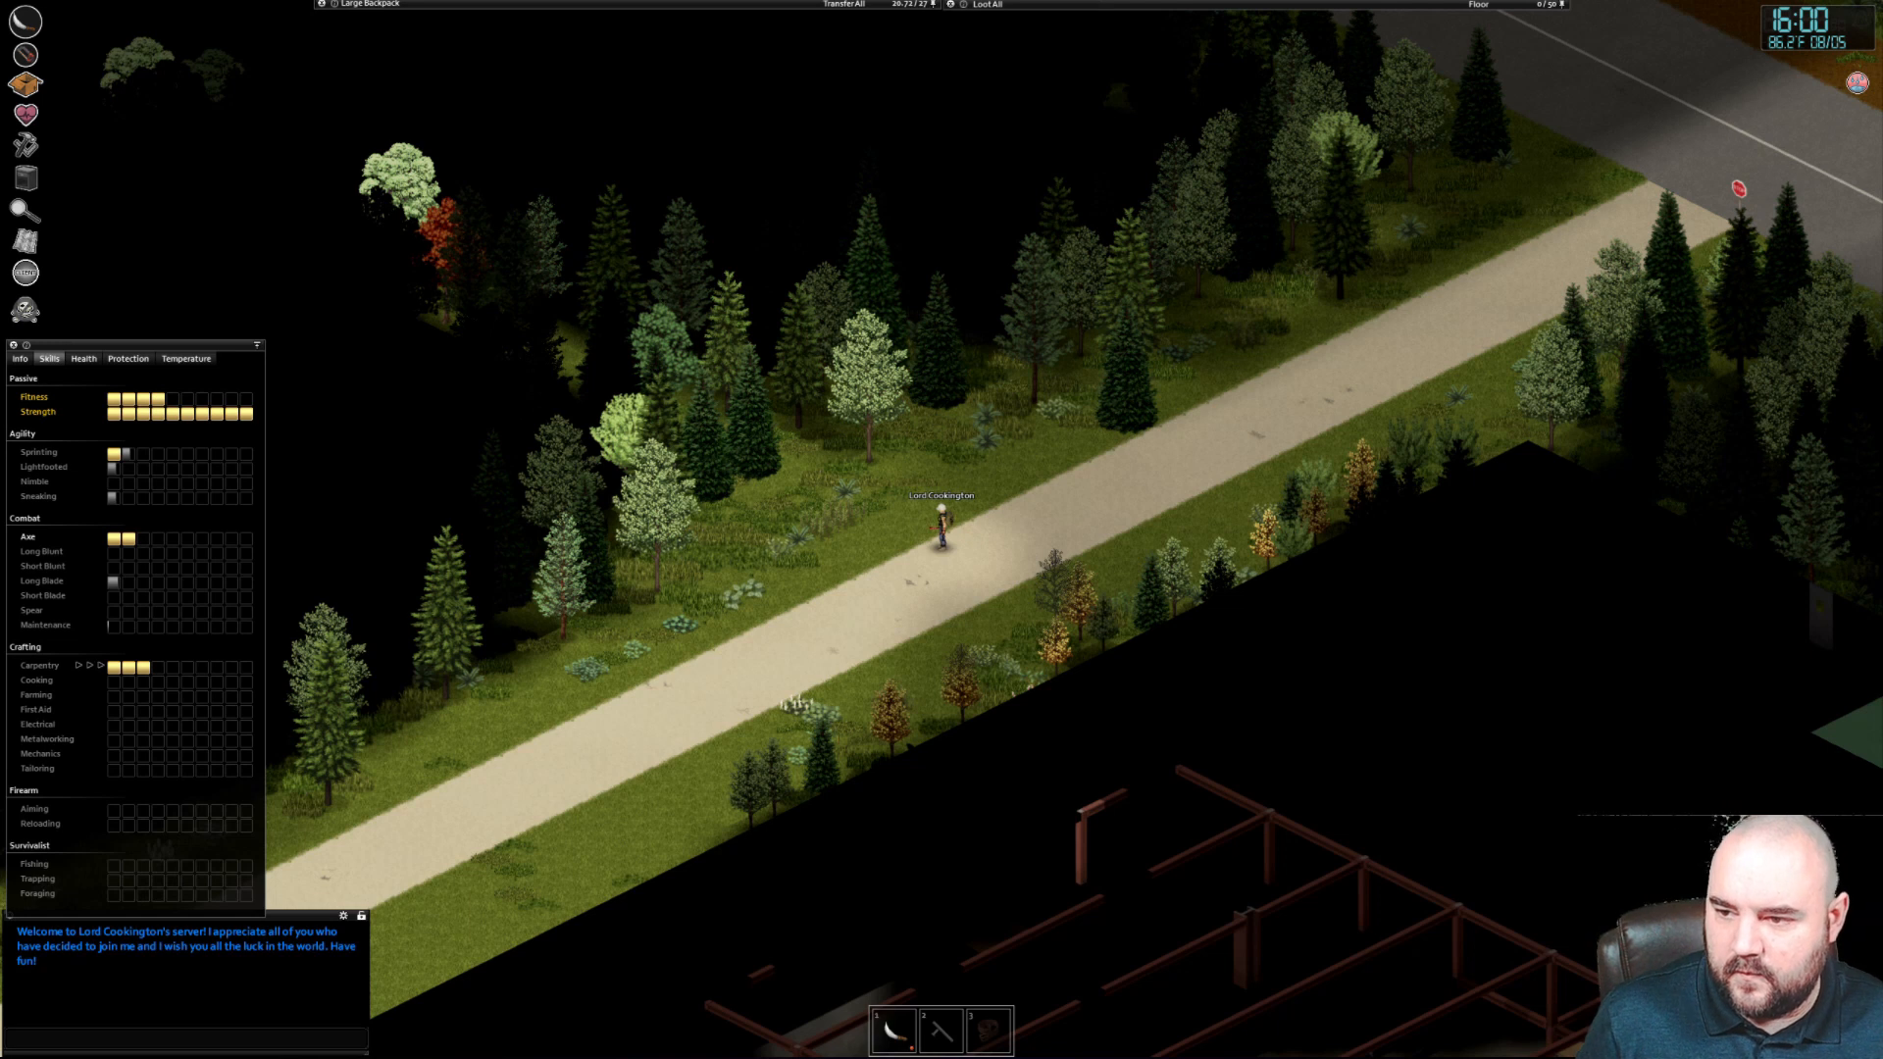
pyautogui.moveTo(1312, 592)
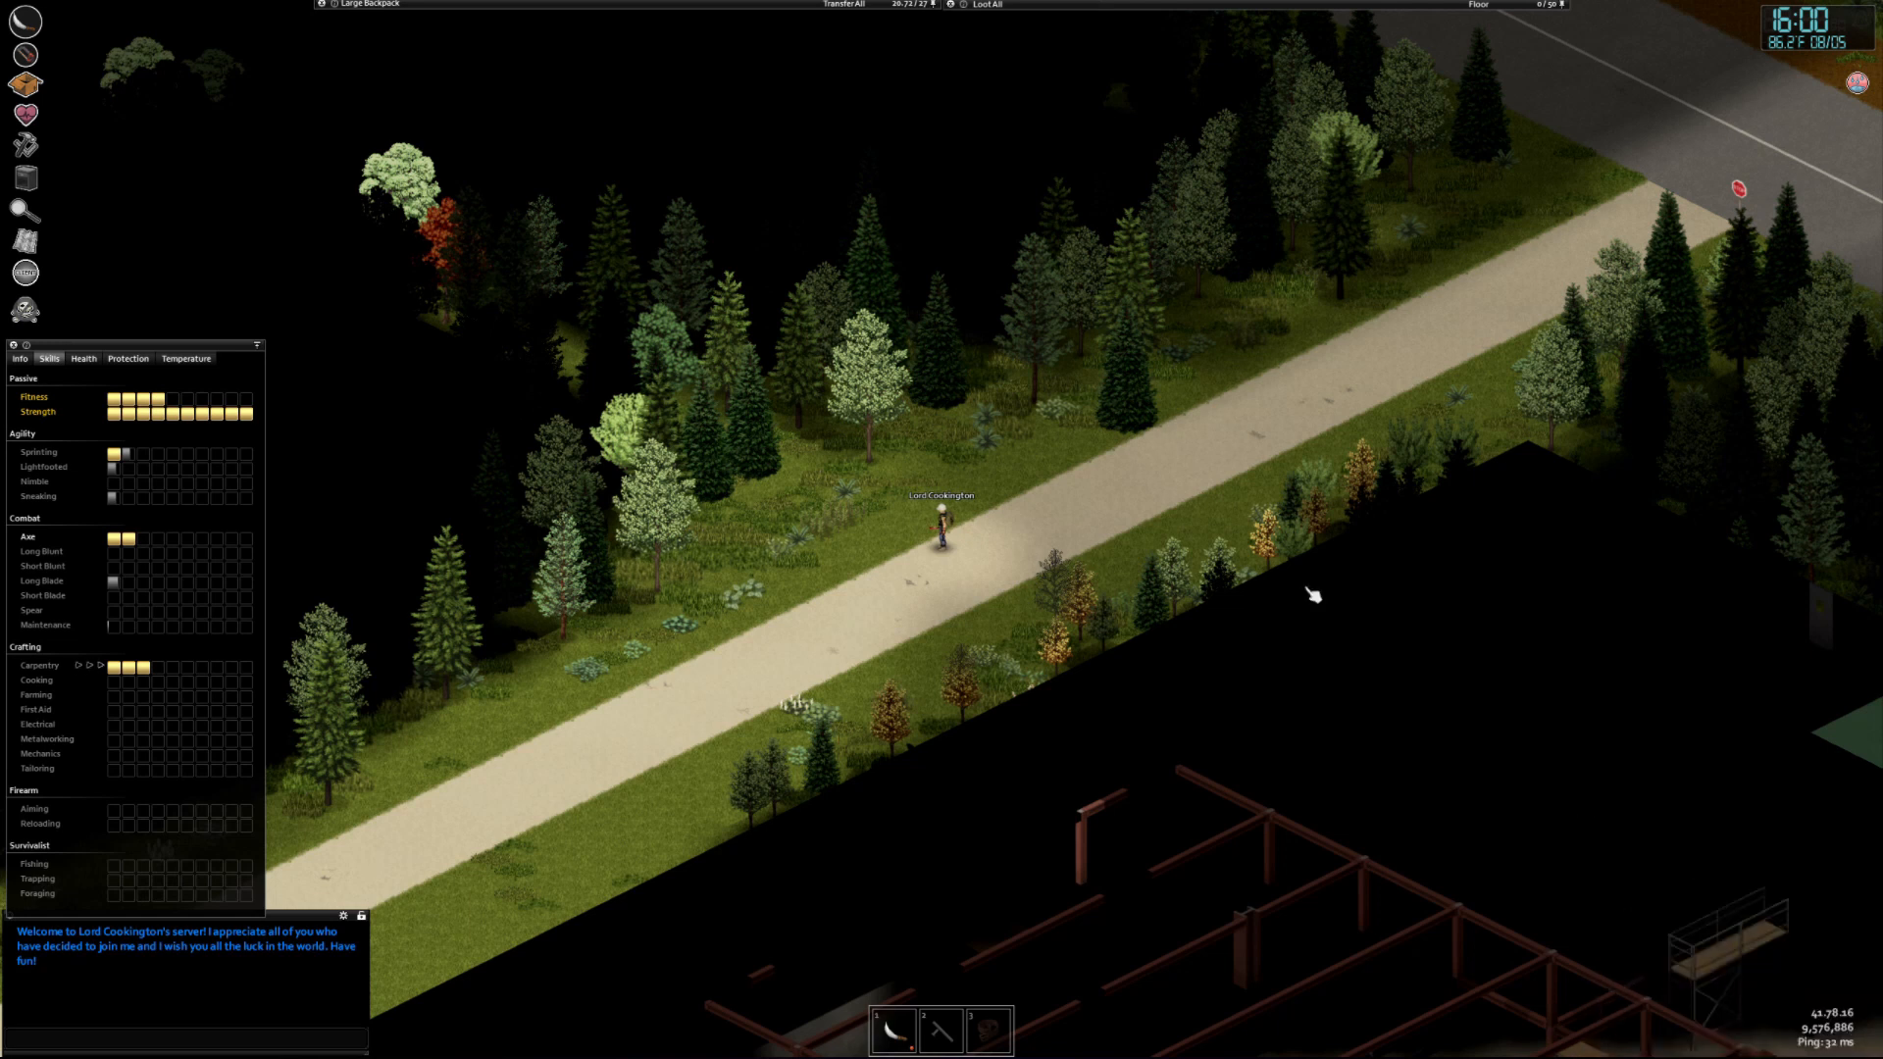
pyautogui.moveTo(753, 567)
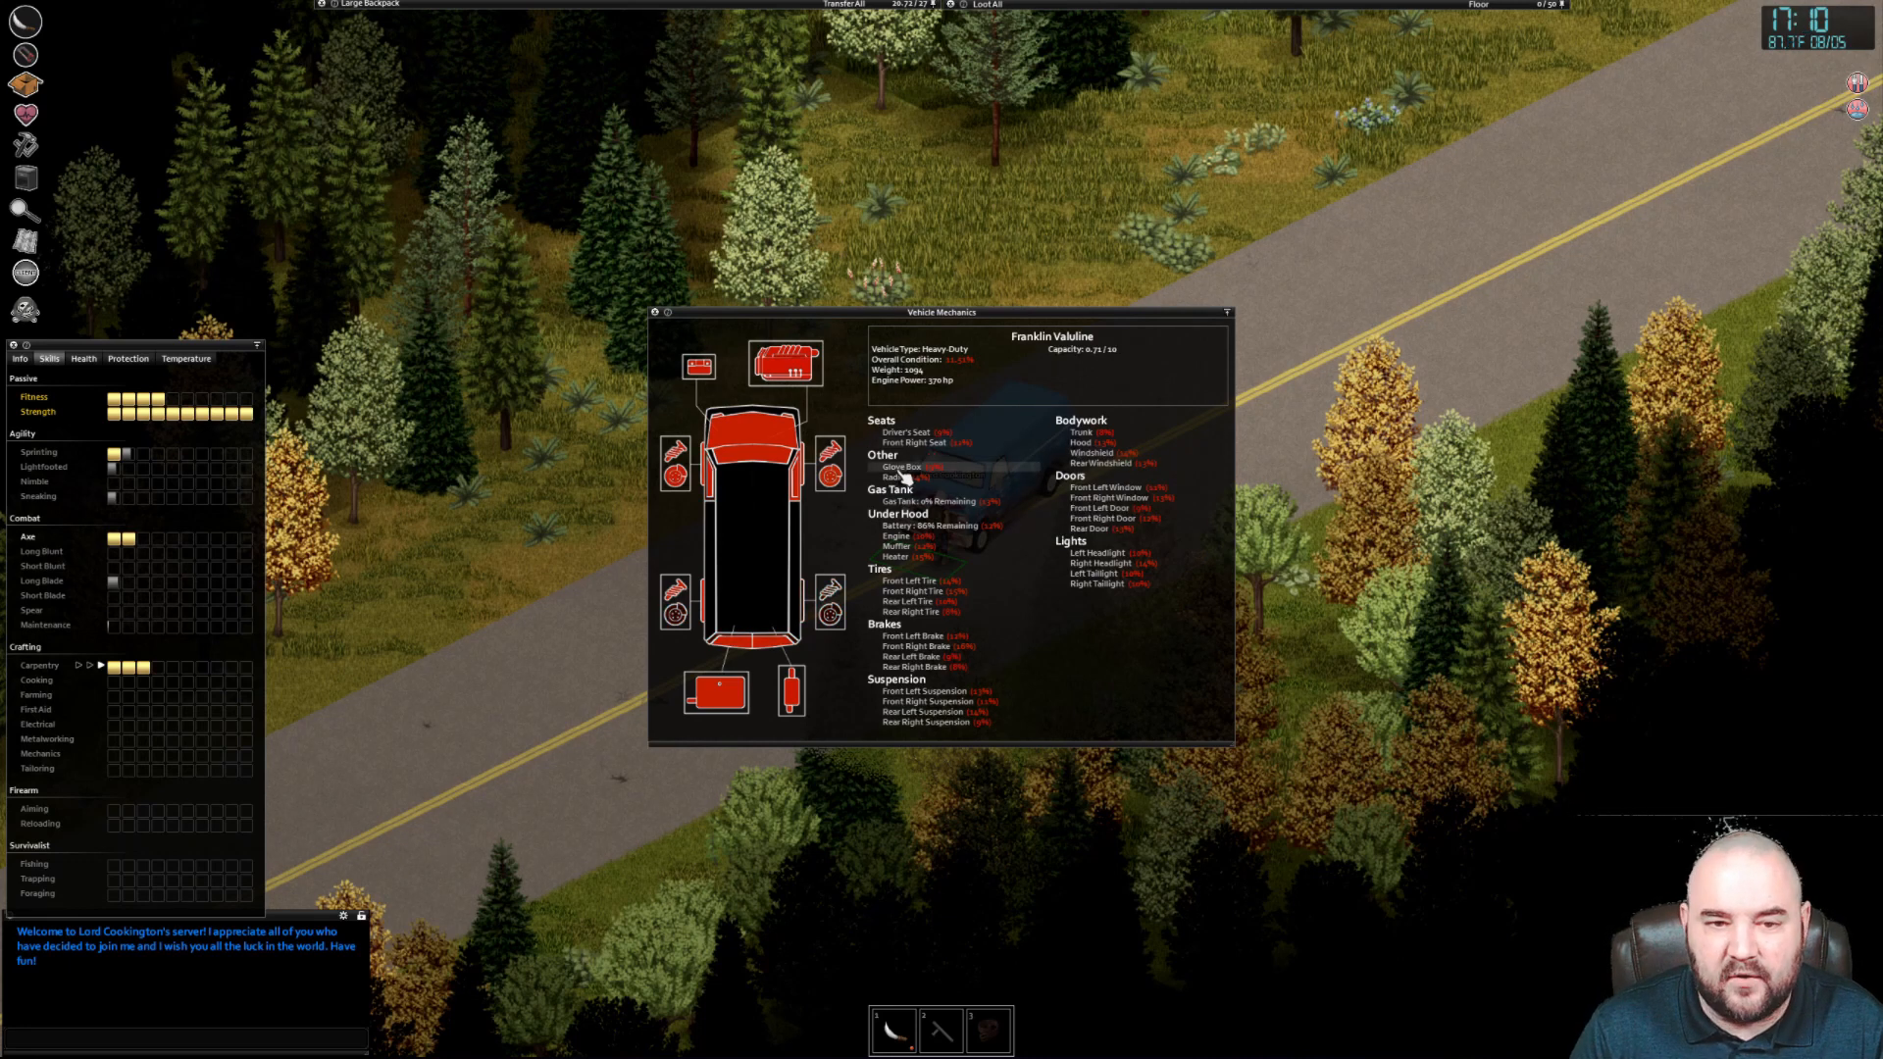
# Bring up the part actions in the Franklin Valuline's mechanics overview
pyautogui.rightClick(887, 476)
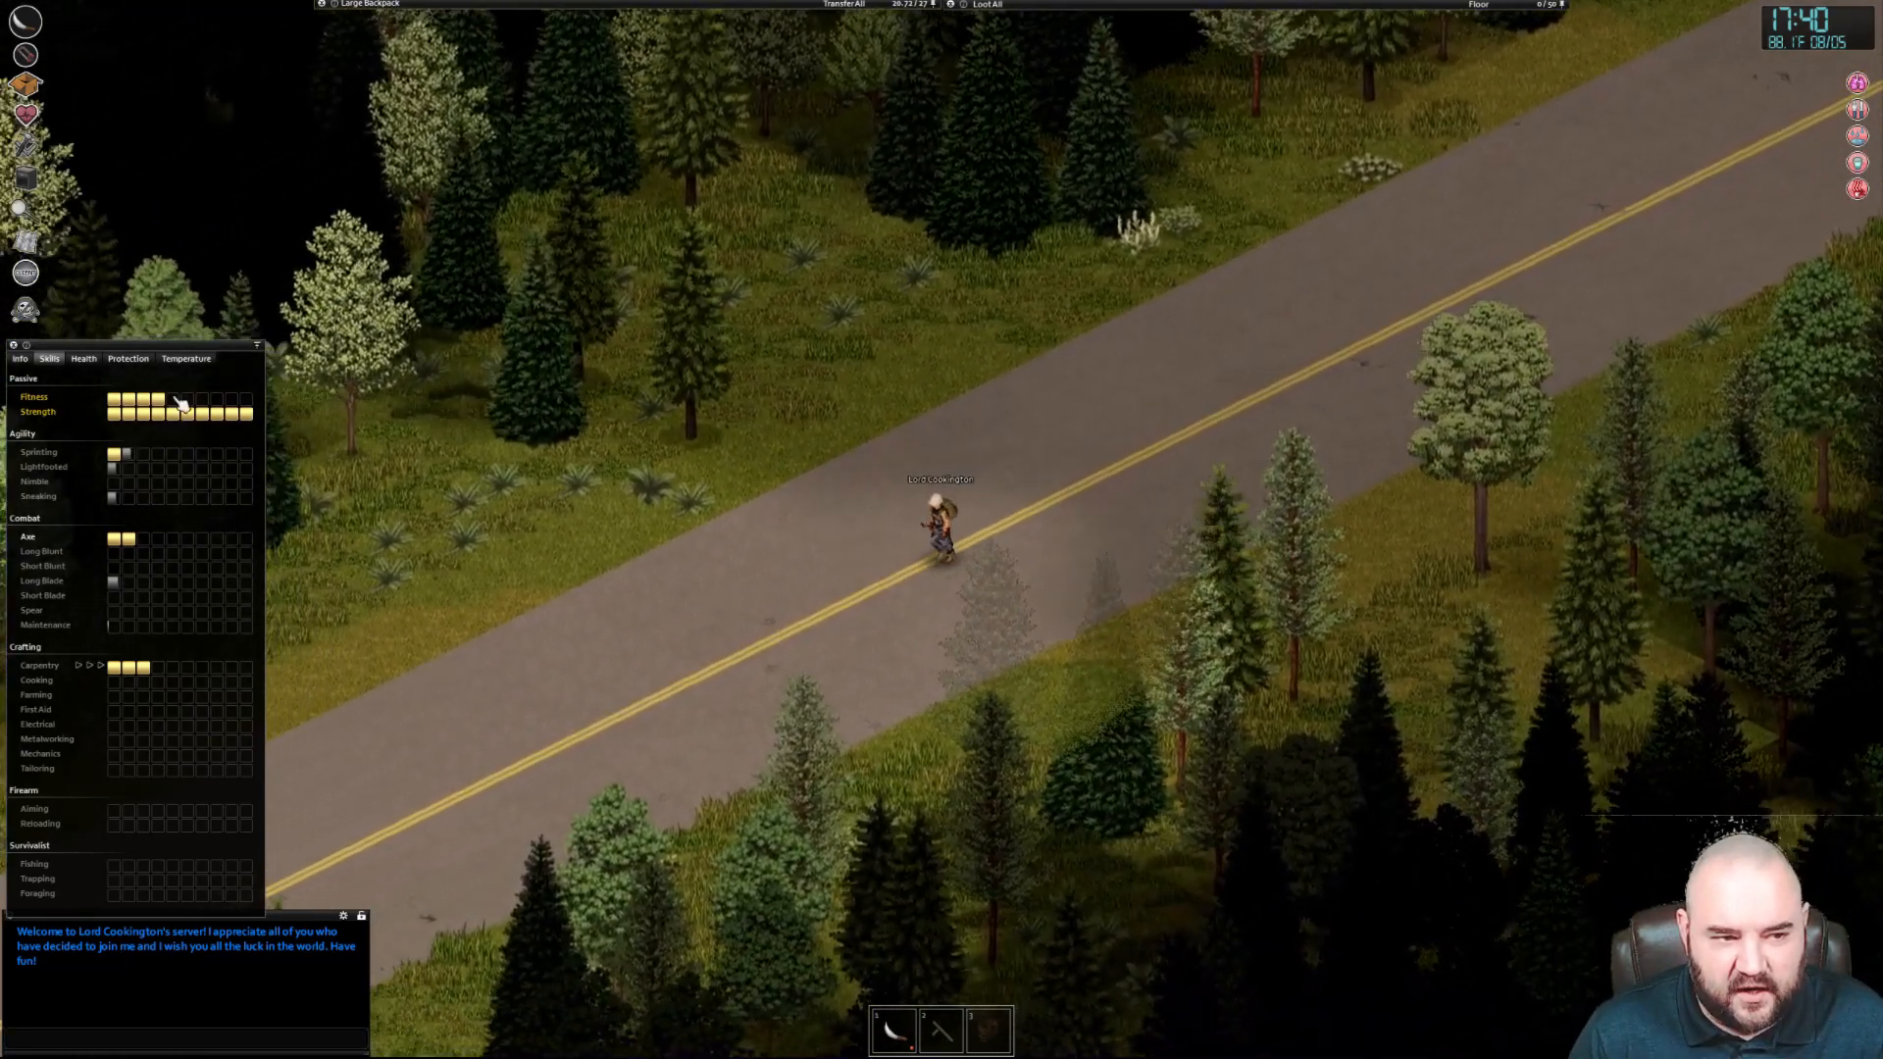
pyautogui.moveTo(175, 408)
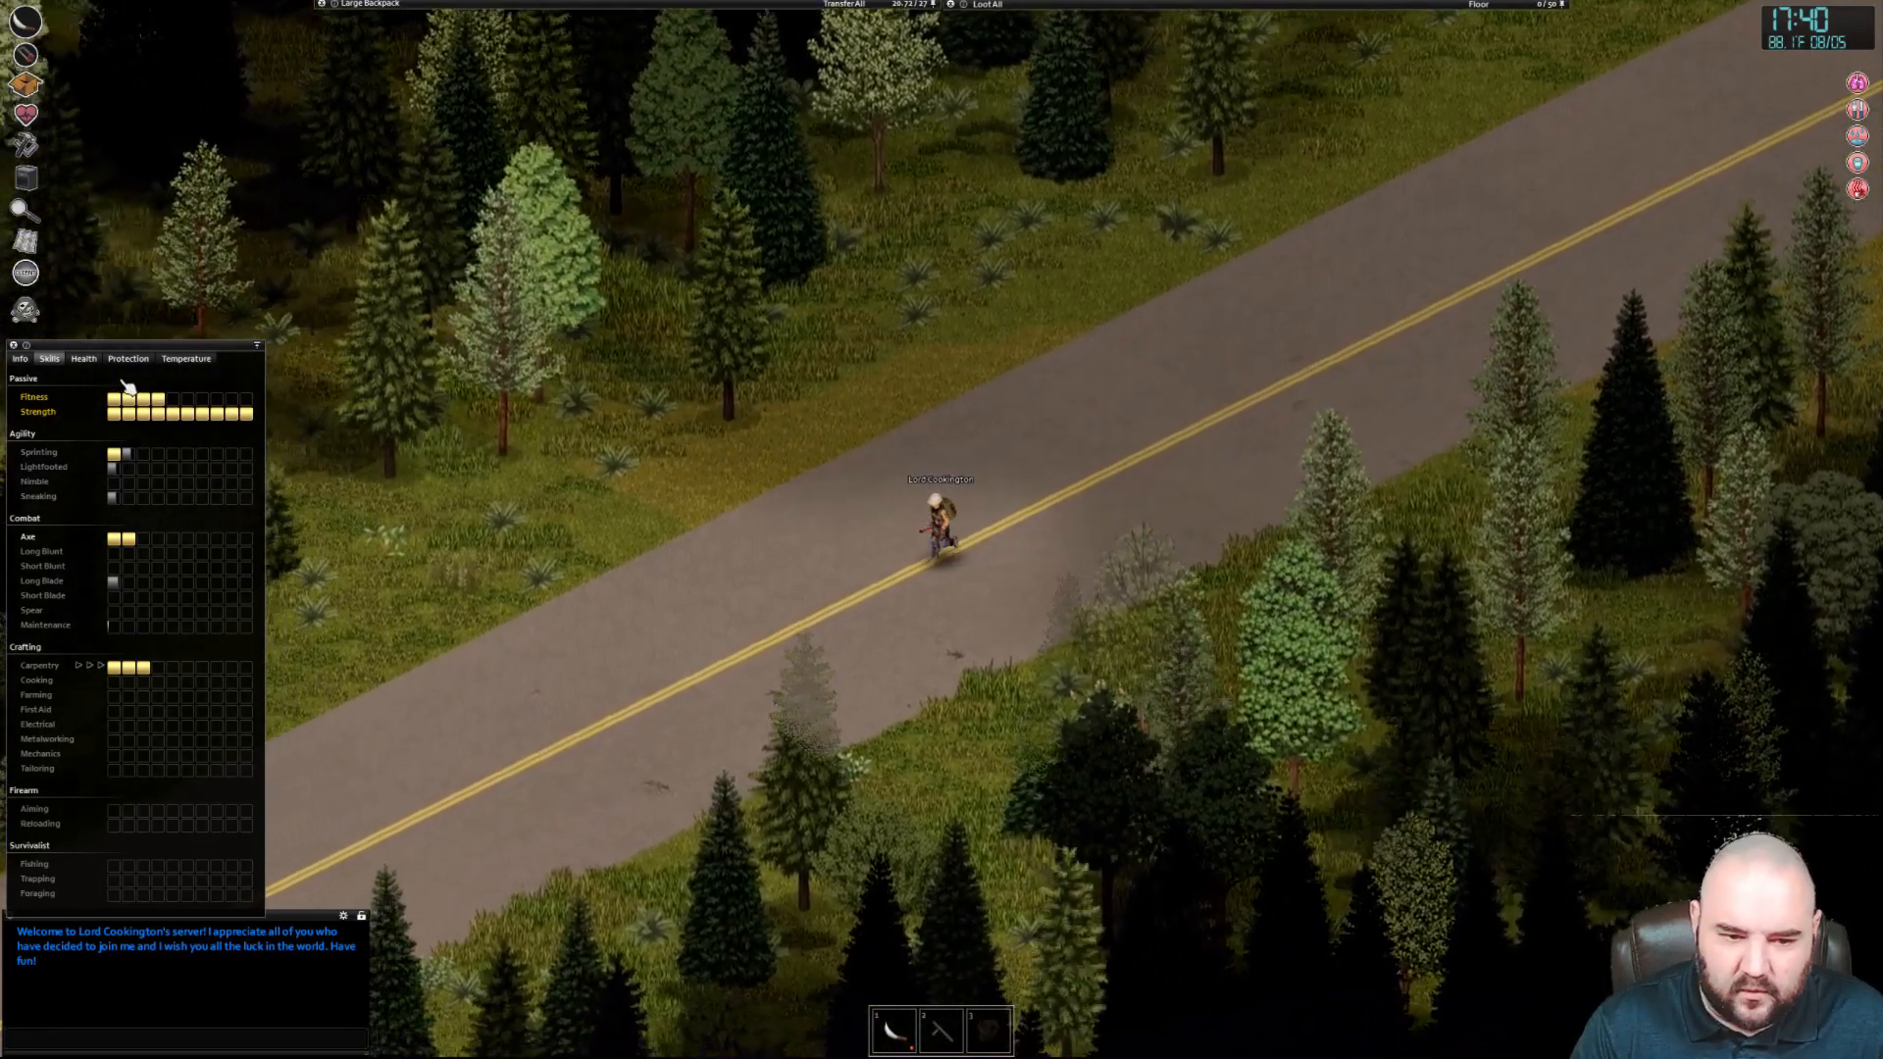
pyautogui.moveTo(157, 409)
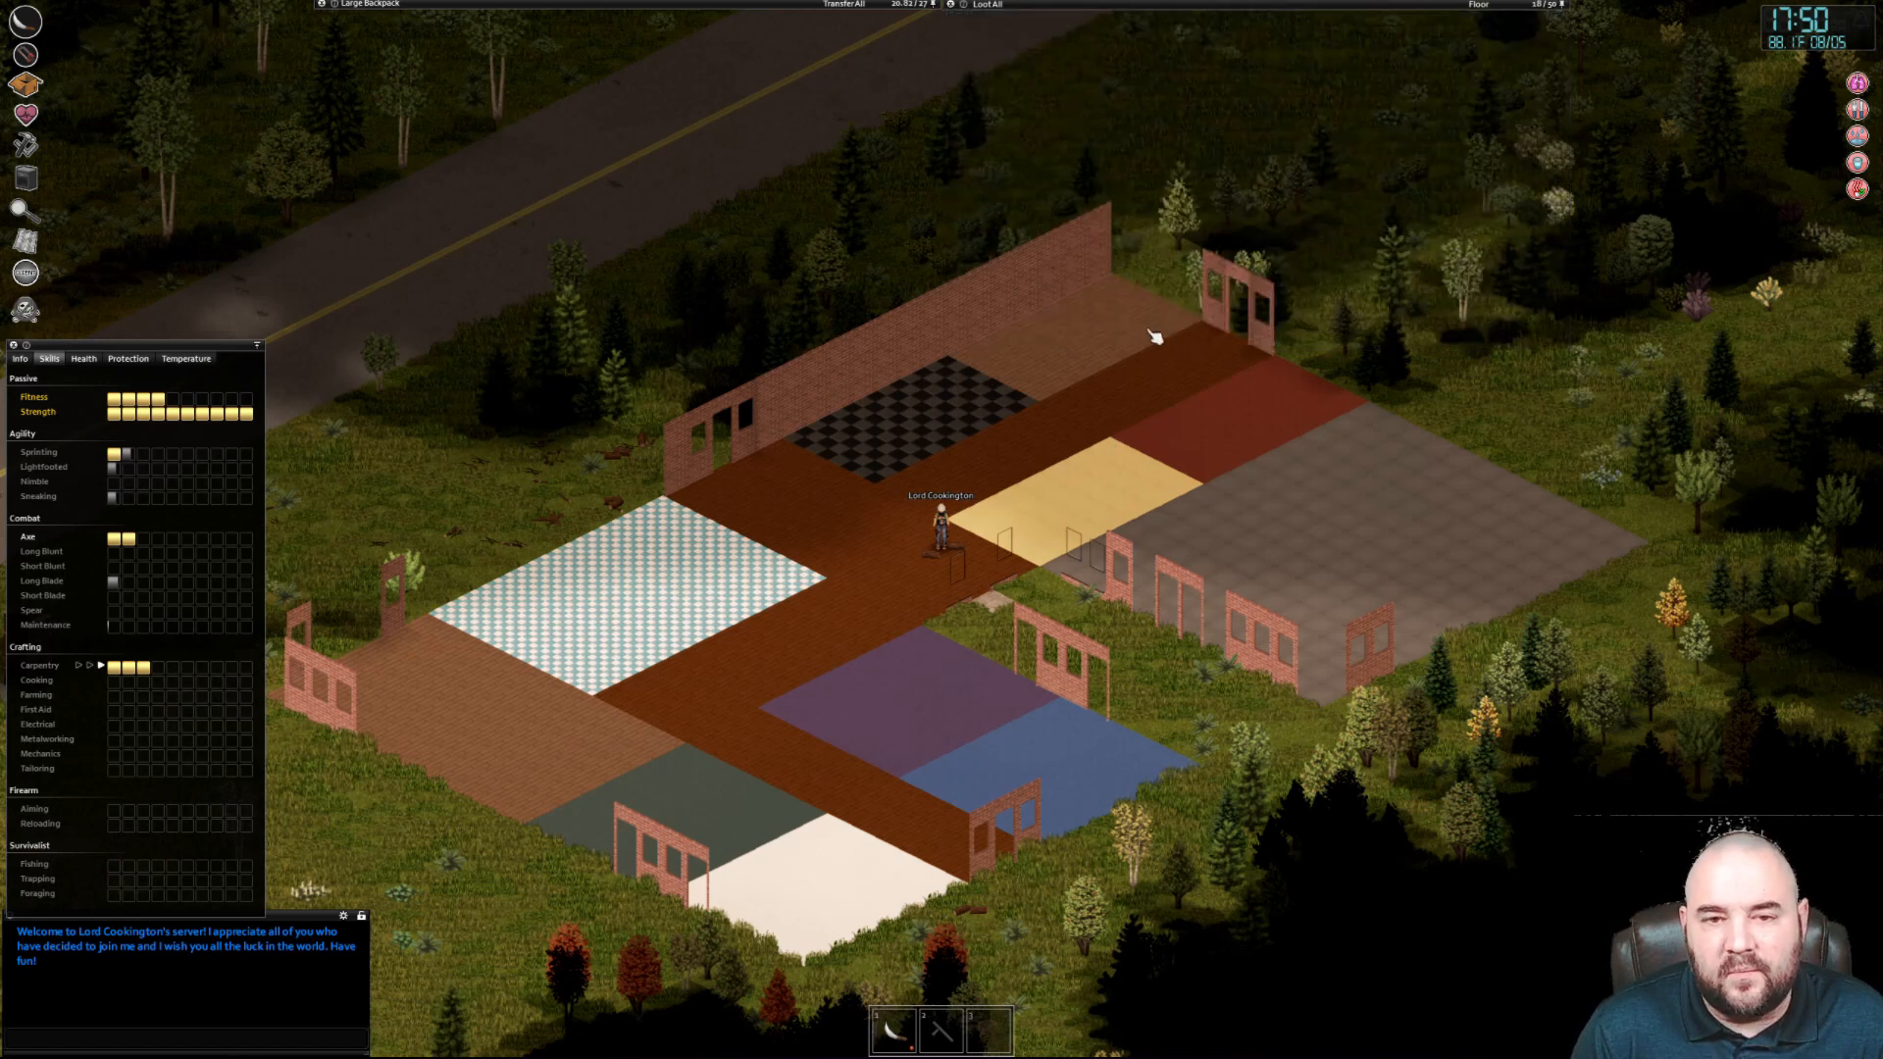
pyautogui.moveTo(702, 437)
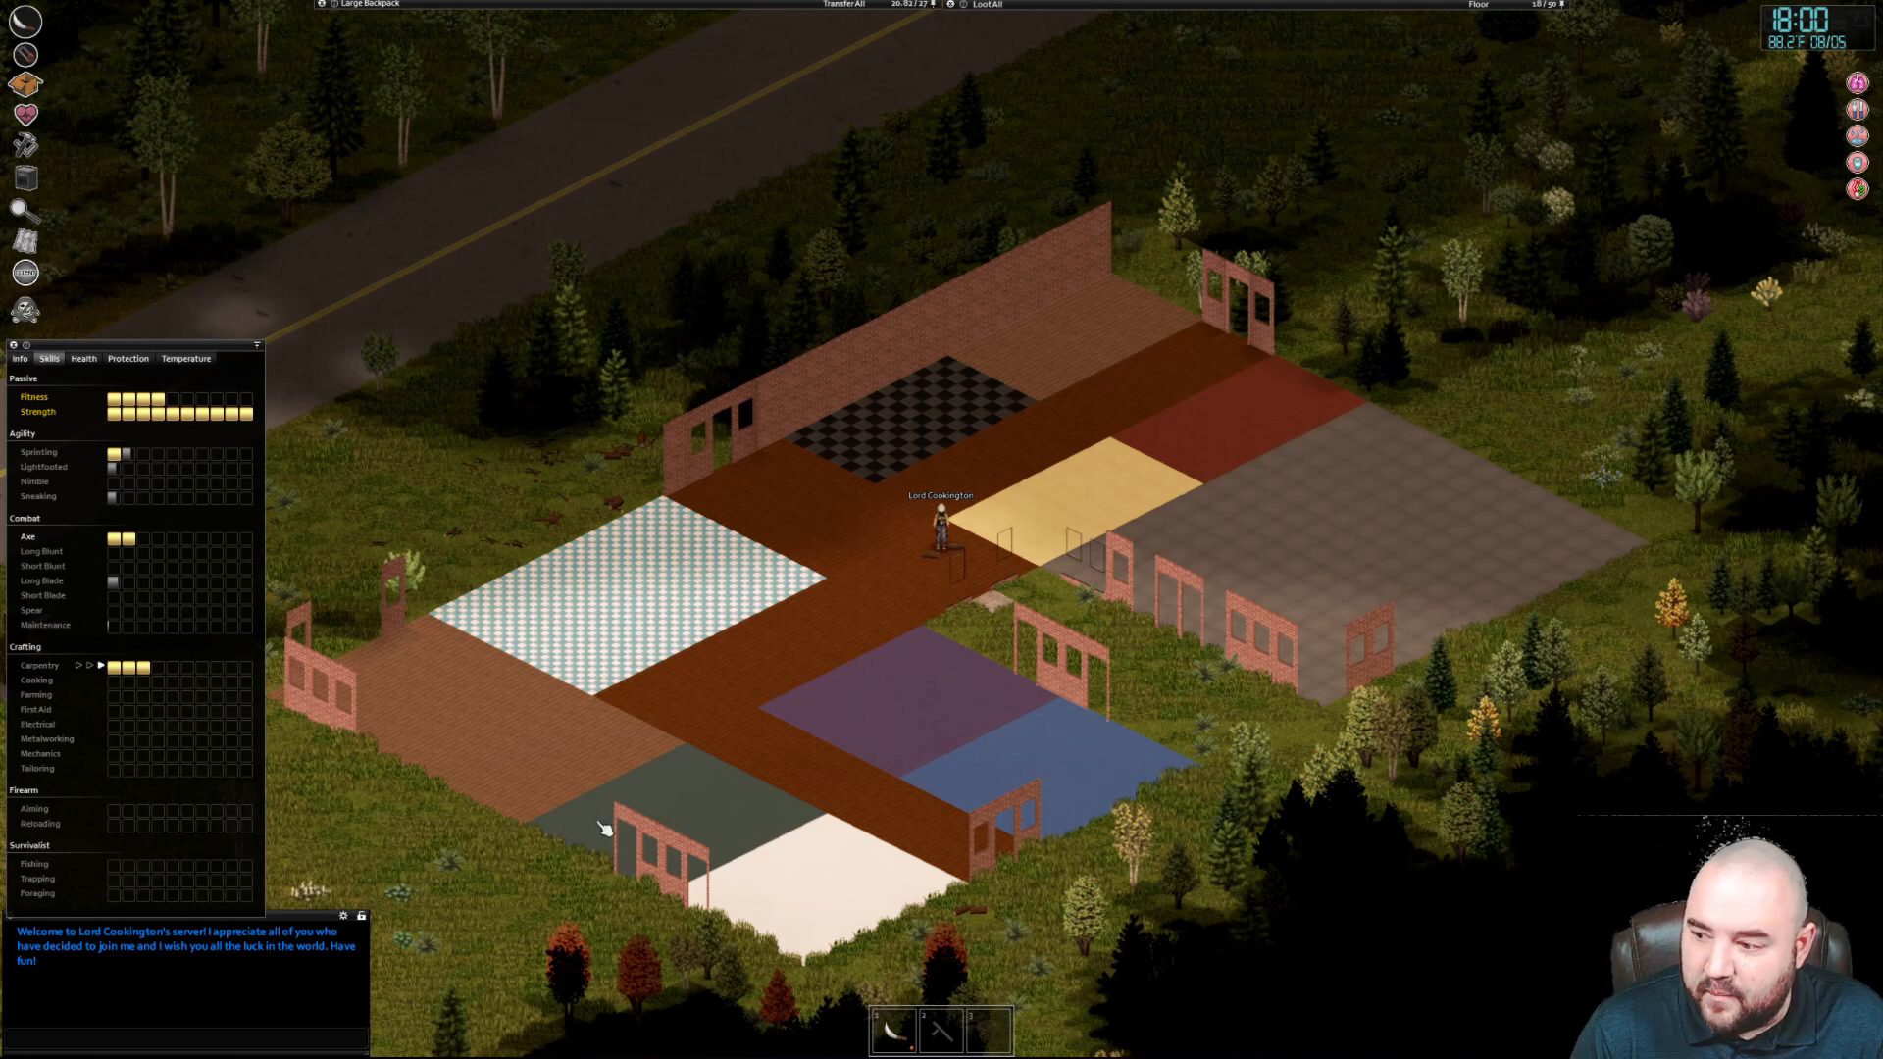
pyautogui.moveTo(967, 595)
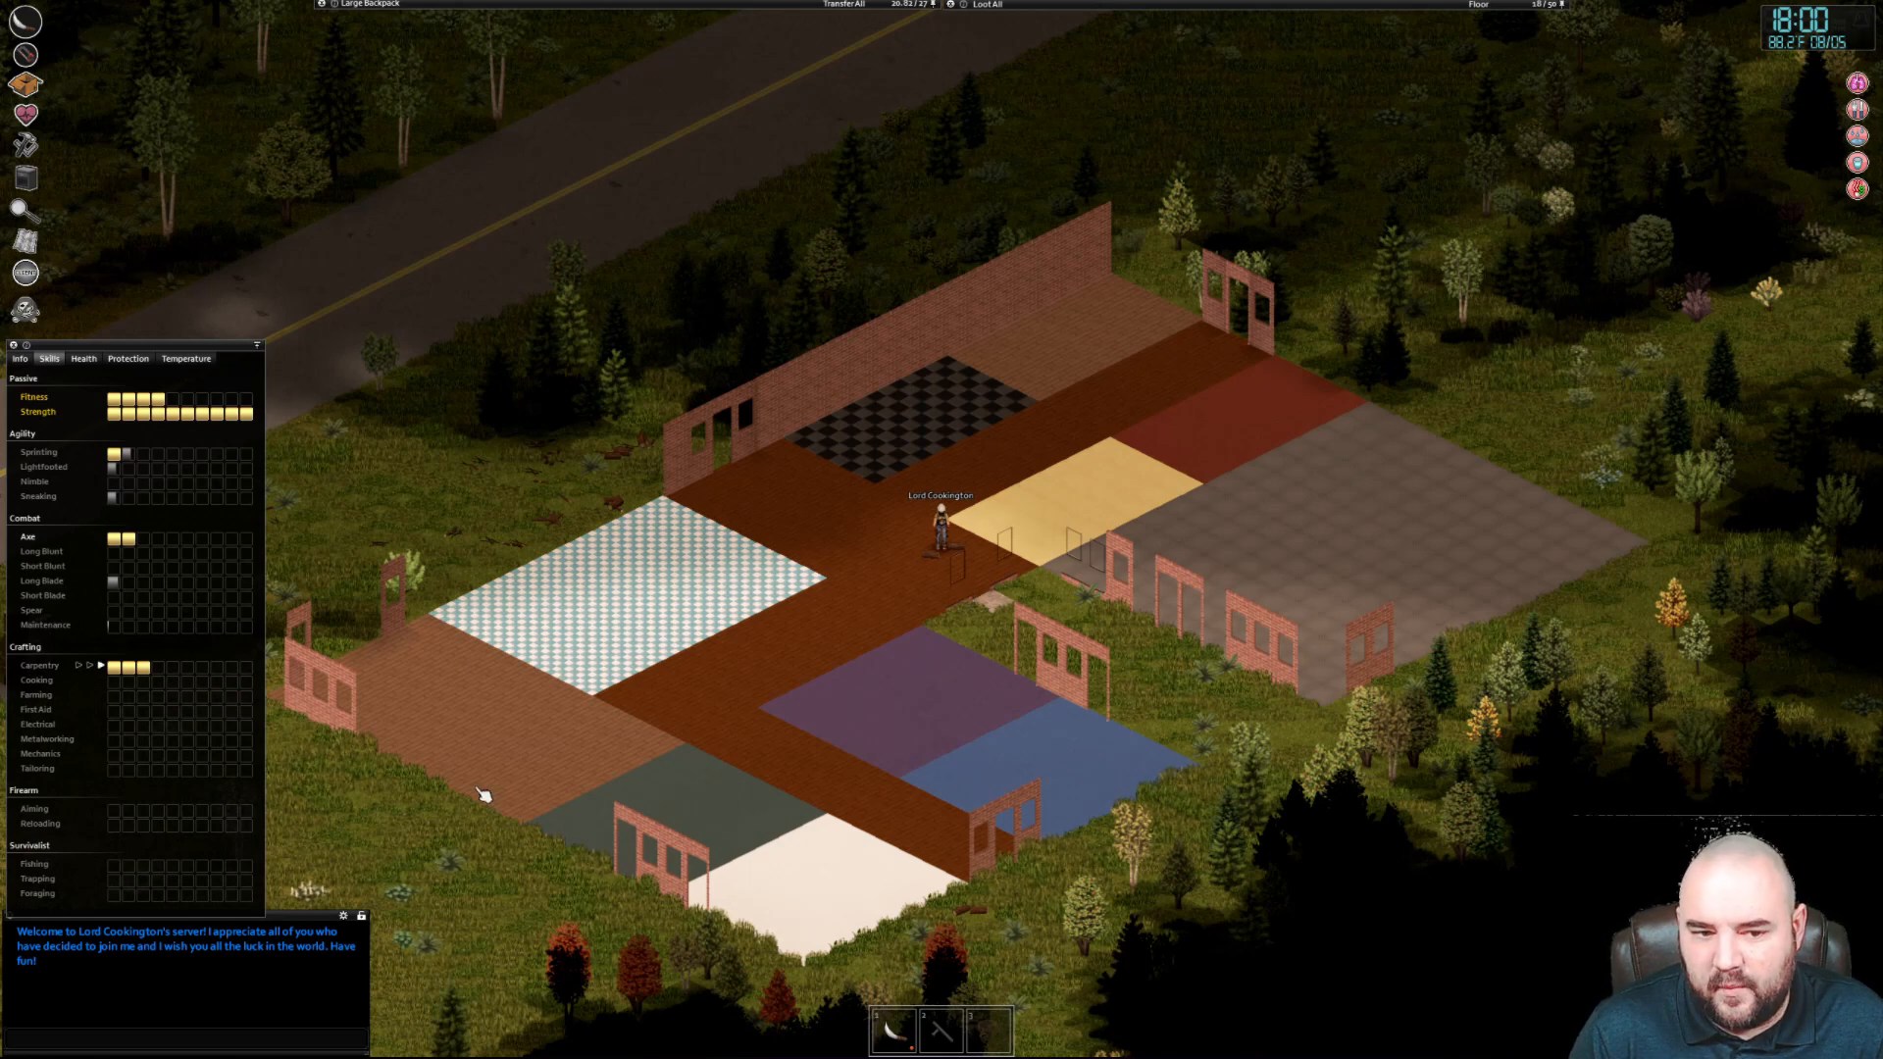
pyautogui.moveTo(1340, 367)
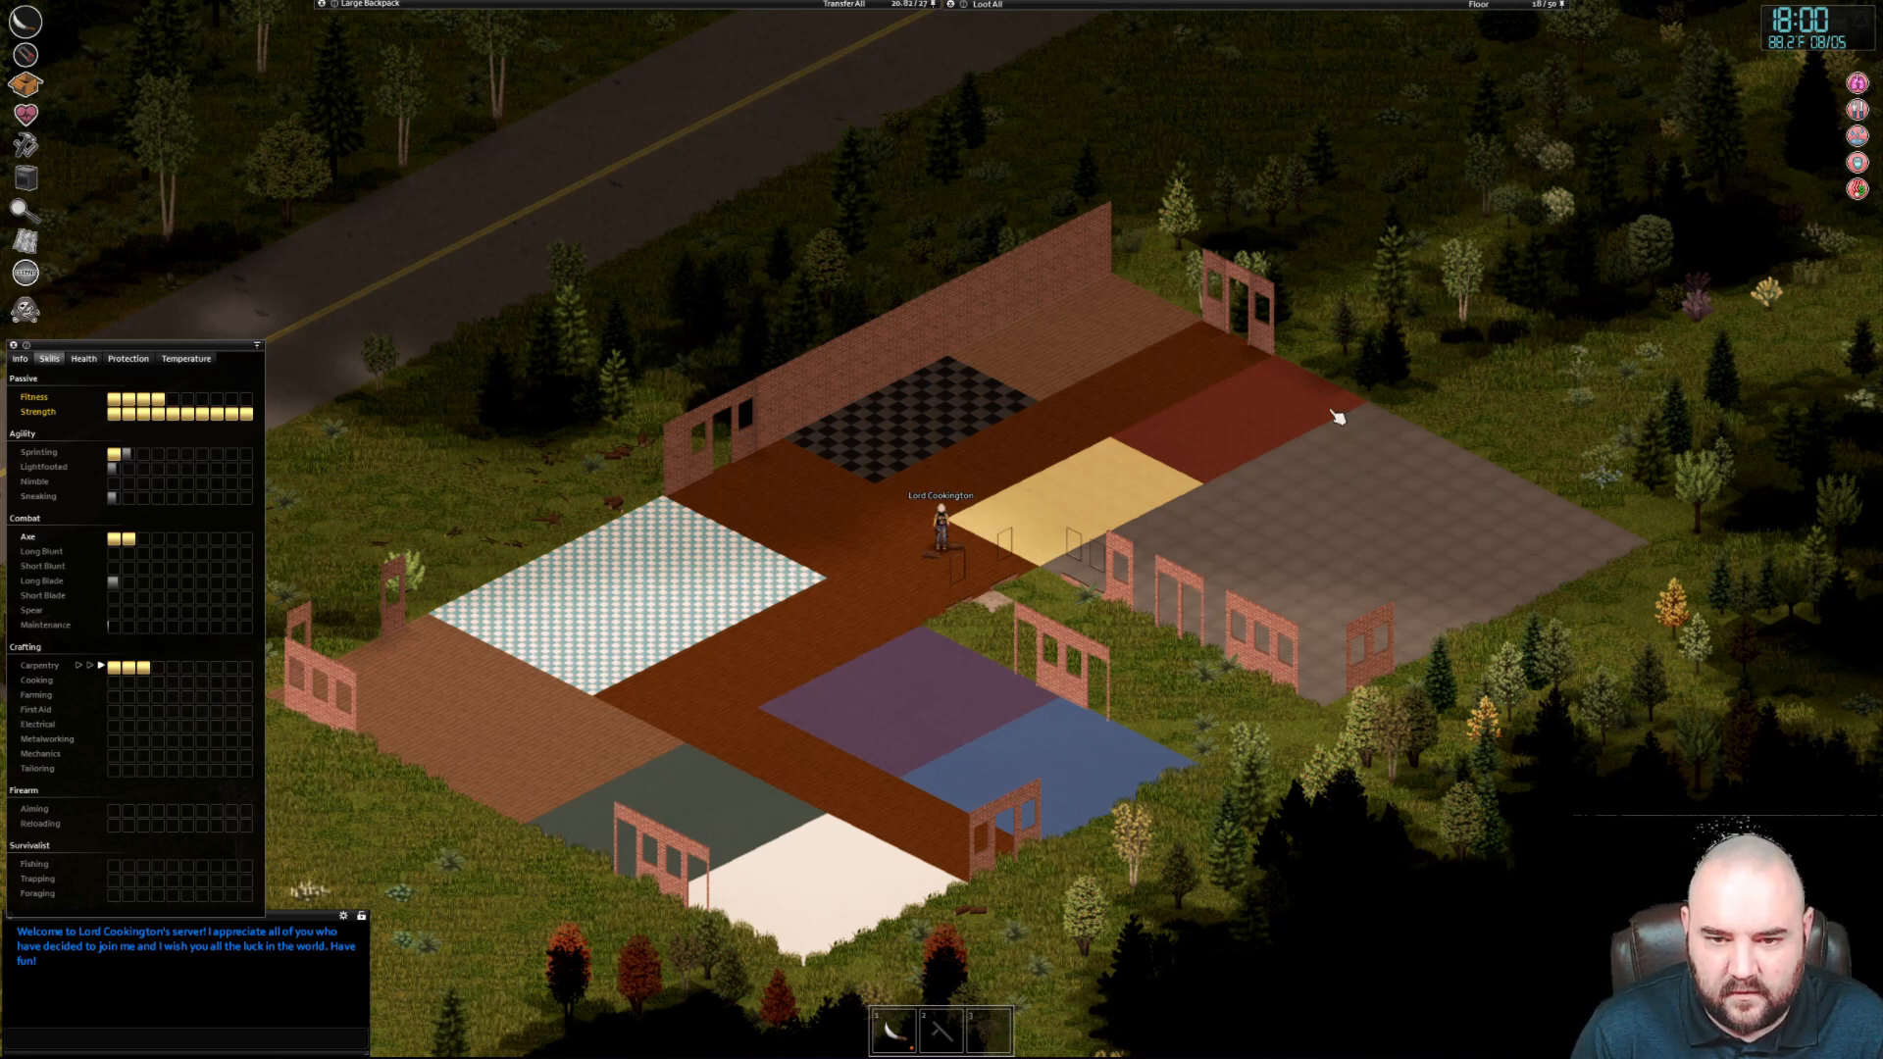
pyautogui.moveTo(1430, 708)
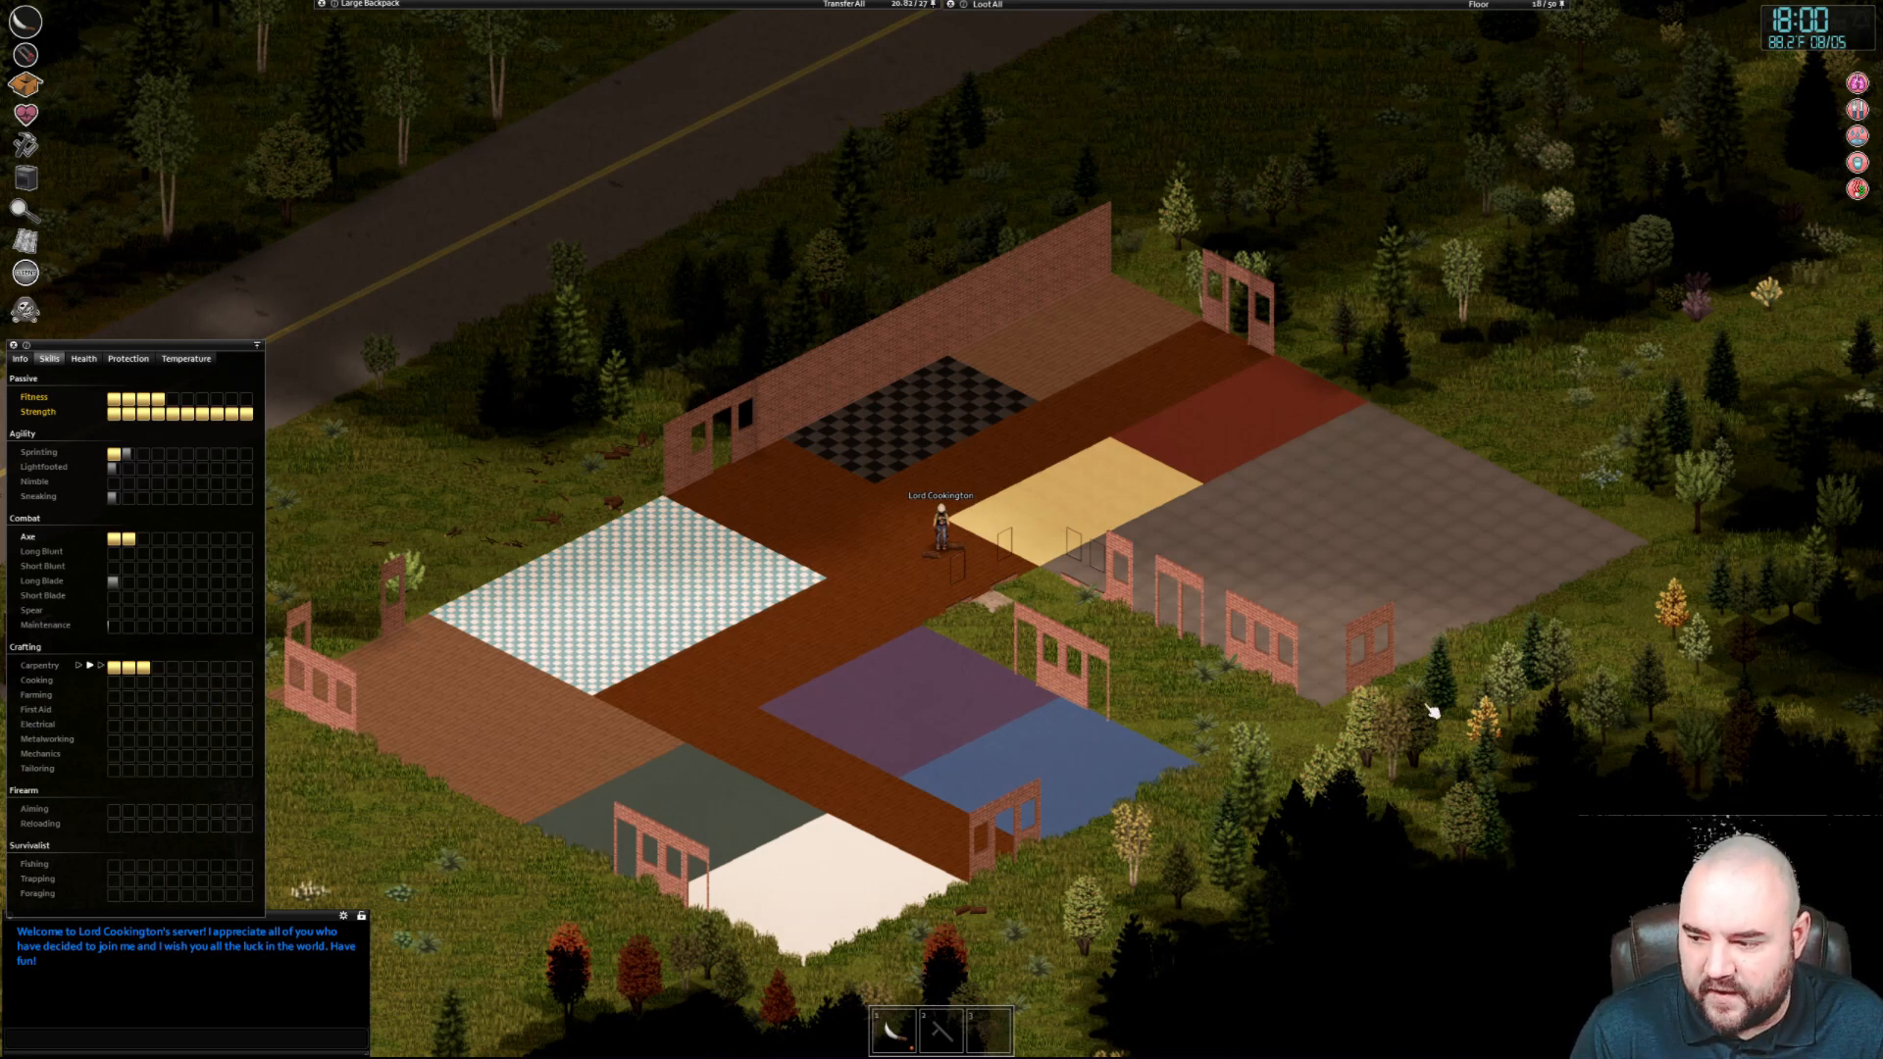
pyautogui.moveTo(708, 565)
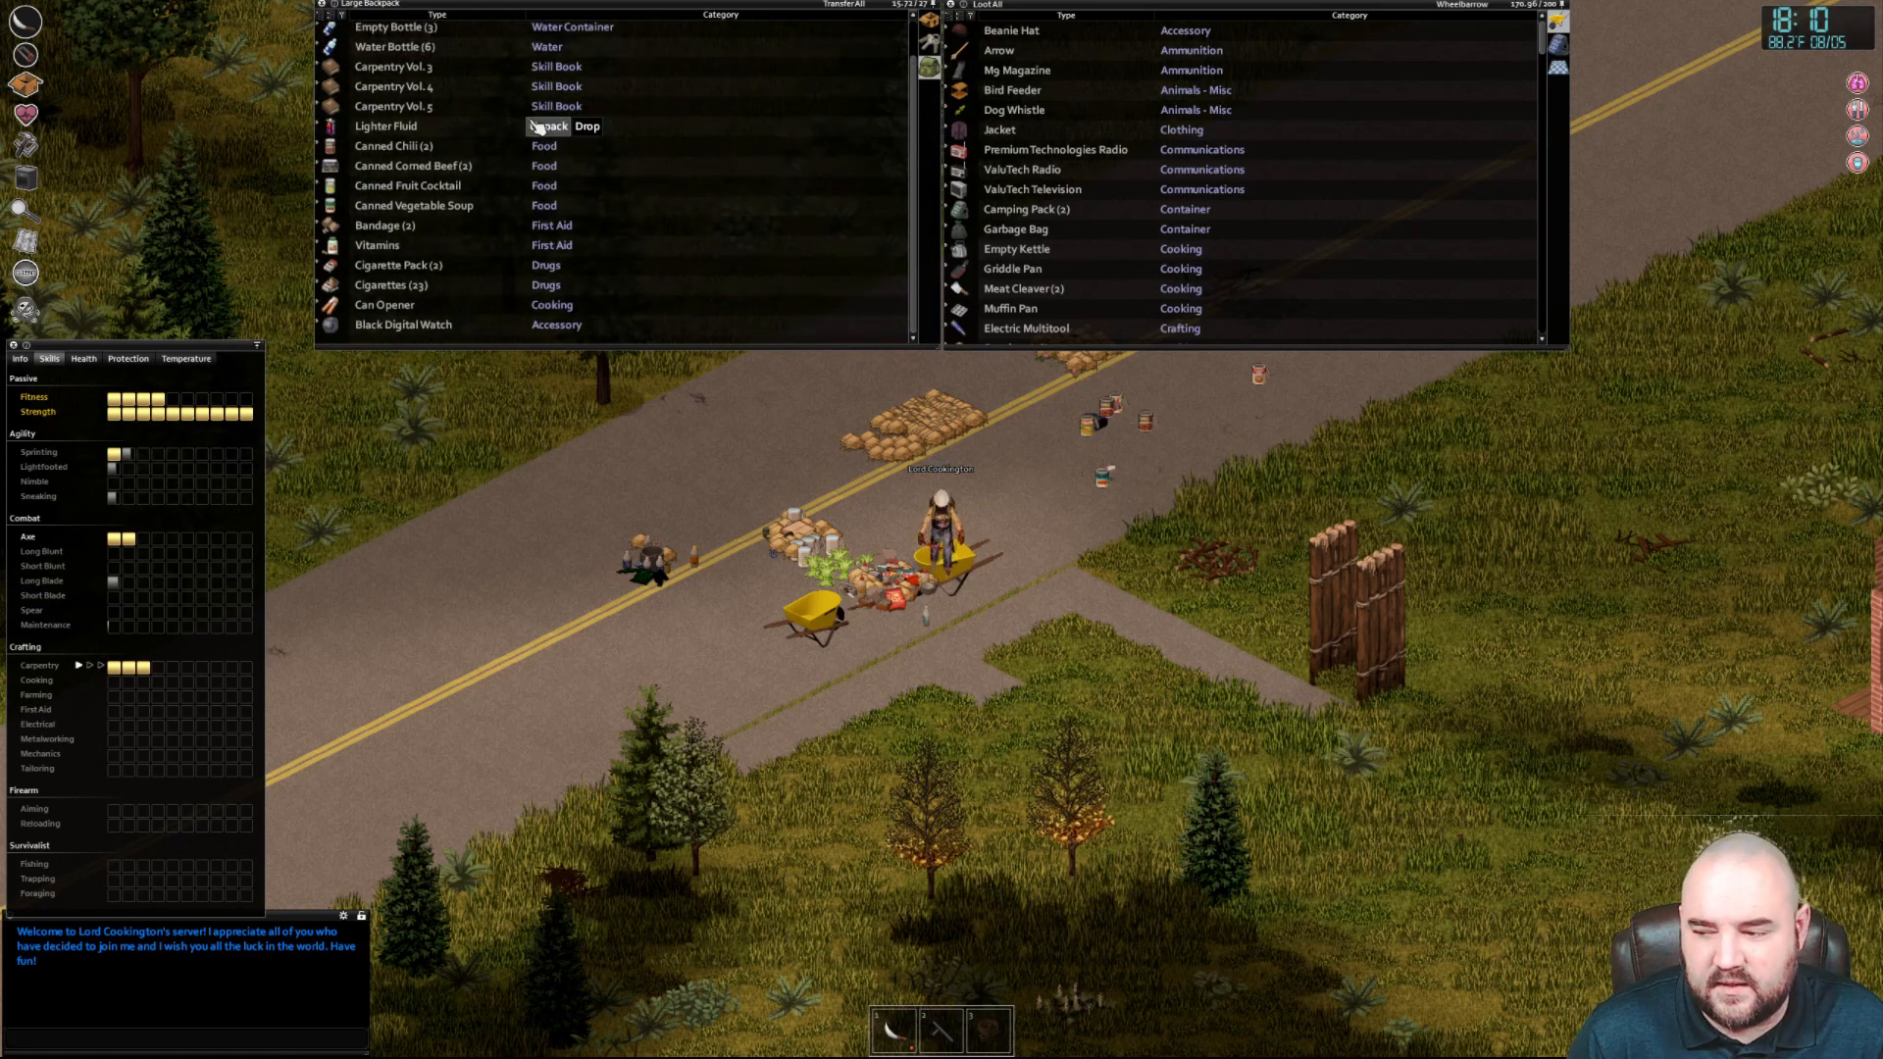
pyautogui.moveTo(392, 145)
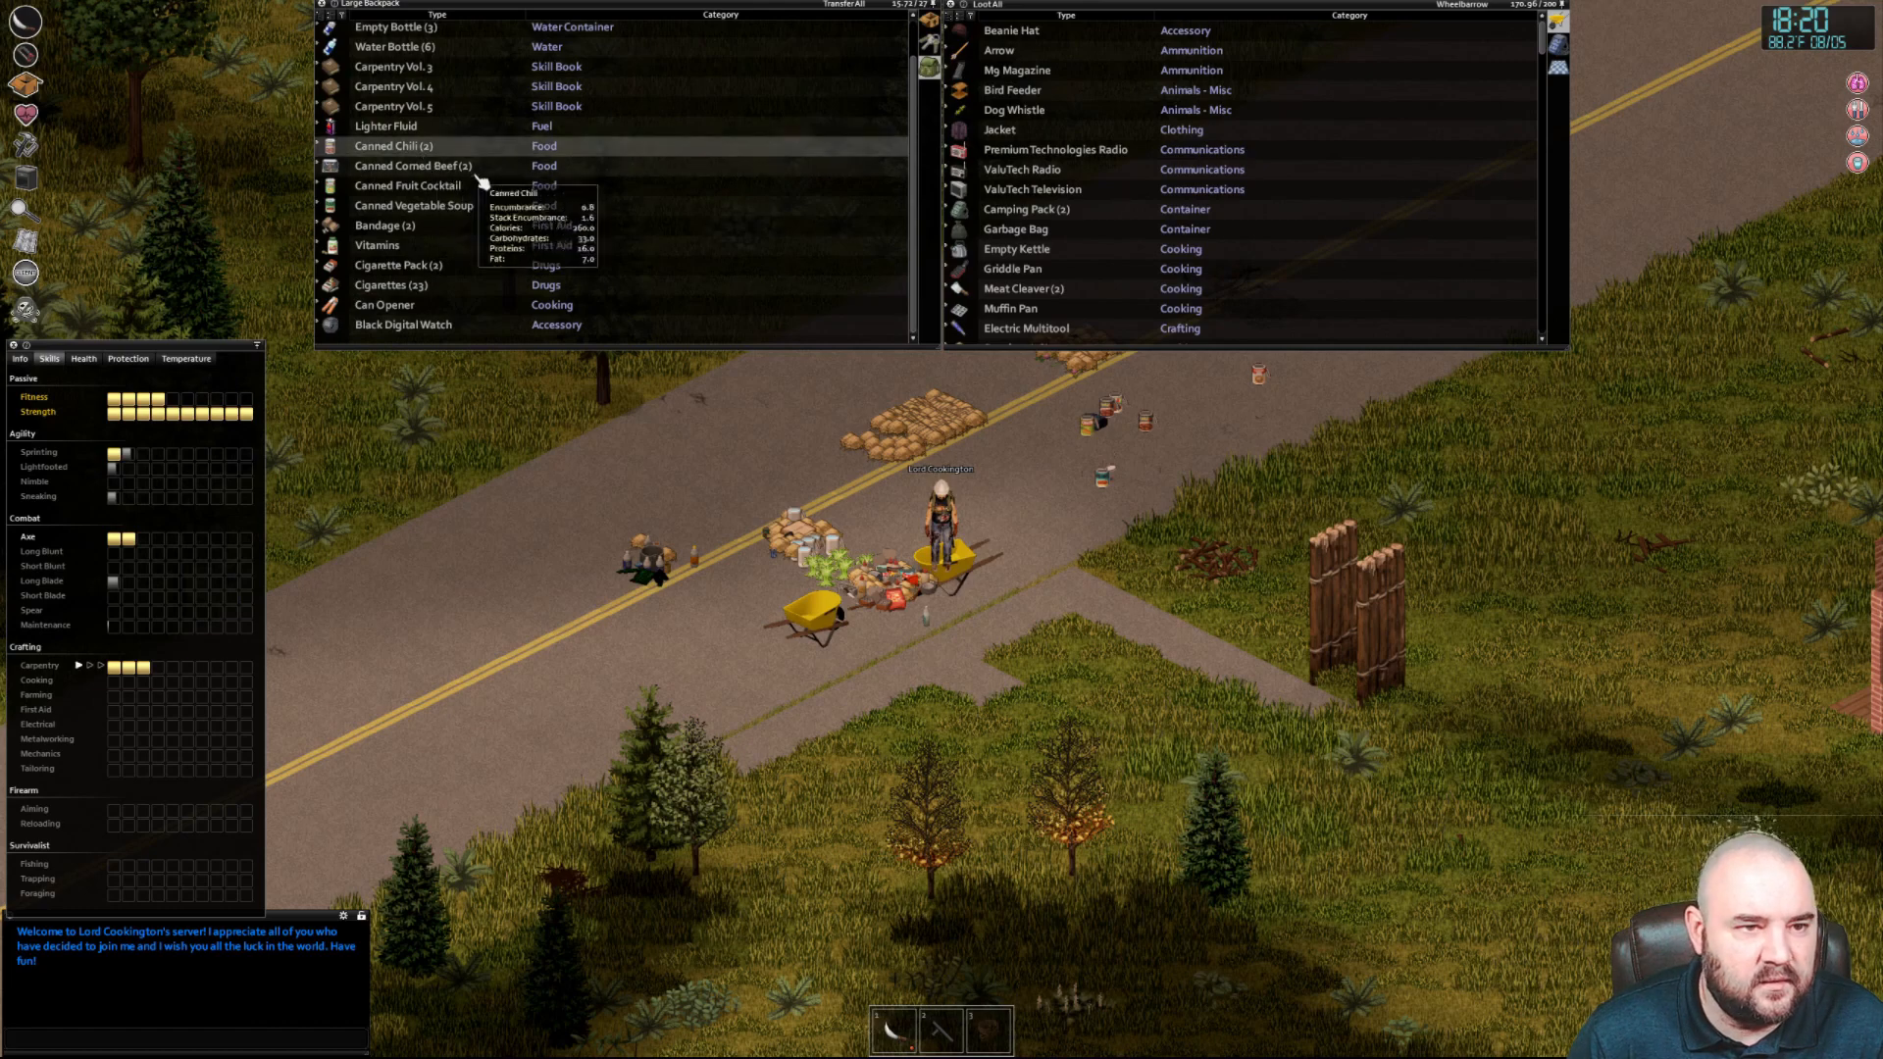
pyautogui.moveTo(414, 206)
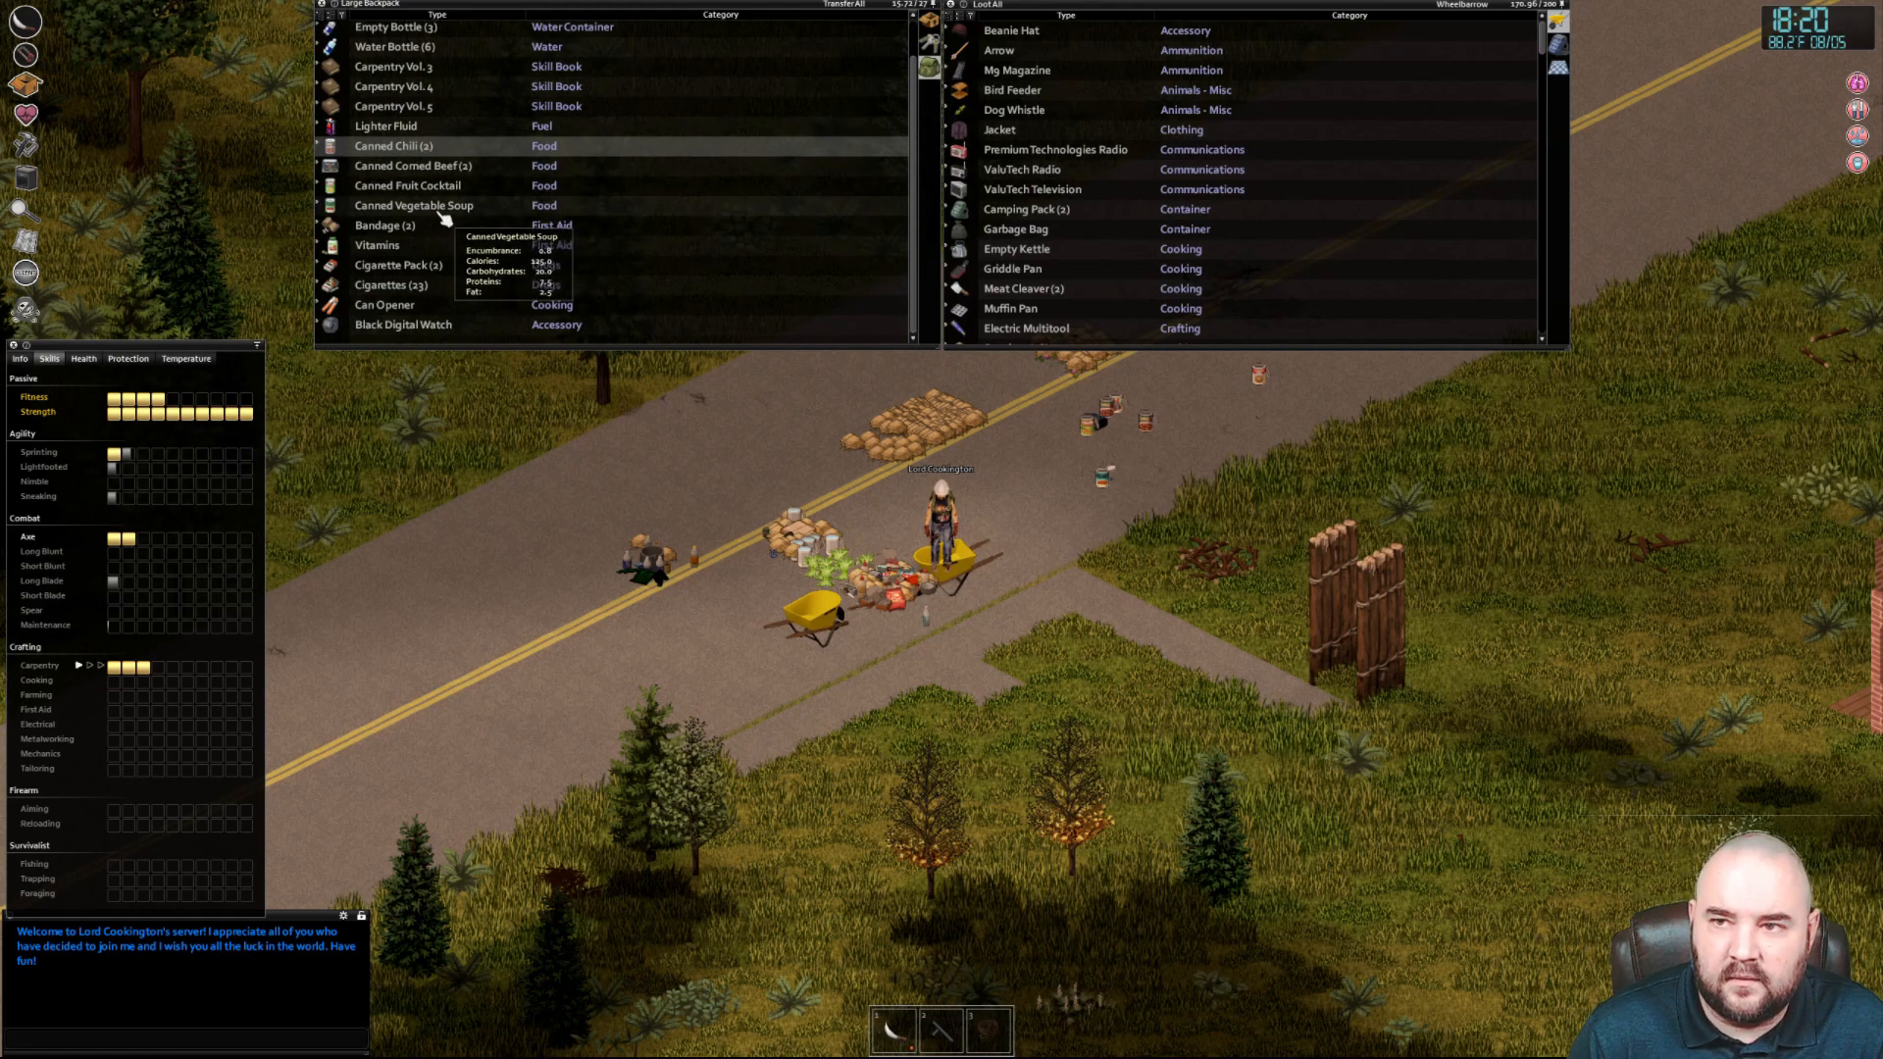
pyautogui.moveTo(385, 145)
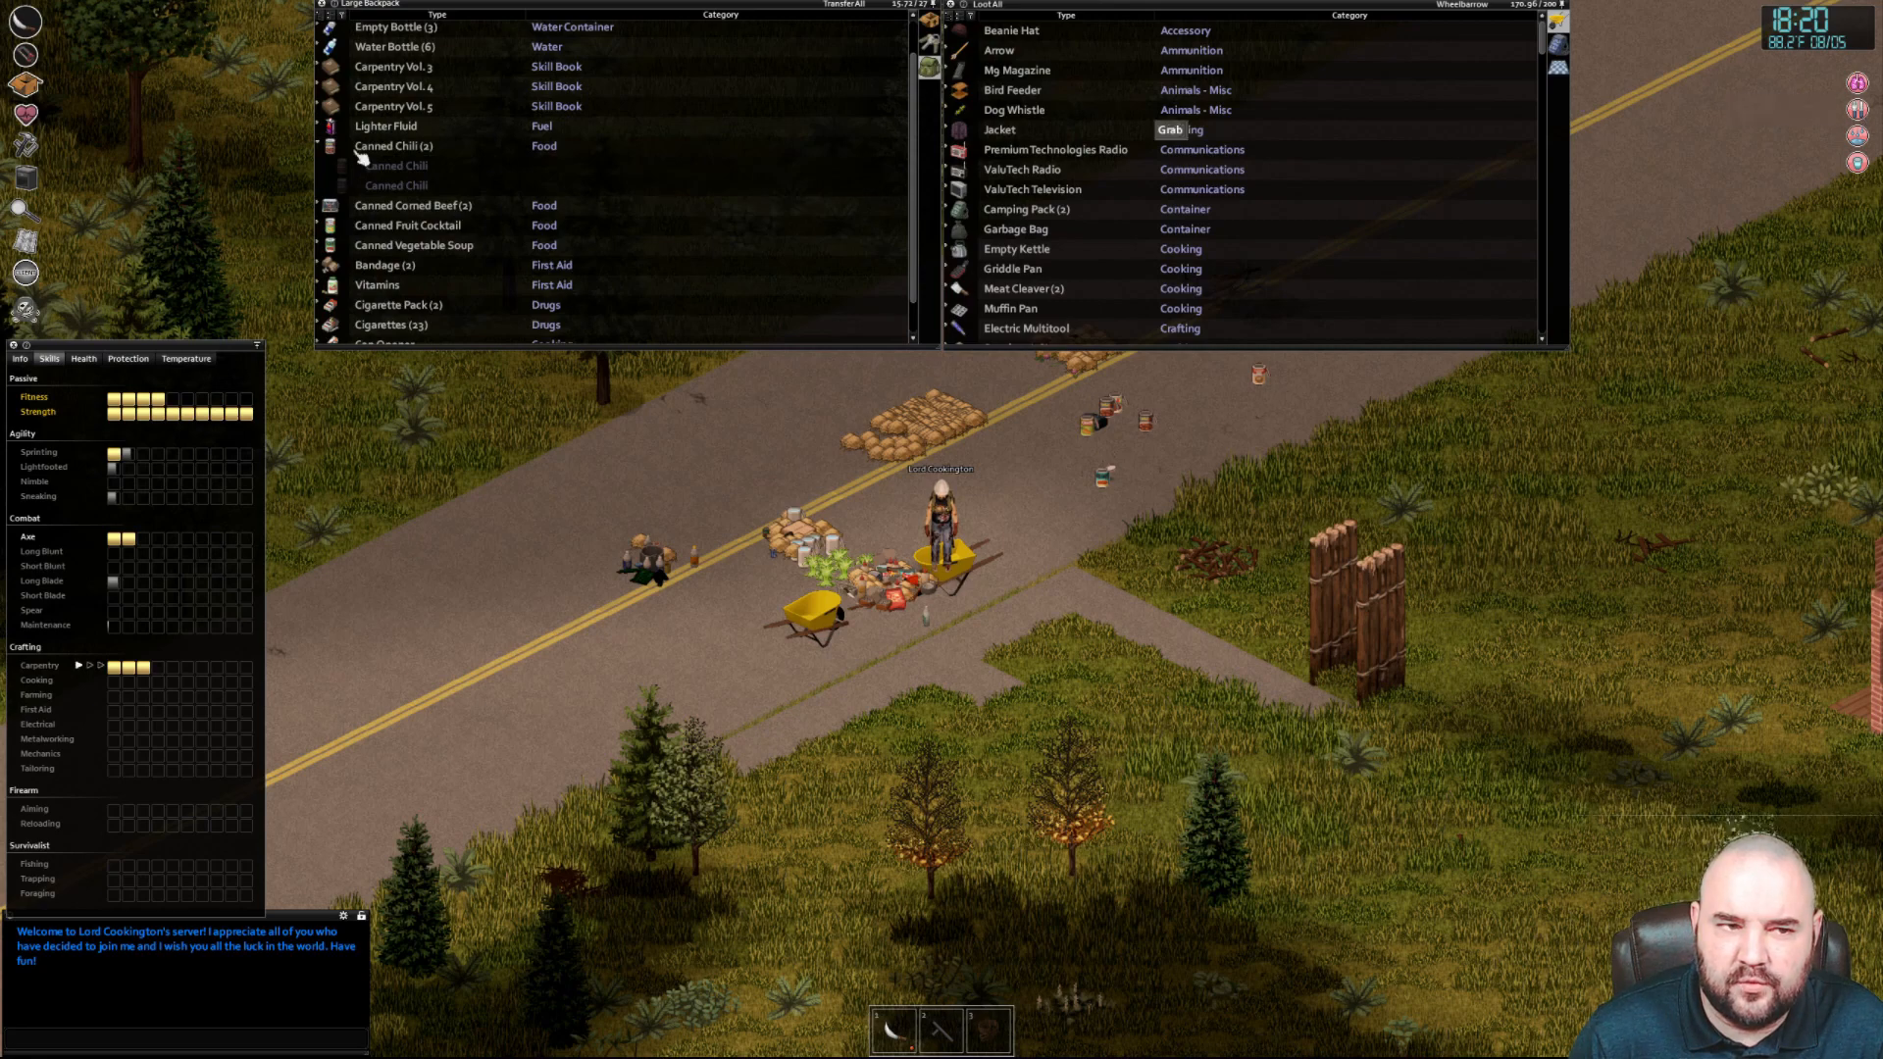
# Move the canned chili and other canned food out of the large backpack
pyautogui.rightClick(395, 146)
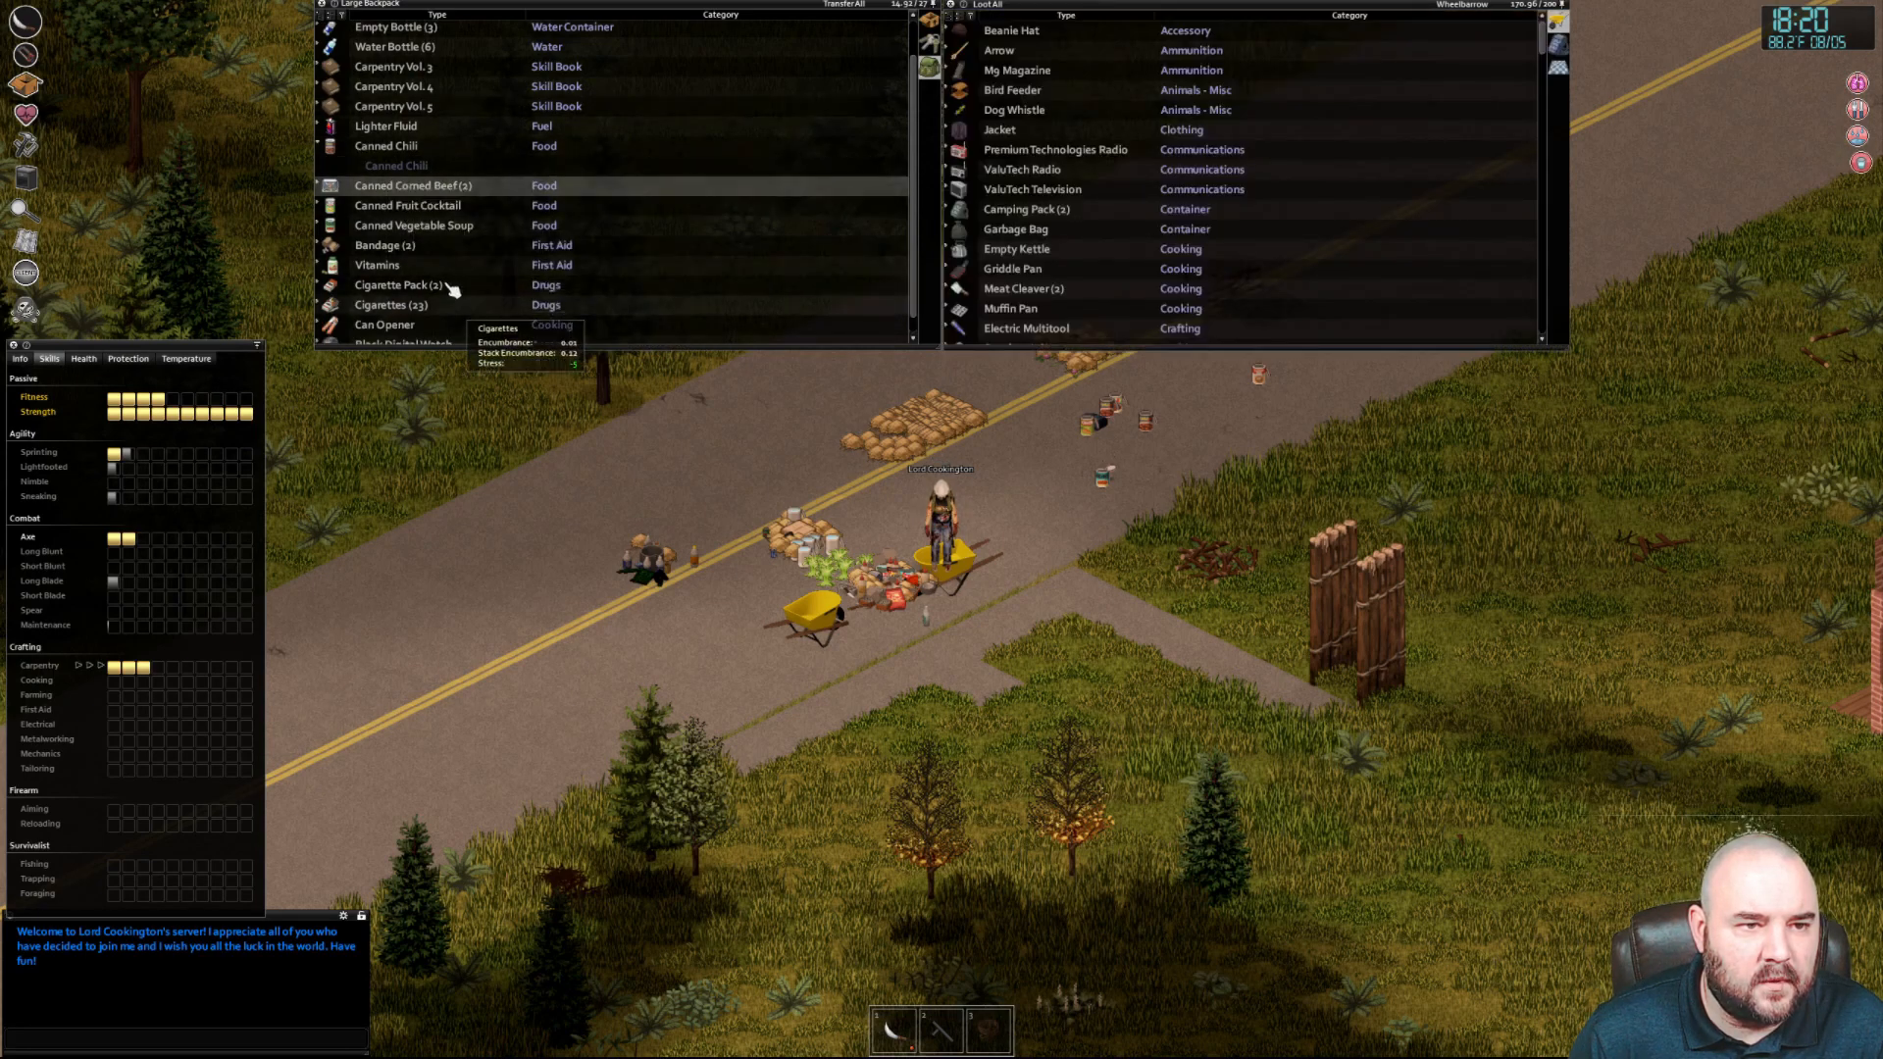
pyautogui.moveTo(414, 224)
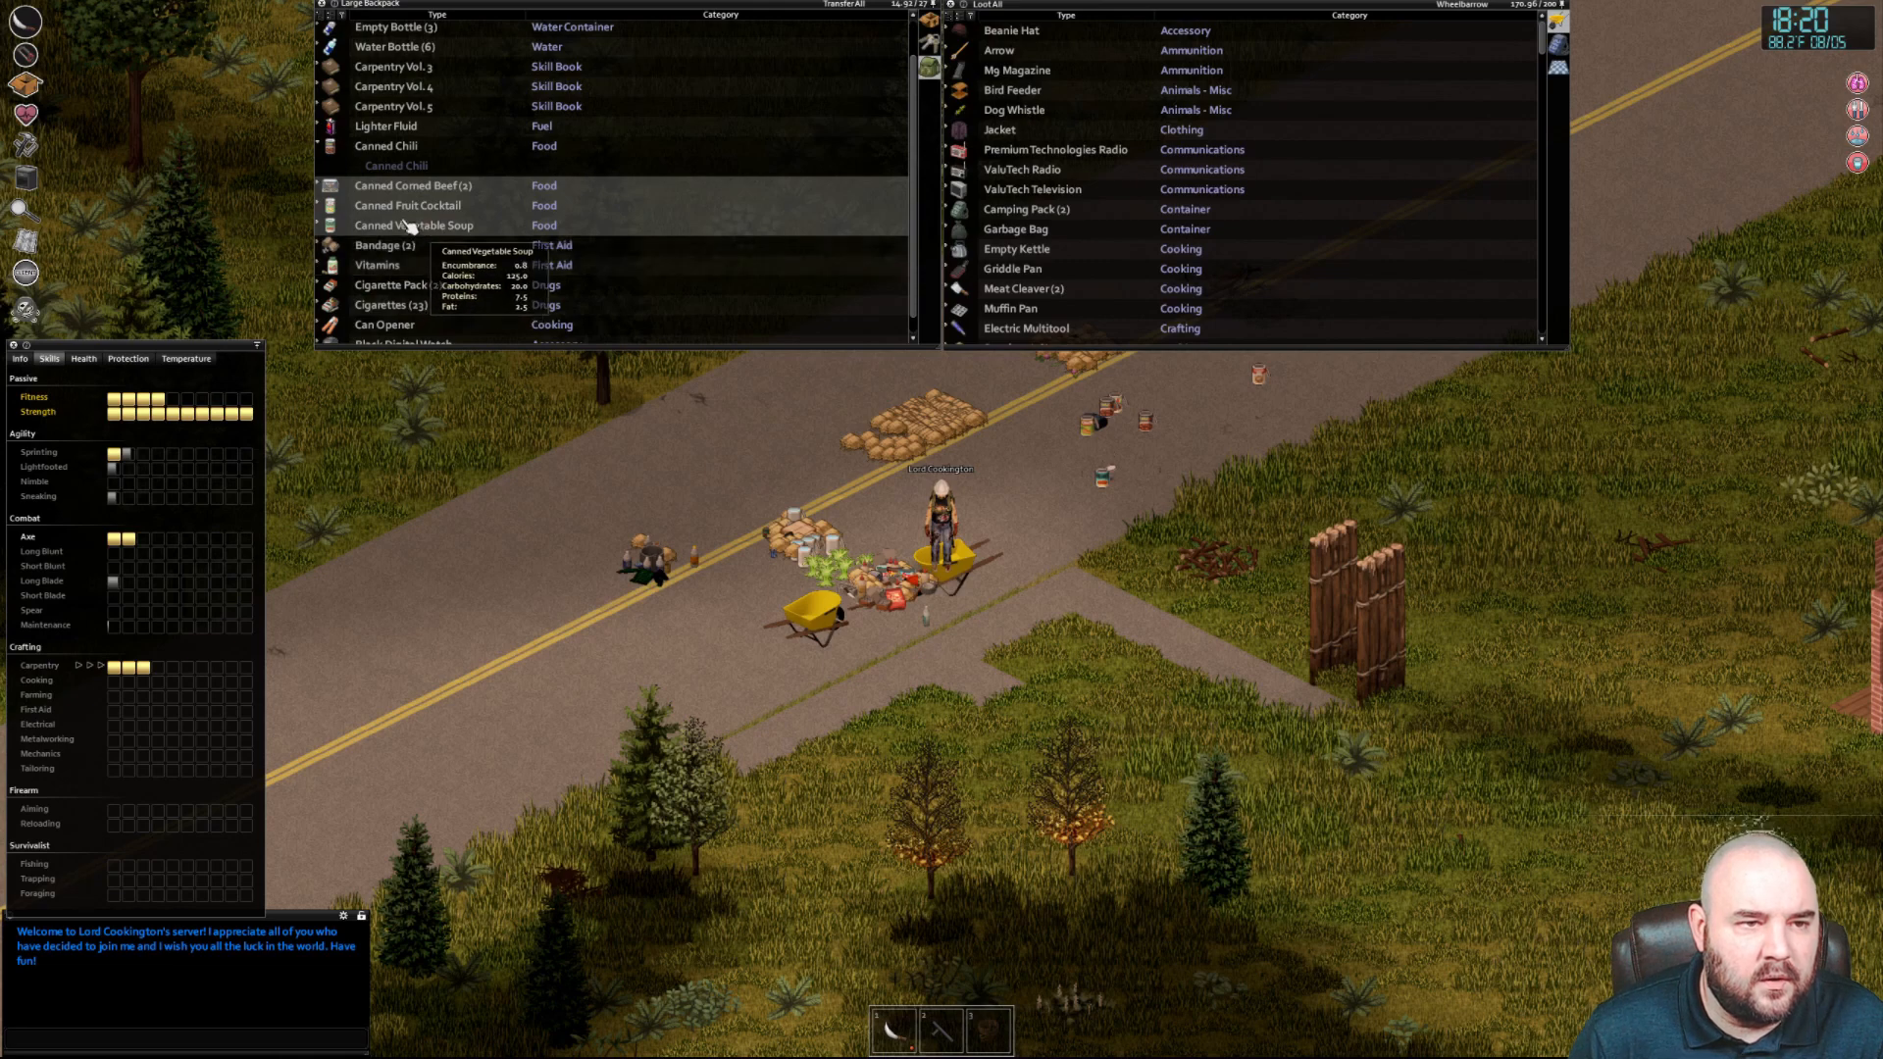
pyautogui.click(412, 184)
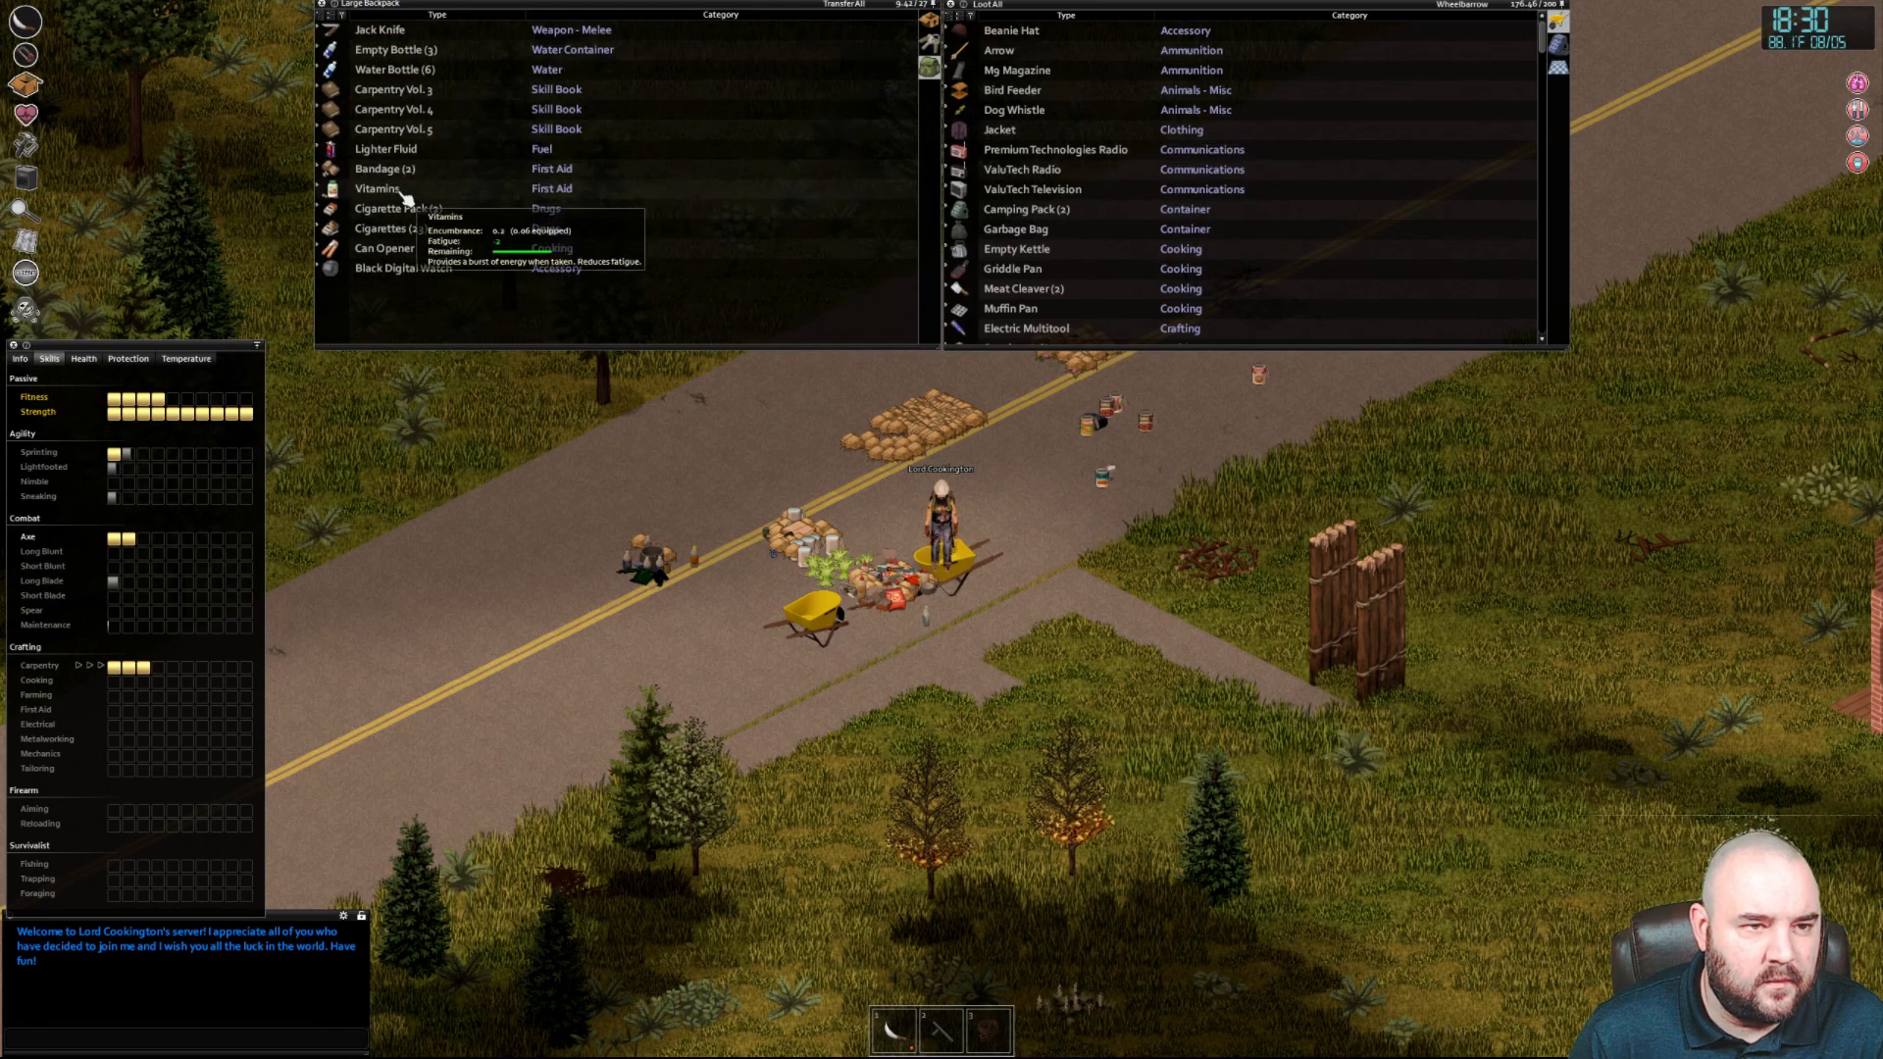
pyautogui.moveTo(408, 247)
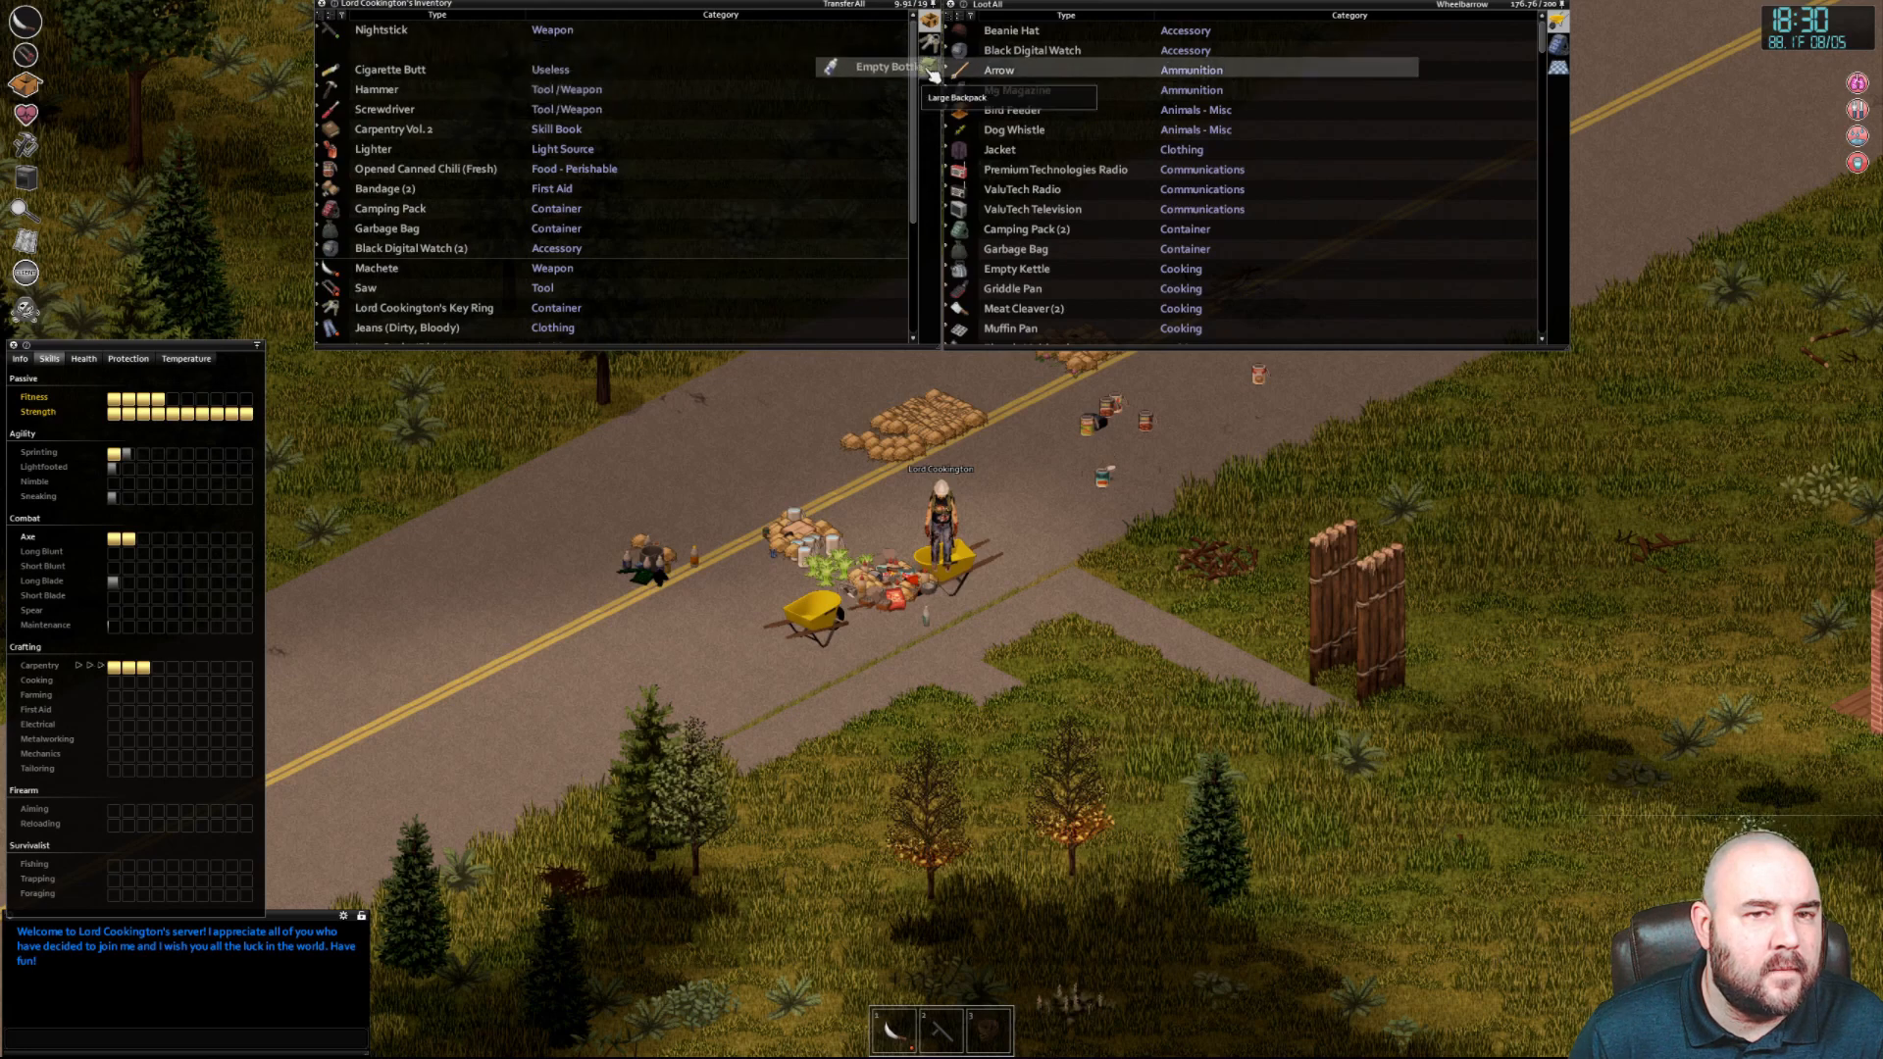
pyautogui.scroll(3)
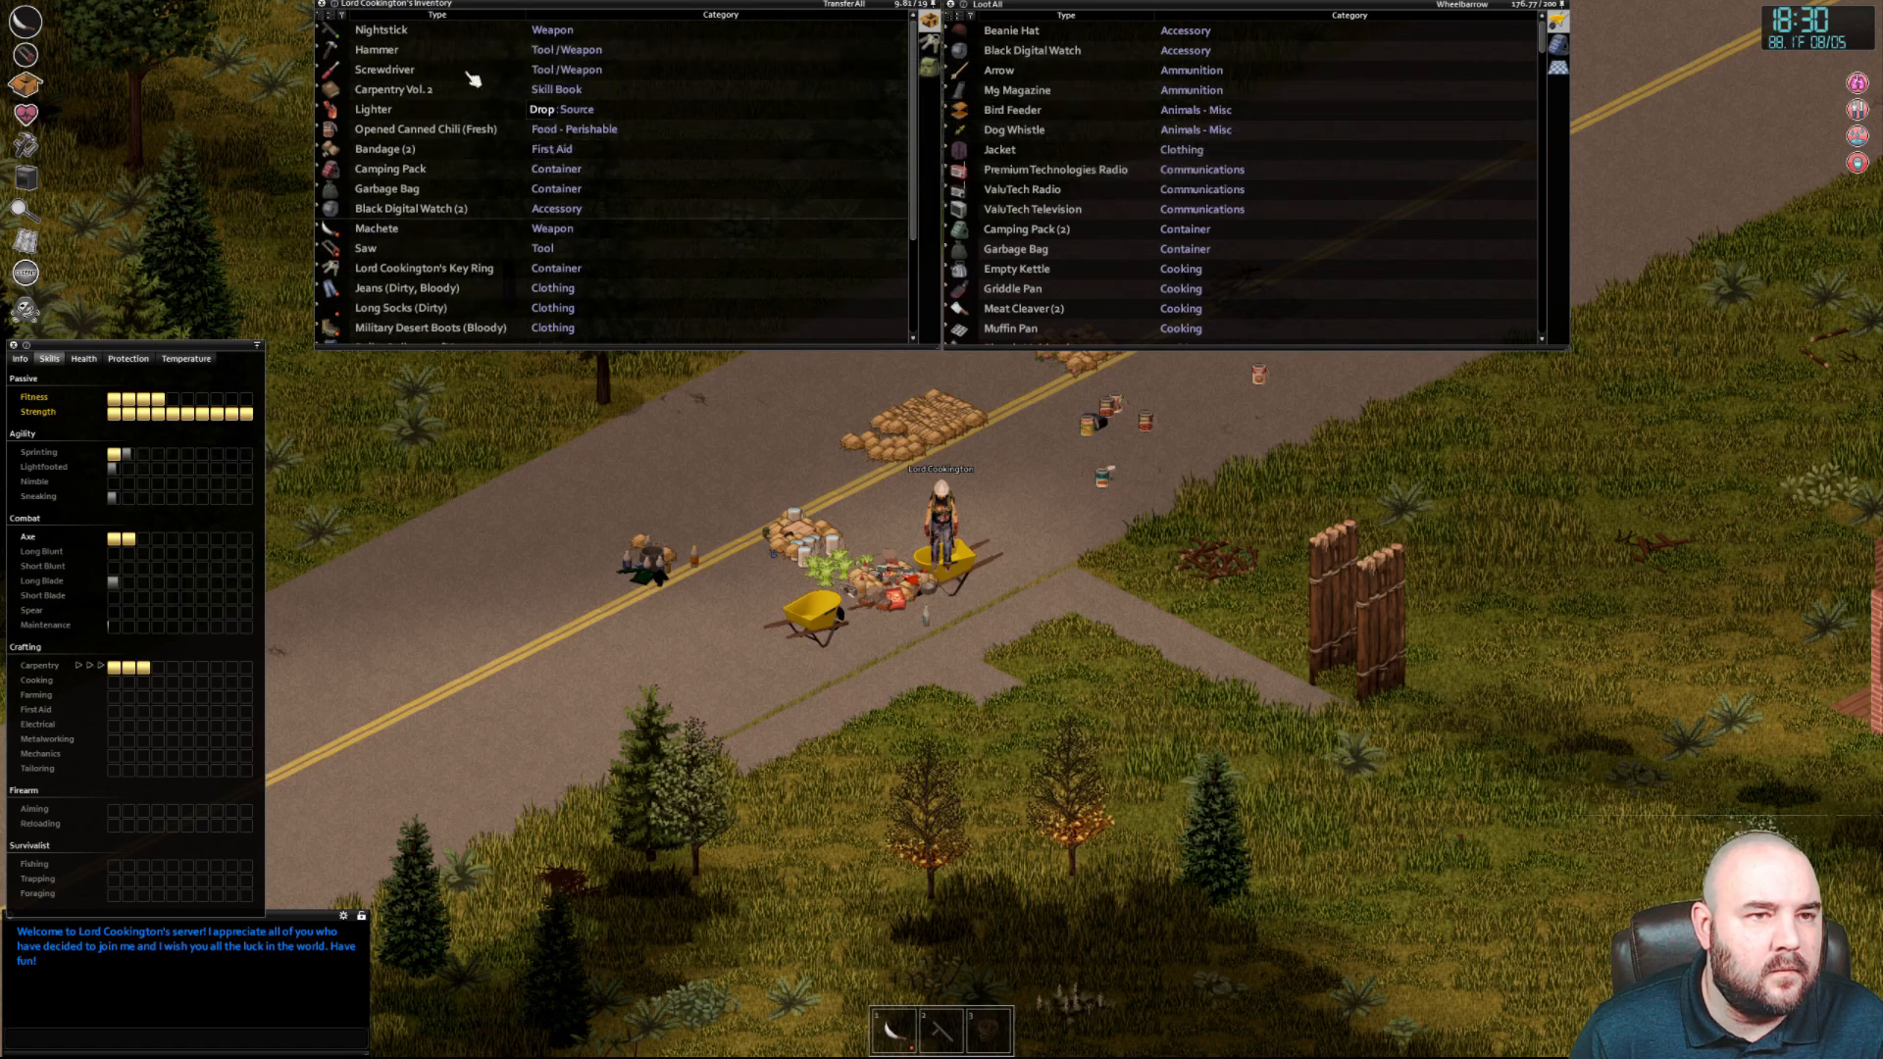
pyautogui.moveTo(462, 235)
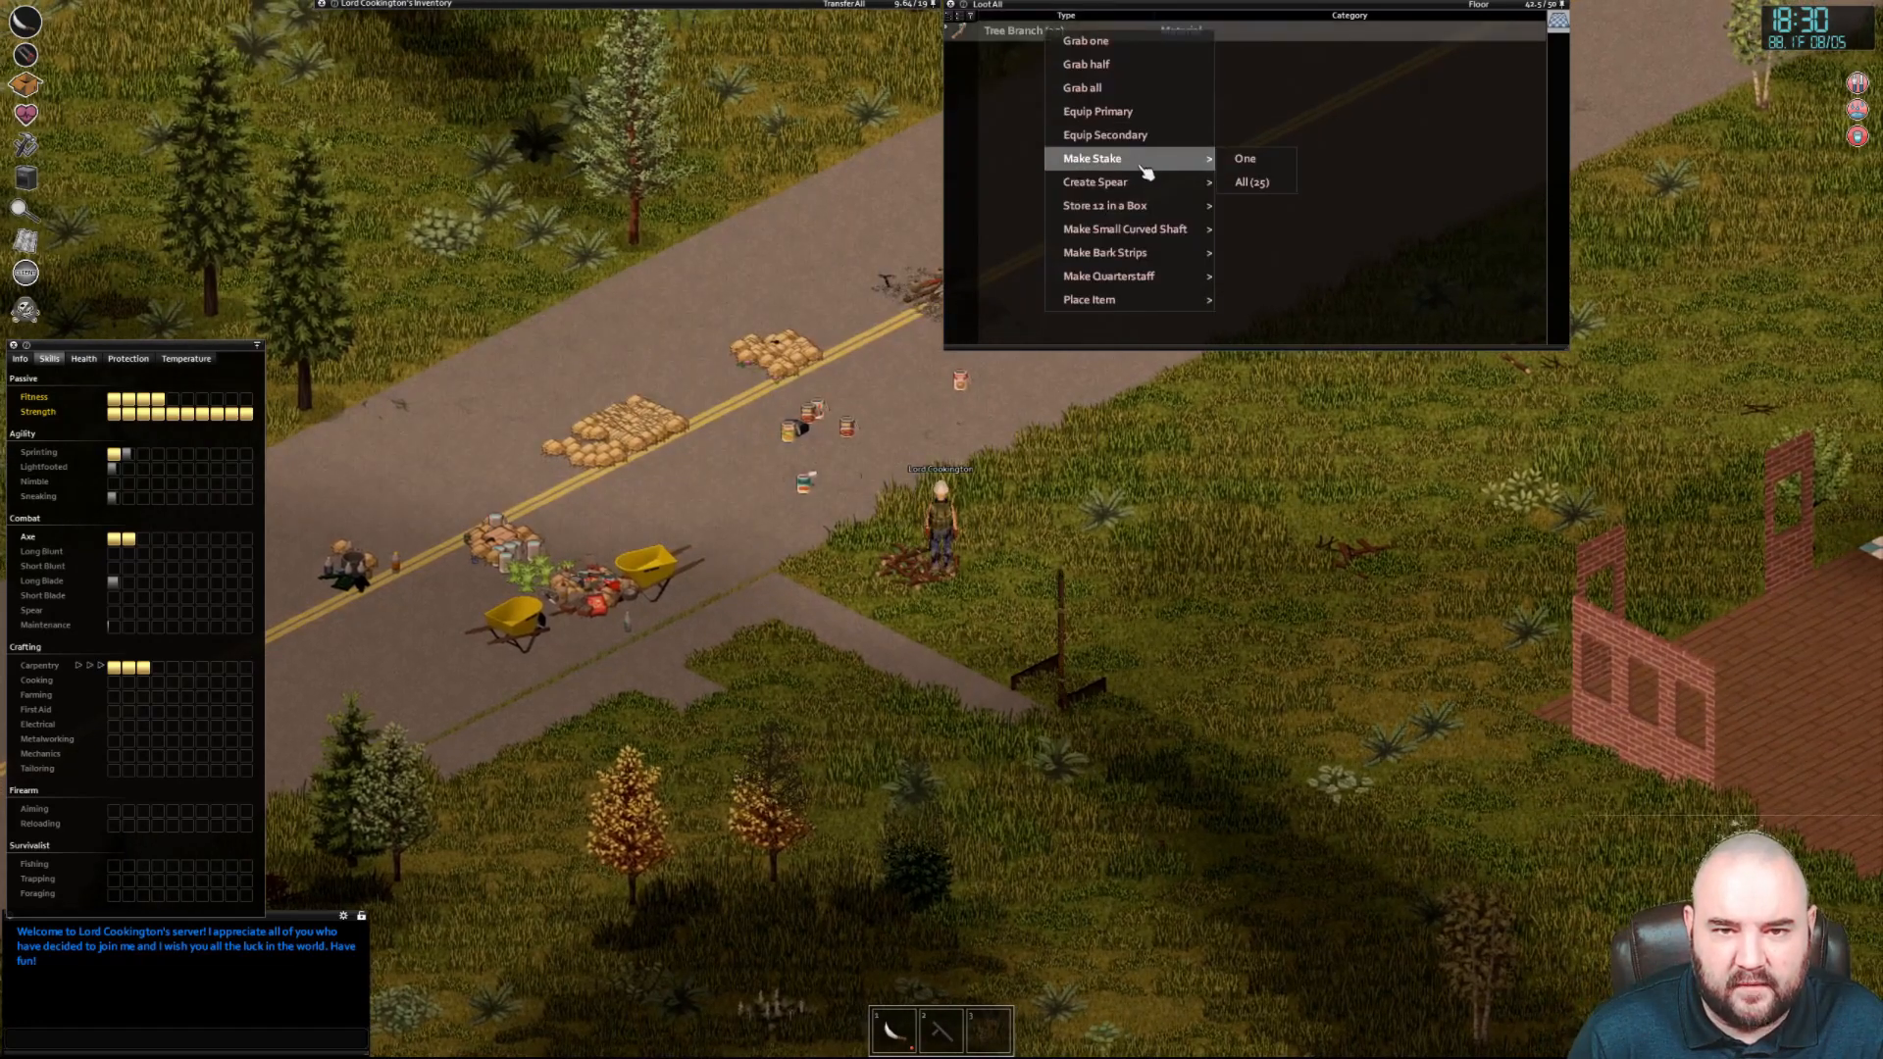
# Craft spears from the tree branch stack until four branches remain
pyautogui.click(1254, 181)
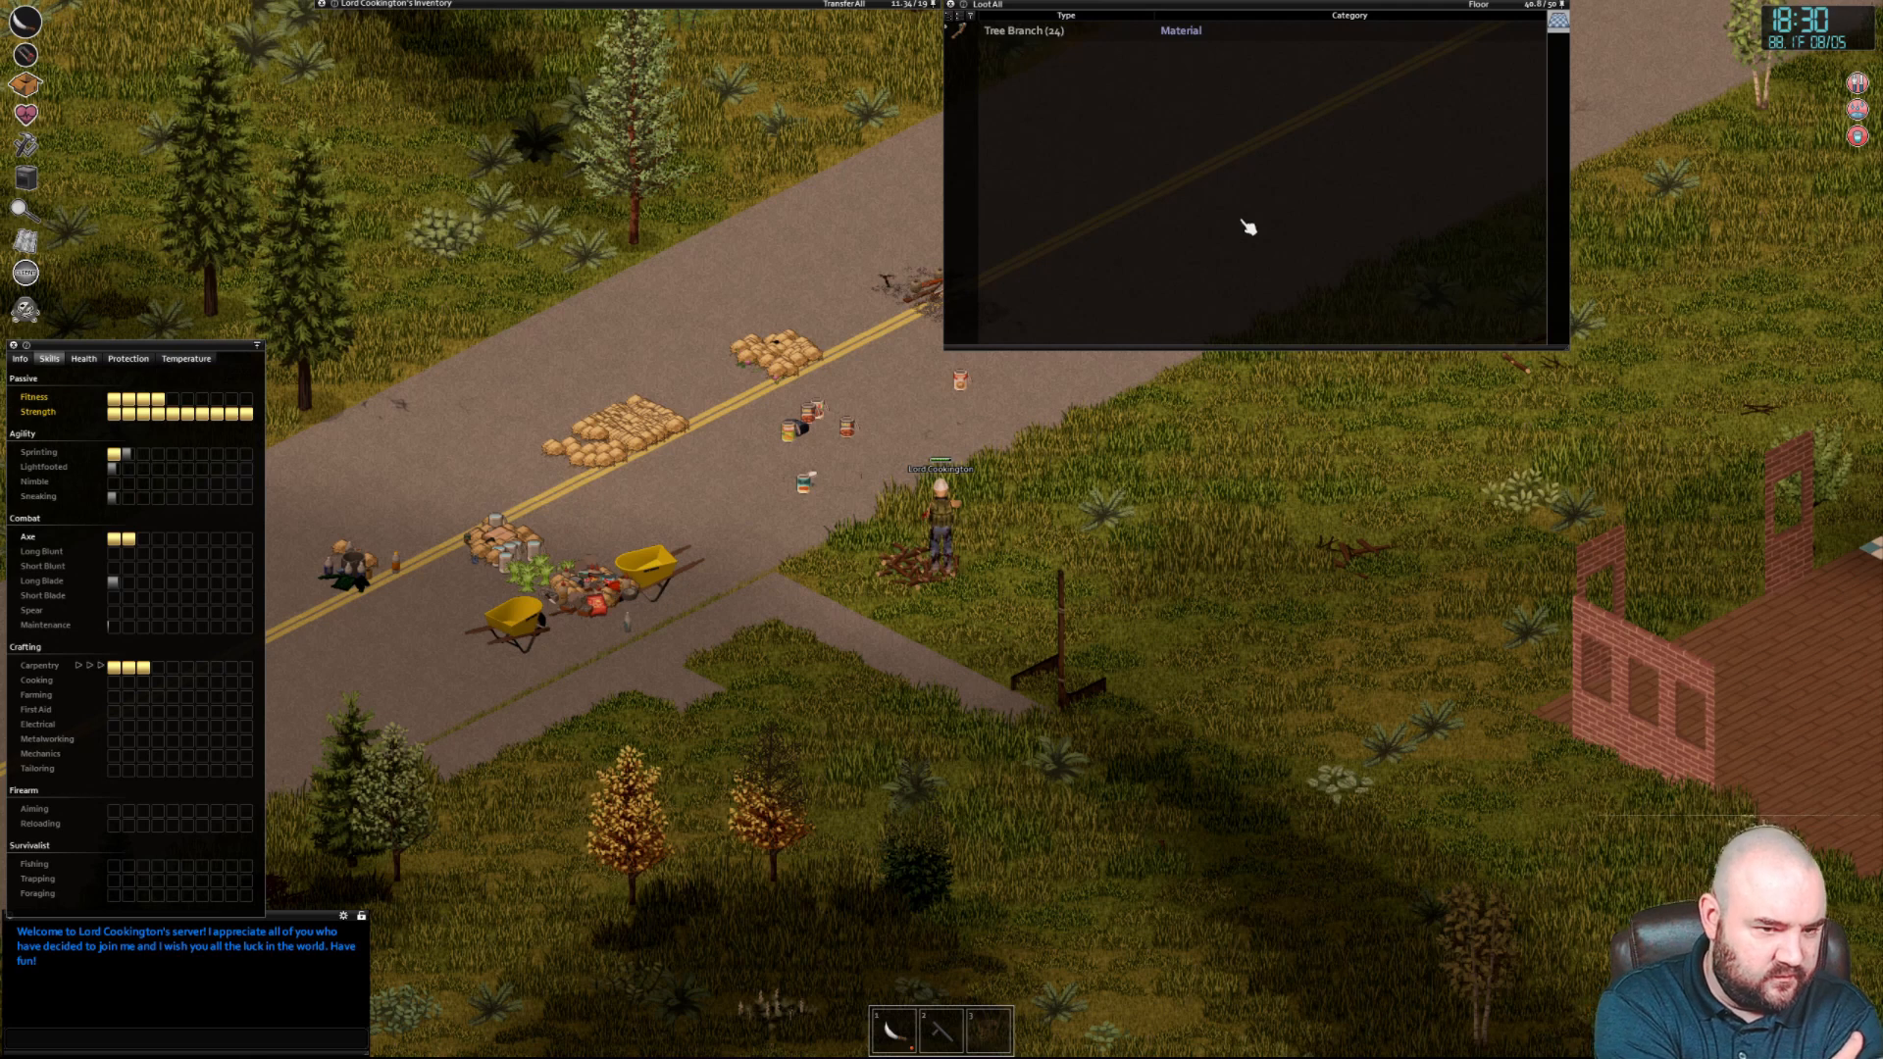
pyautogui.moveTo(157, 673)
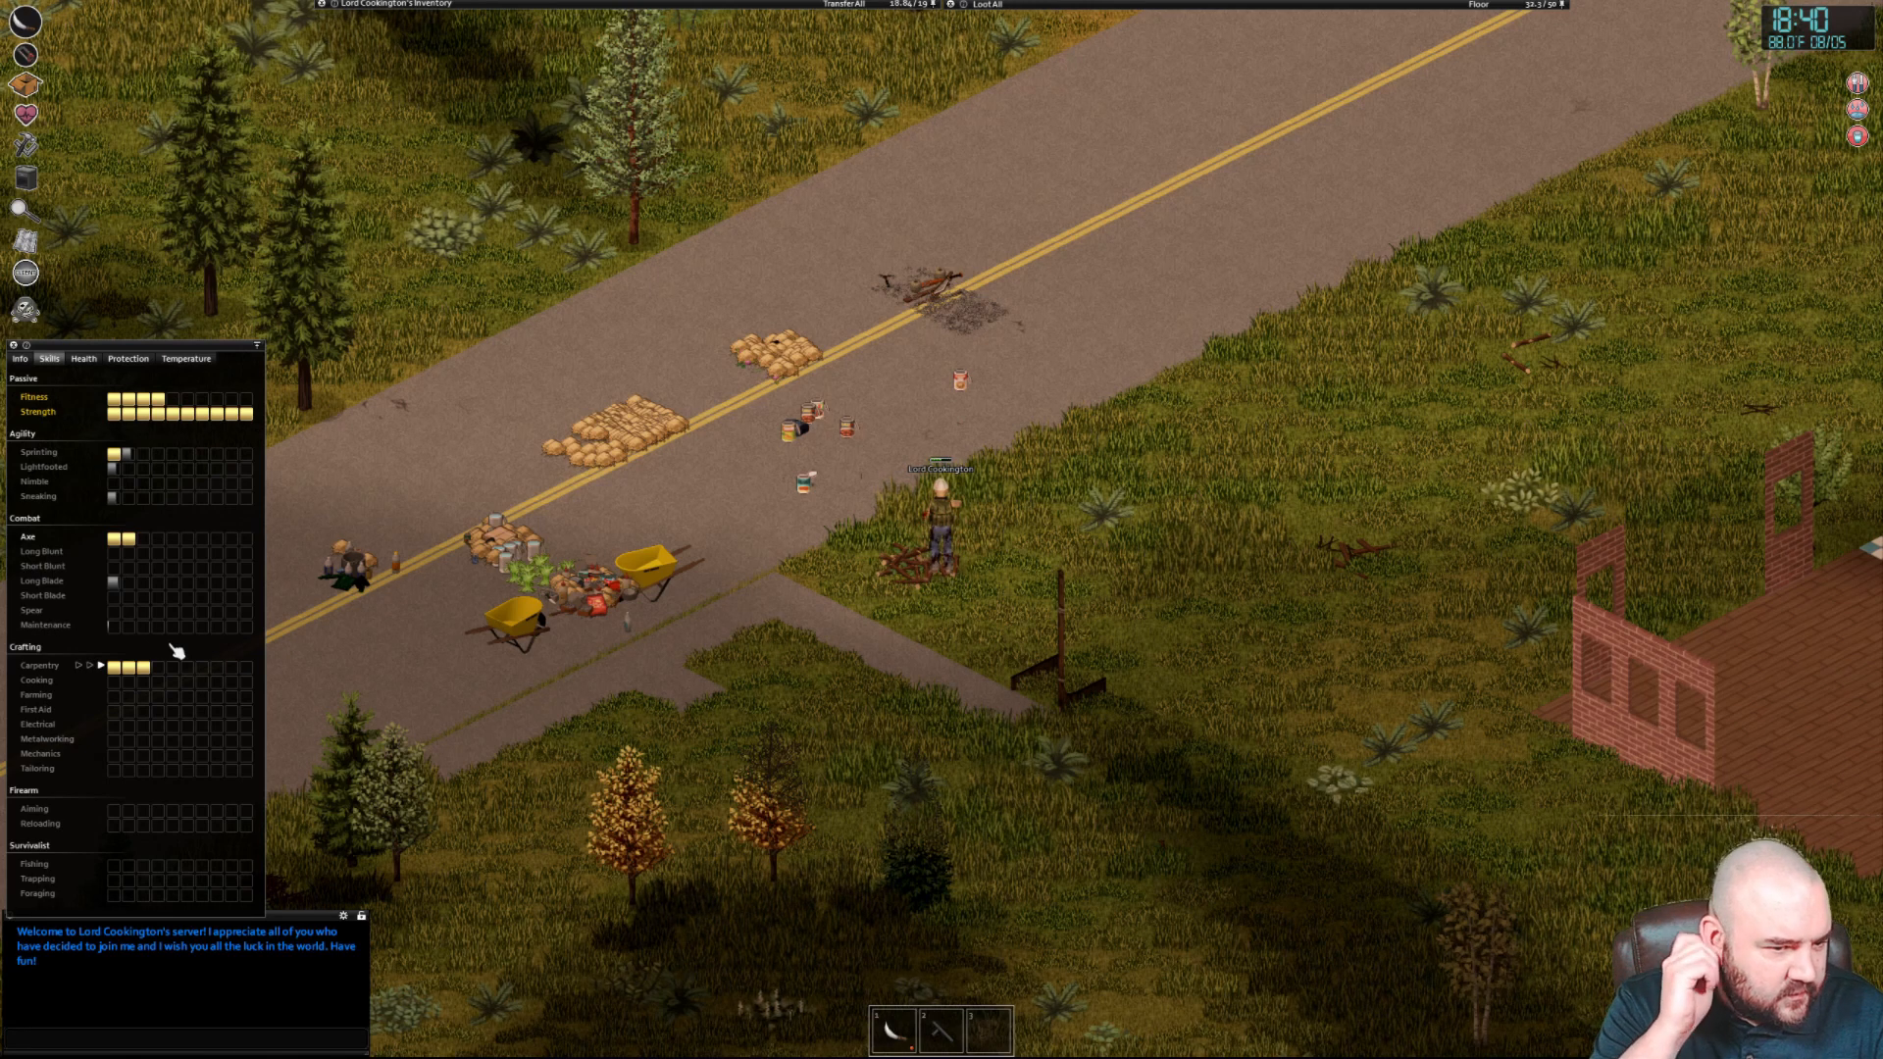
pyautogui.moveTo(162, 670)
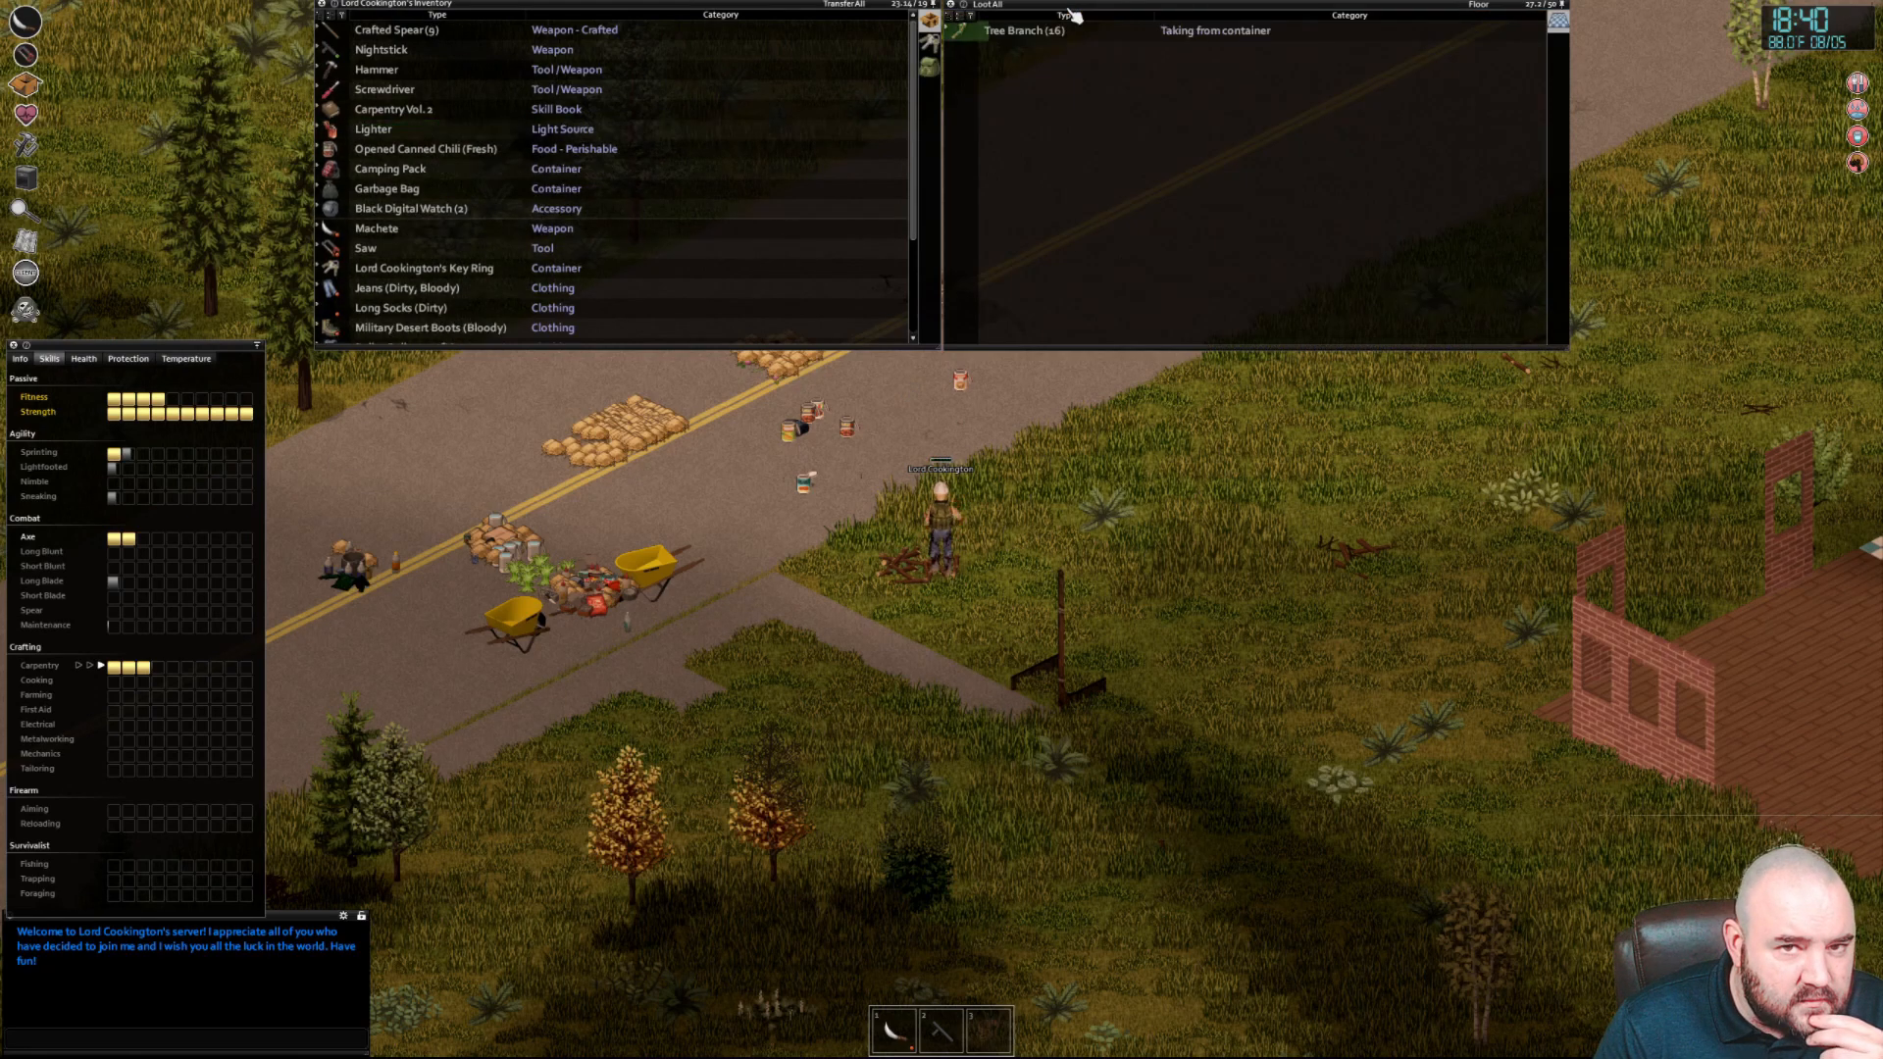
pyautogui.click(385, 130)
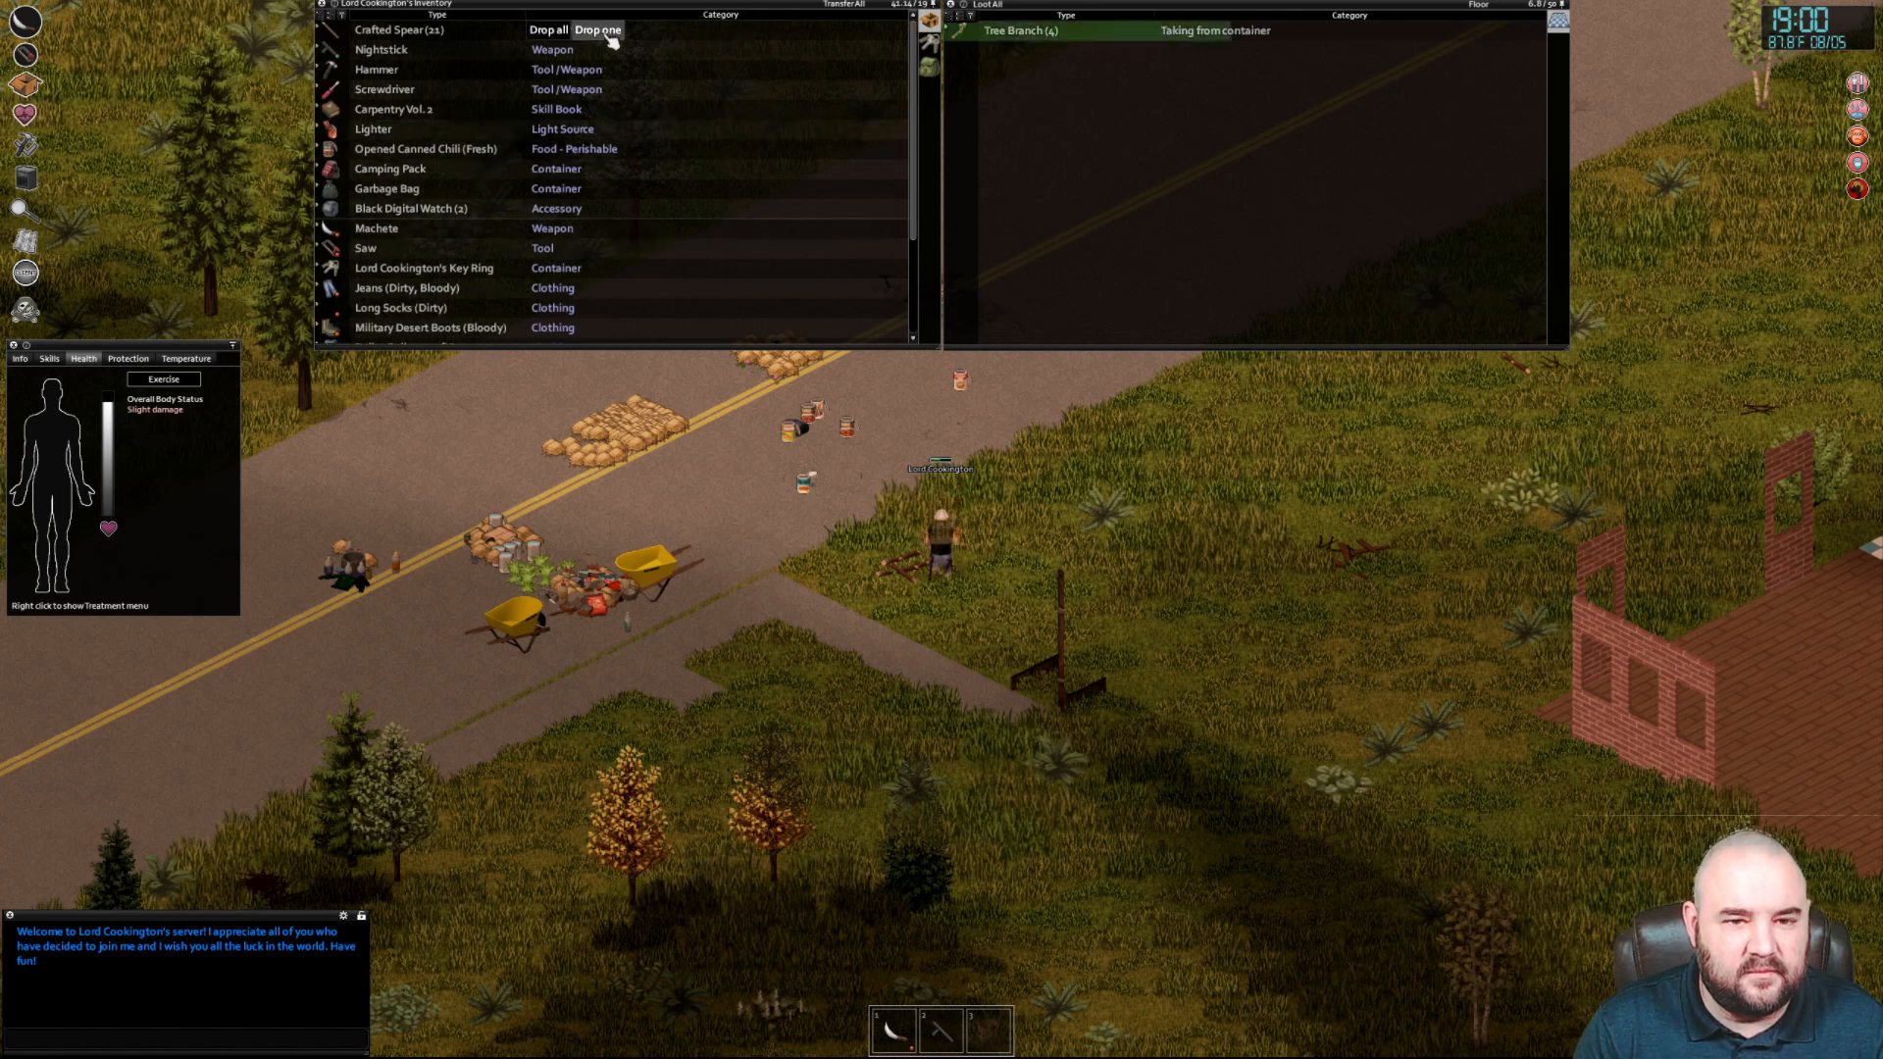
# Drop all crafted spears, make one quarterstaff, then start spears from the remaining branches
pyautogui.click(601, 29)
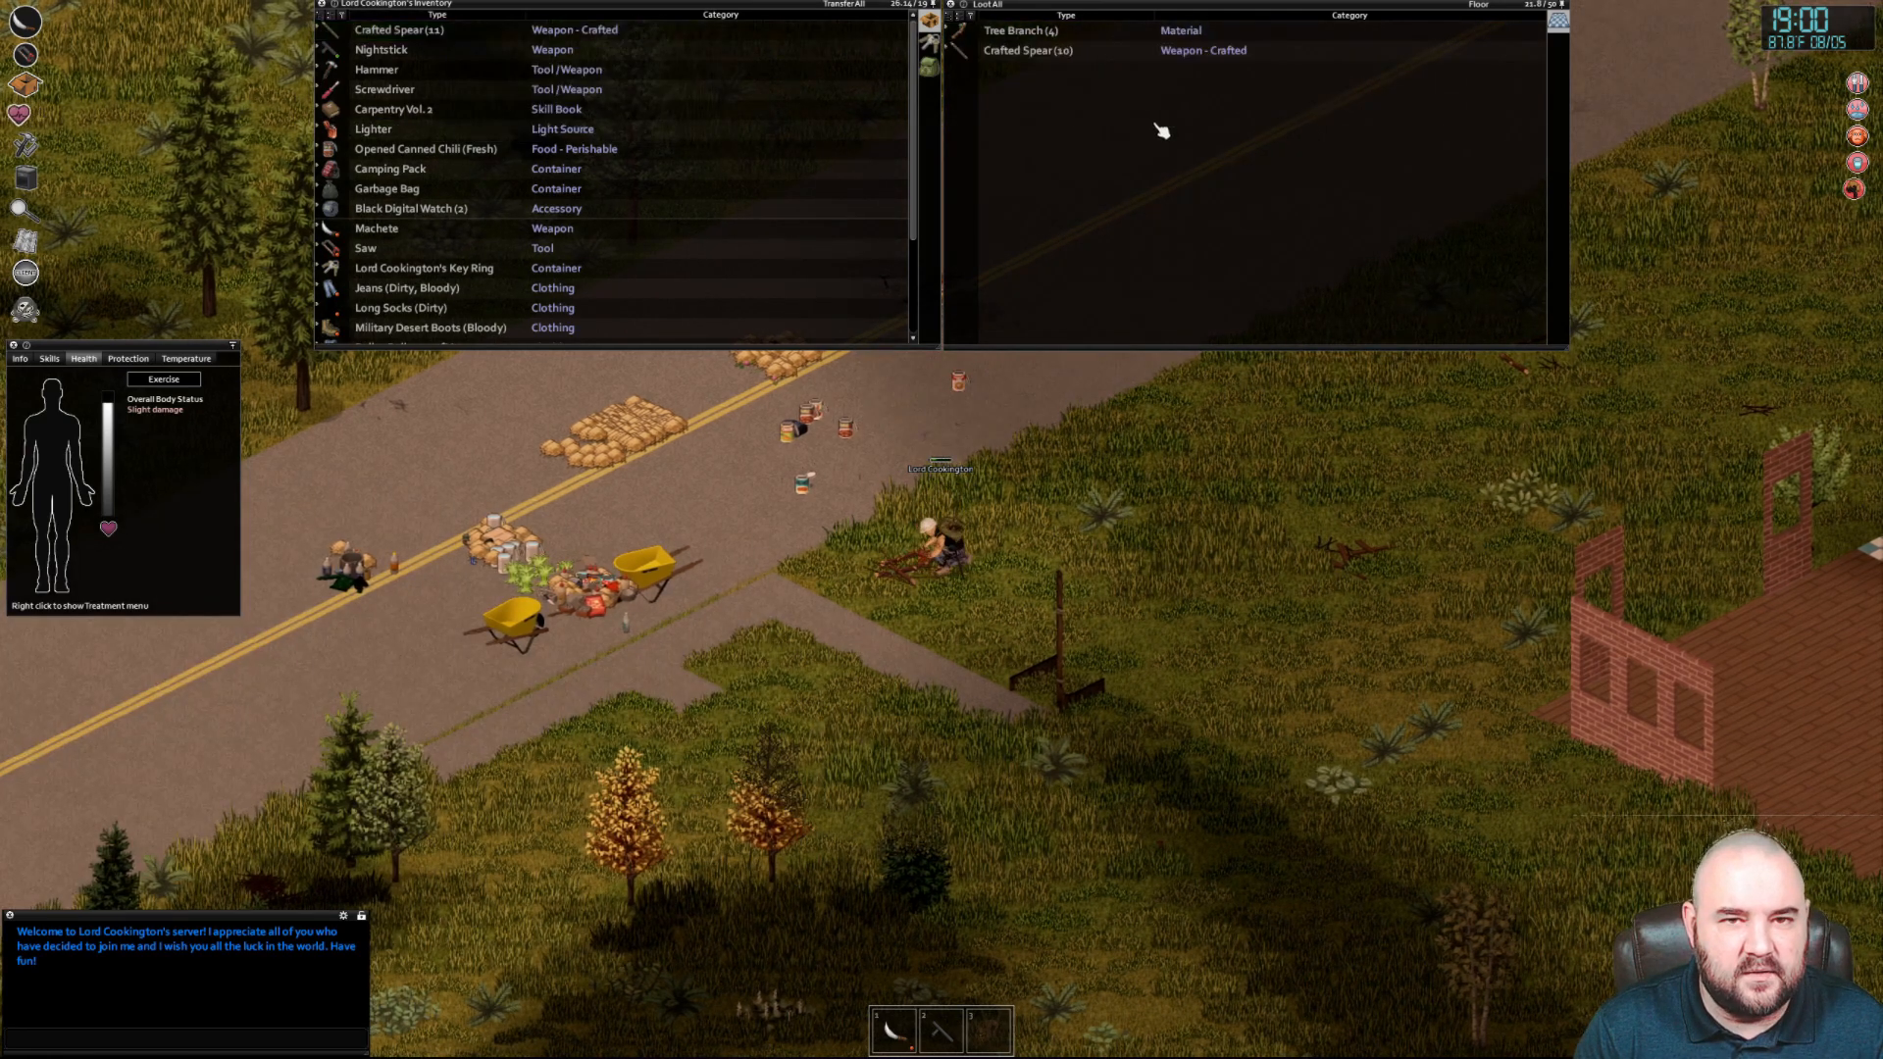
pyautogui.rightClick(1024, 30)
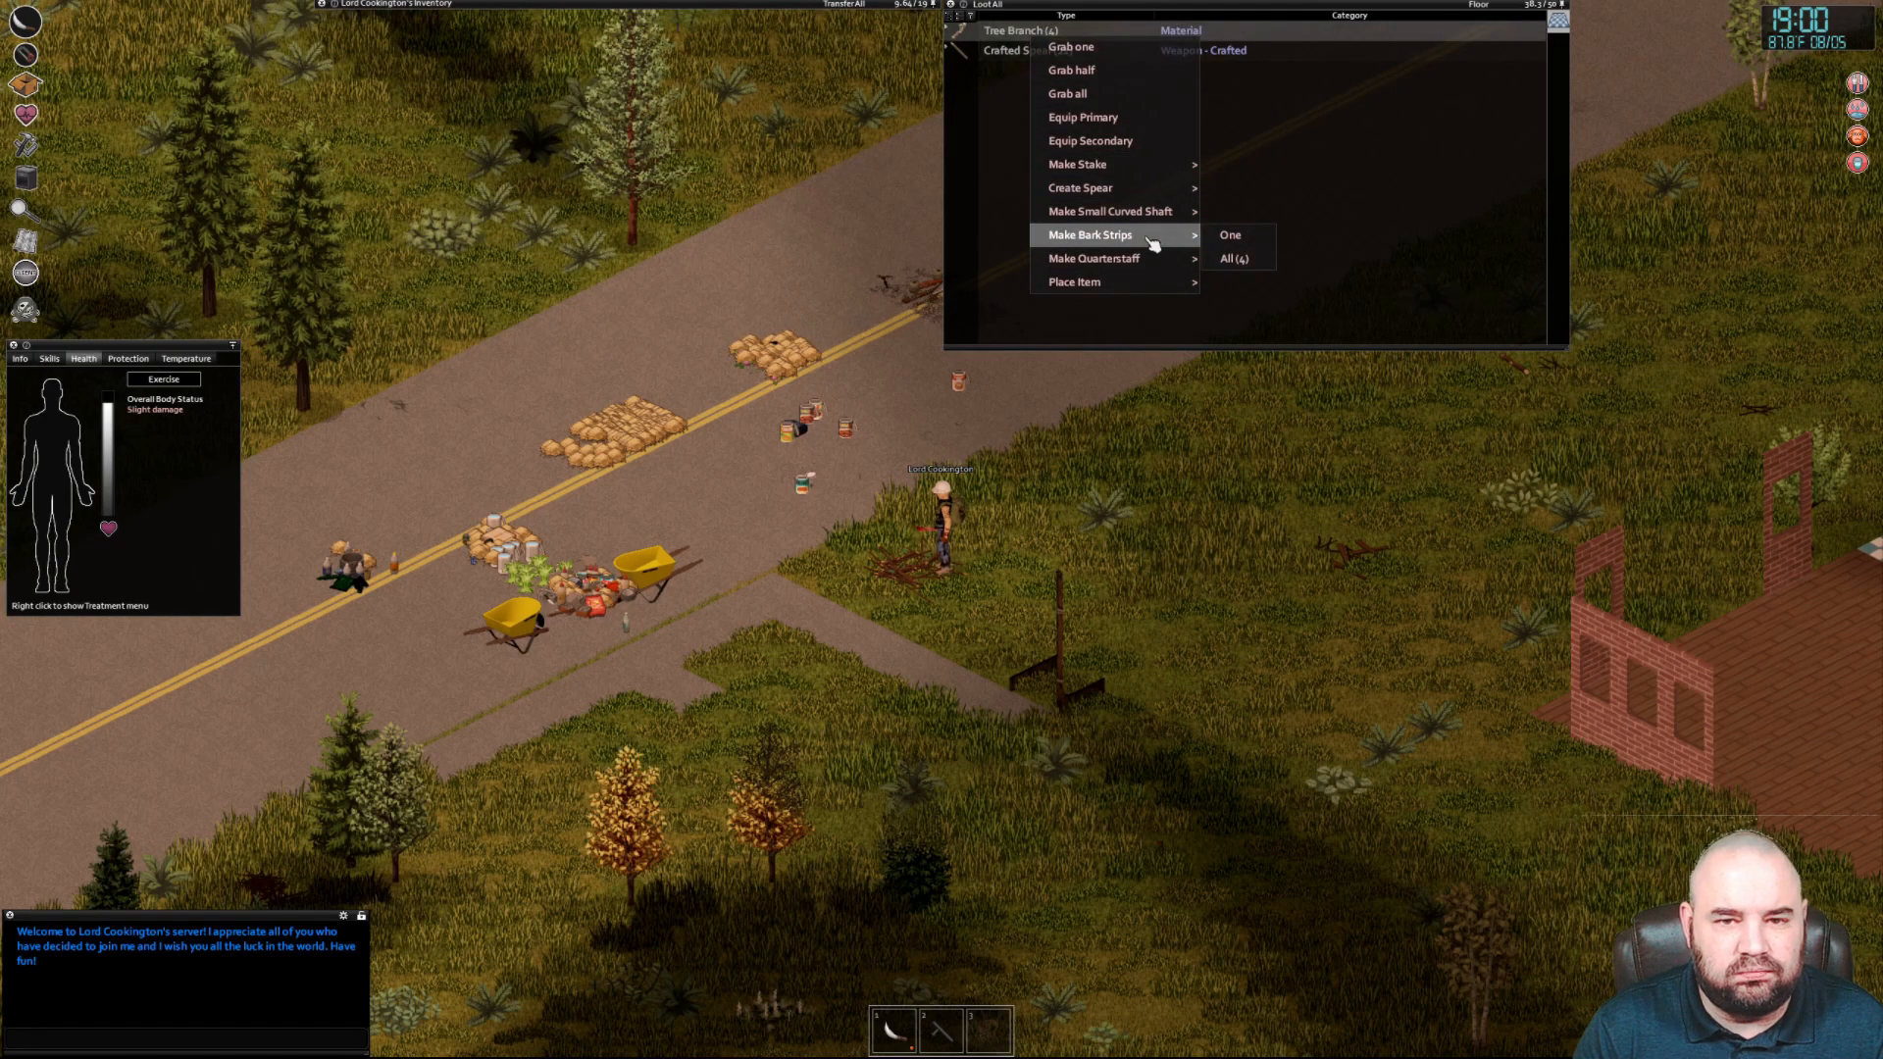
pyautogui.moveTo(1238, 259)
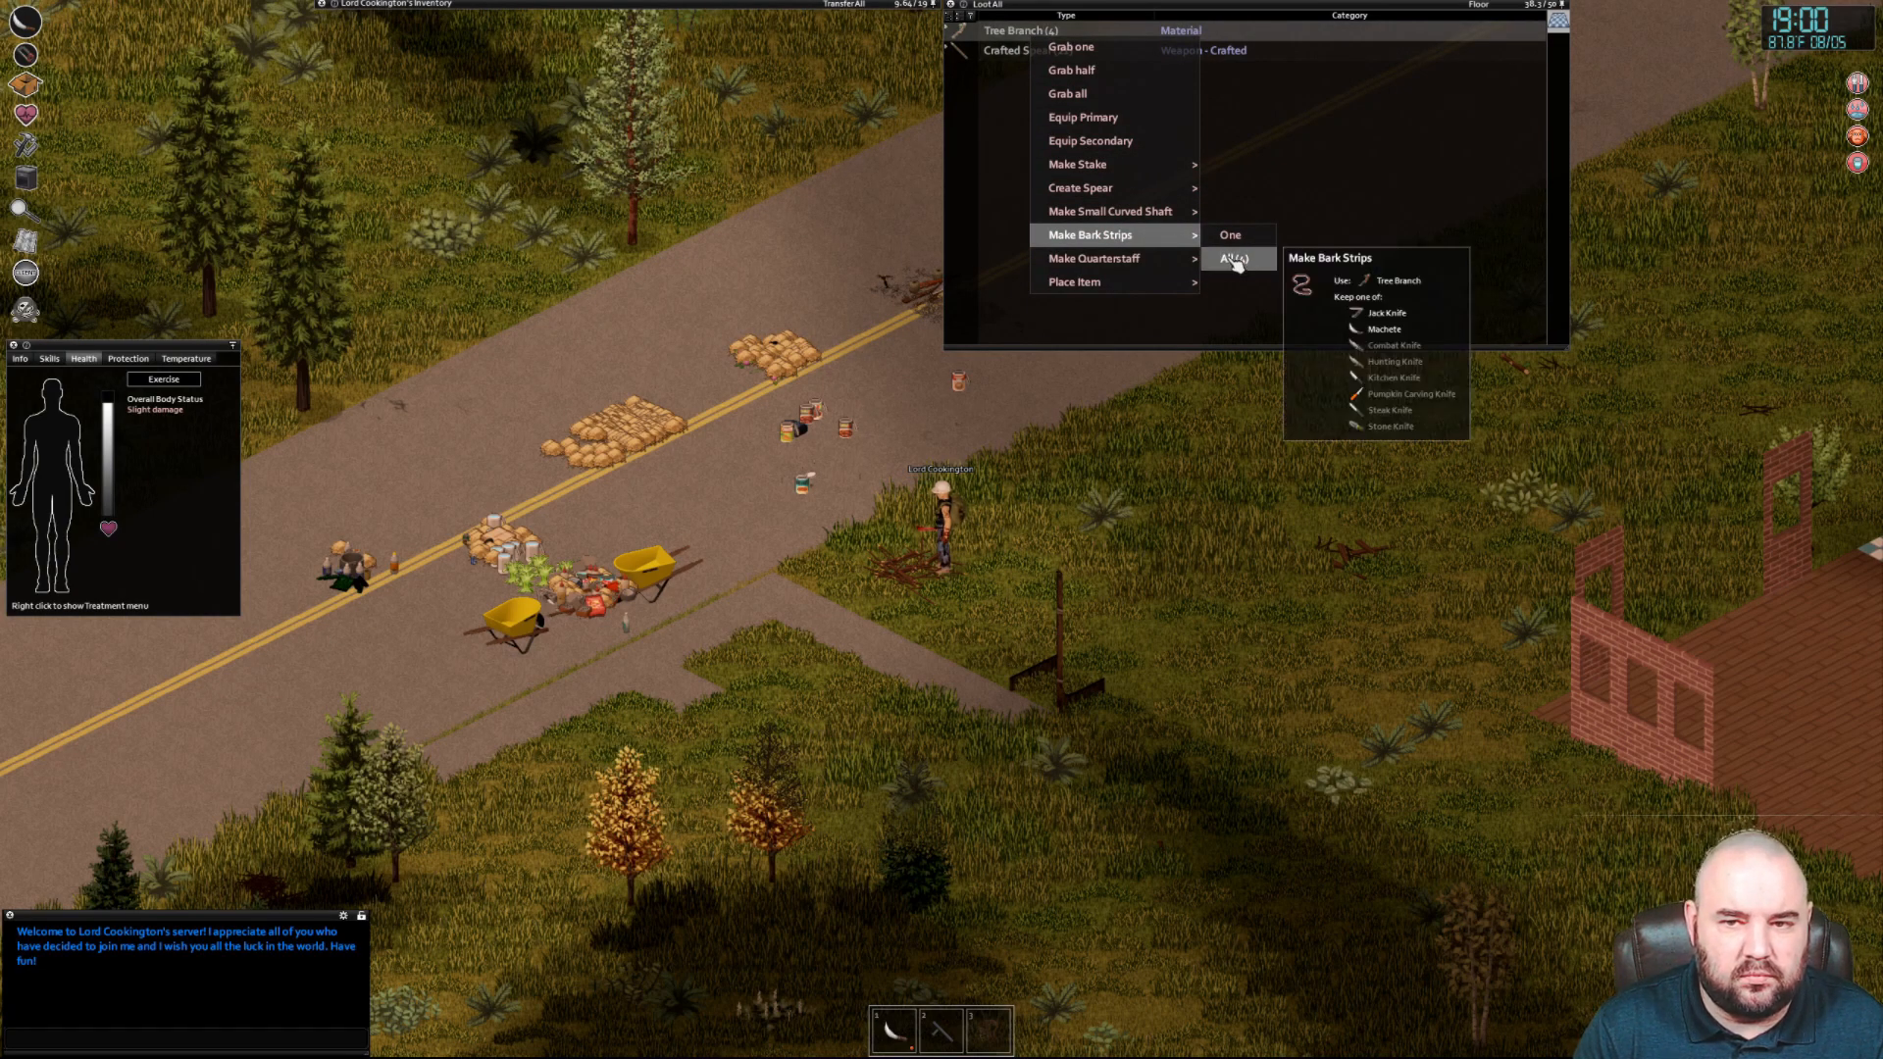
pyautogui.moveTo(1093, 259)
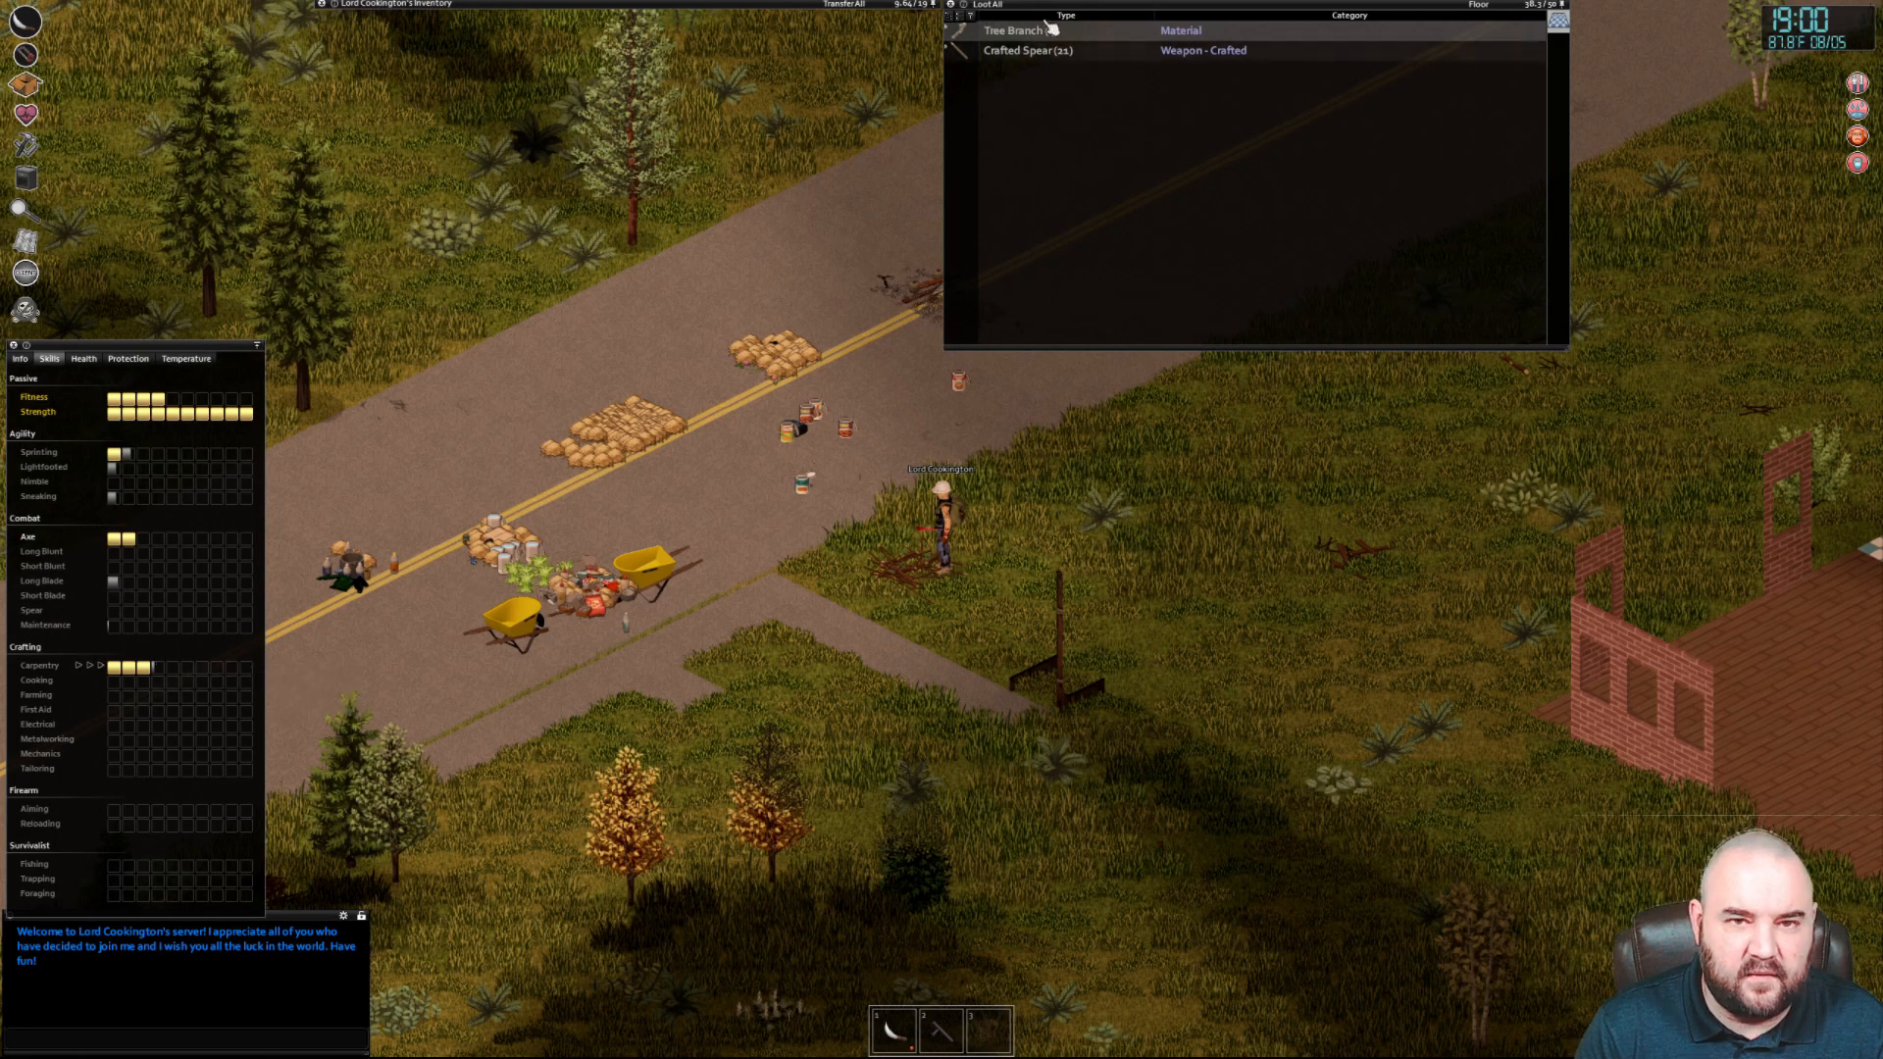
pyautogui.rightClick(1014, 30)
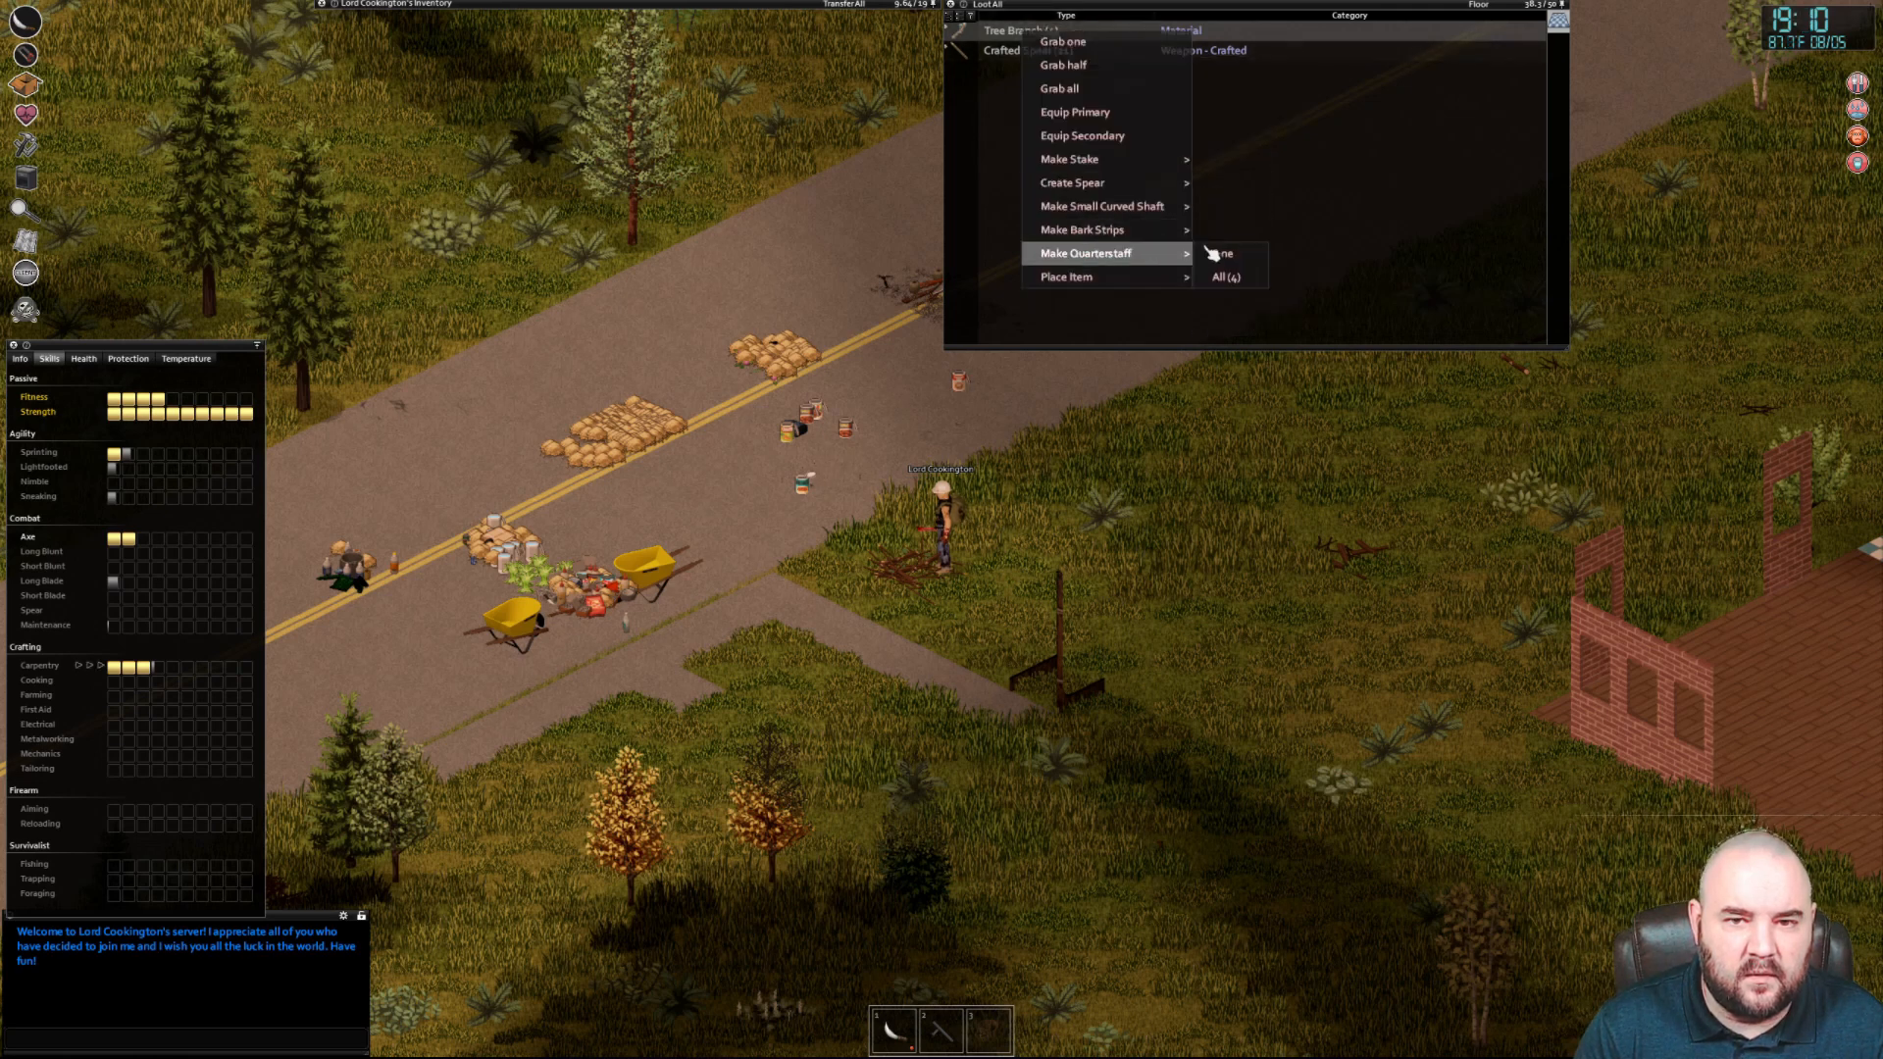
pyautogui.click(1218, 253)
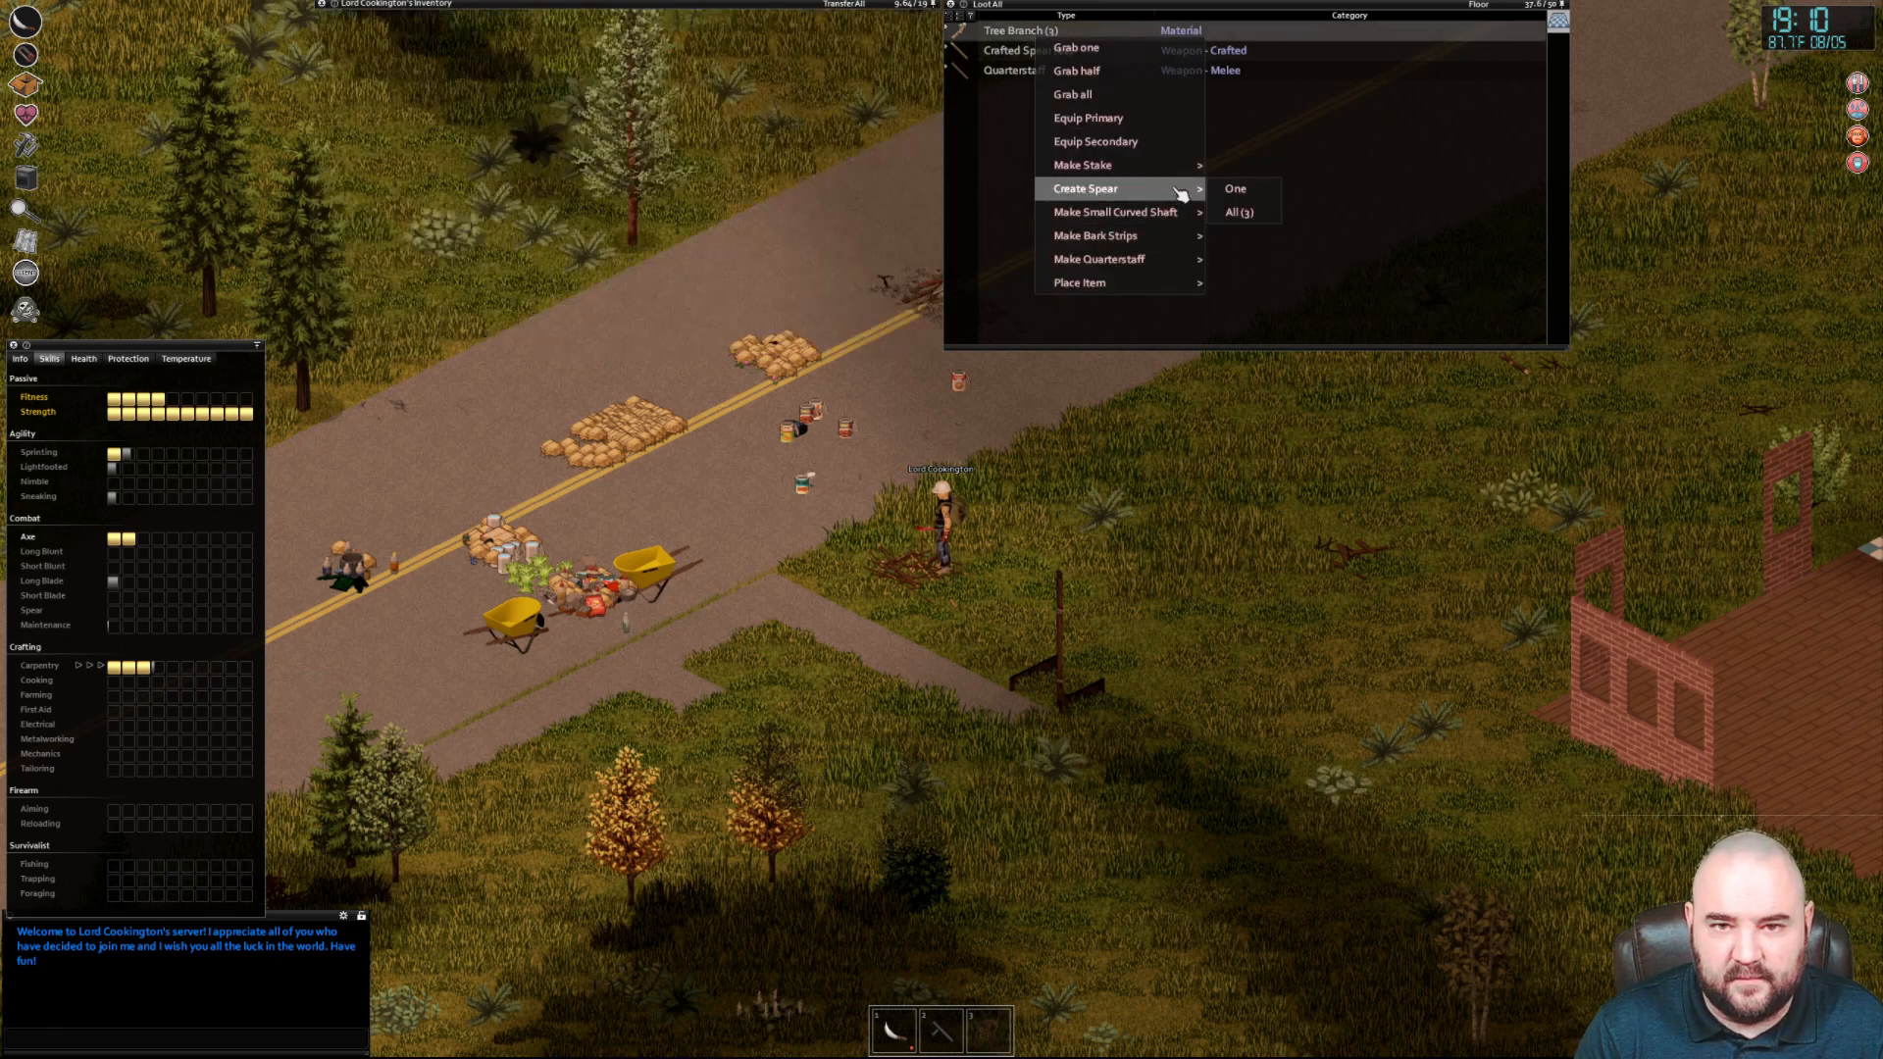
pyautogui.click(1240, 212)
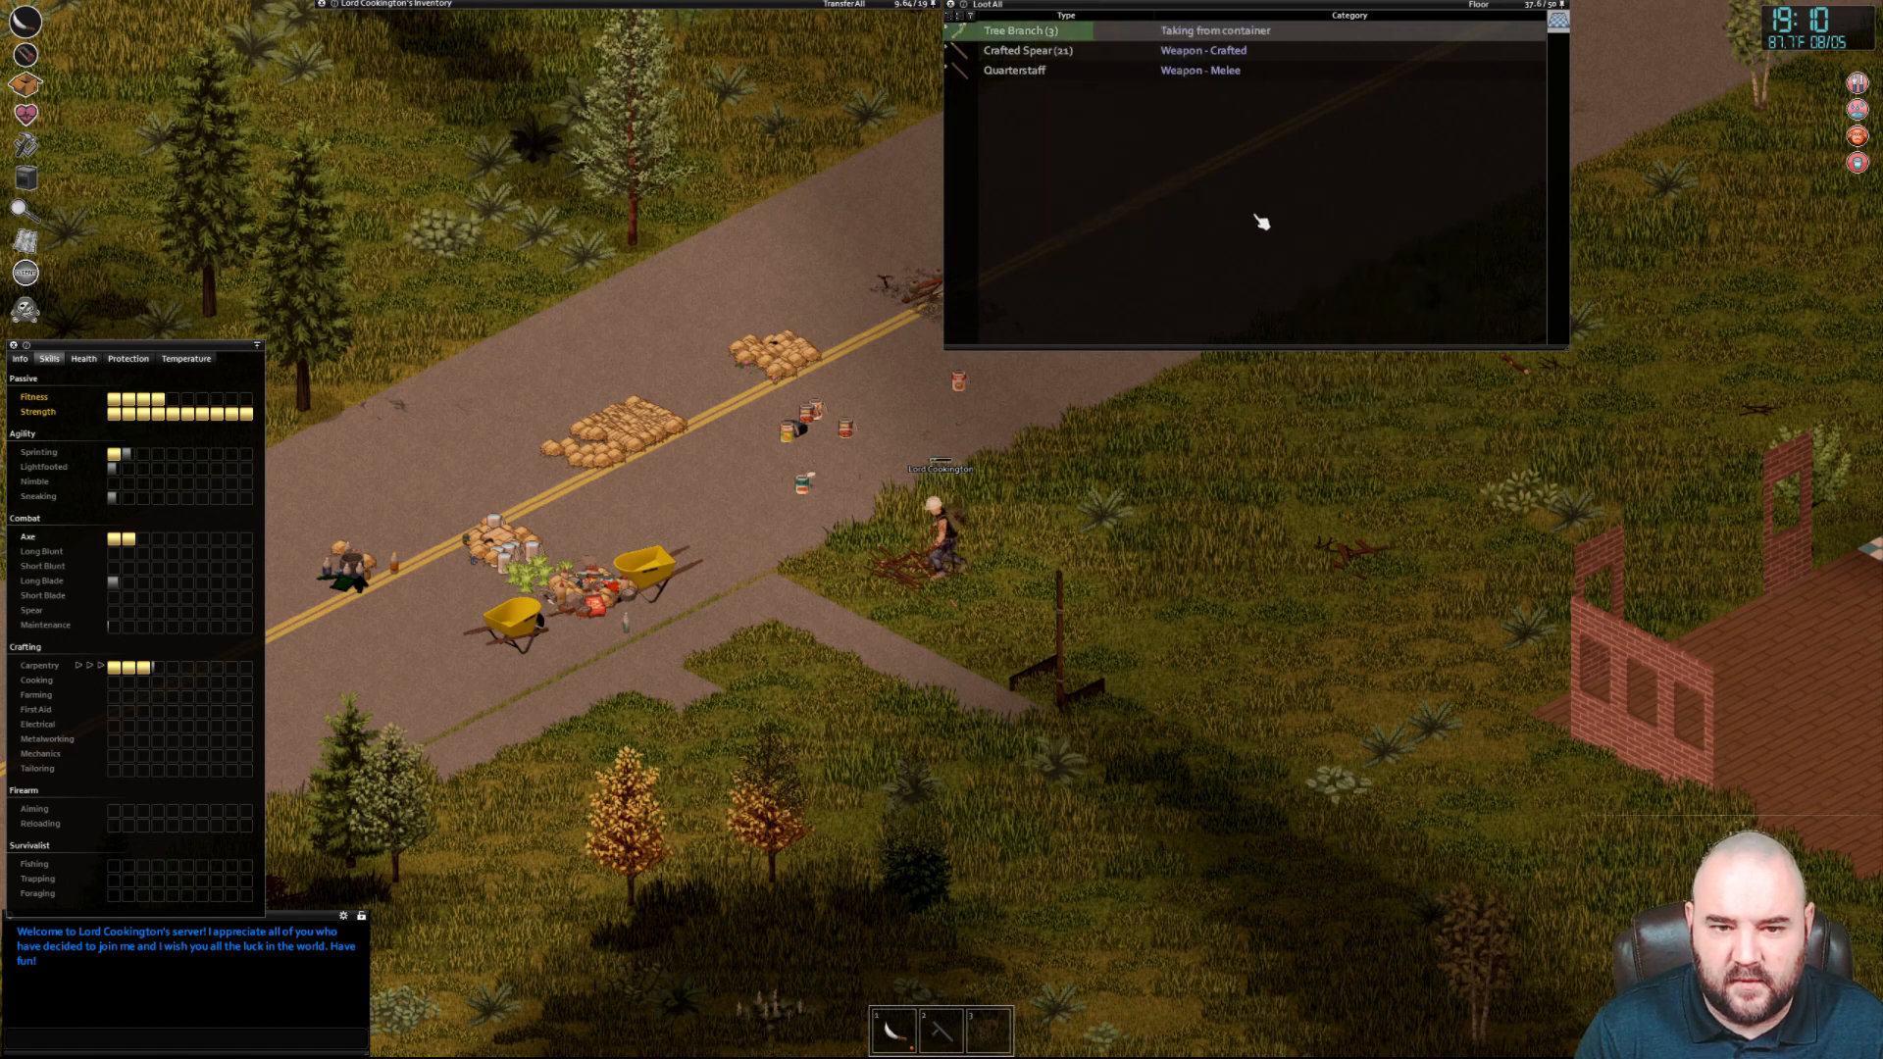
# Let the last branches finish becoming spears on the ground pile
pyautogui.click(1039, 29)
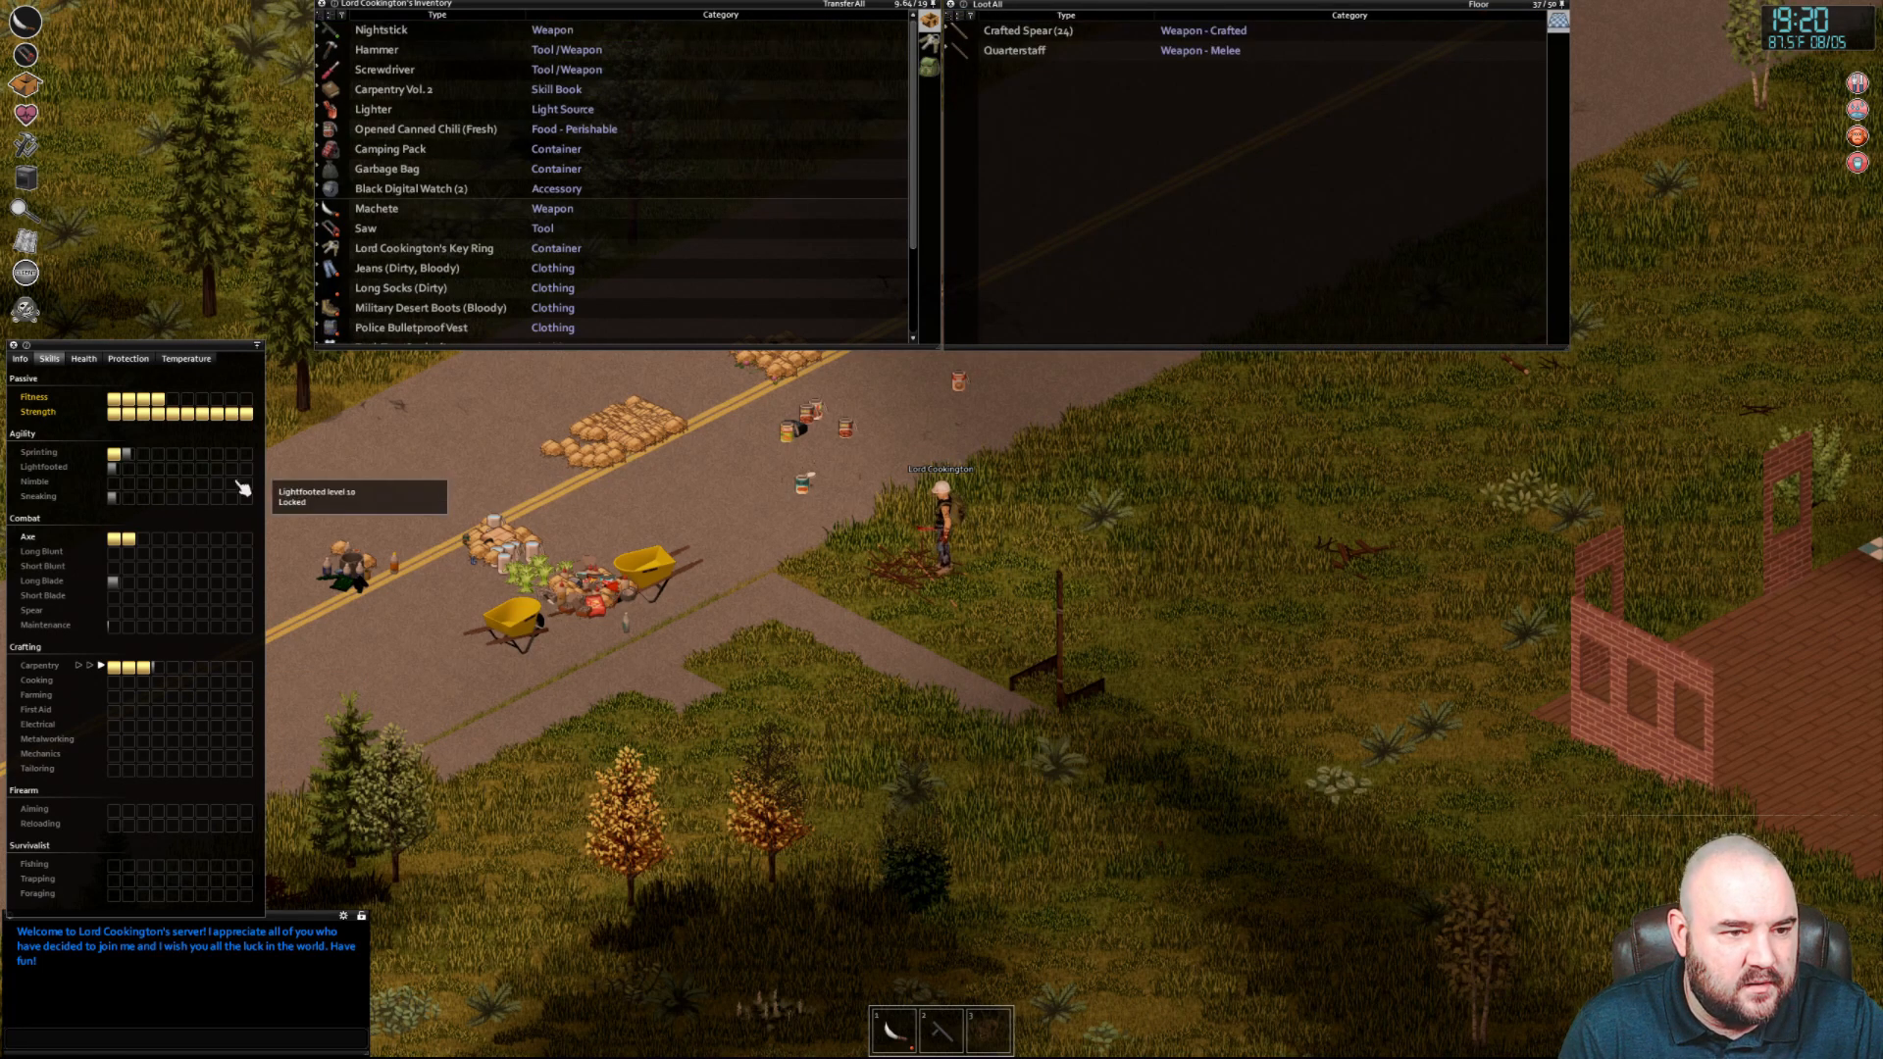
pyautogui.moveTo(164, 673)
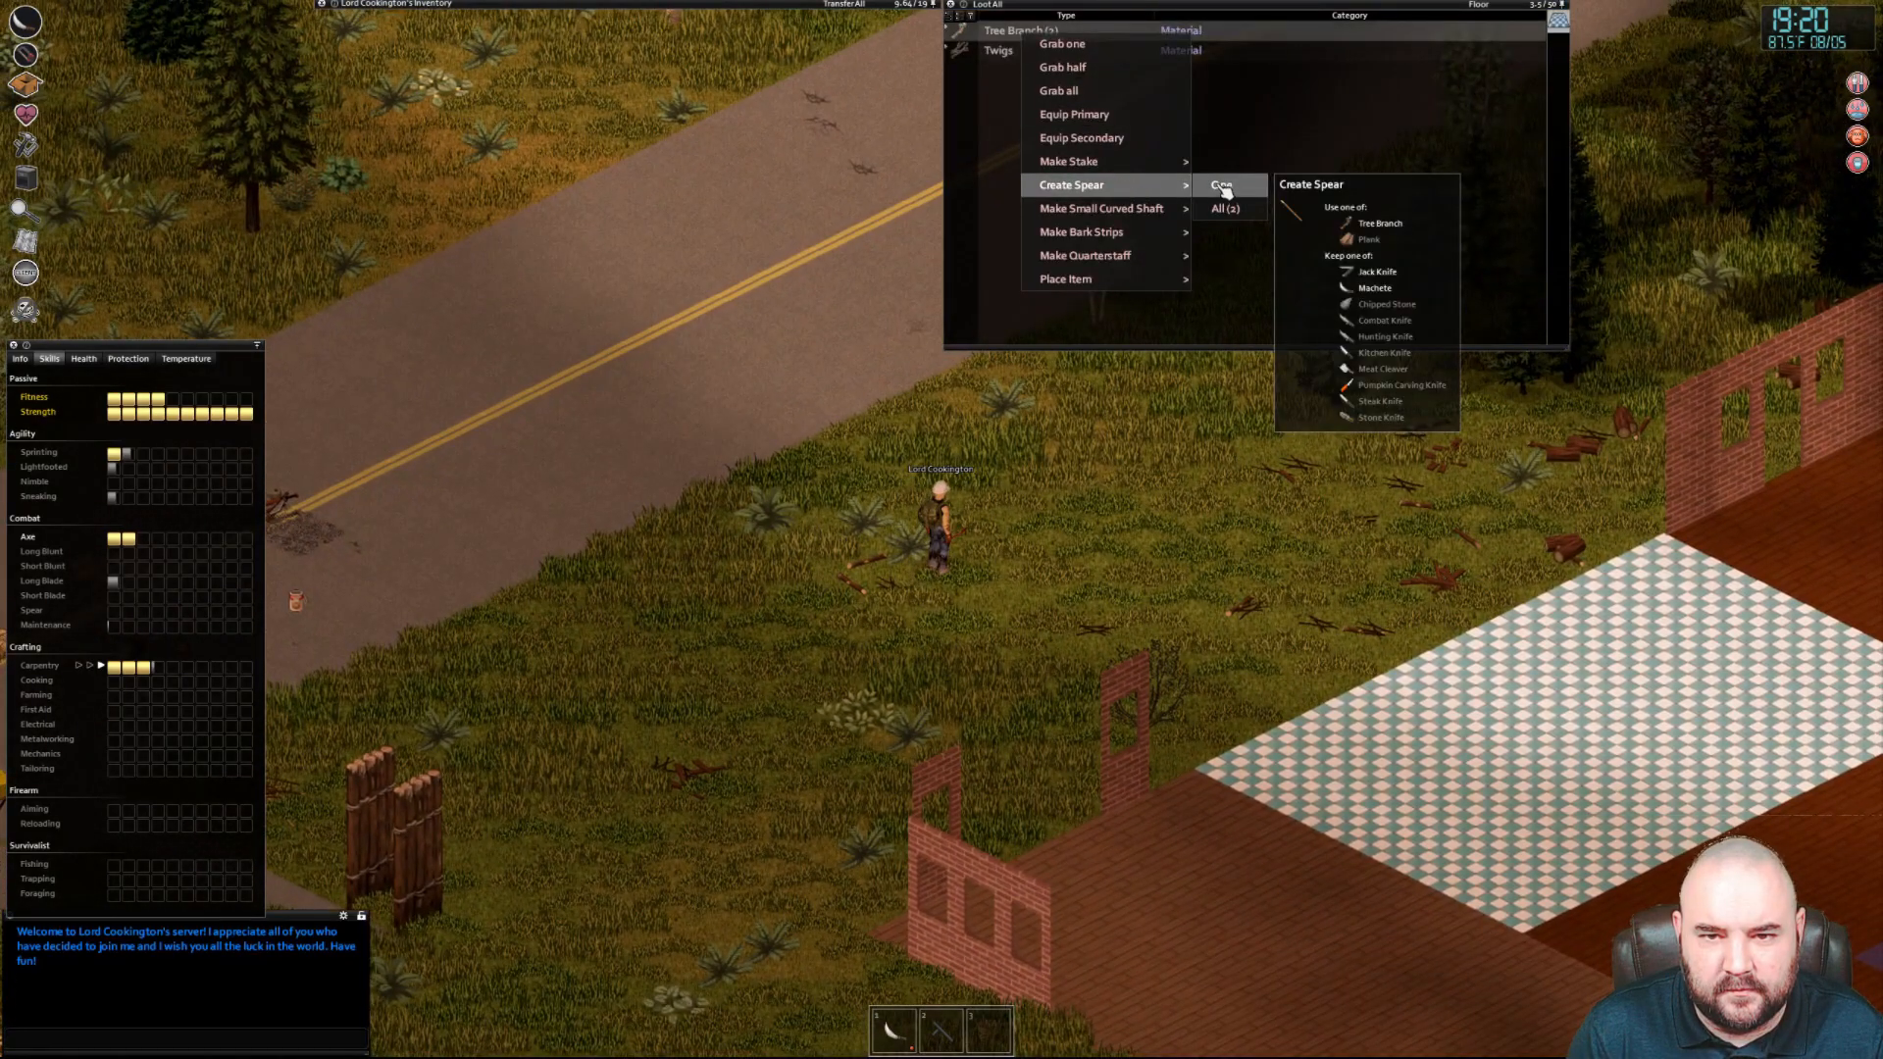
pyautogui.moveTo(1099, 208)
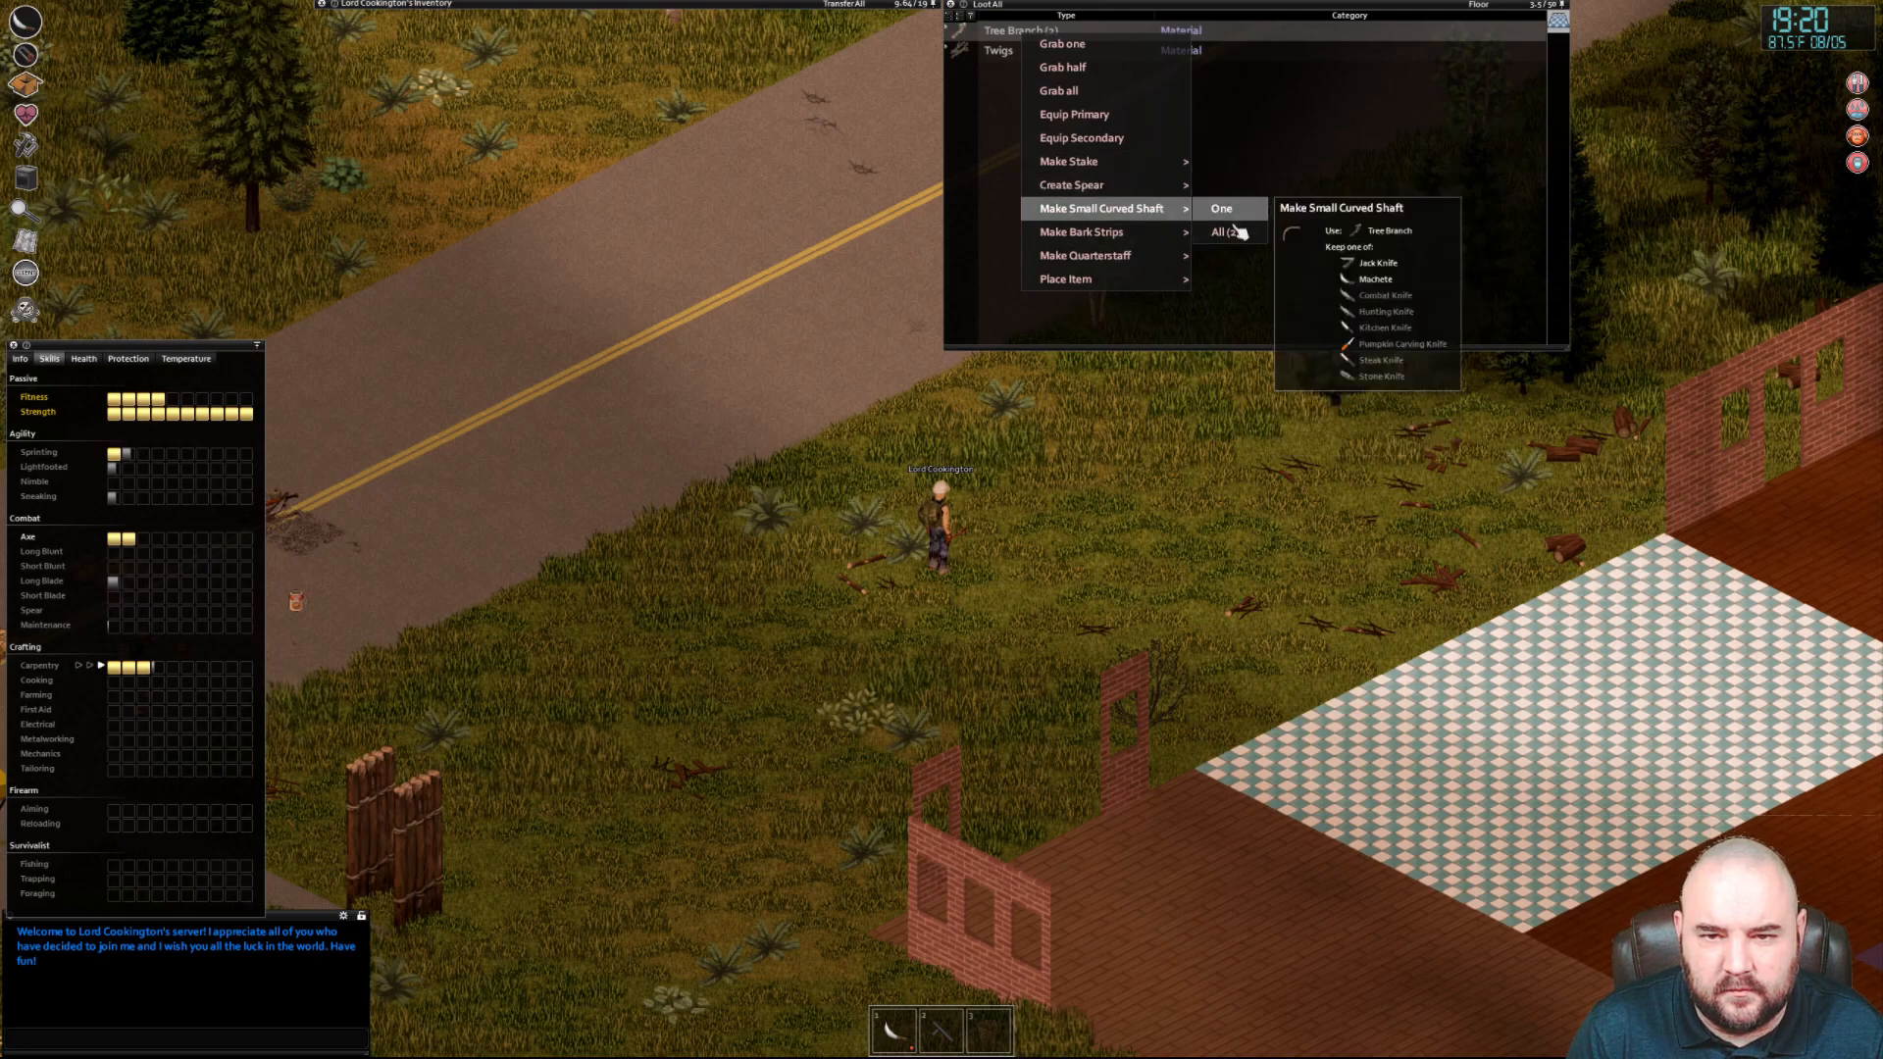
# Make small curved shafts from all branches, then start spears from all the planks
pyautogui.click(1222, 231)
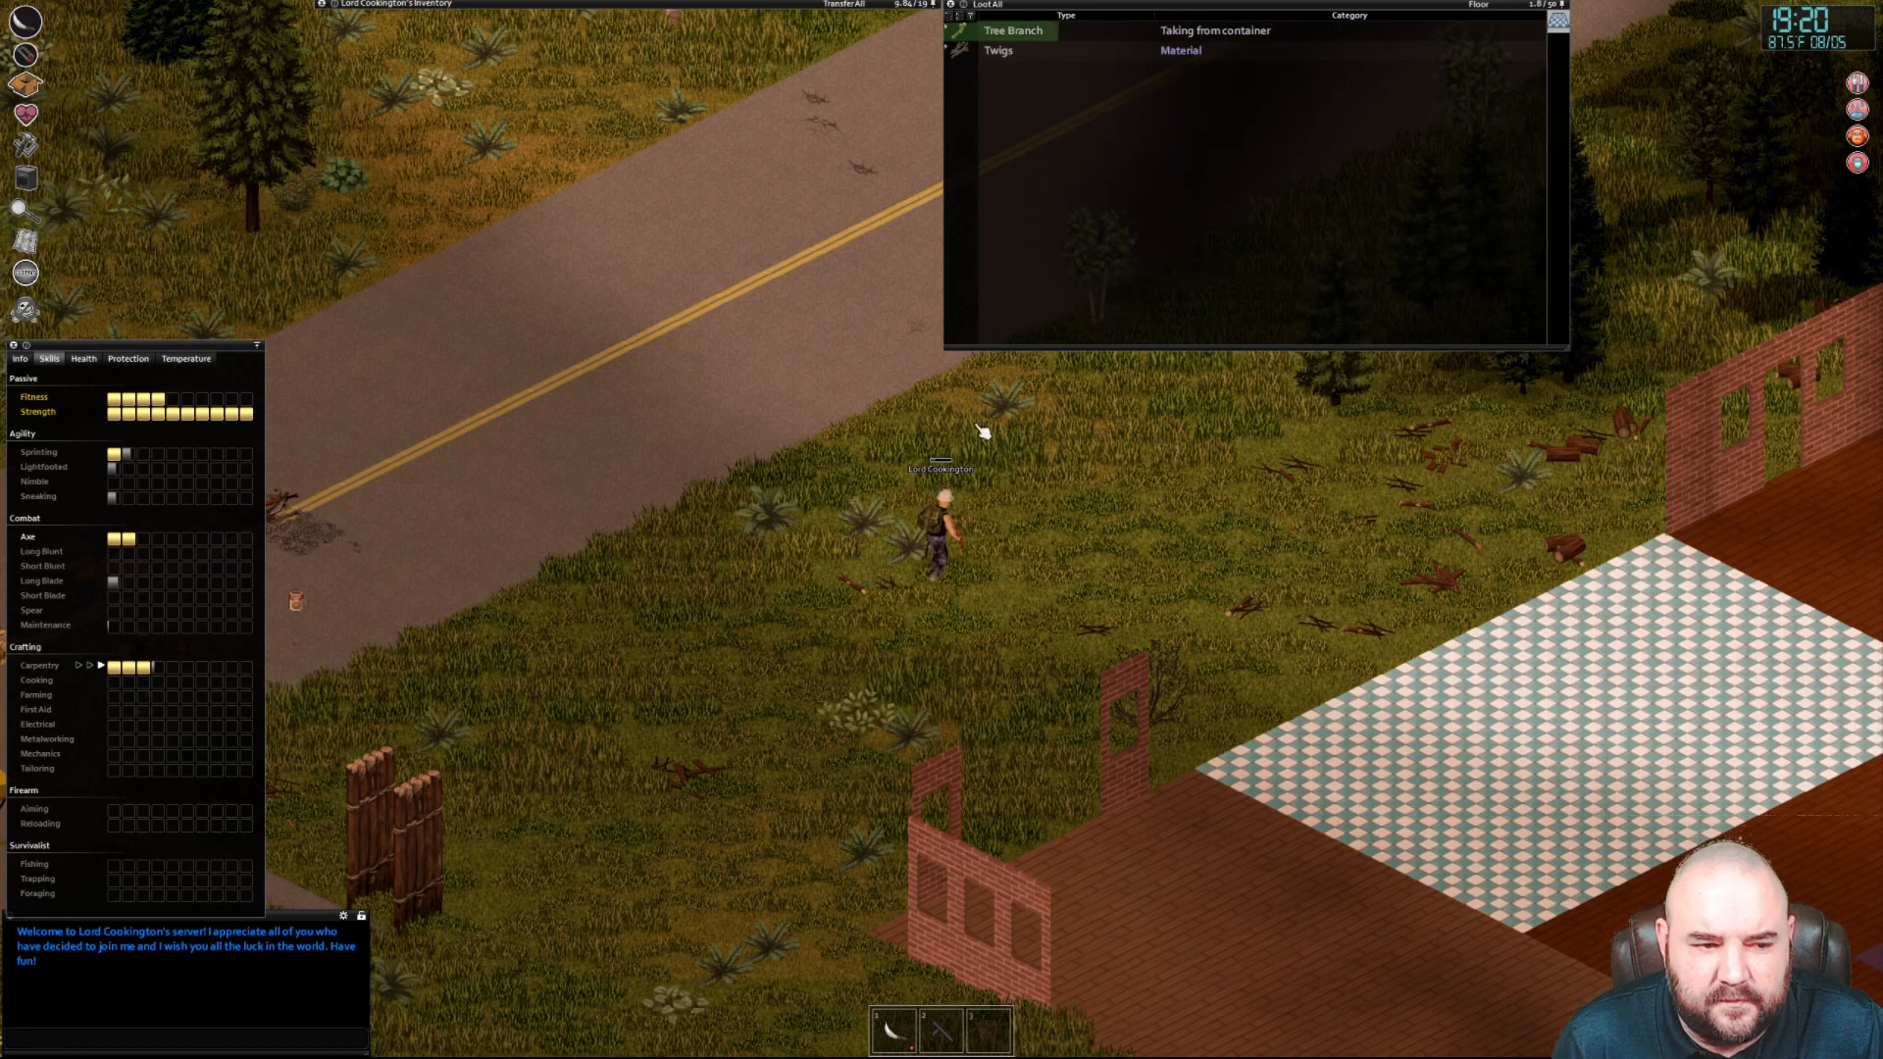
pyautogui.click(1015, 30)
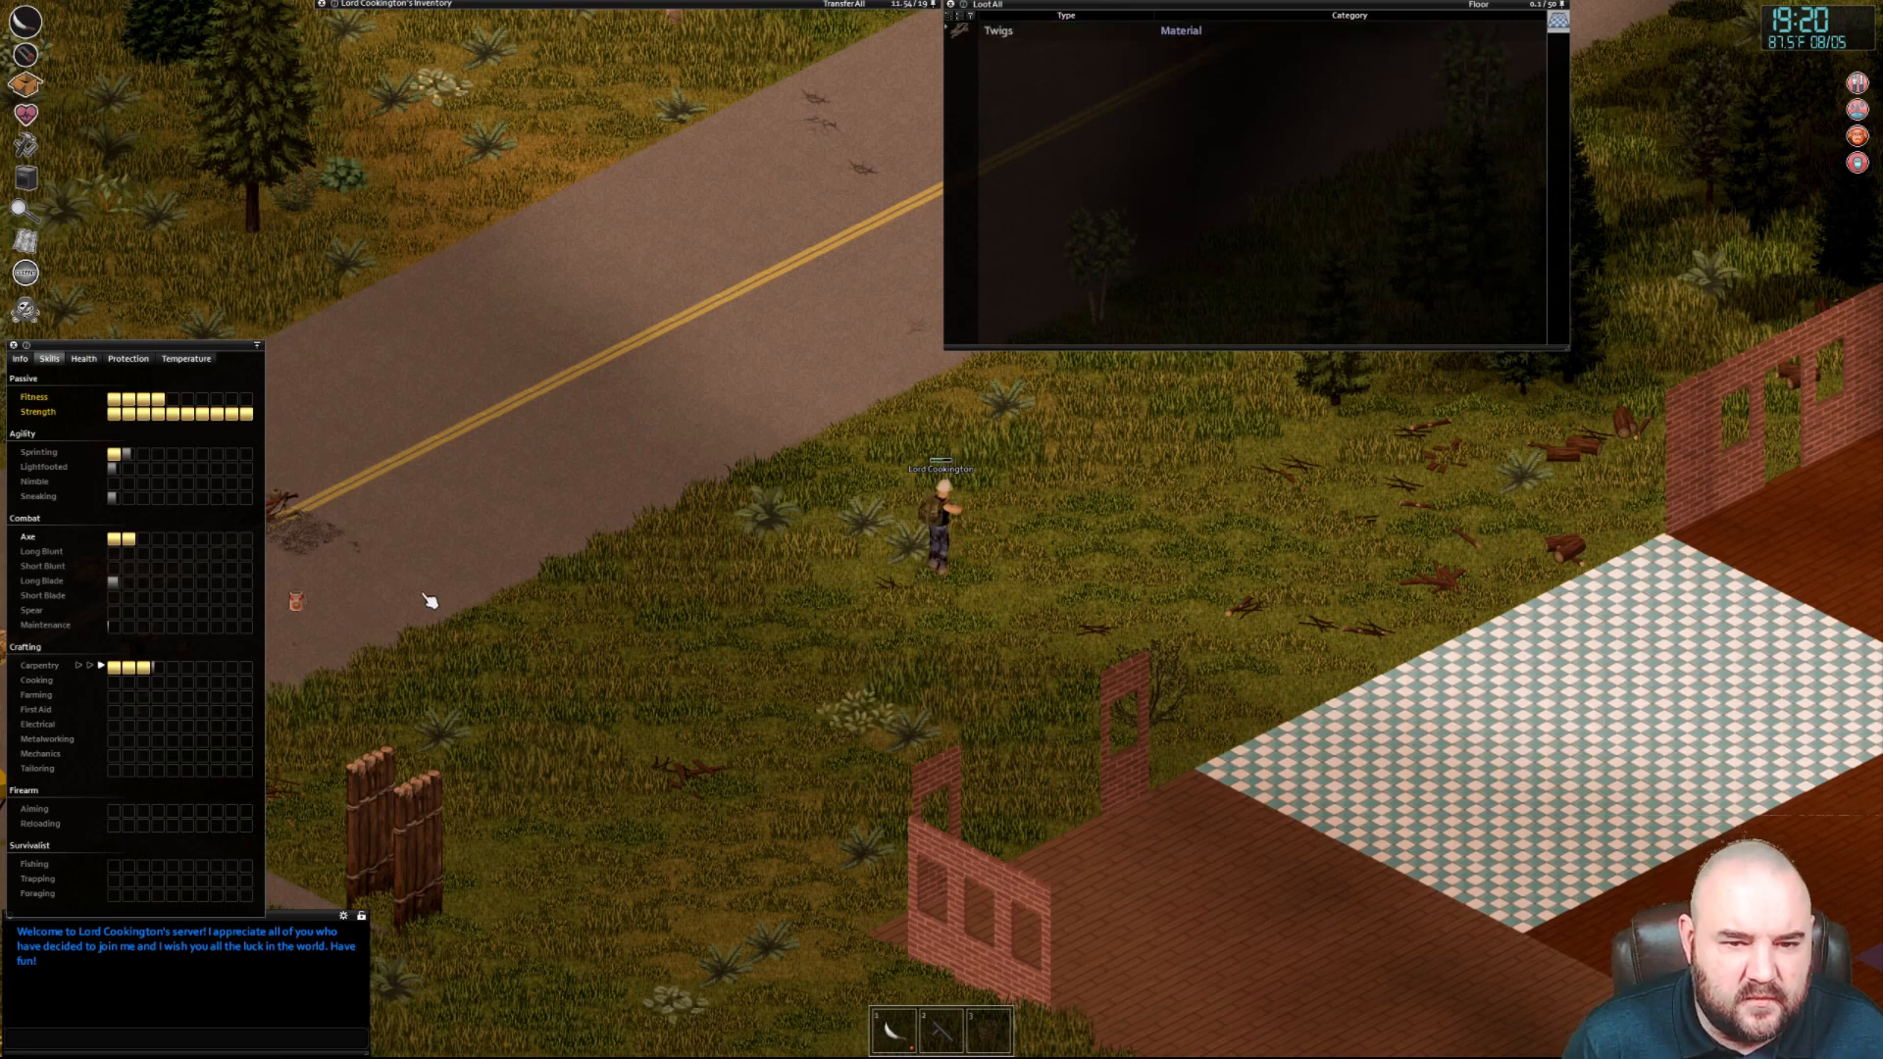
pyautogui.moveTo(163, 671)
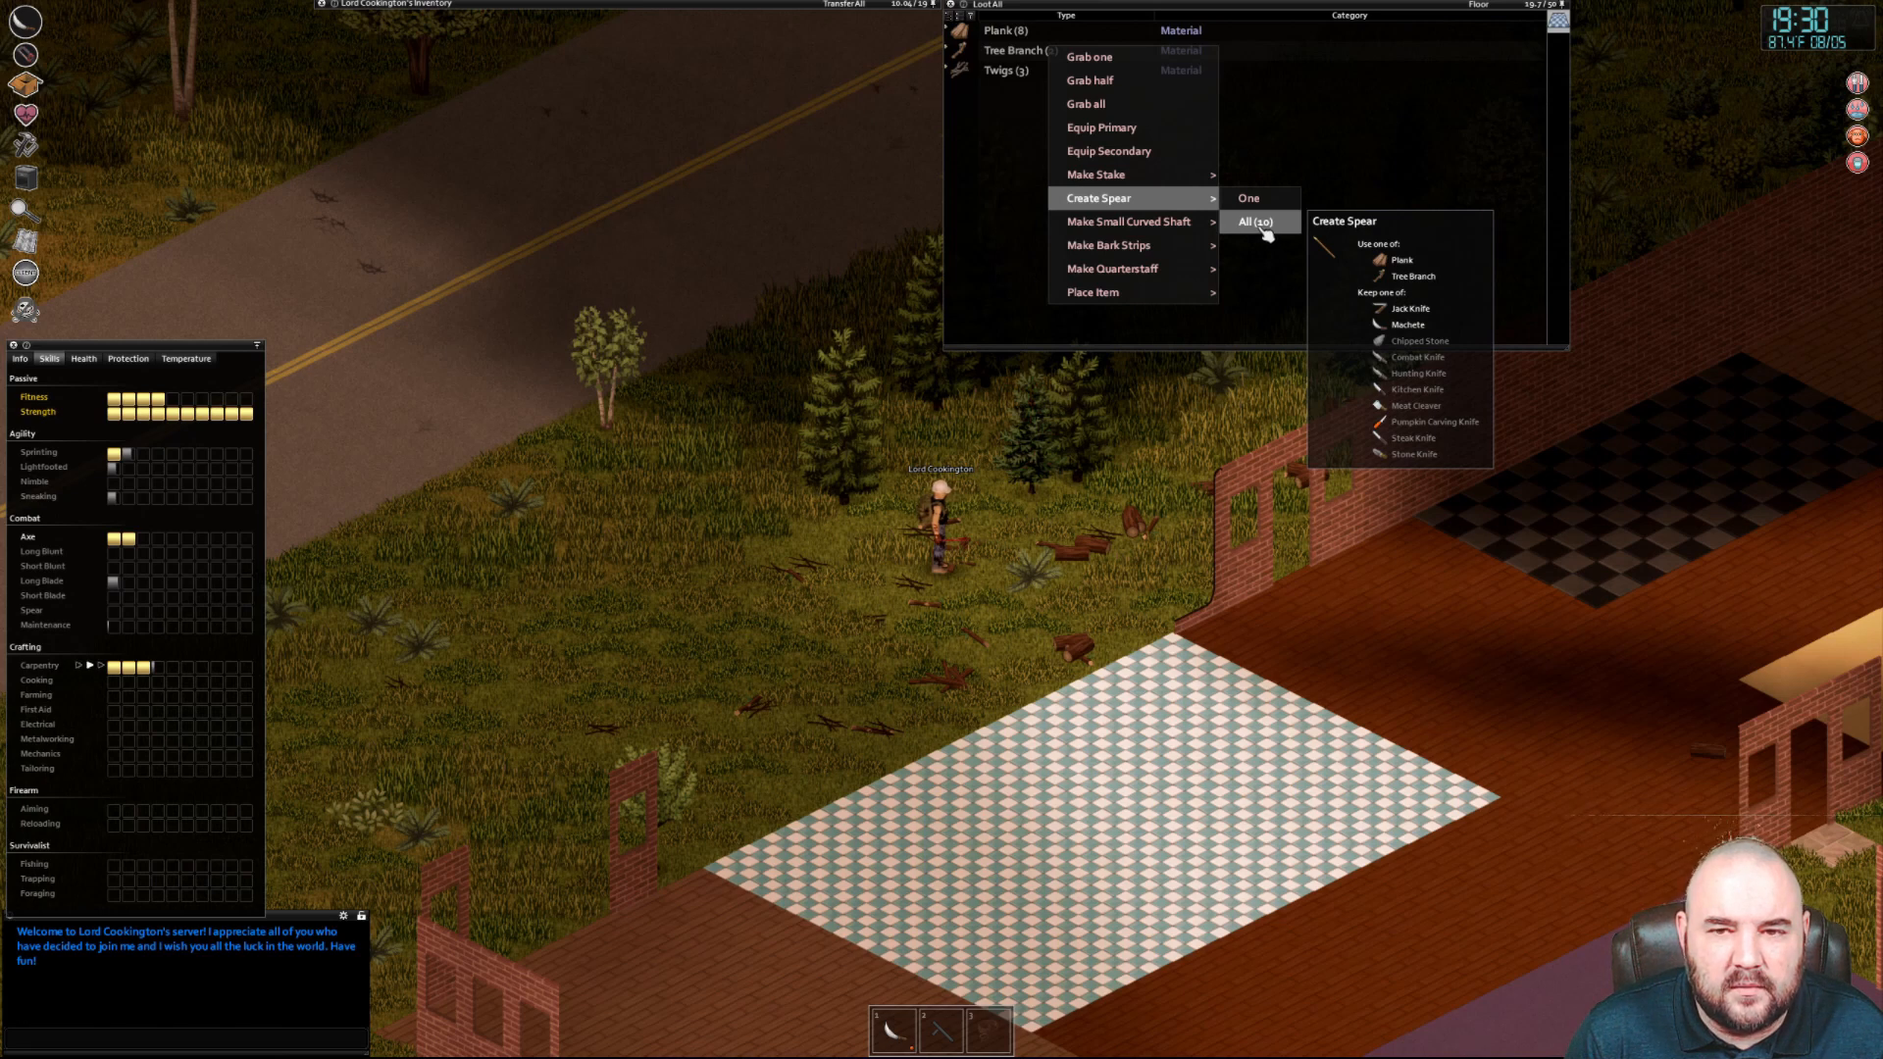
pyautogui.click(1258, 222)
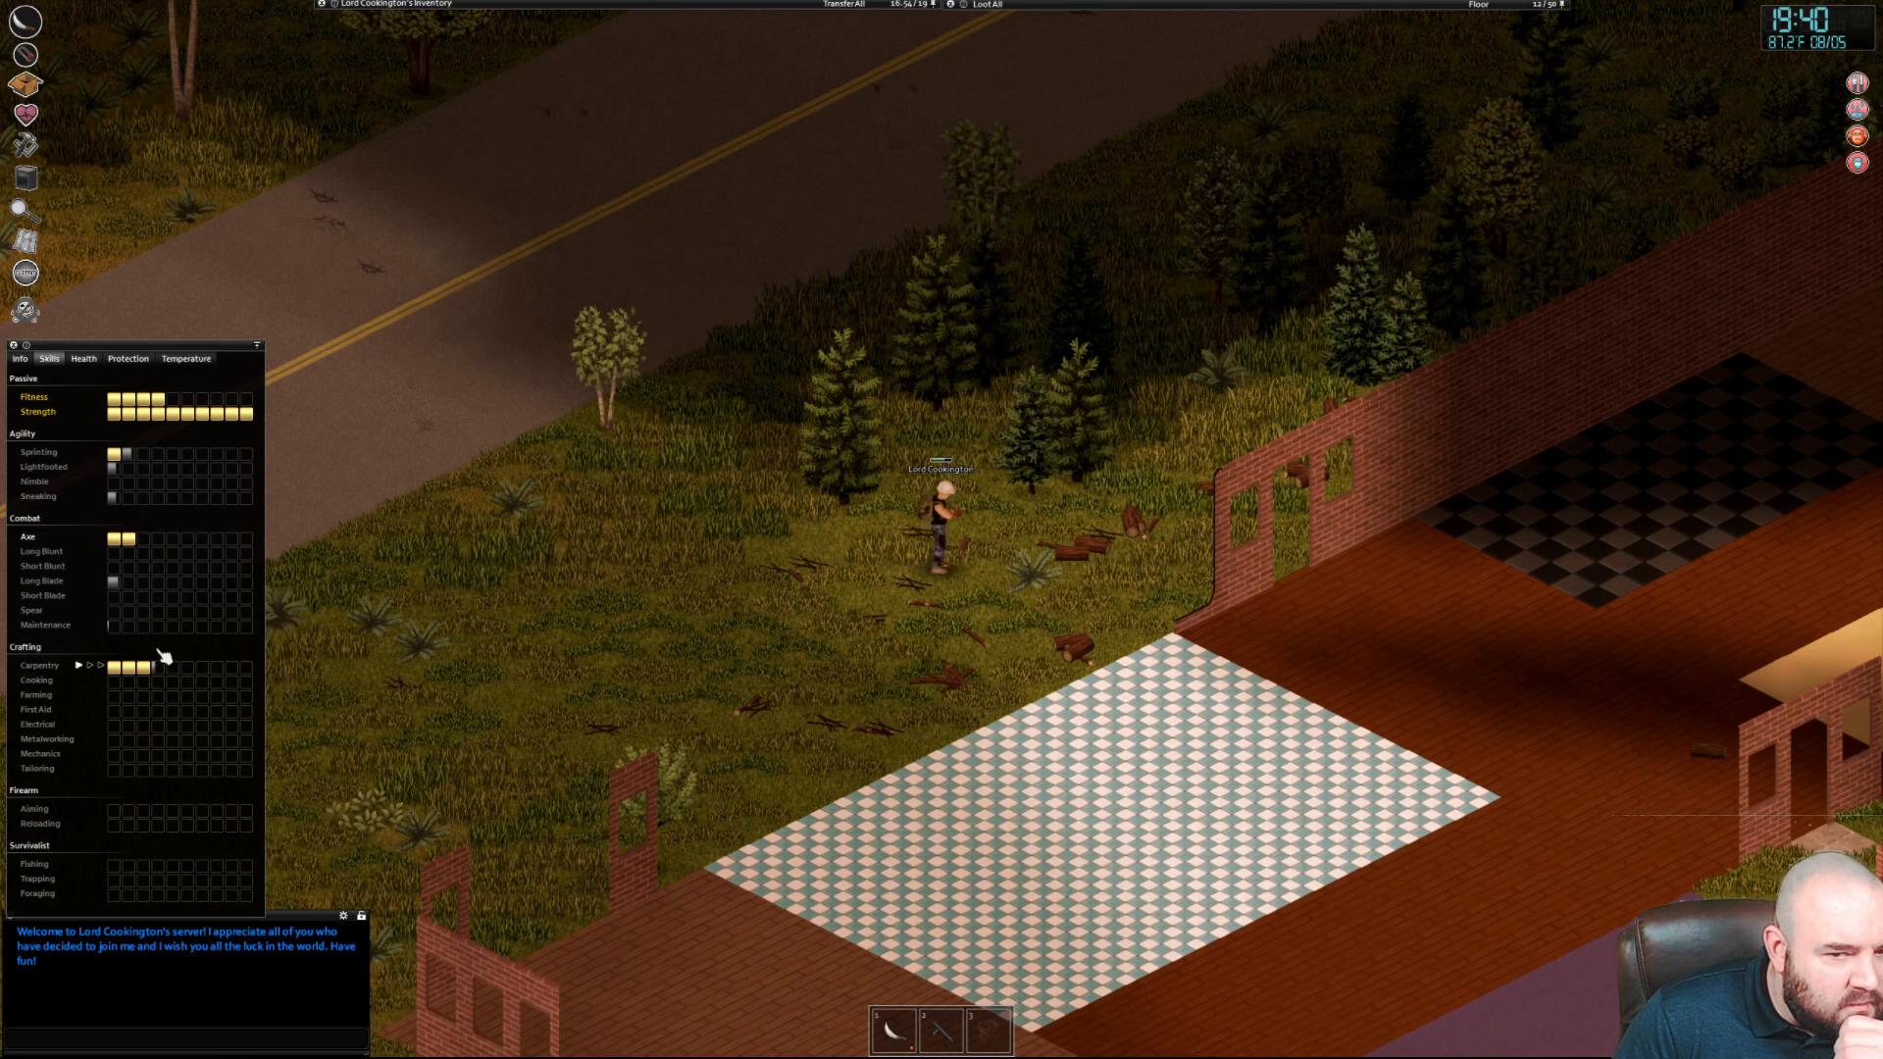
pyautogui.moveTo(163, 669)
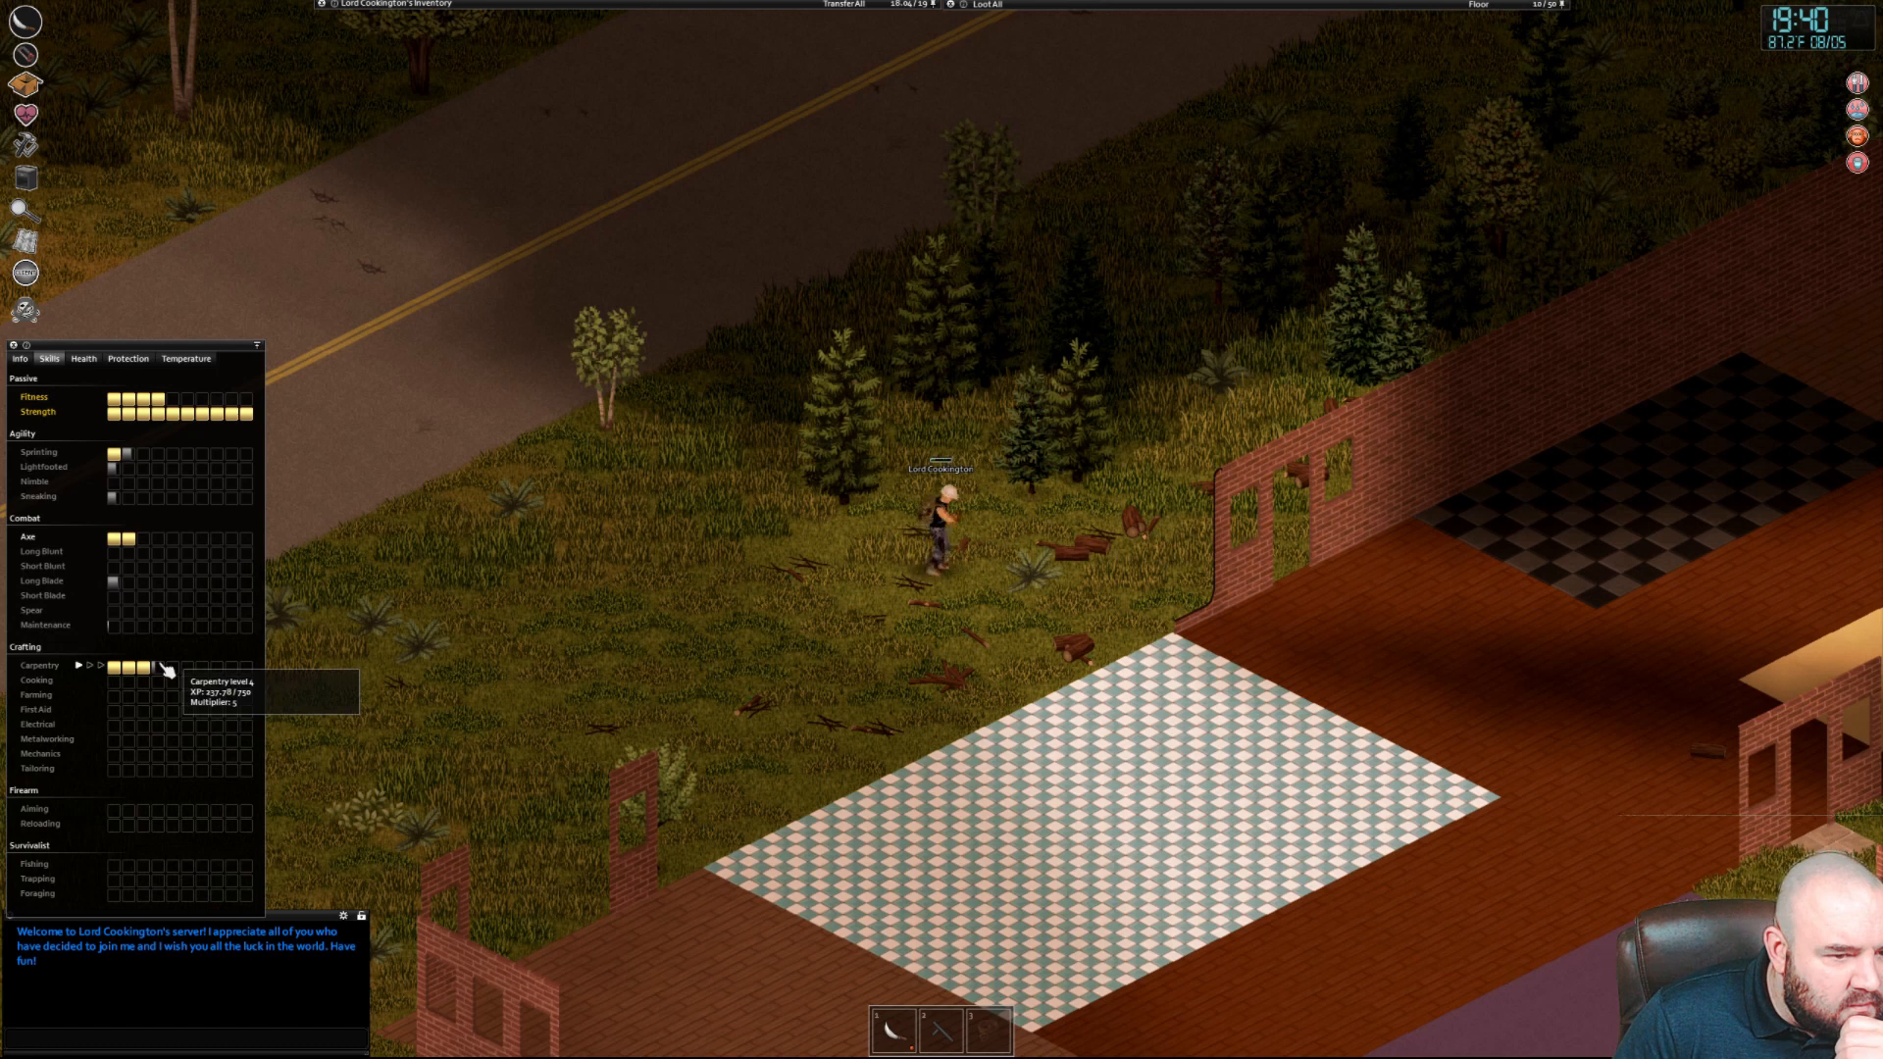
pyautogui.moveTo(164, 652)
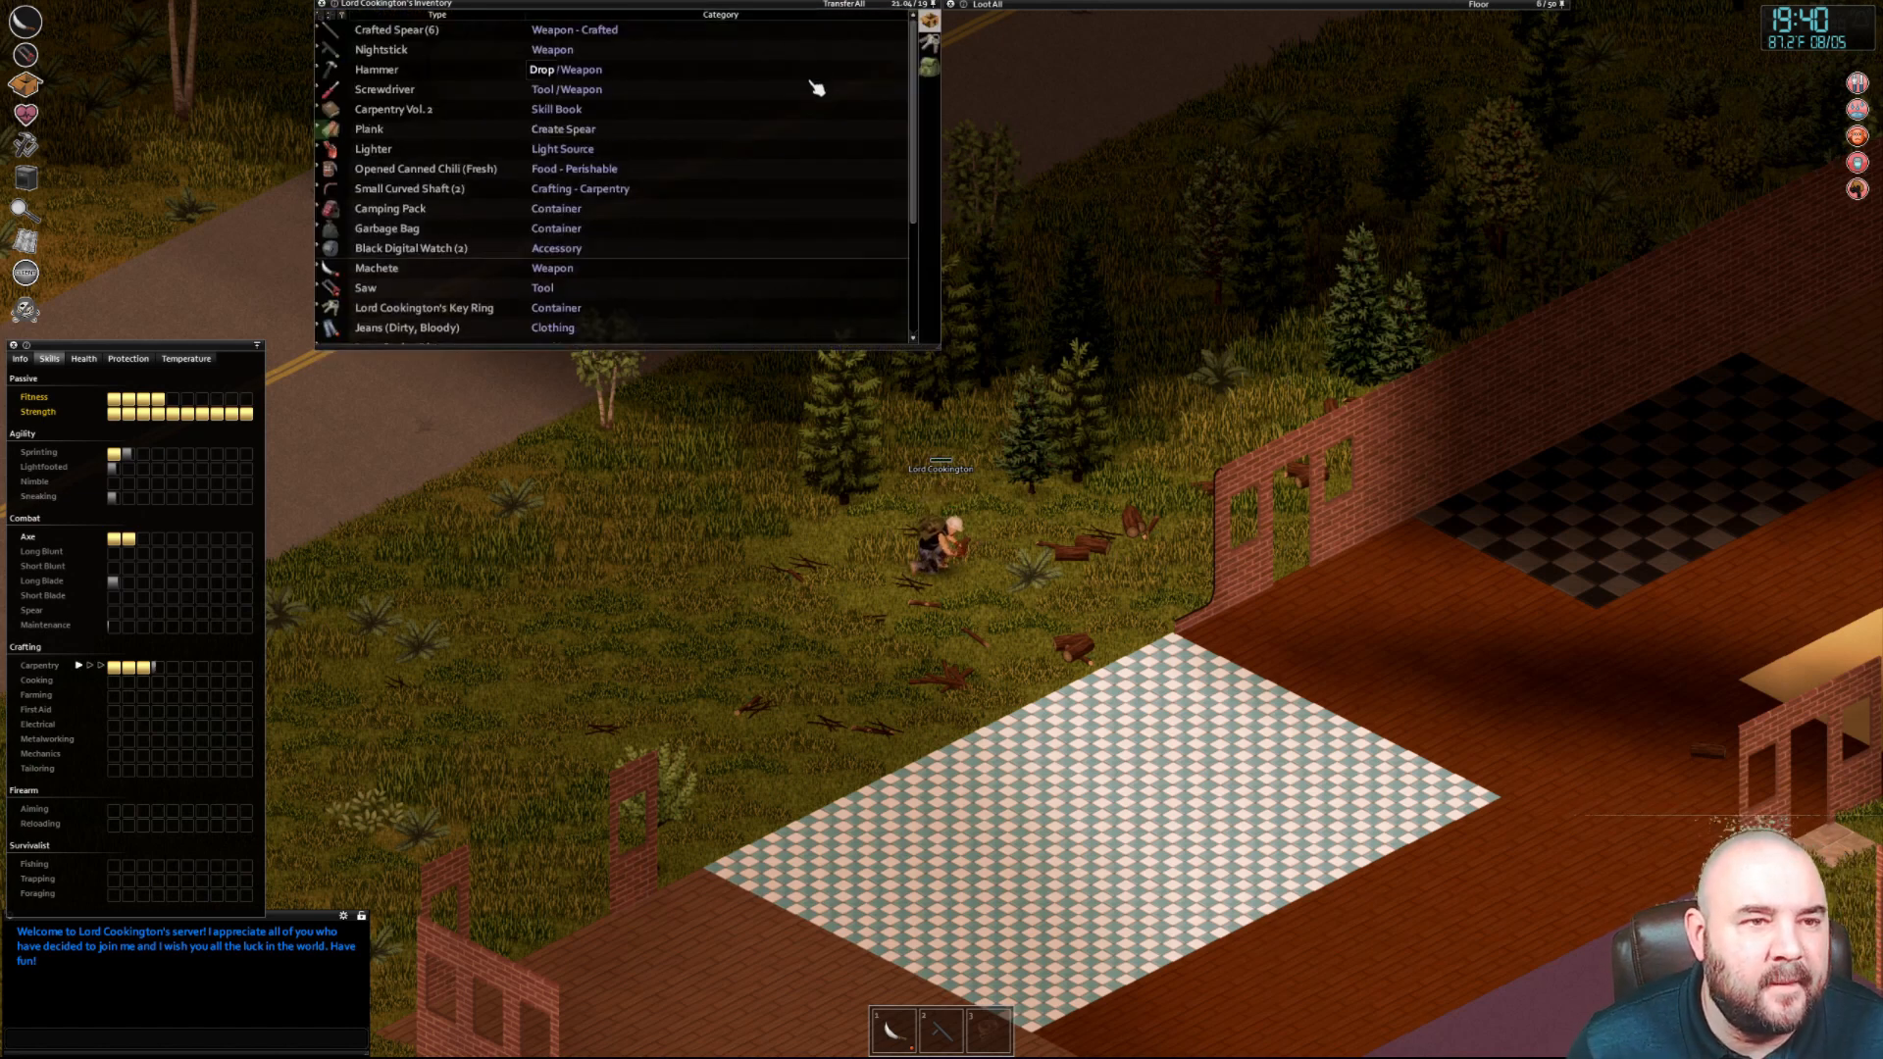
# Drop the new spears onto the ground pile and smoke one cigarette from the backpack
pyautogui.click(369, 129)
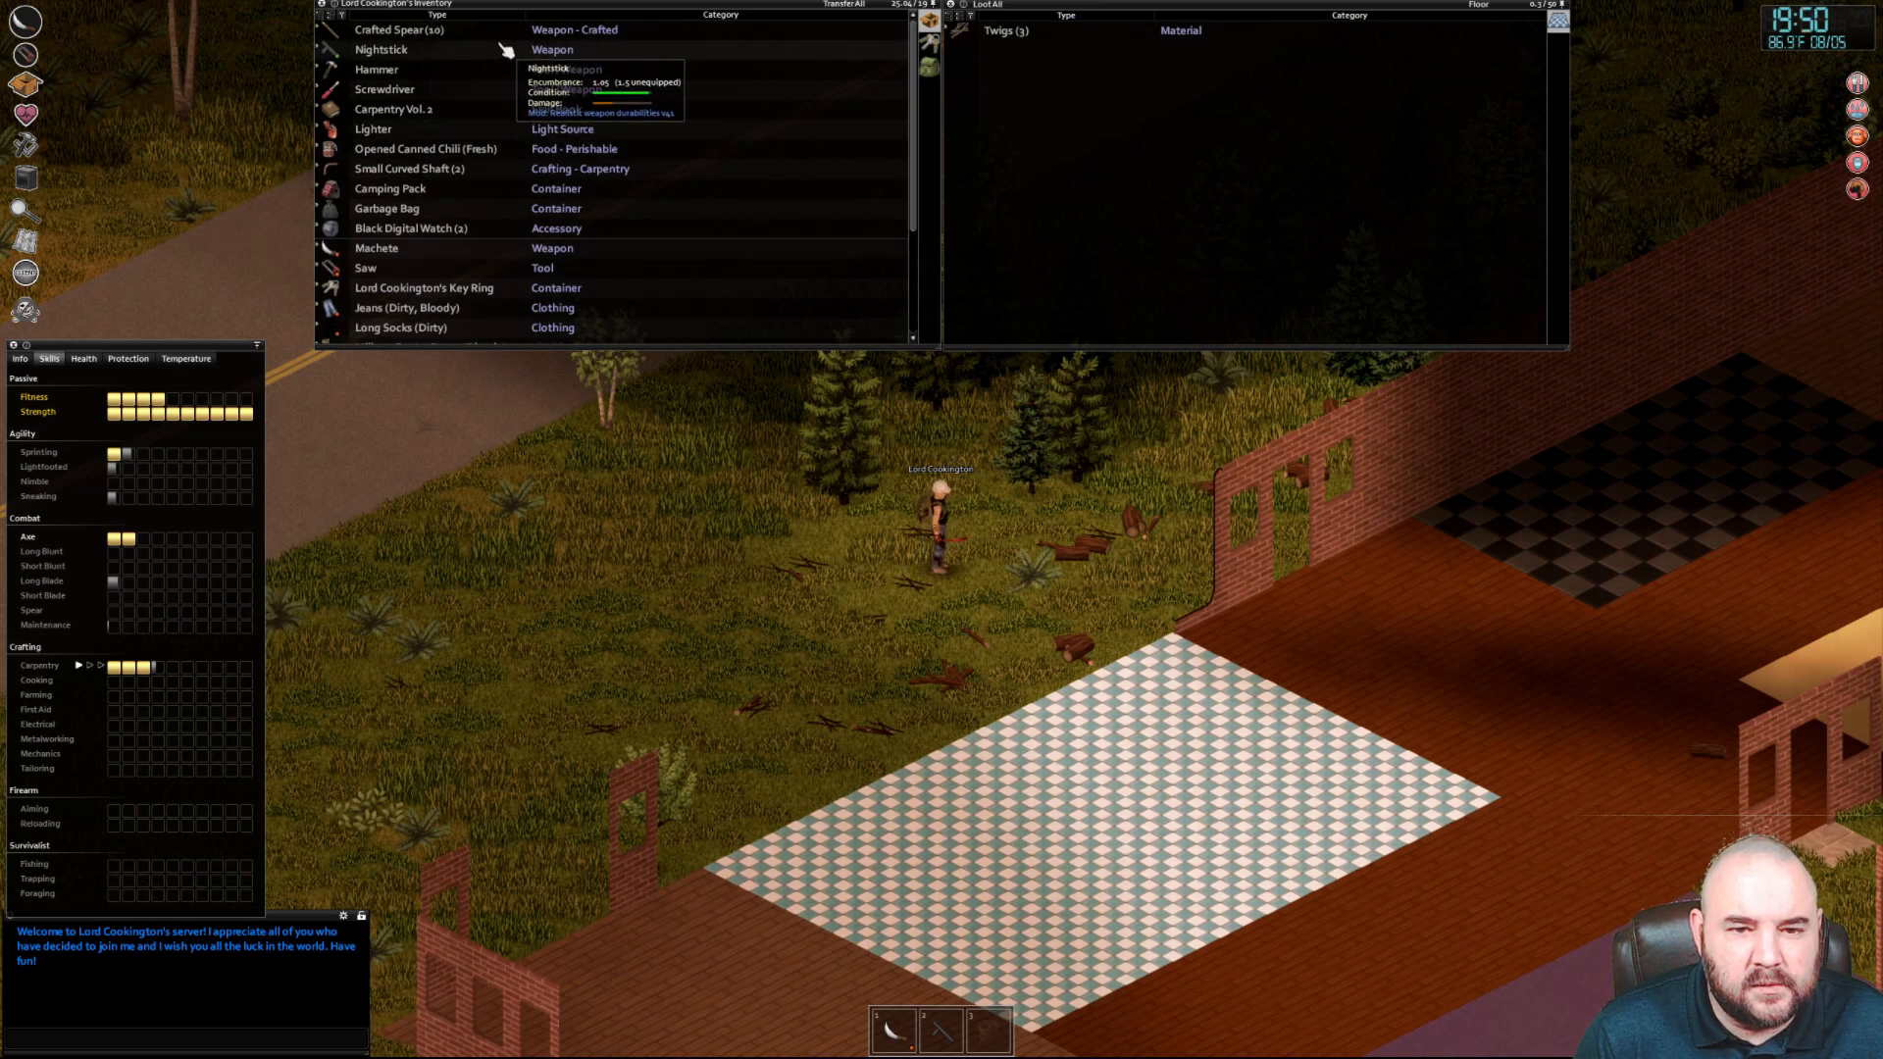
pyautogui.click(397, 30)
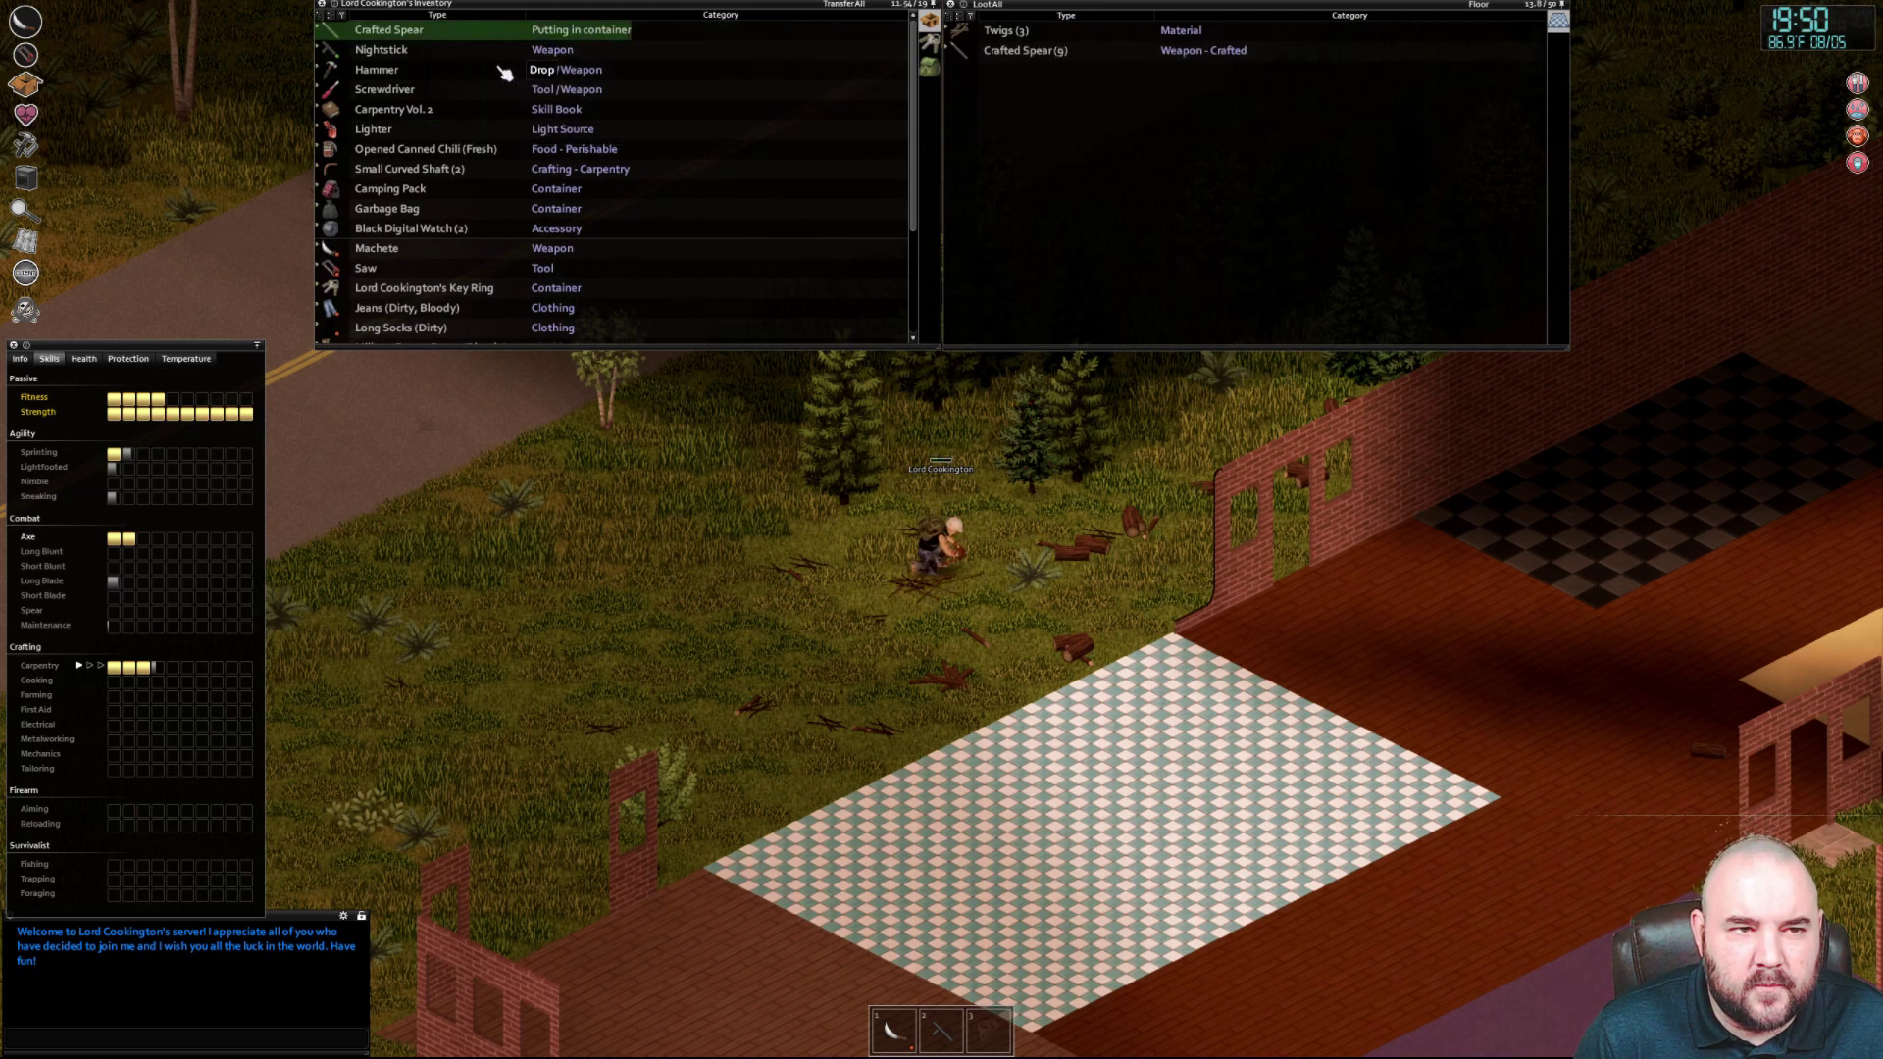
pyautogui.rightClick(424, 129)
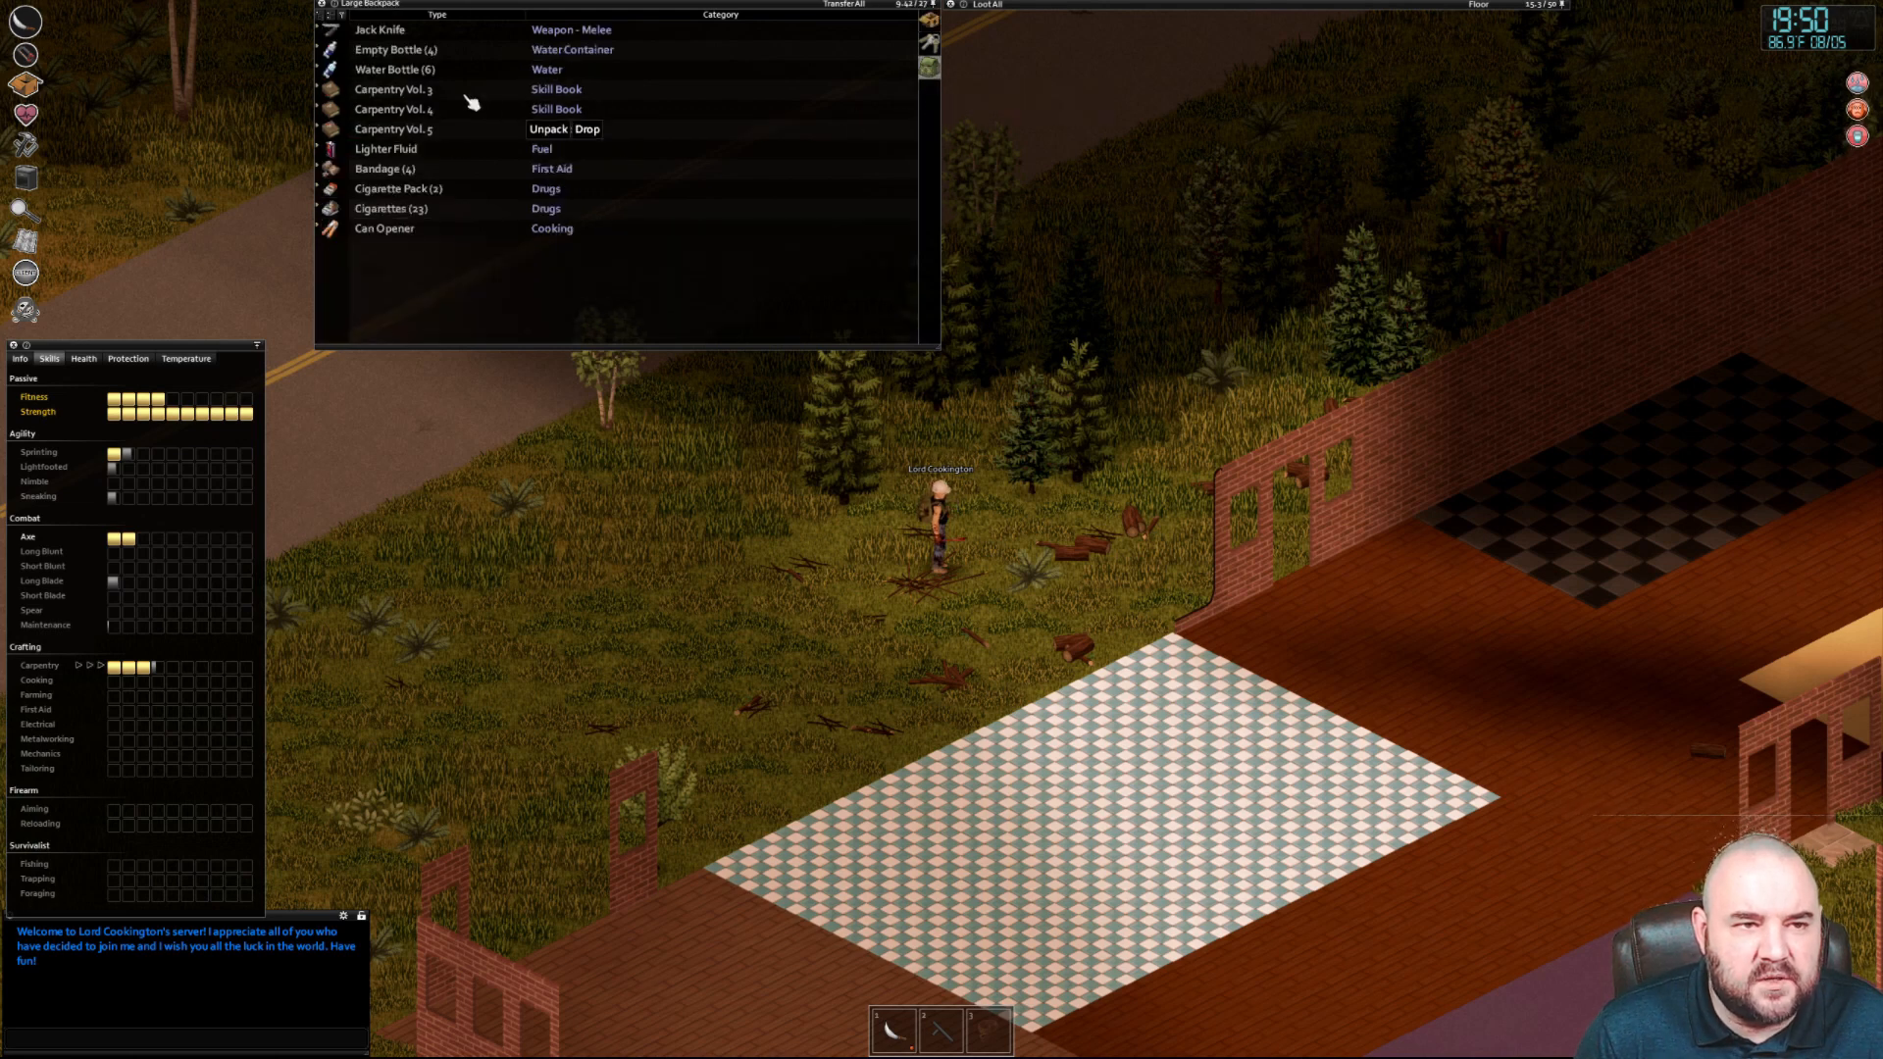
pyautogui.rightClick(390, 69)
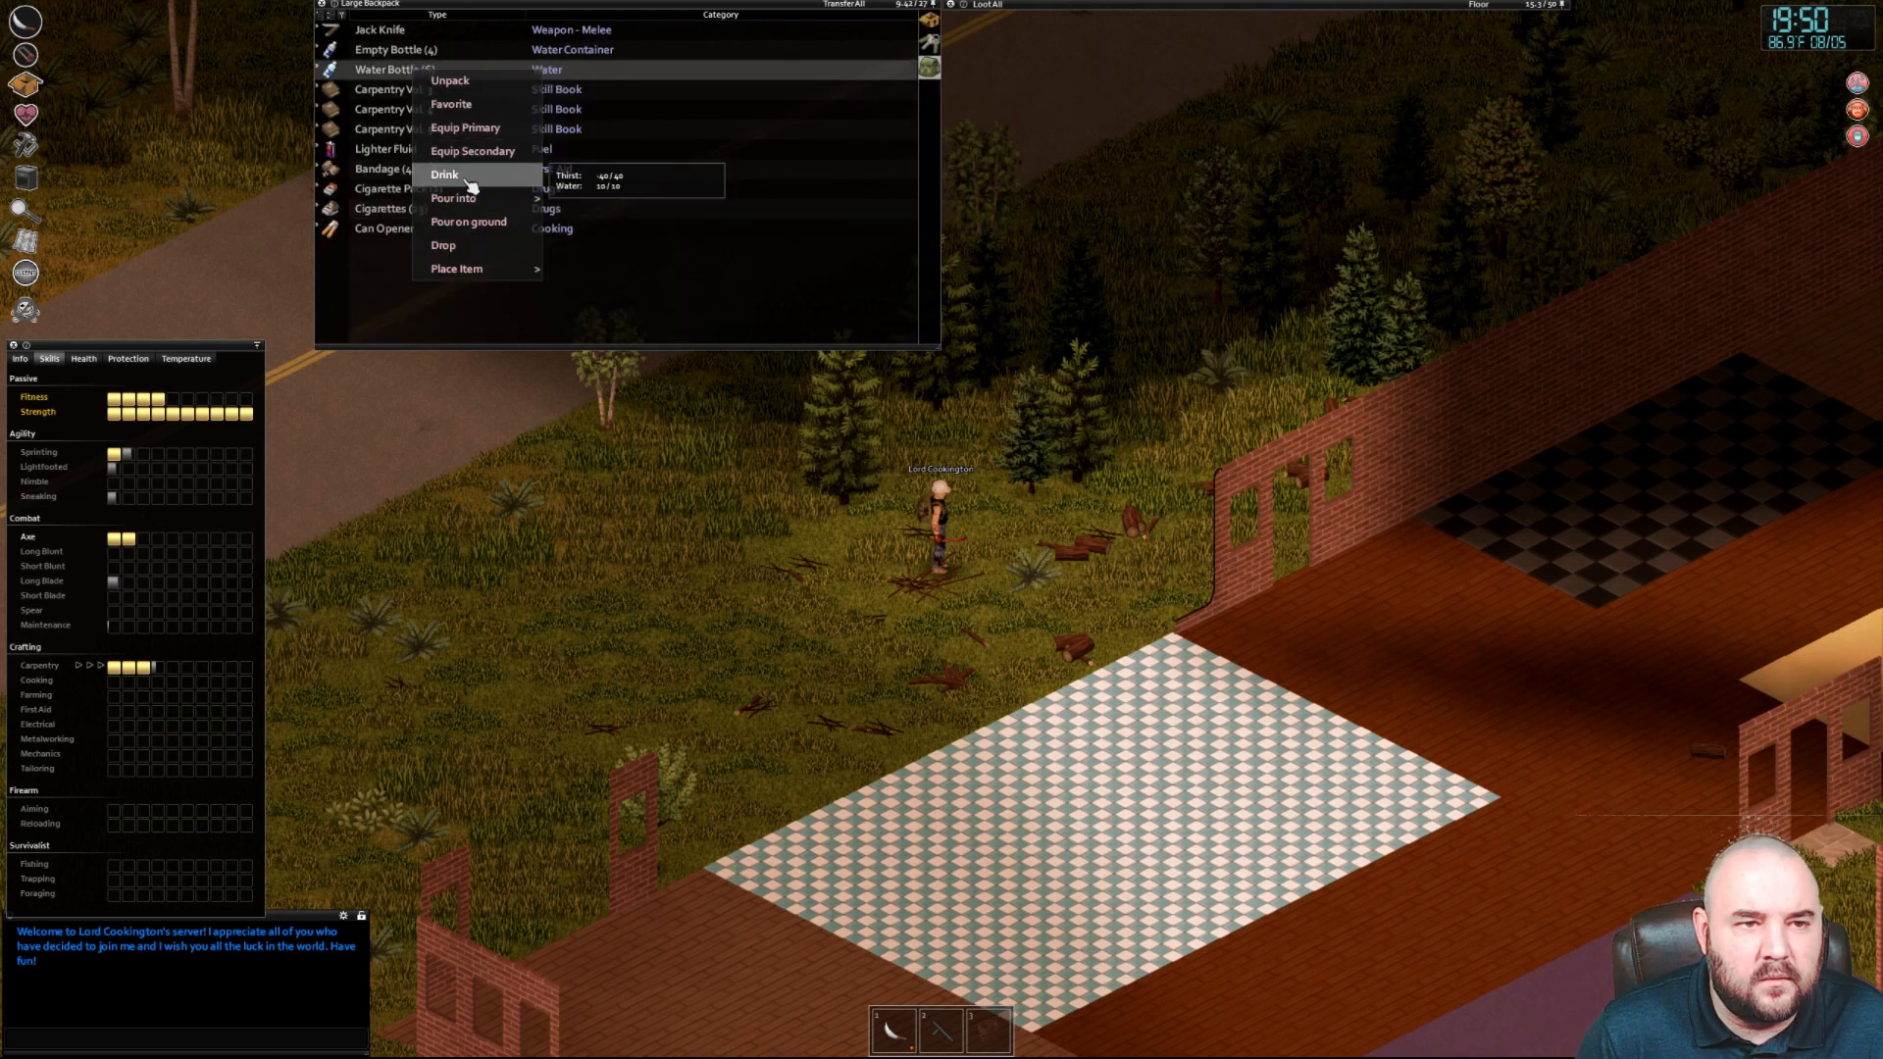
pyautogui.click(445, 175)
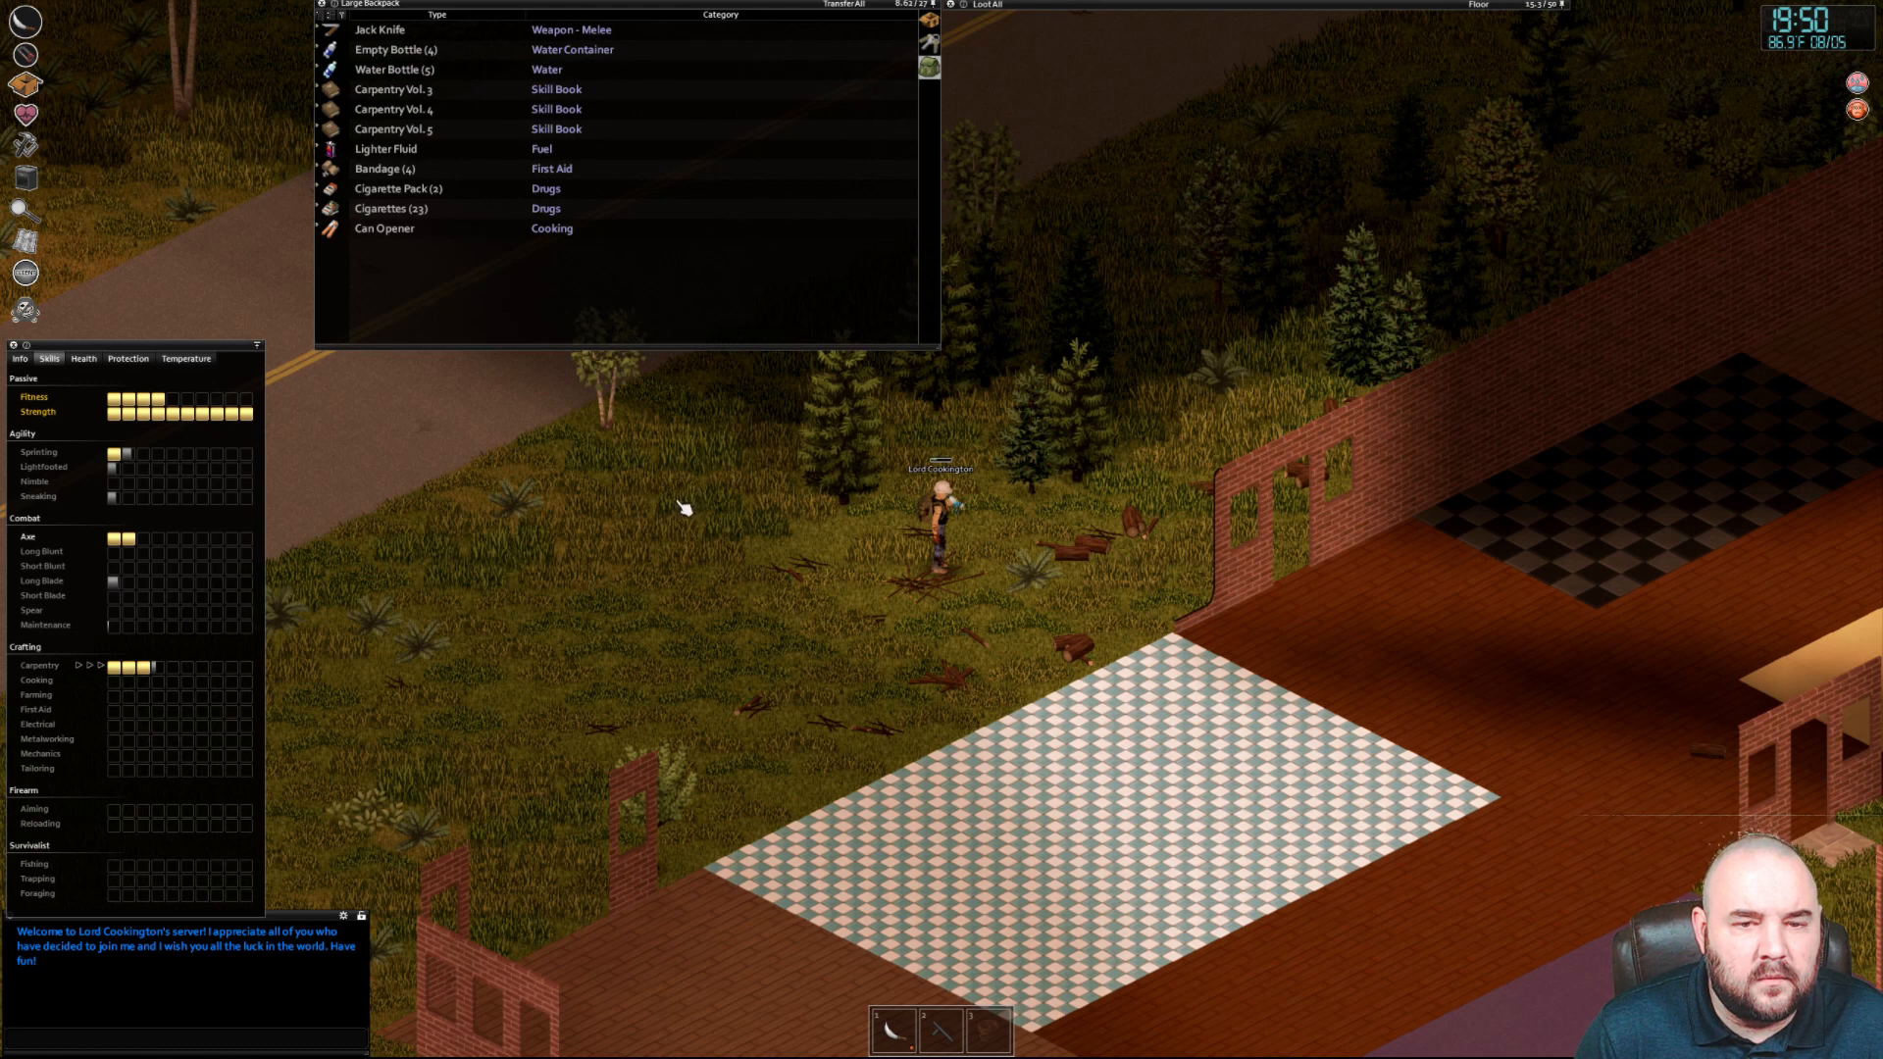
pyautogui.moveTo(408, 231)
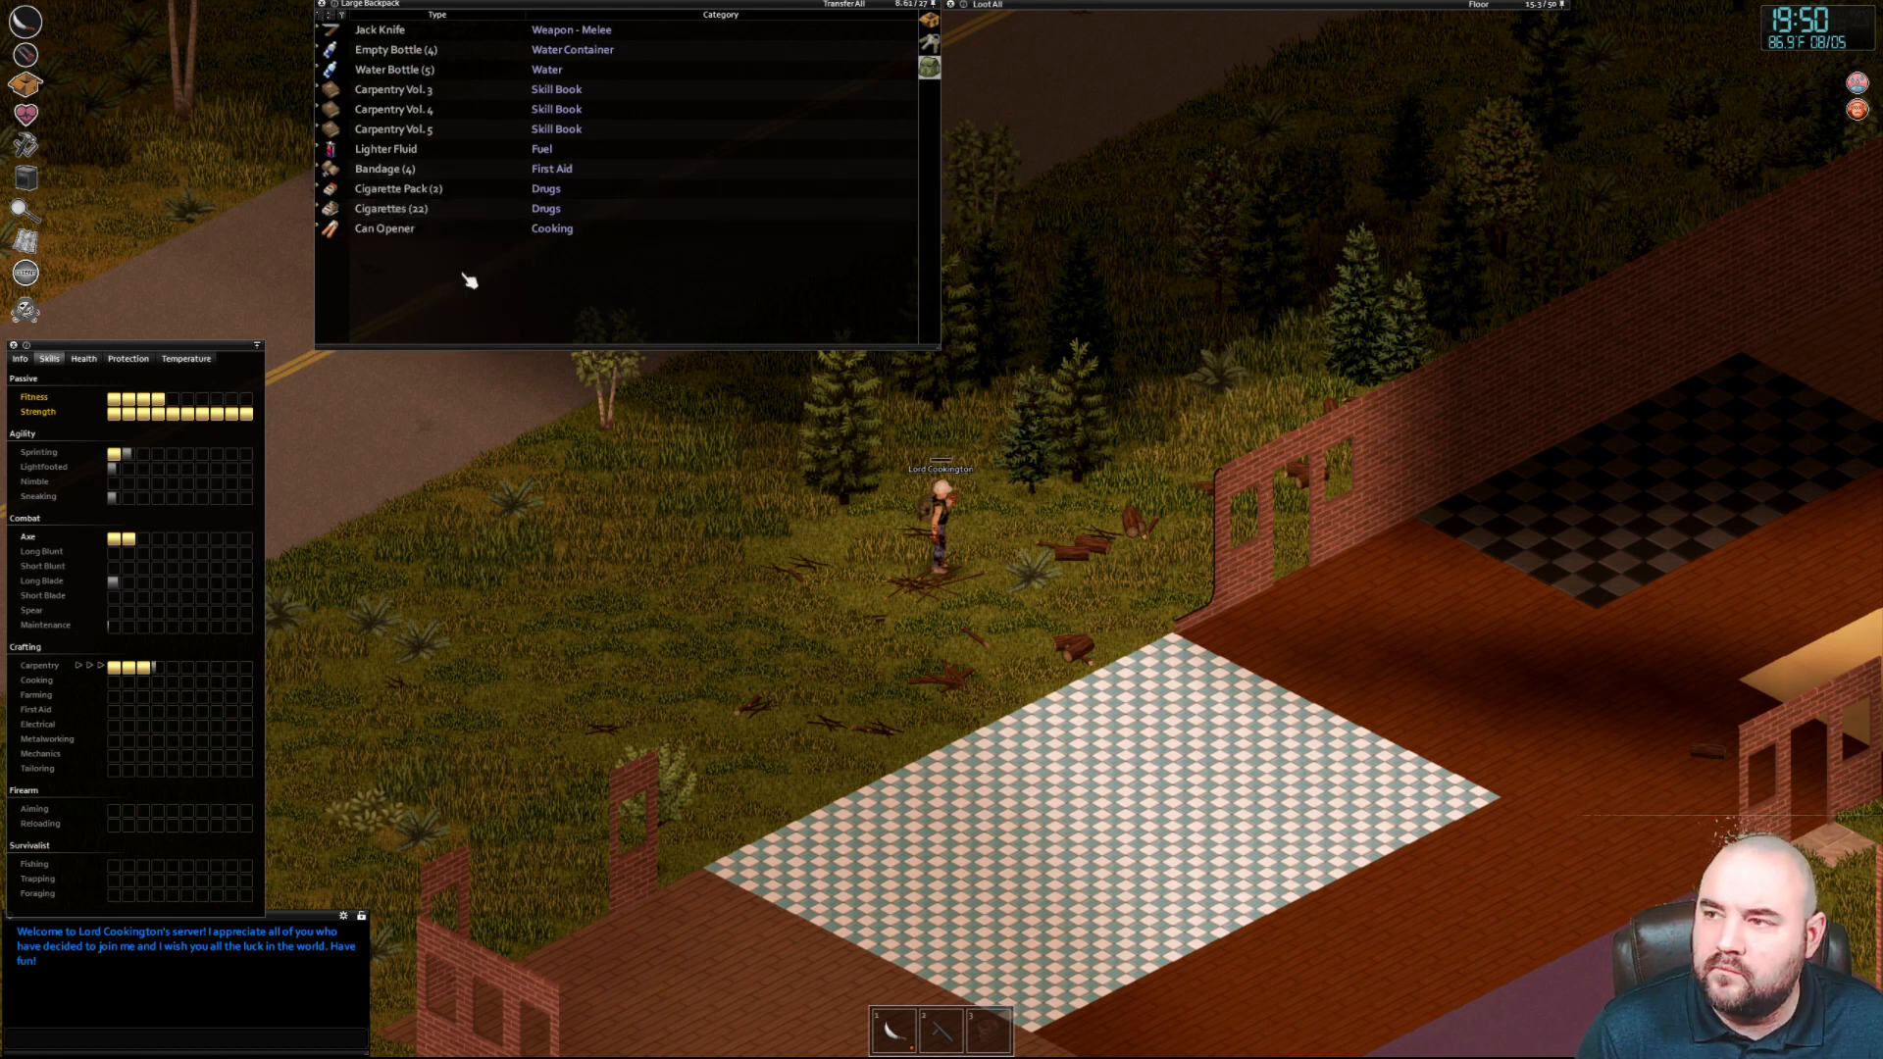
pyautogui.moveTo(447, 267)
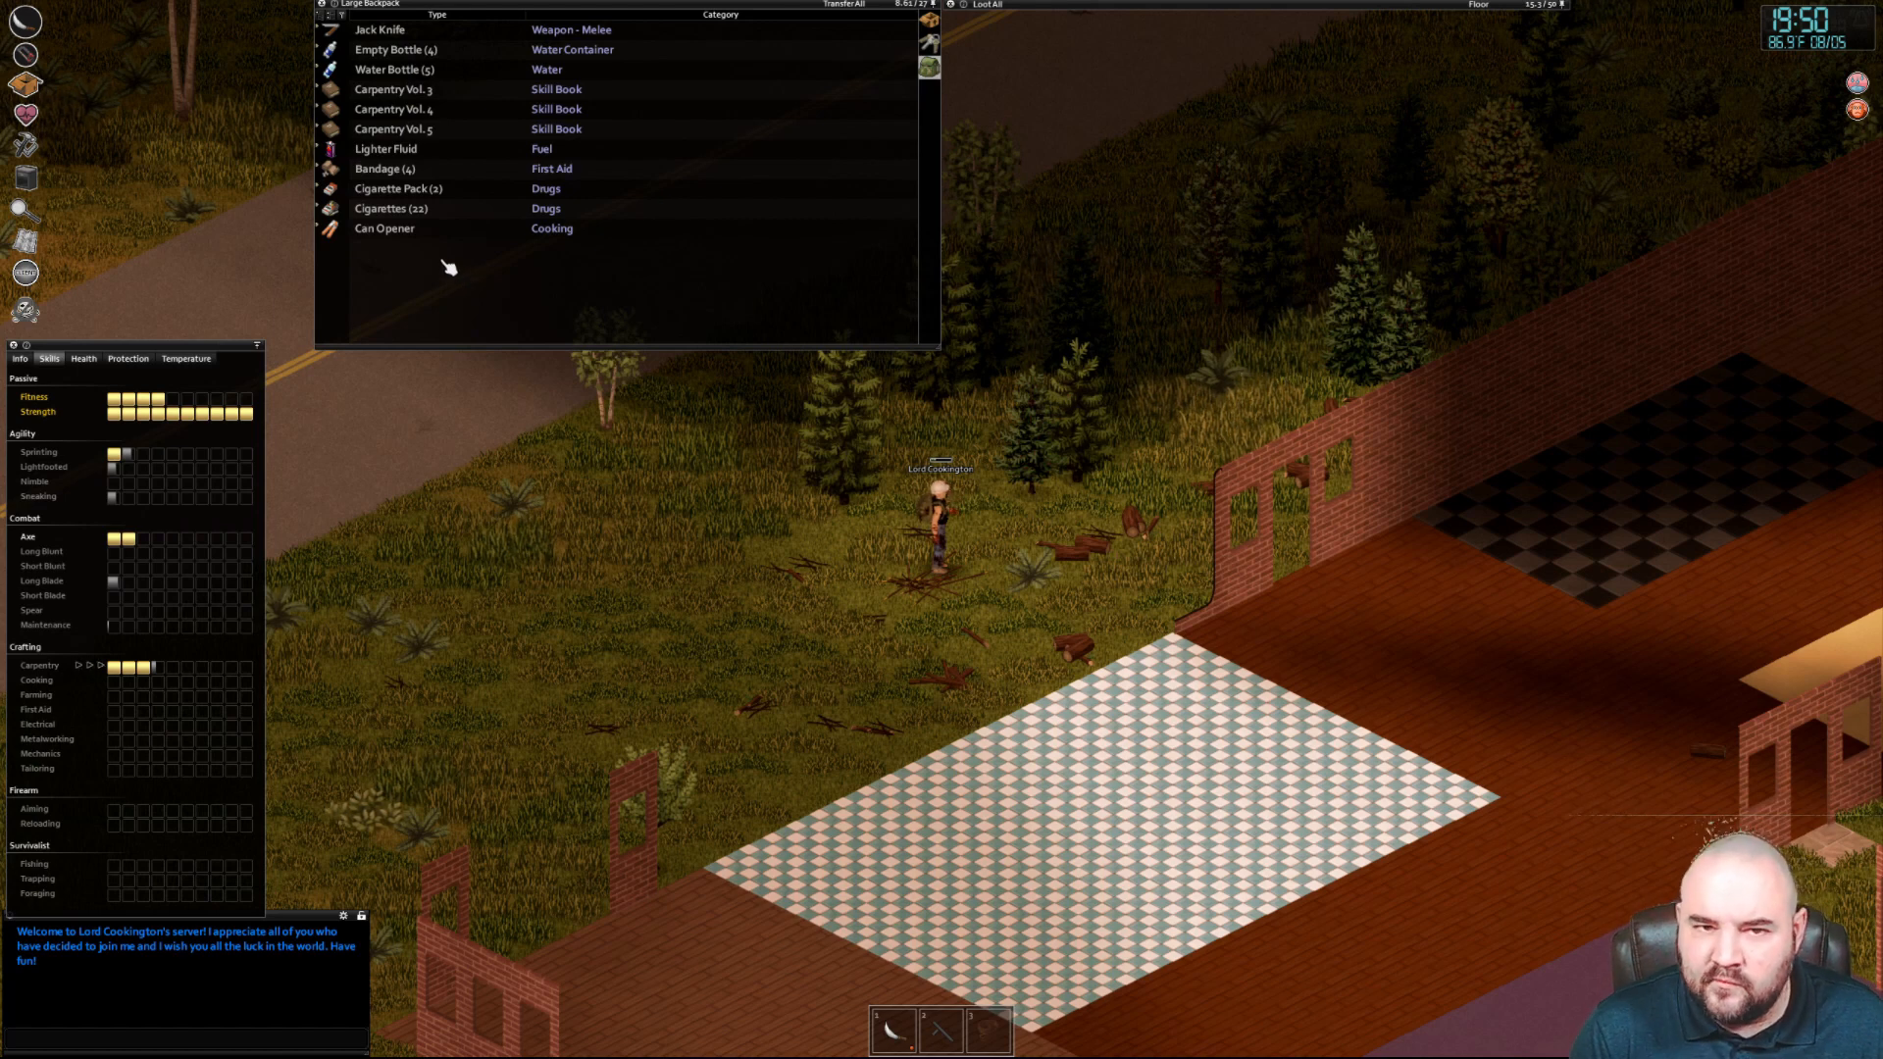
pyautogui.moveTo(888, 623)
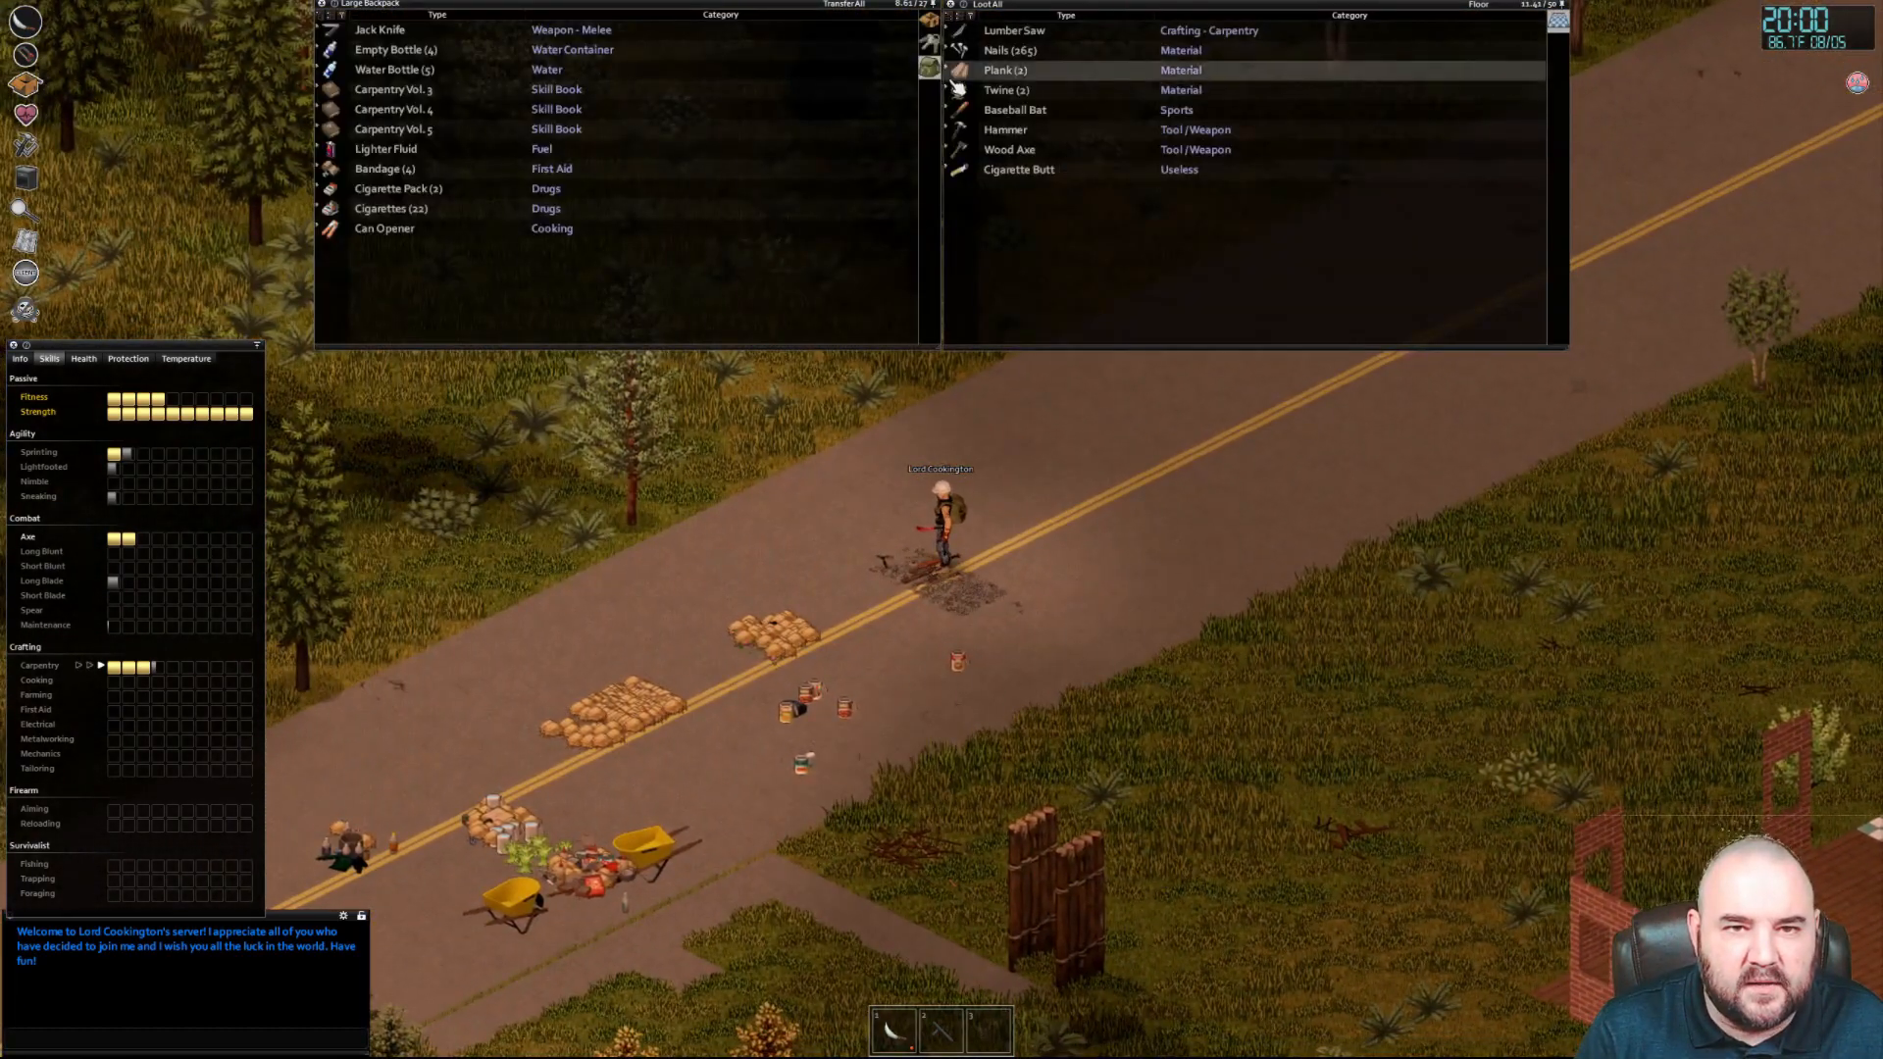
# Transfer the lumber saw and two planks into the large backpack
pyautogui.click(1006, 70)
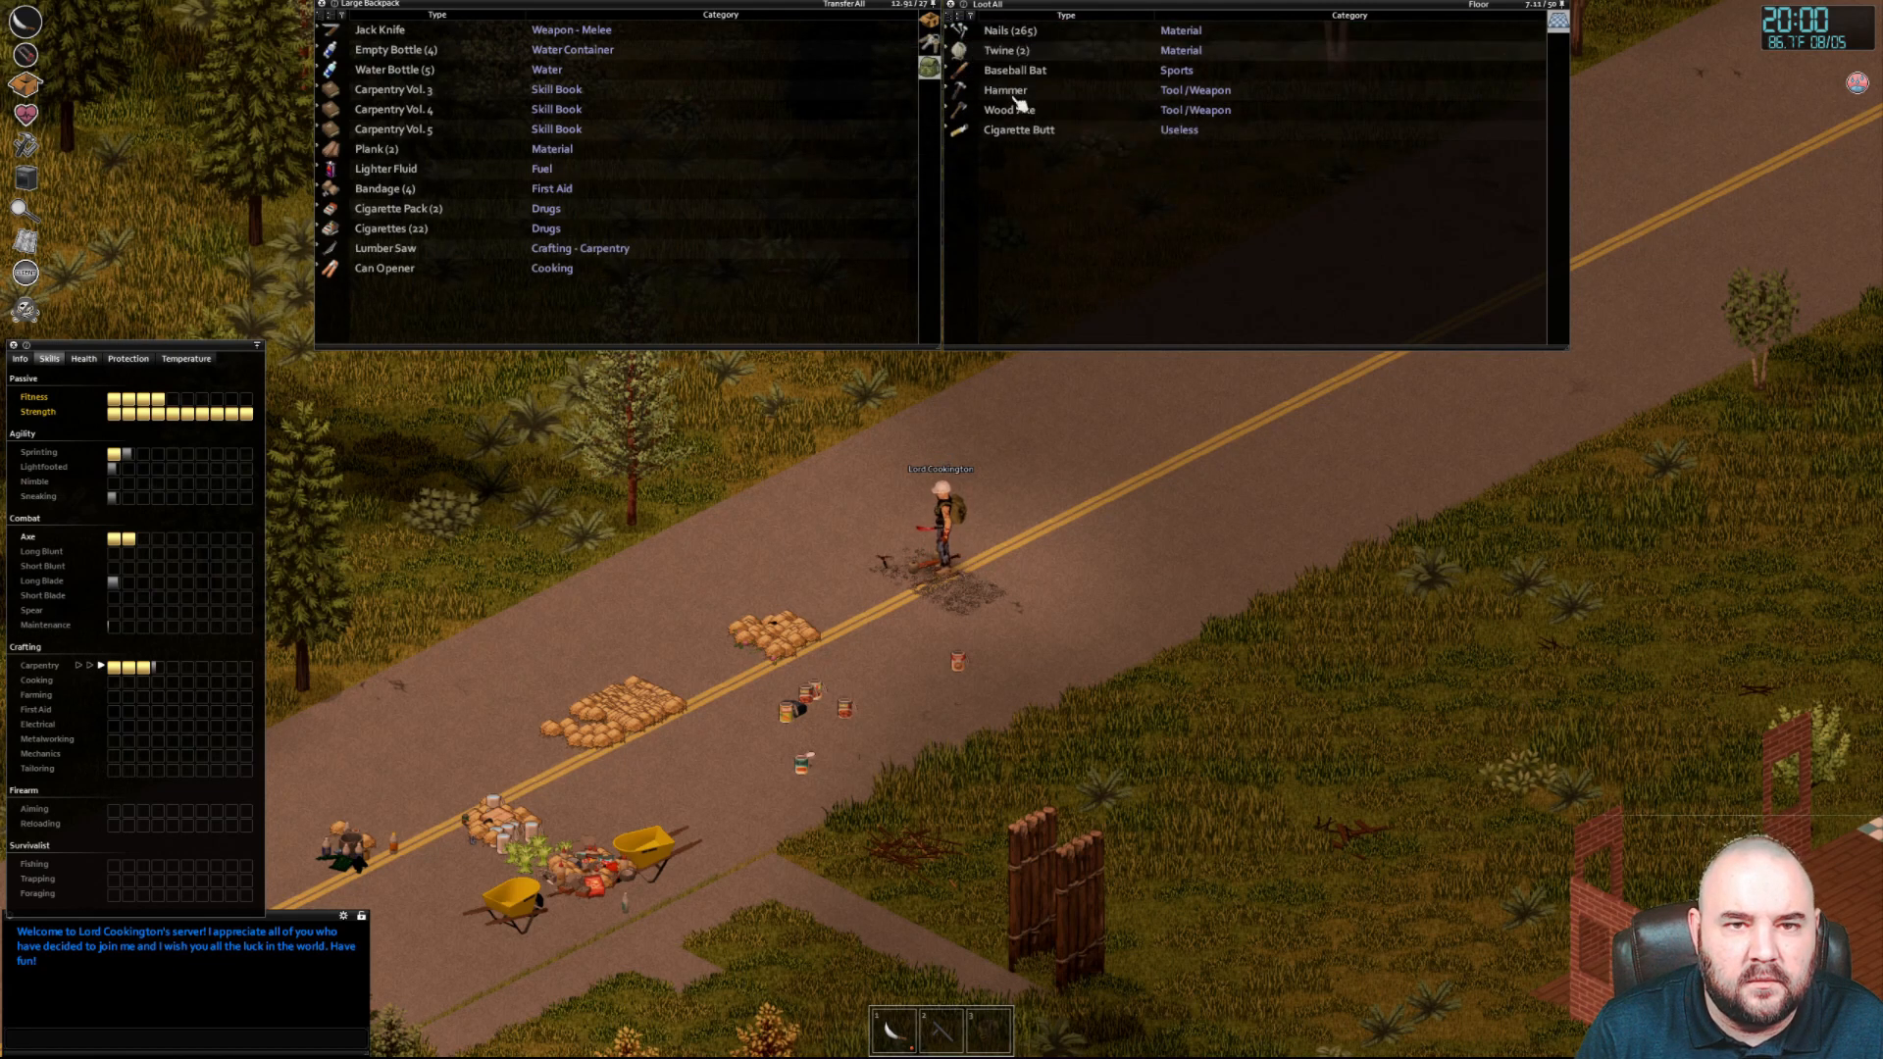
pyautogui.click(1006, 110)
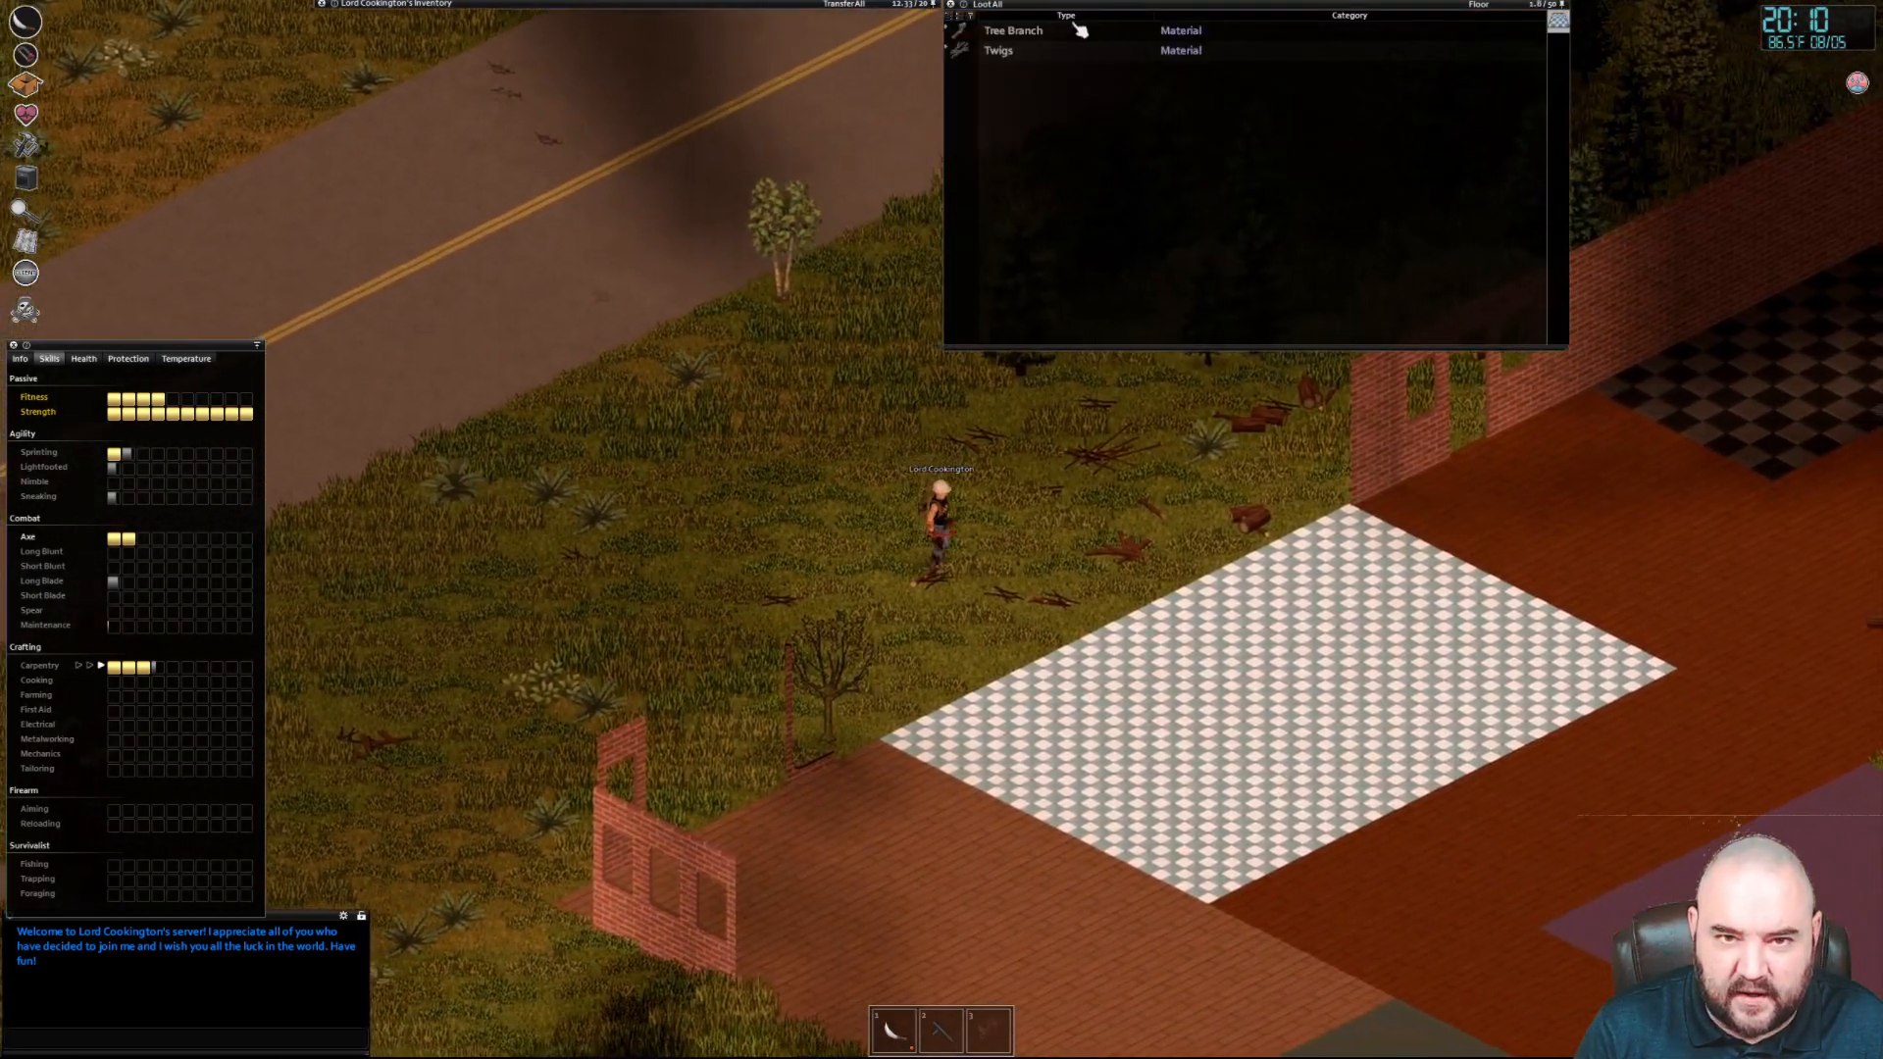
# Create spears from all four tree branches lying on the ground
pyautogui.rightClick(1012, 29)
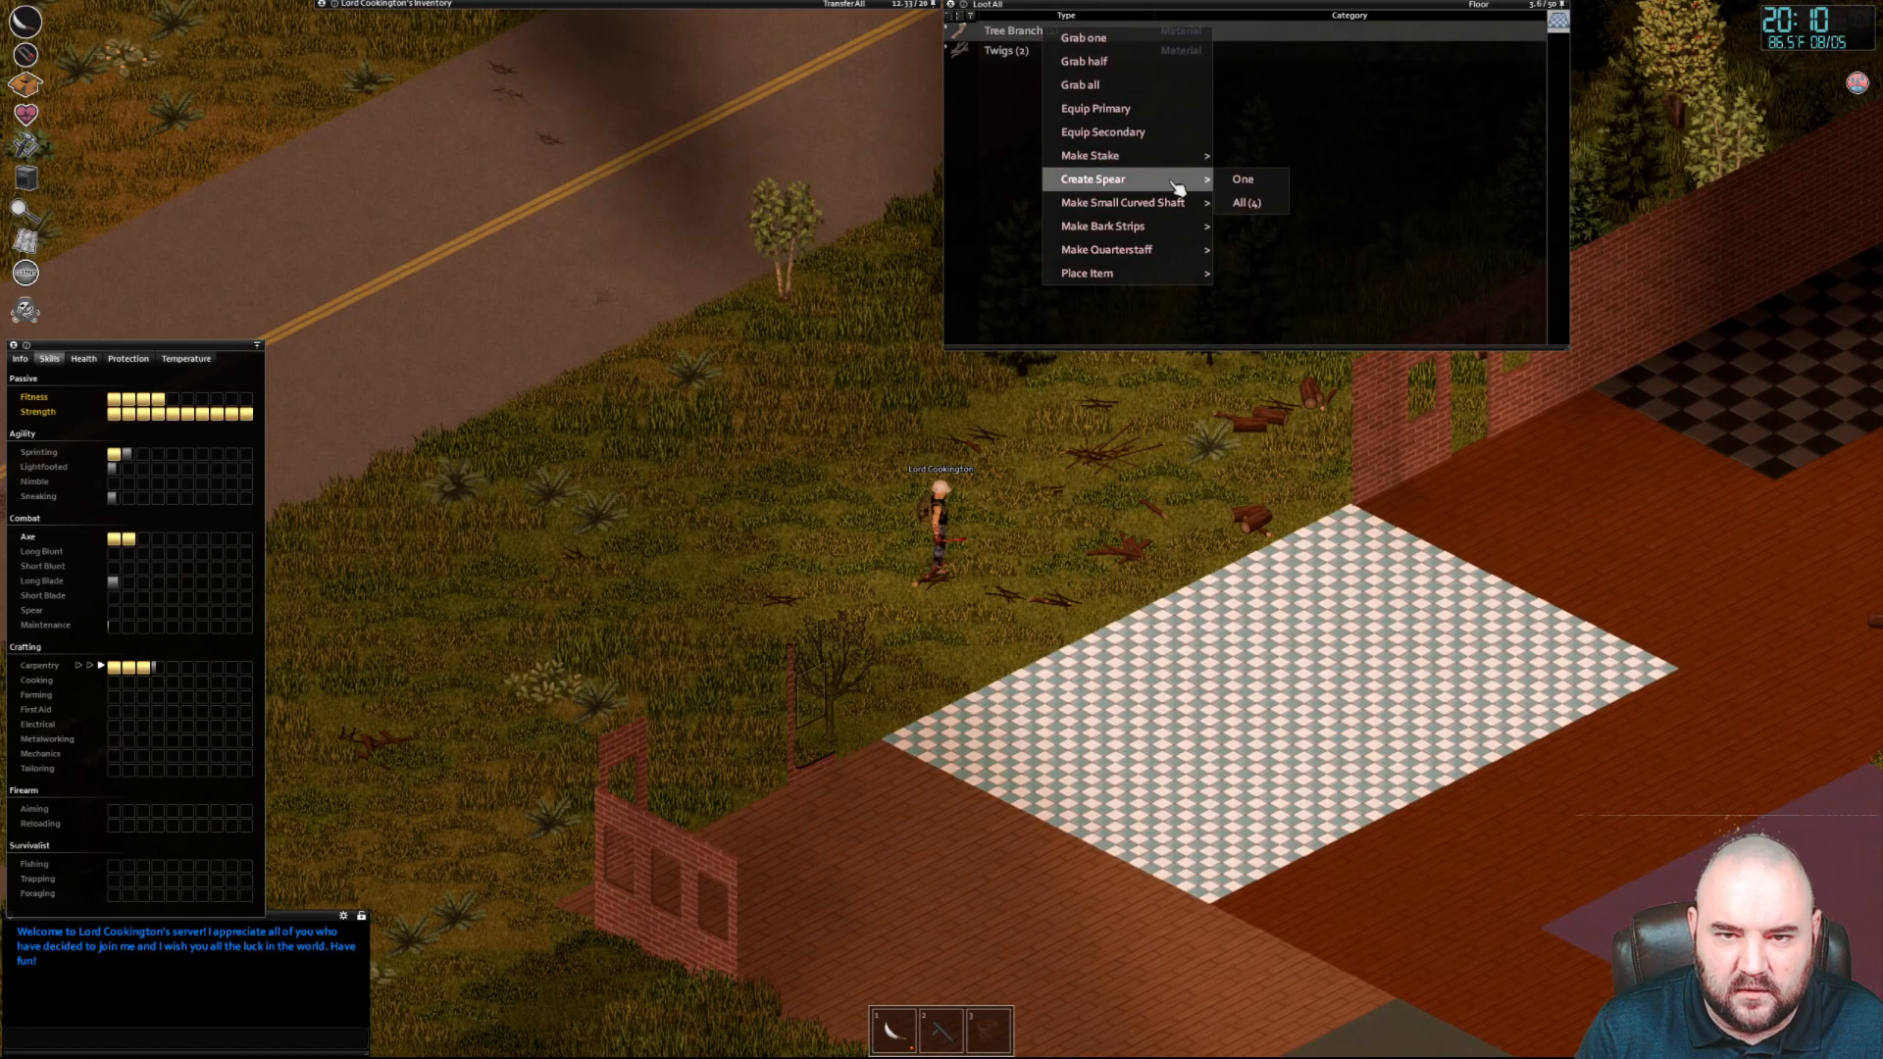
pyautogui.click(1246, 202)
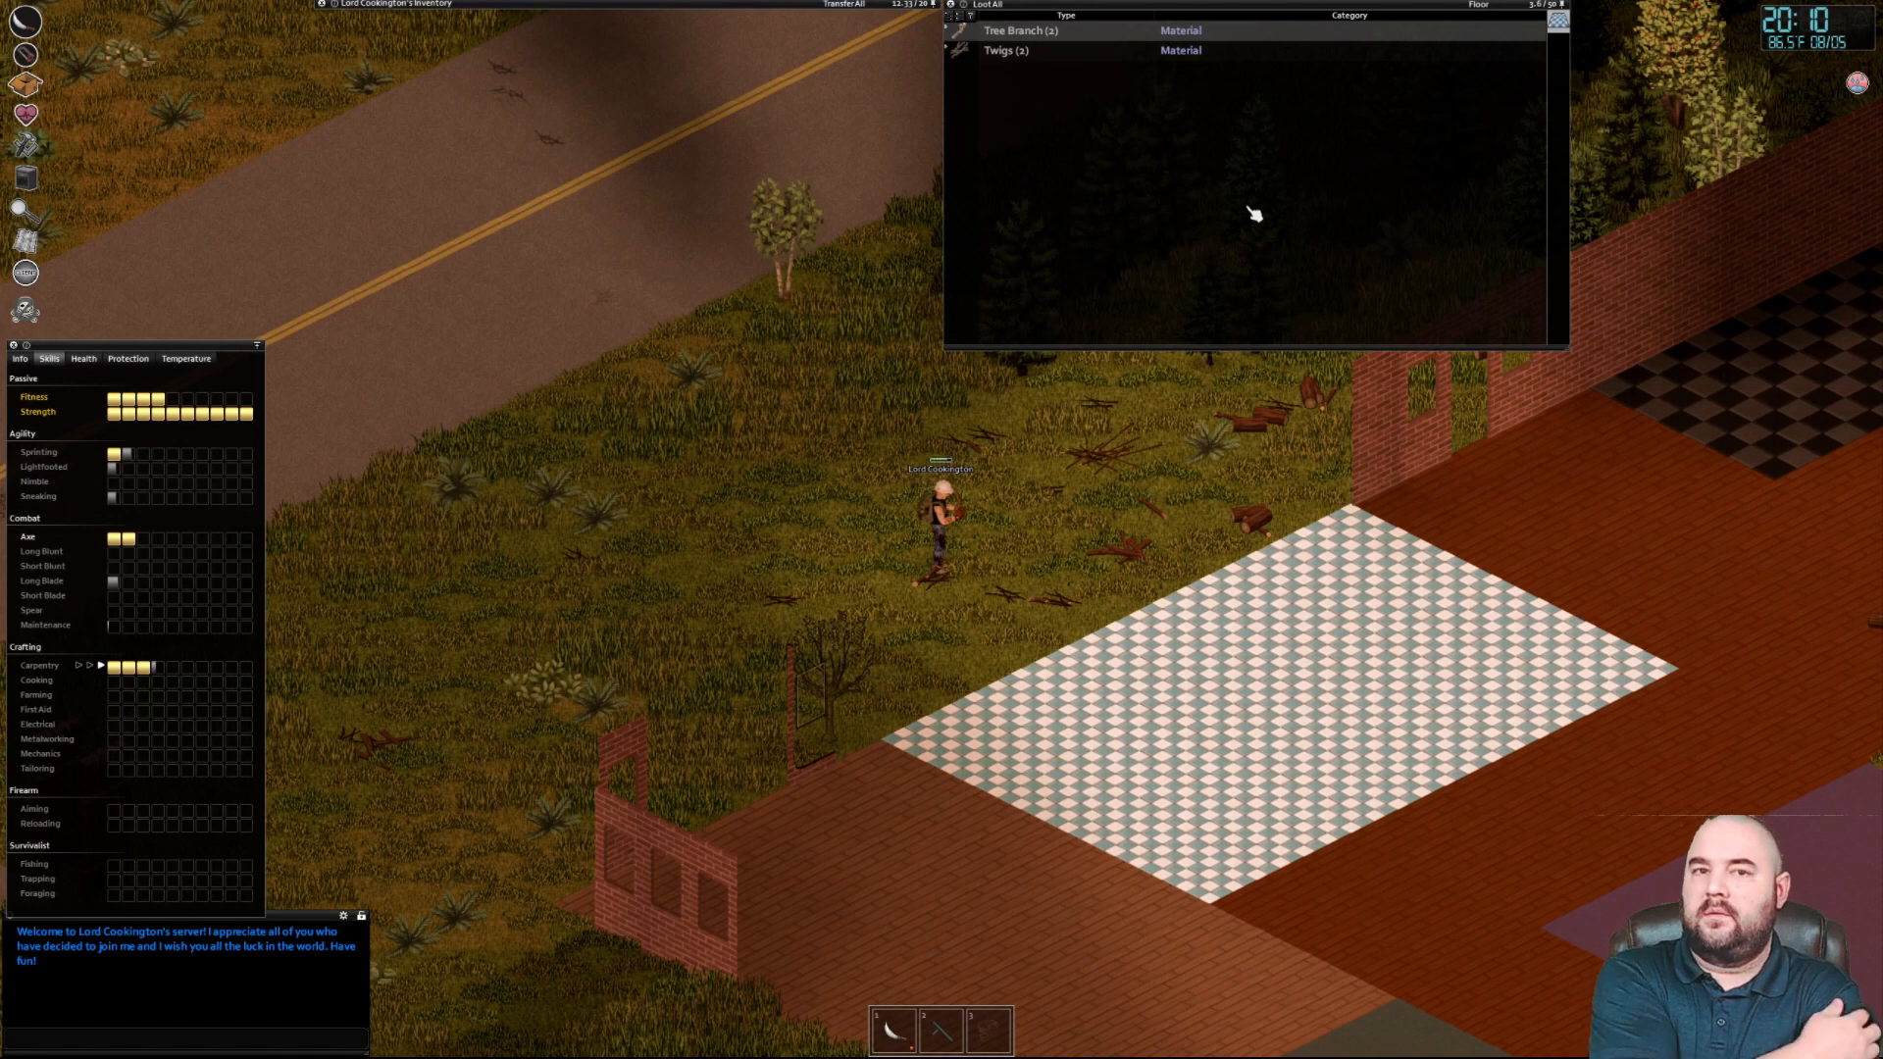
pyautogui.click(1046, 30)
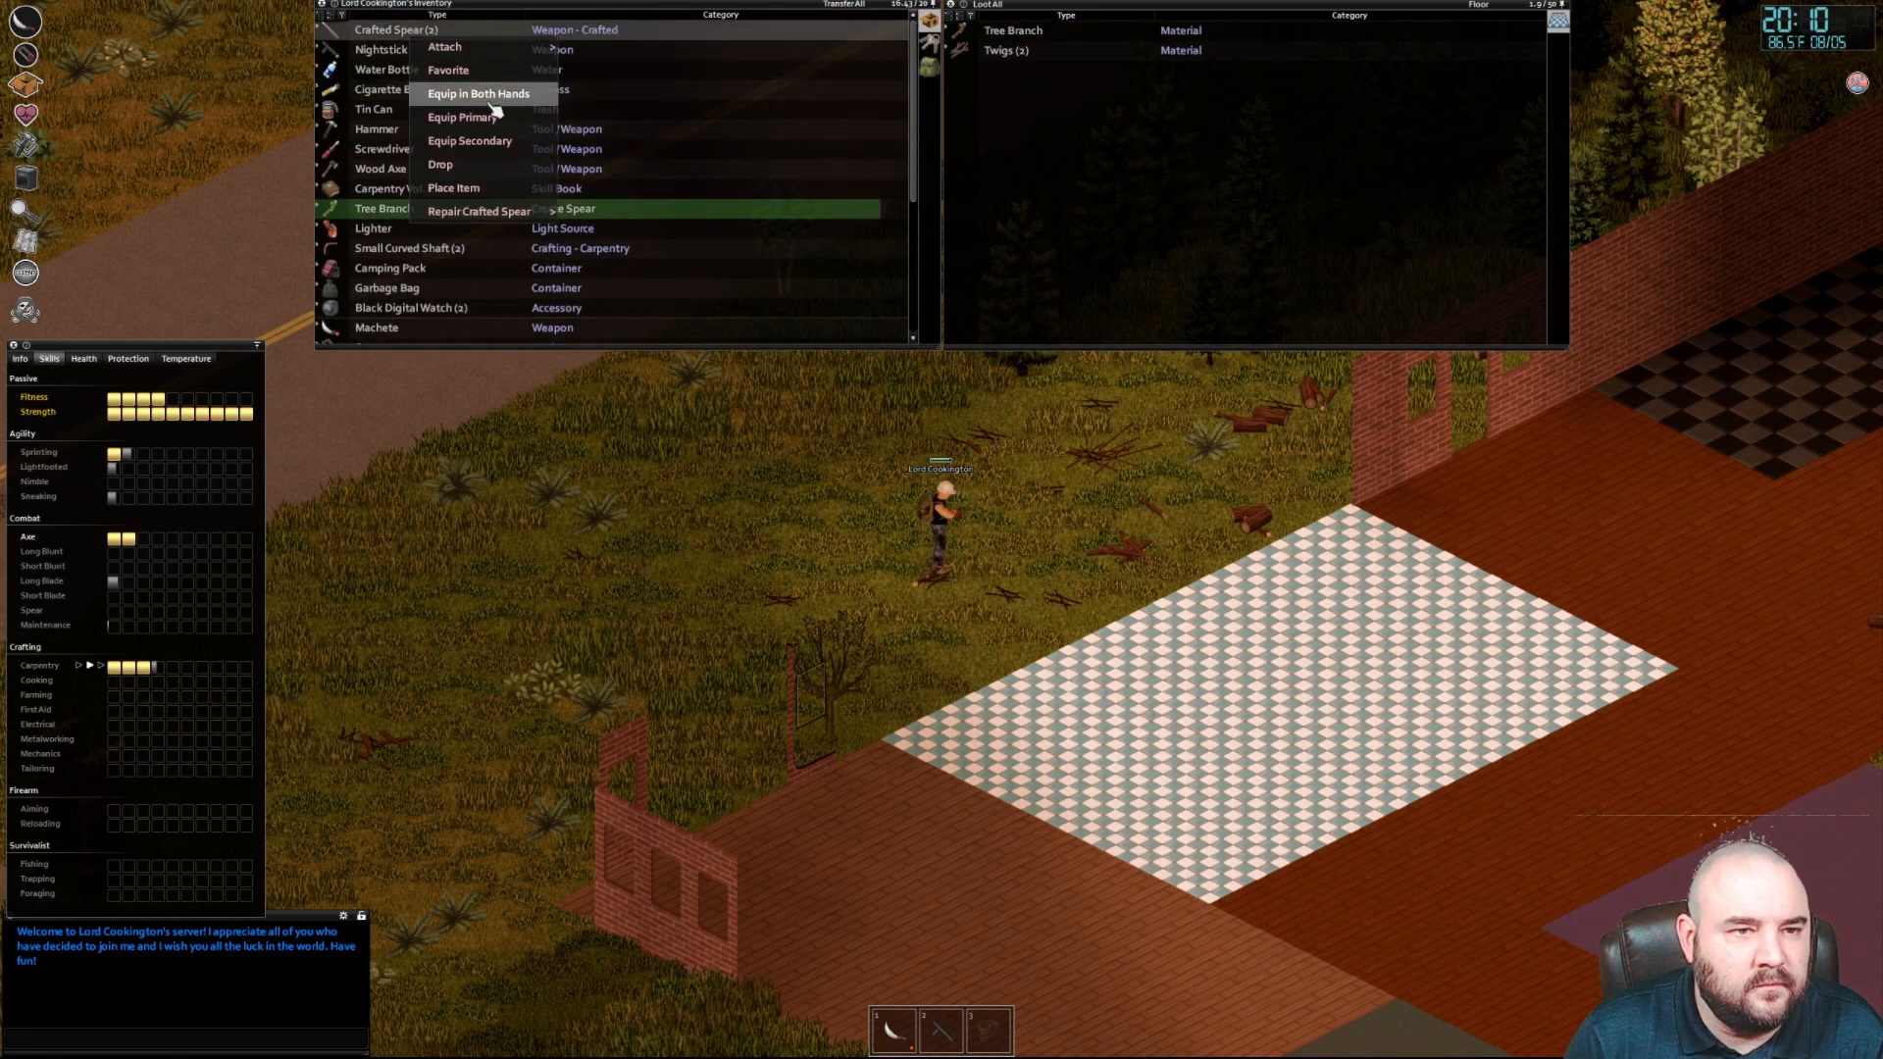
pyautogui.moveTo(441, 163)
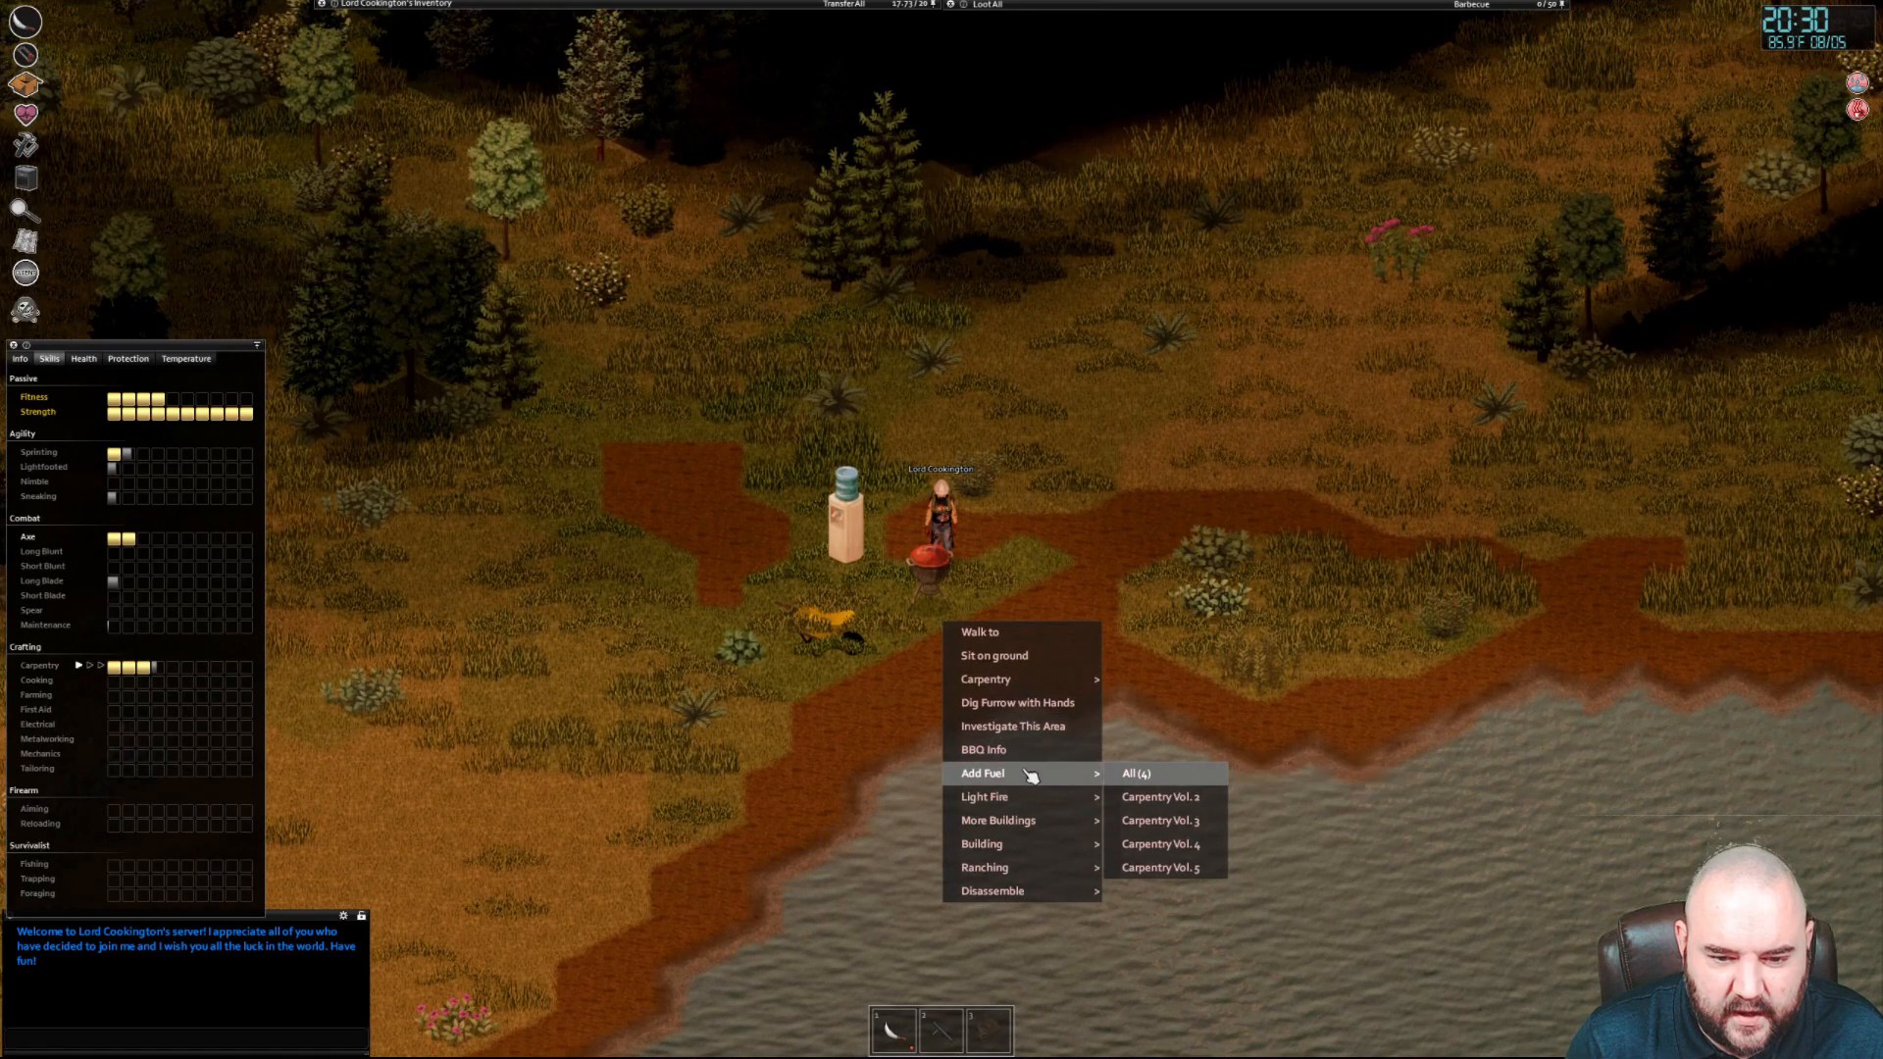
pyautogui.moveTo(985, 797)
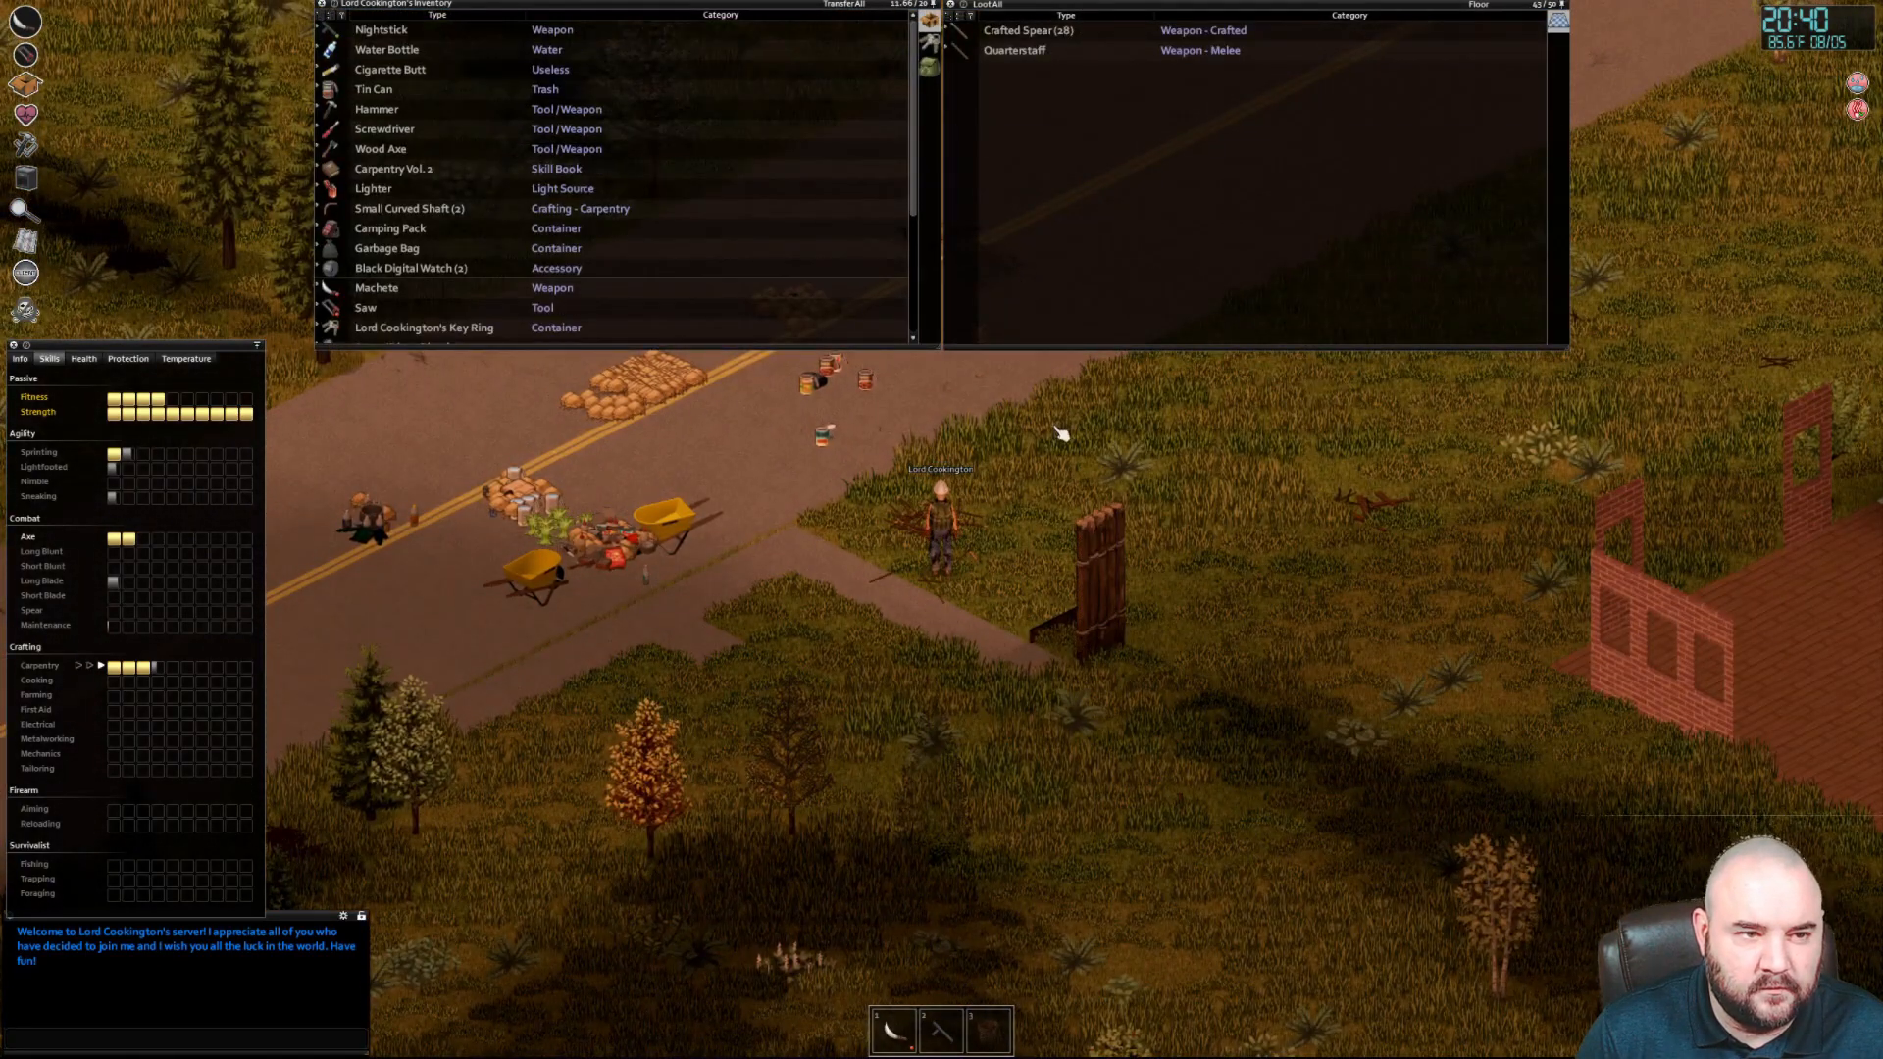
pyautogui.moveTo(1055, 439)
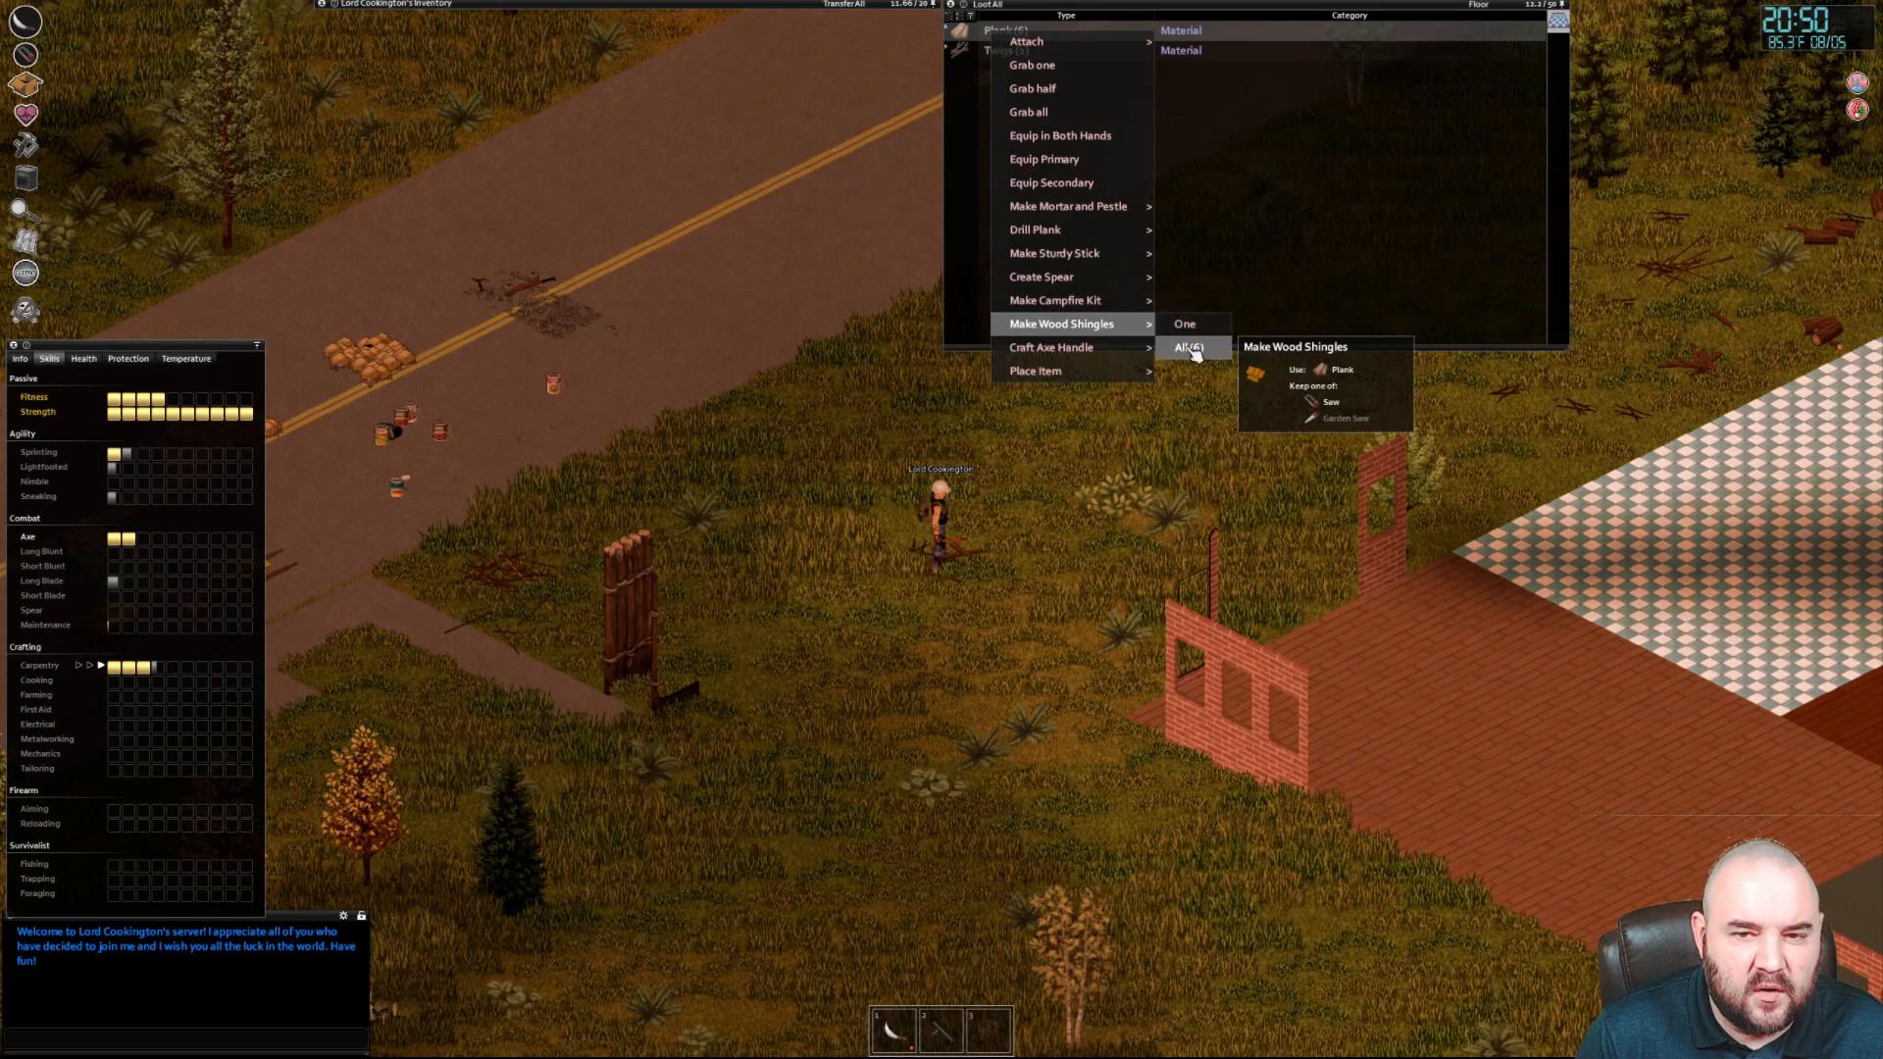
pyautogui.moveTo(1067, 229)
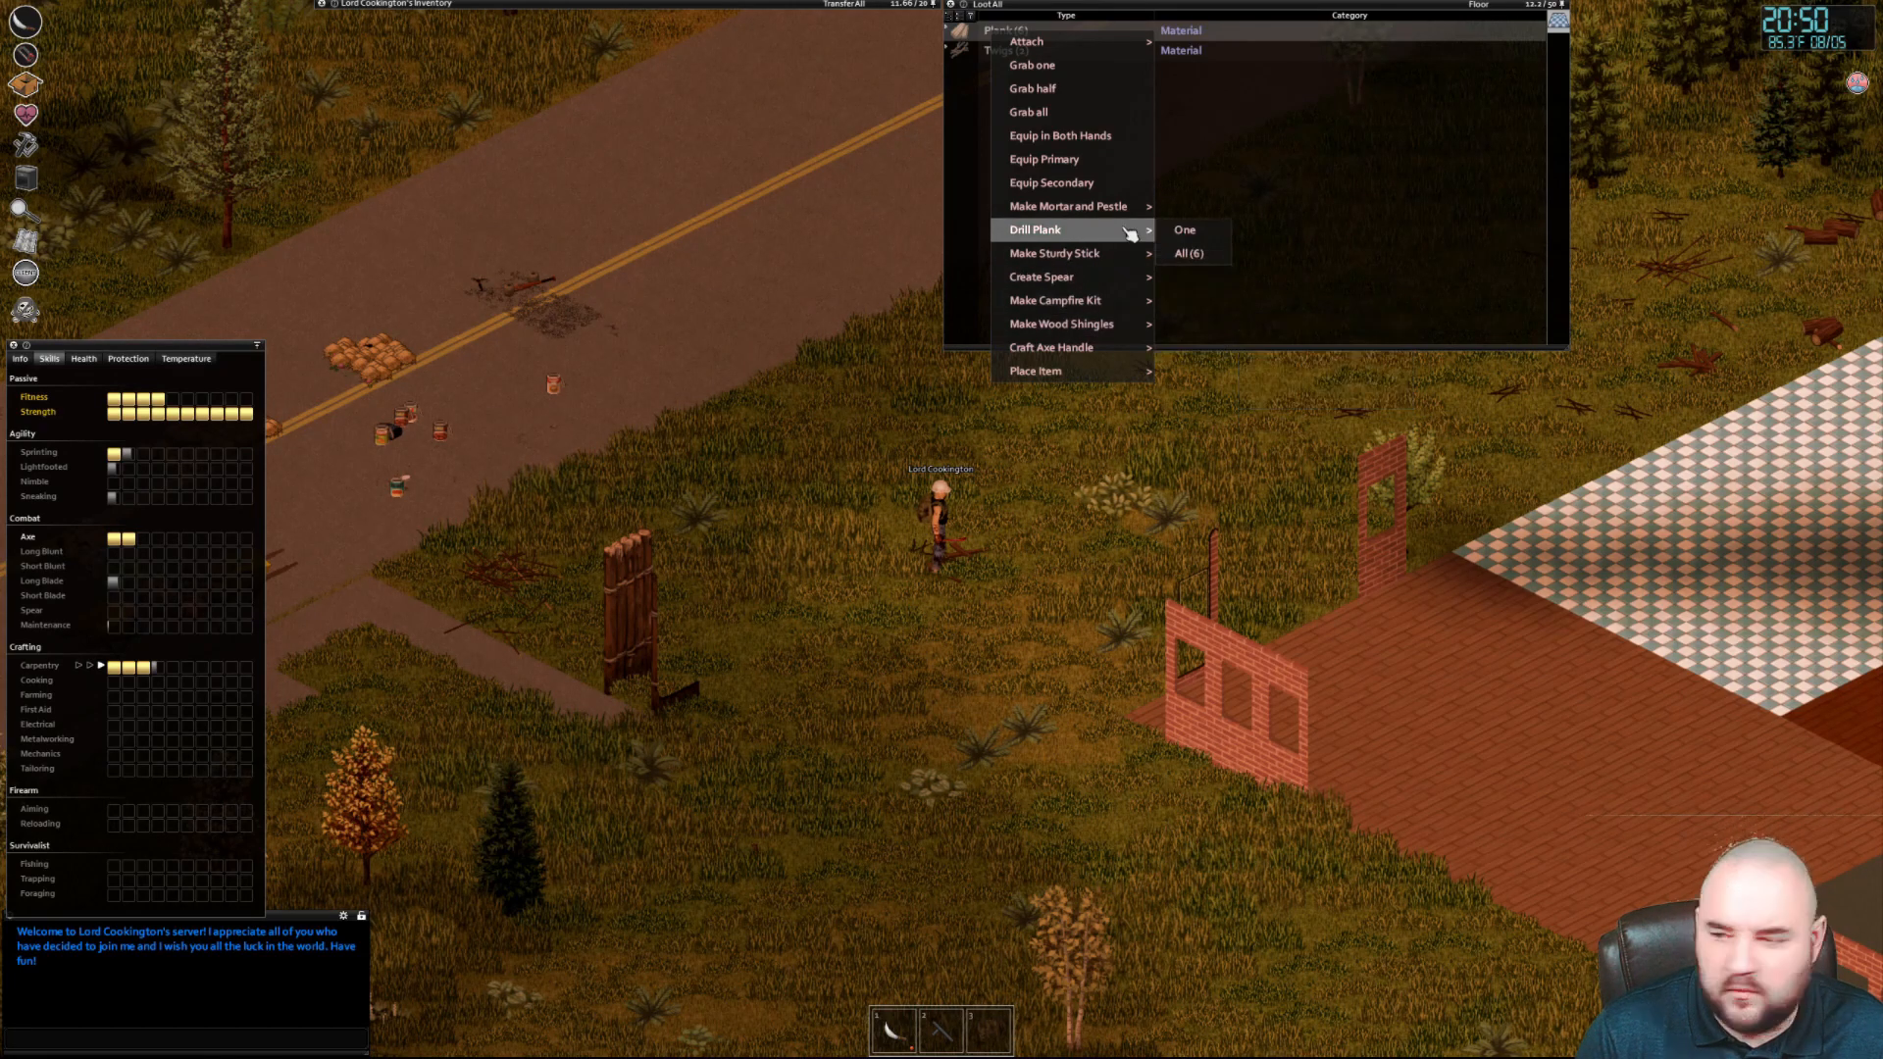
pyautogui.moveTo(1056, 253)
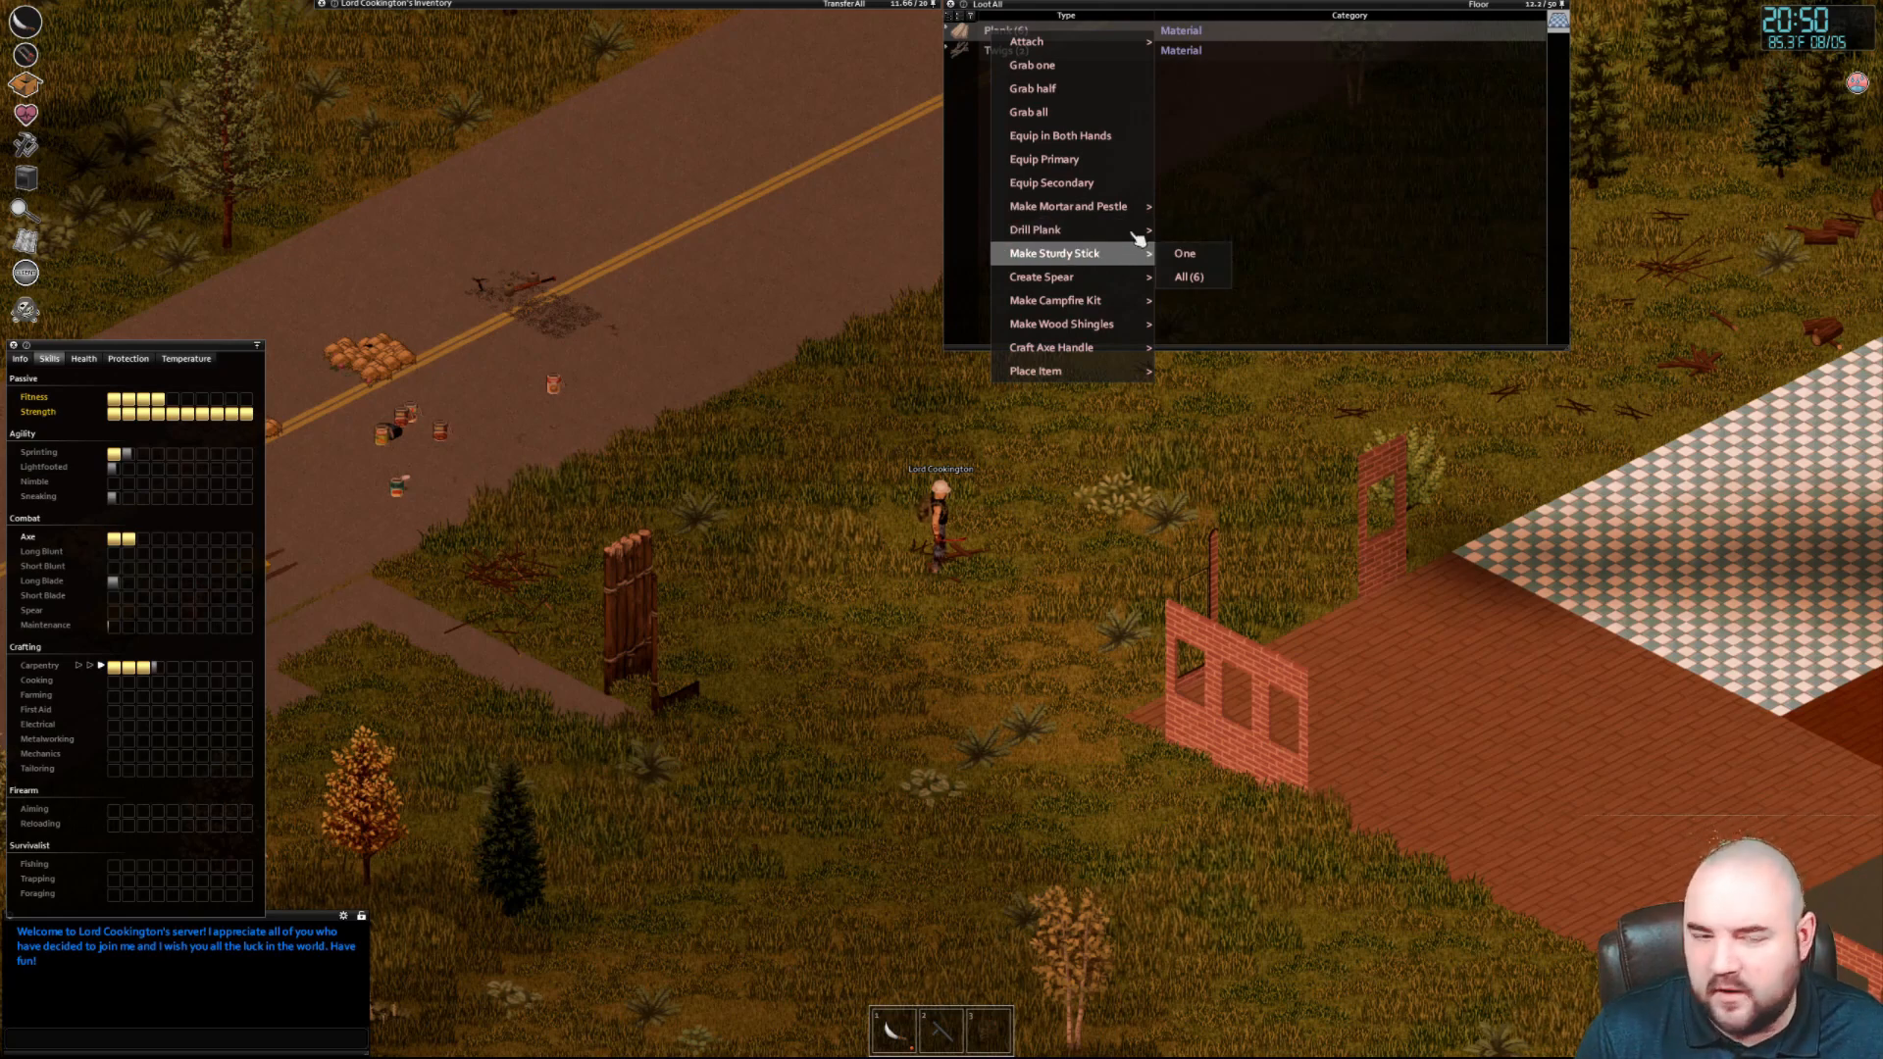
pyautogui.moveTo(1067, 206)
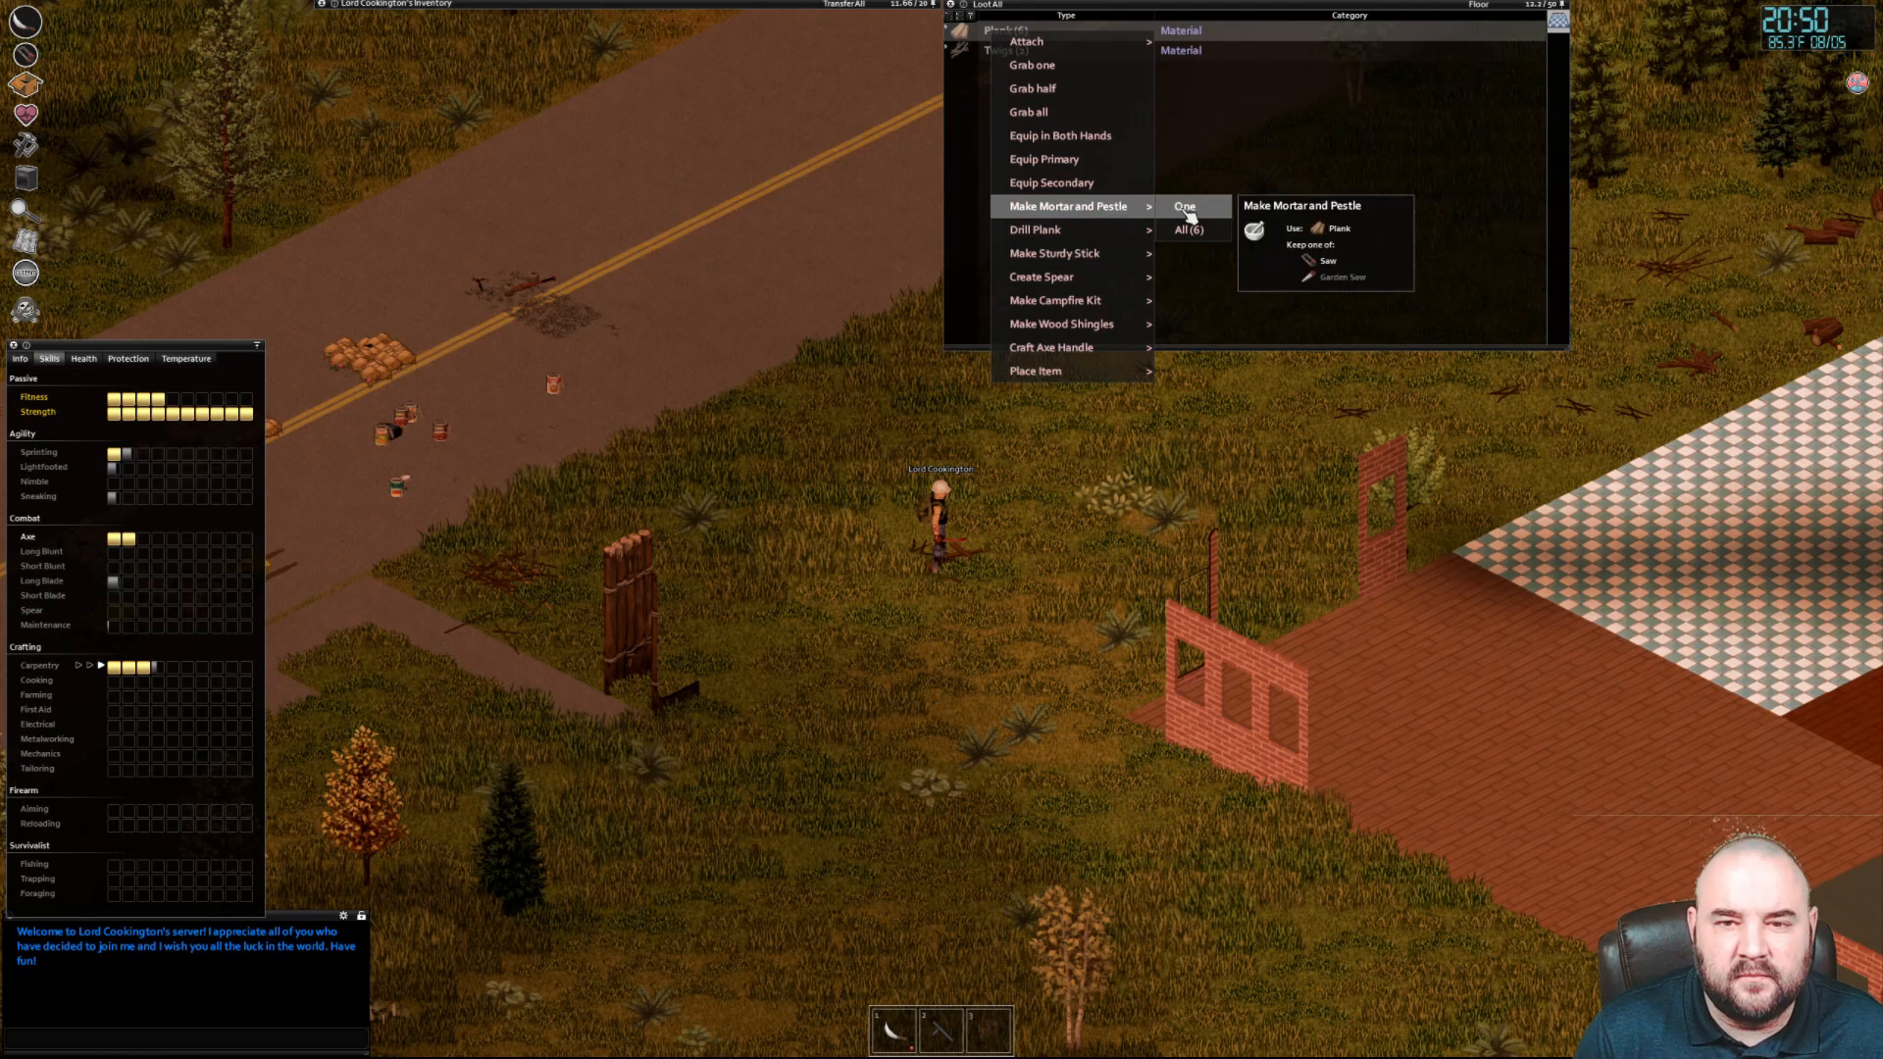
pyautogui.moveTo(1035, 230)
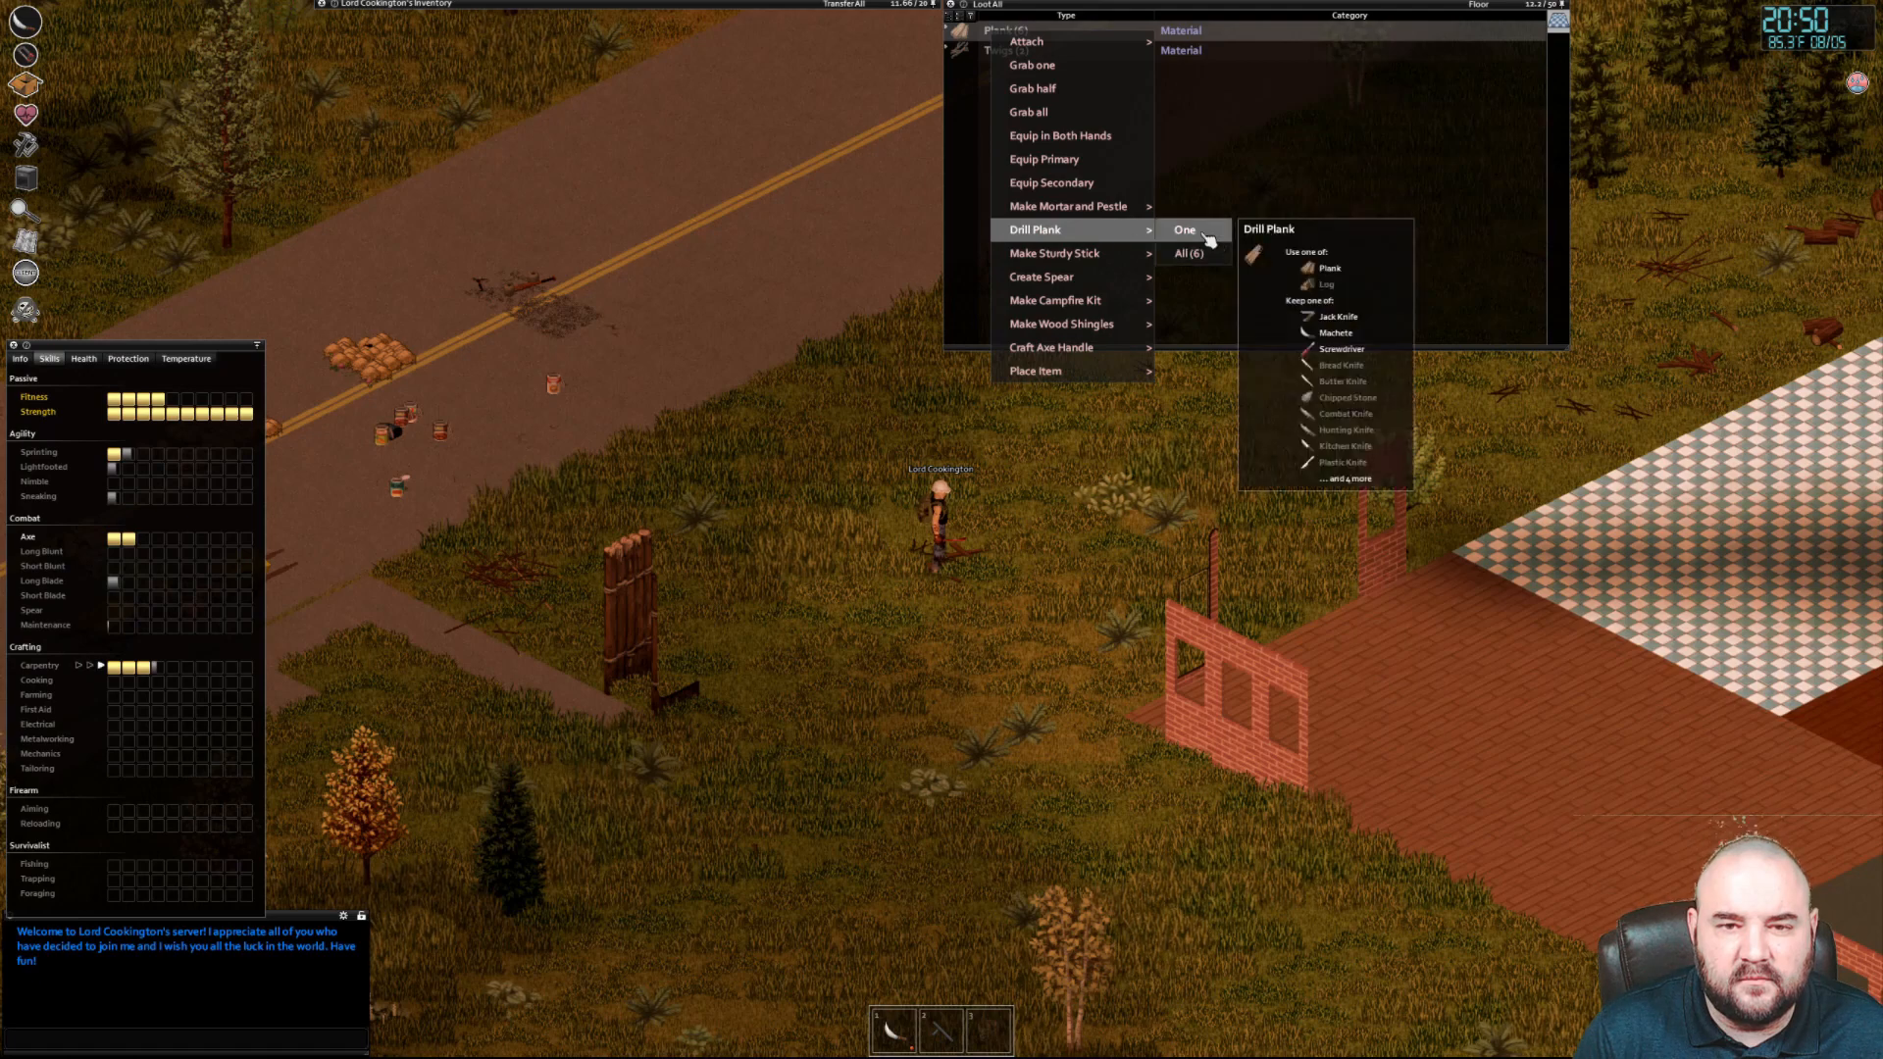
pyautogui.moveTo(1055, 253)
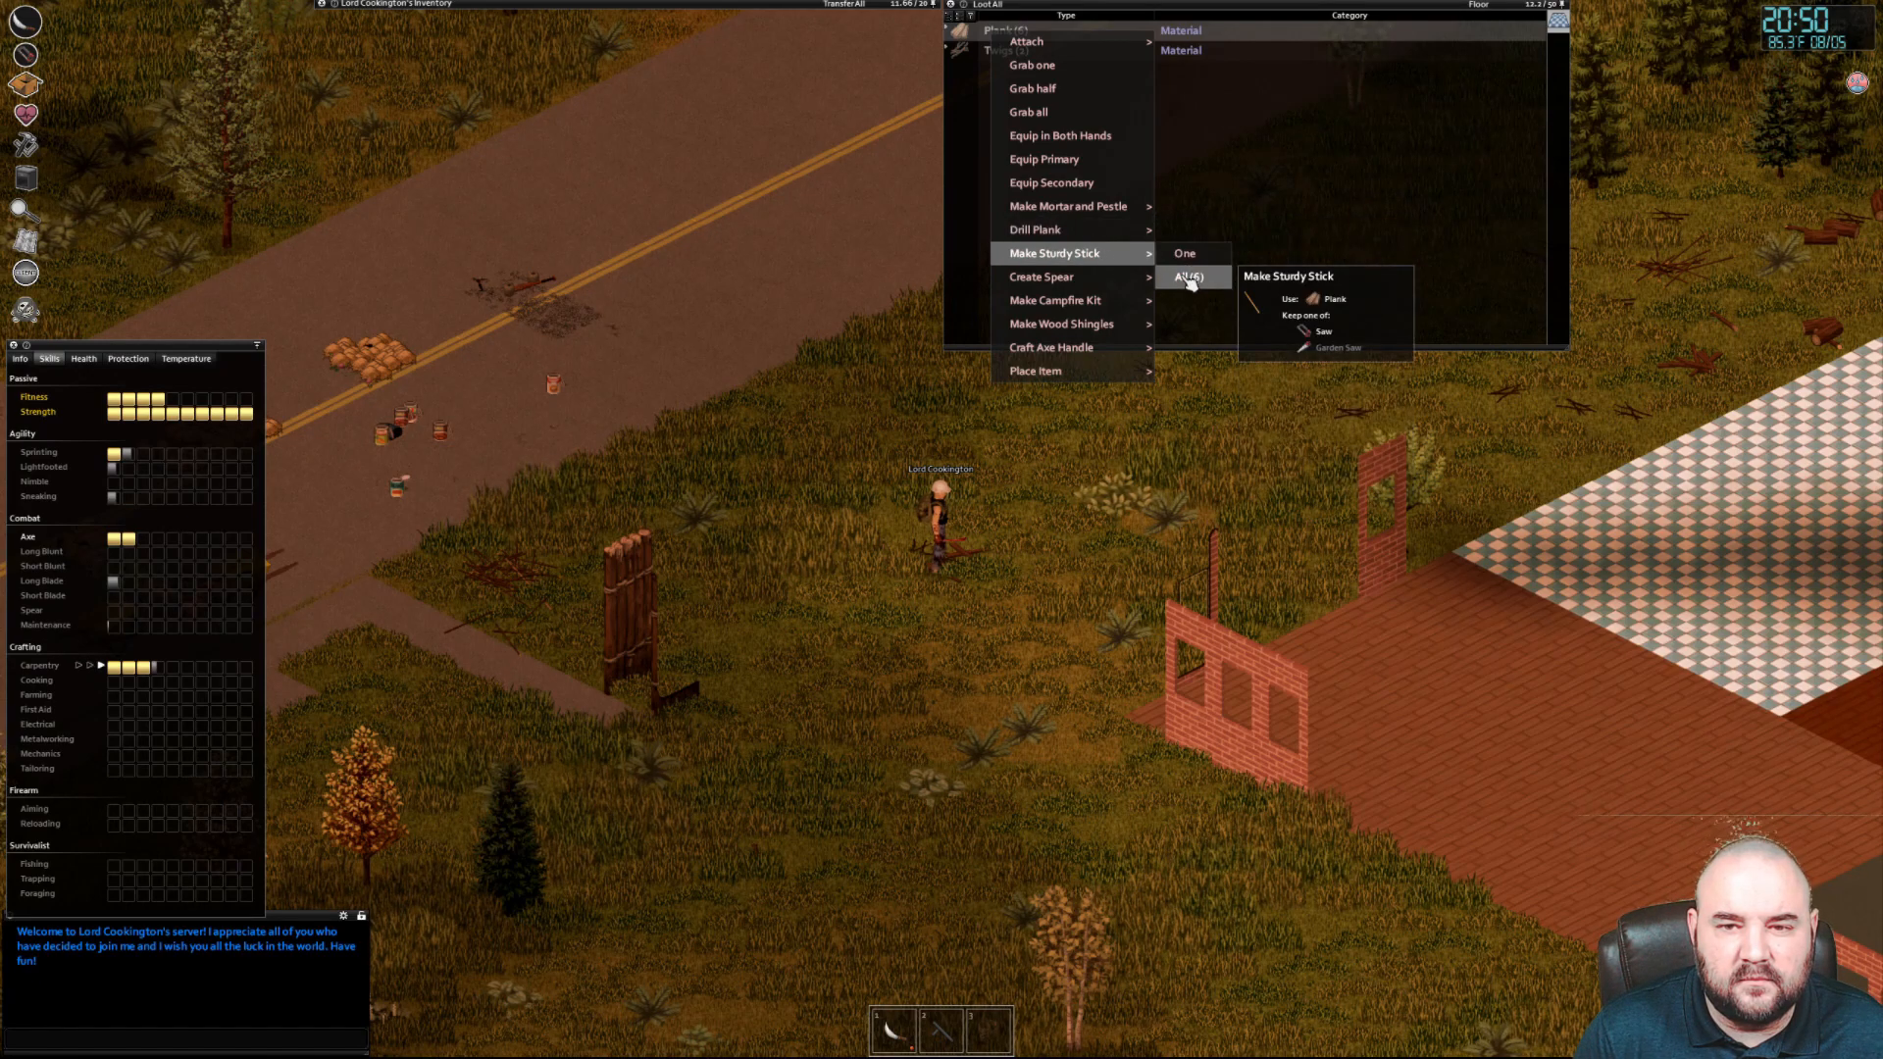
pyautogui.moveTo(1069, 206)
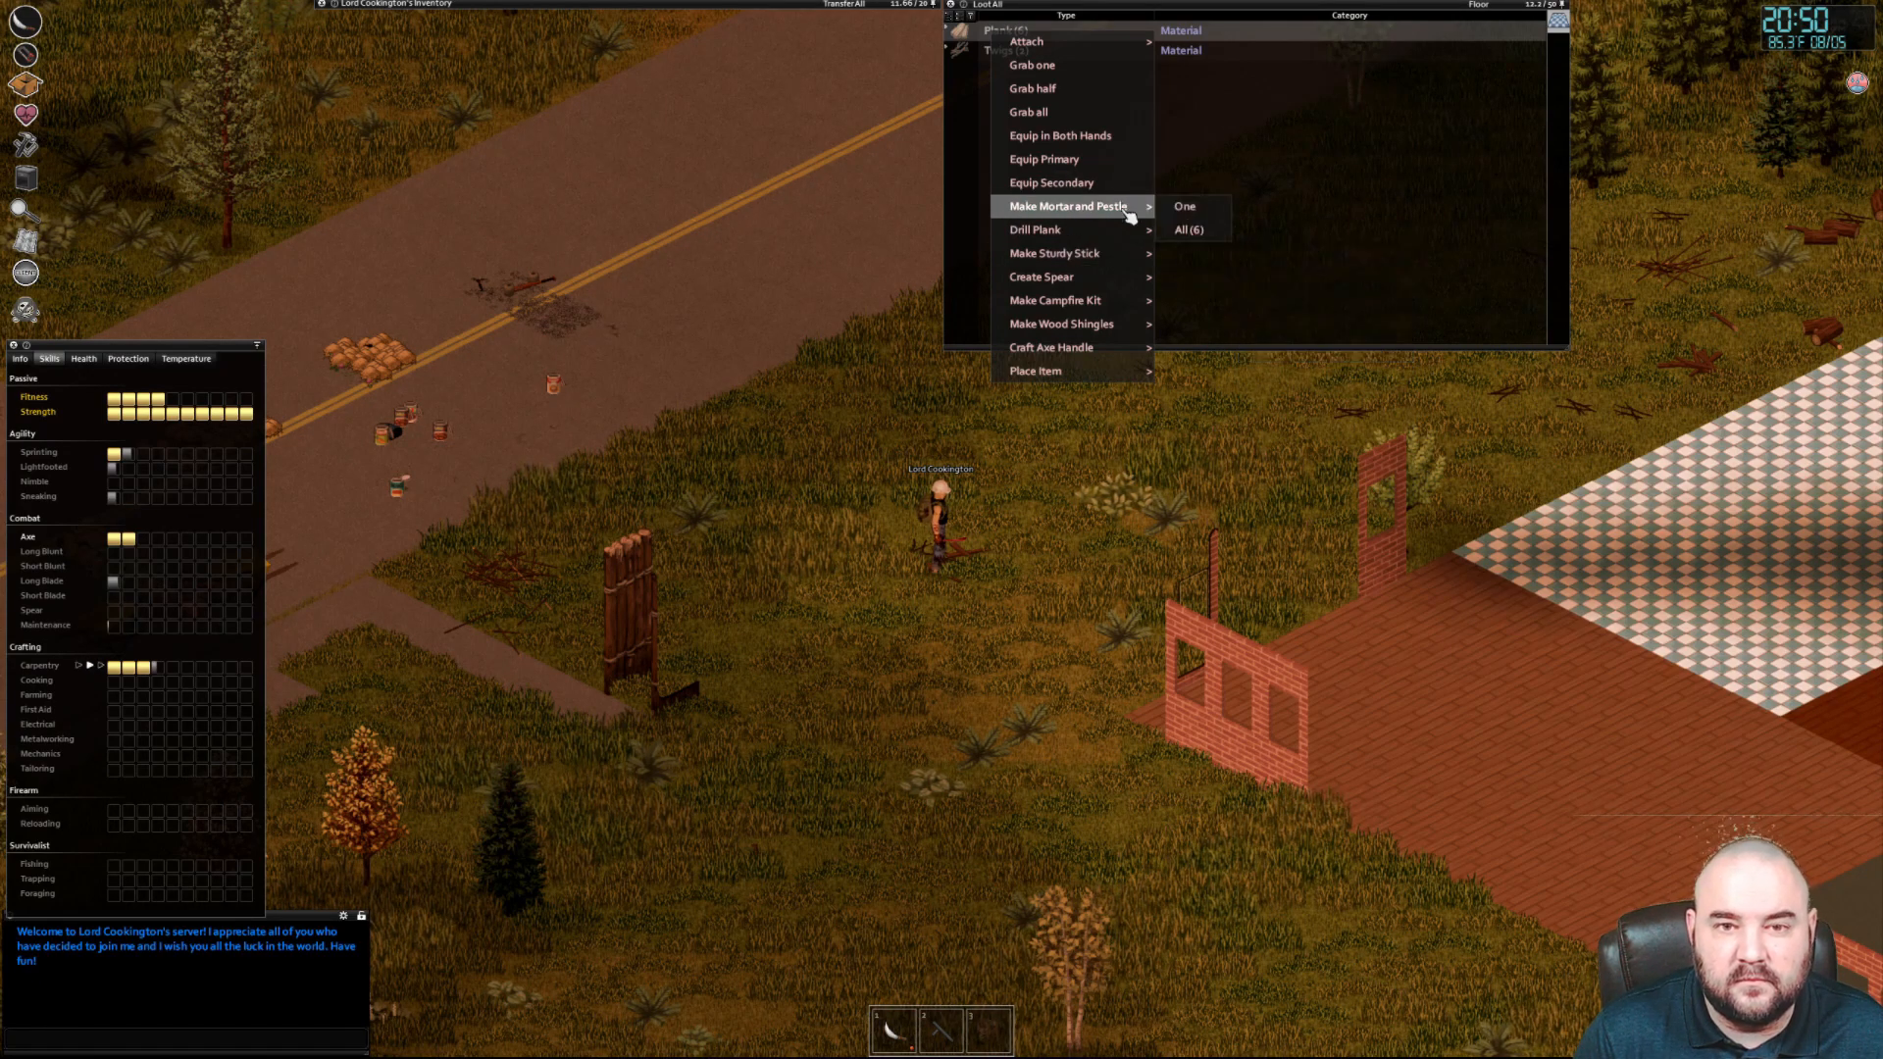
# Craft items such as a mortar and pestle from the ground planks one at a time
pyautogui.click(1185, 206)
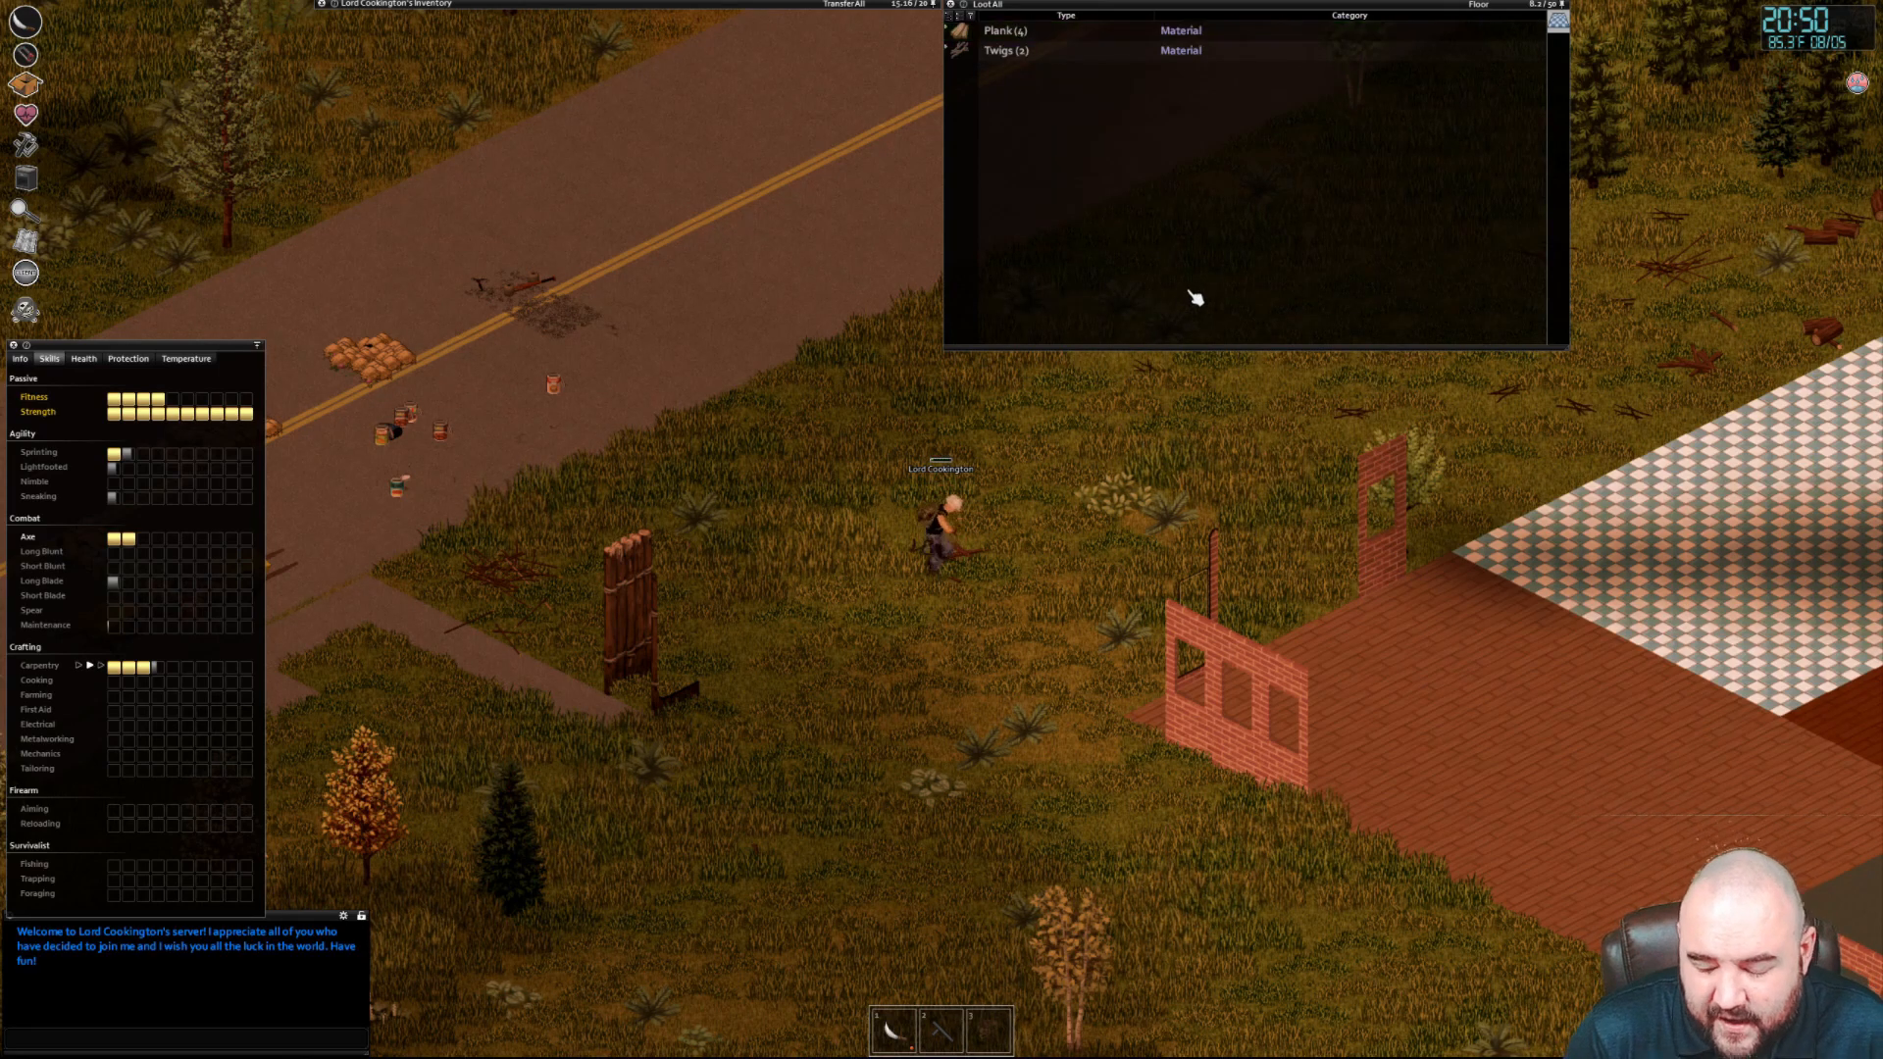
pyautogui.click(1002, 30)
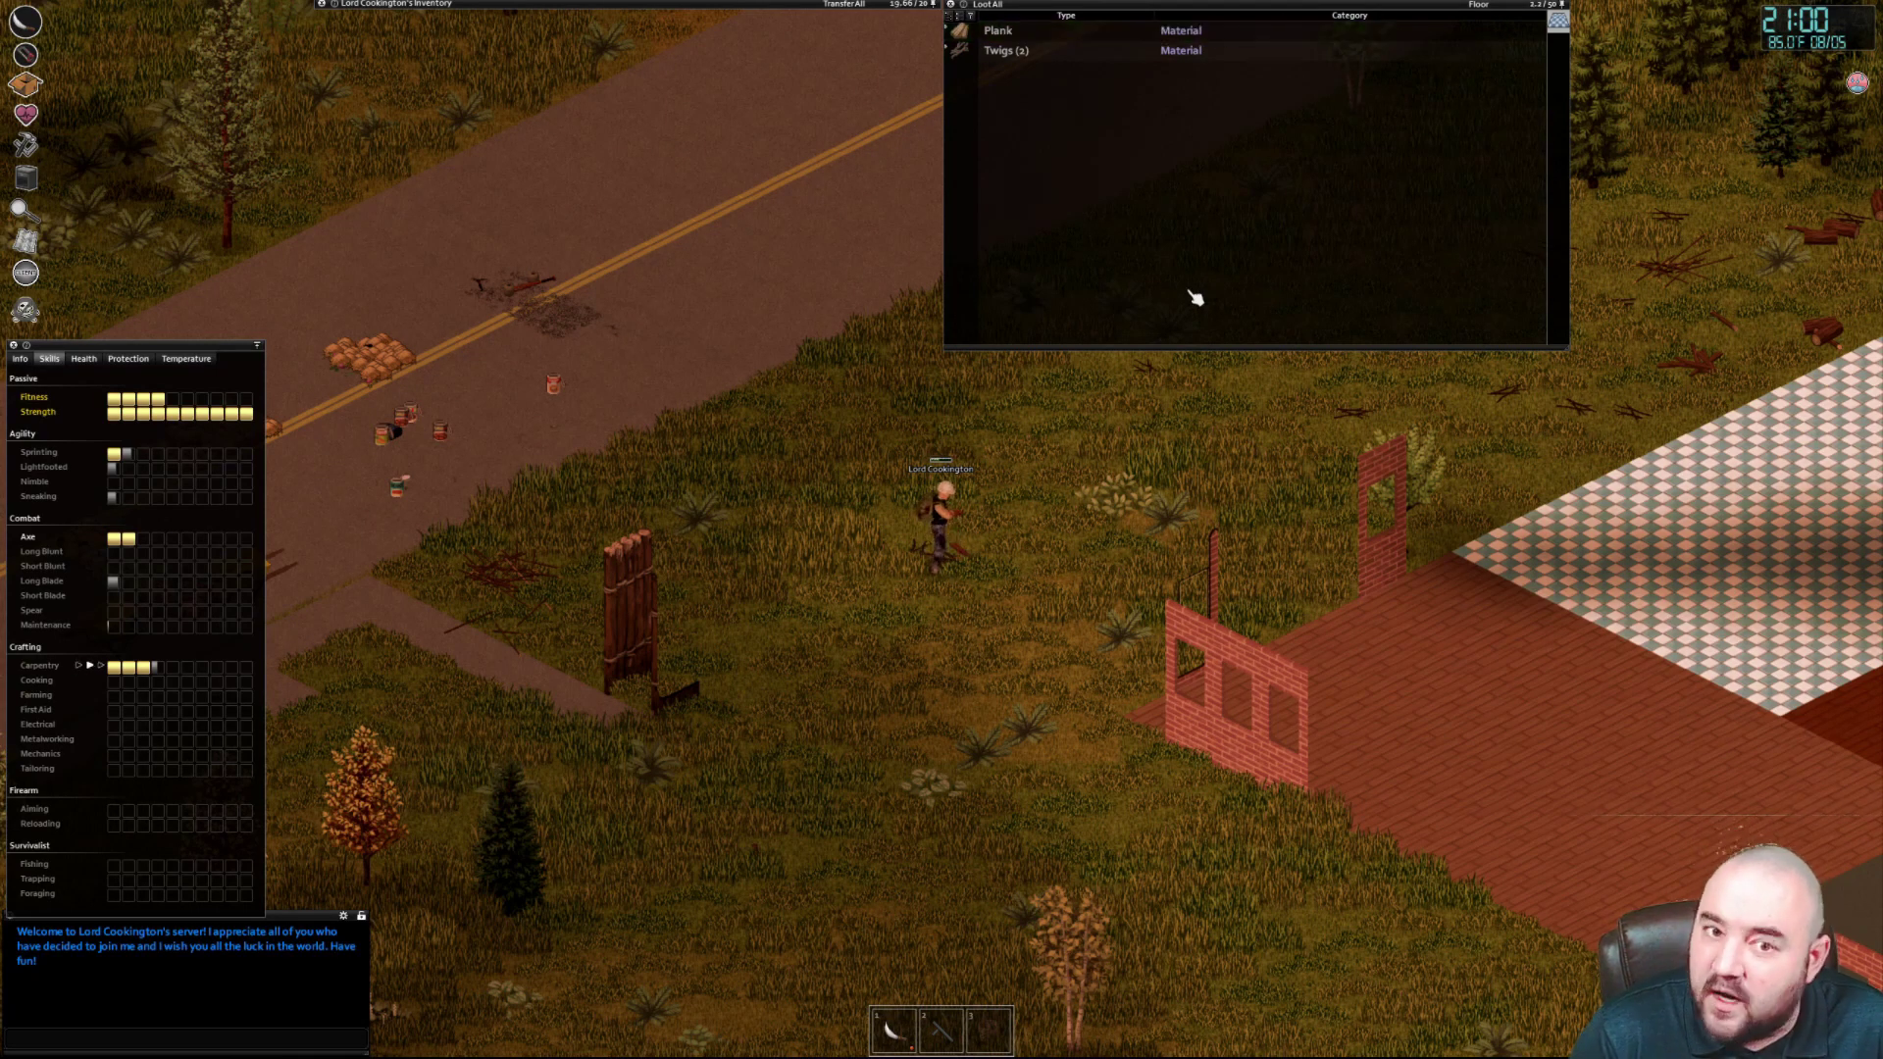
pyautogui.click(998, 29)
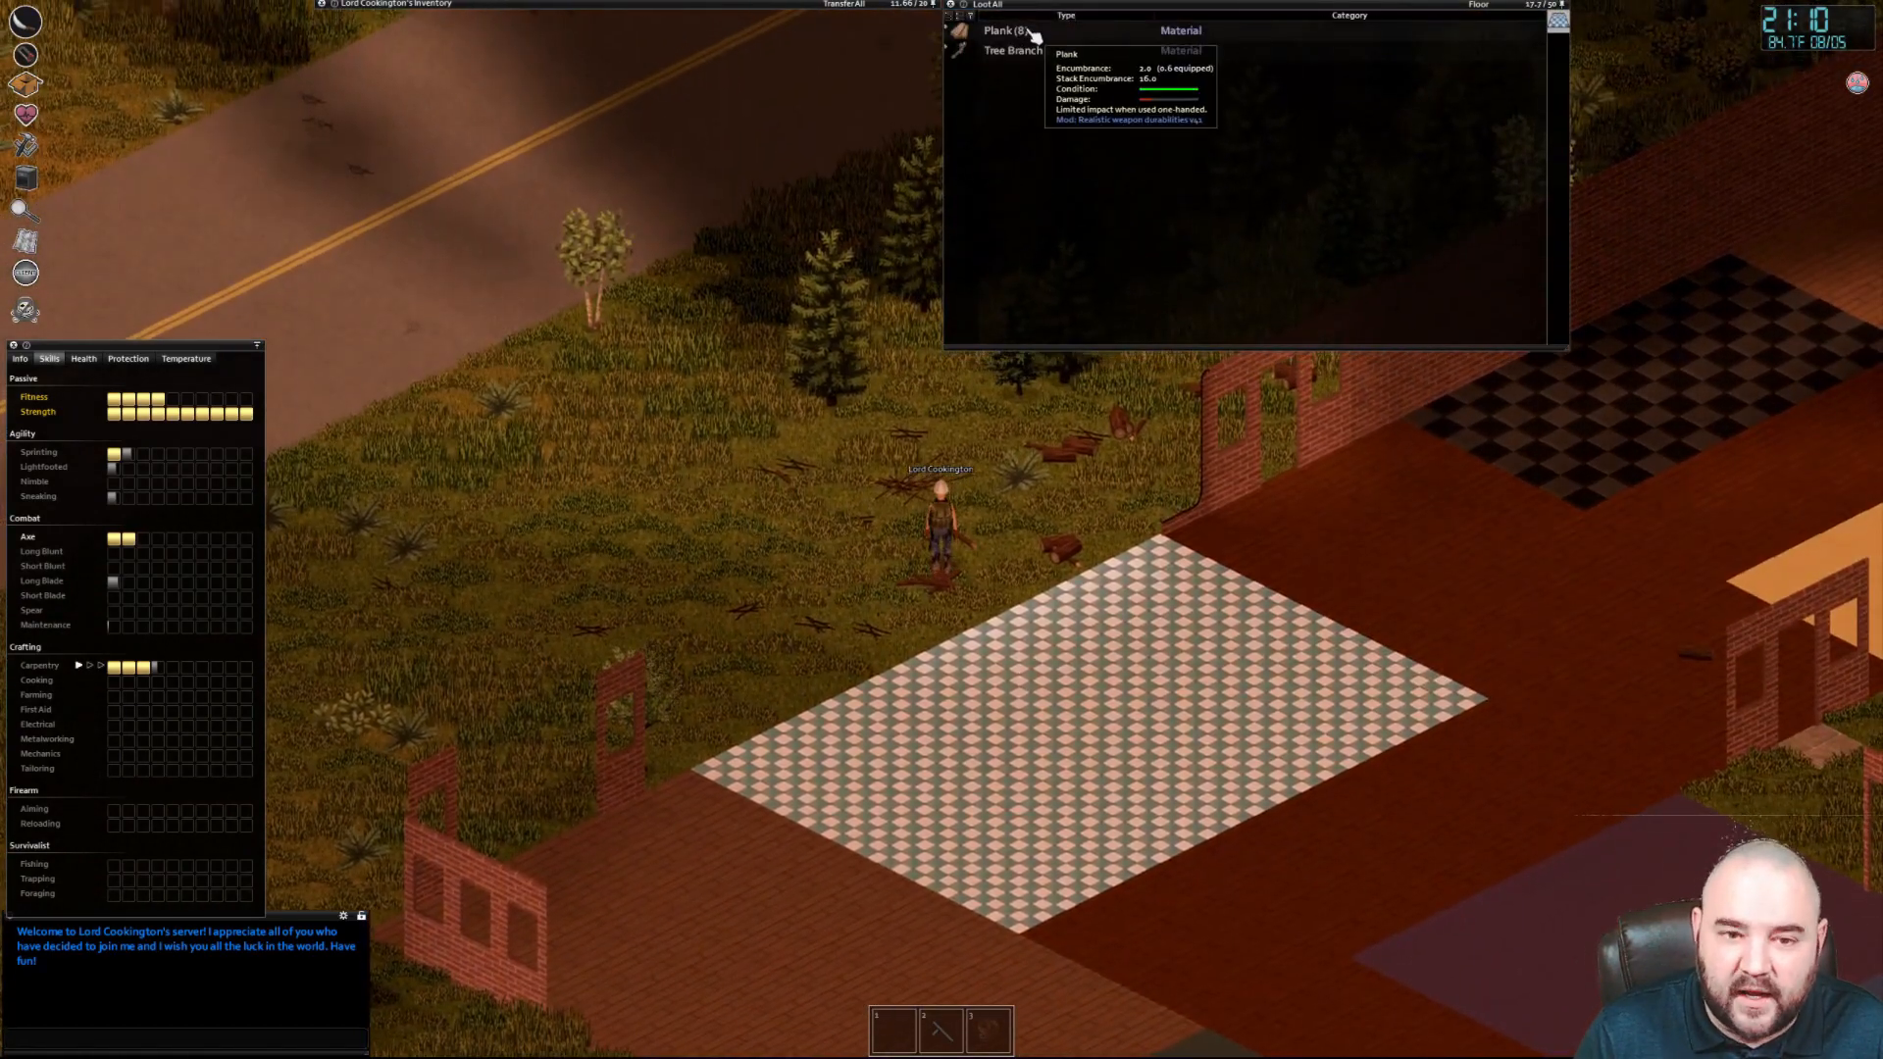
# Saw the log stack on the ground into four wood planks via Make Wood Planks
pyautogui.rightClick(1006, 29)
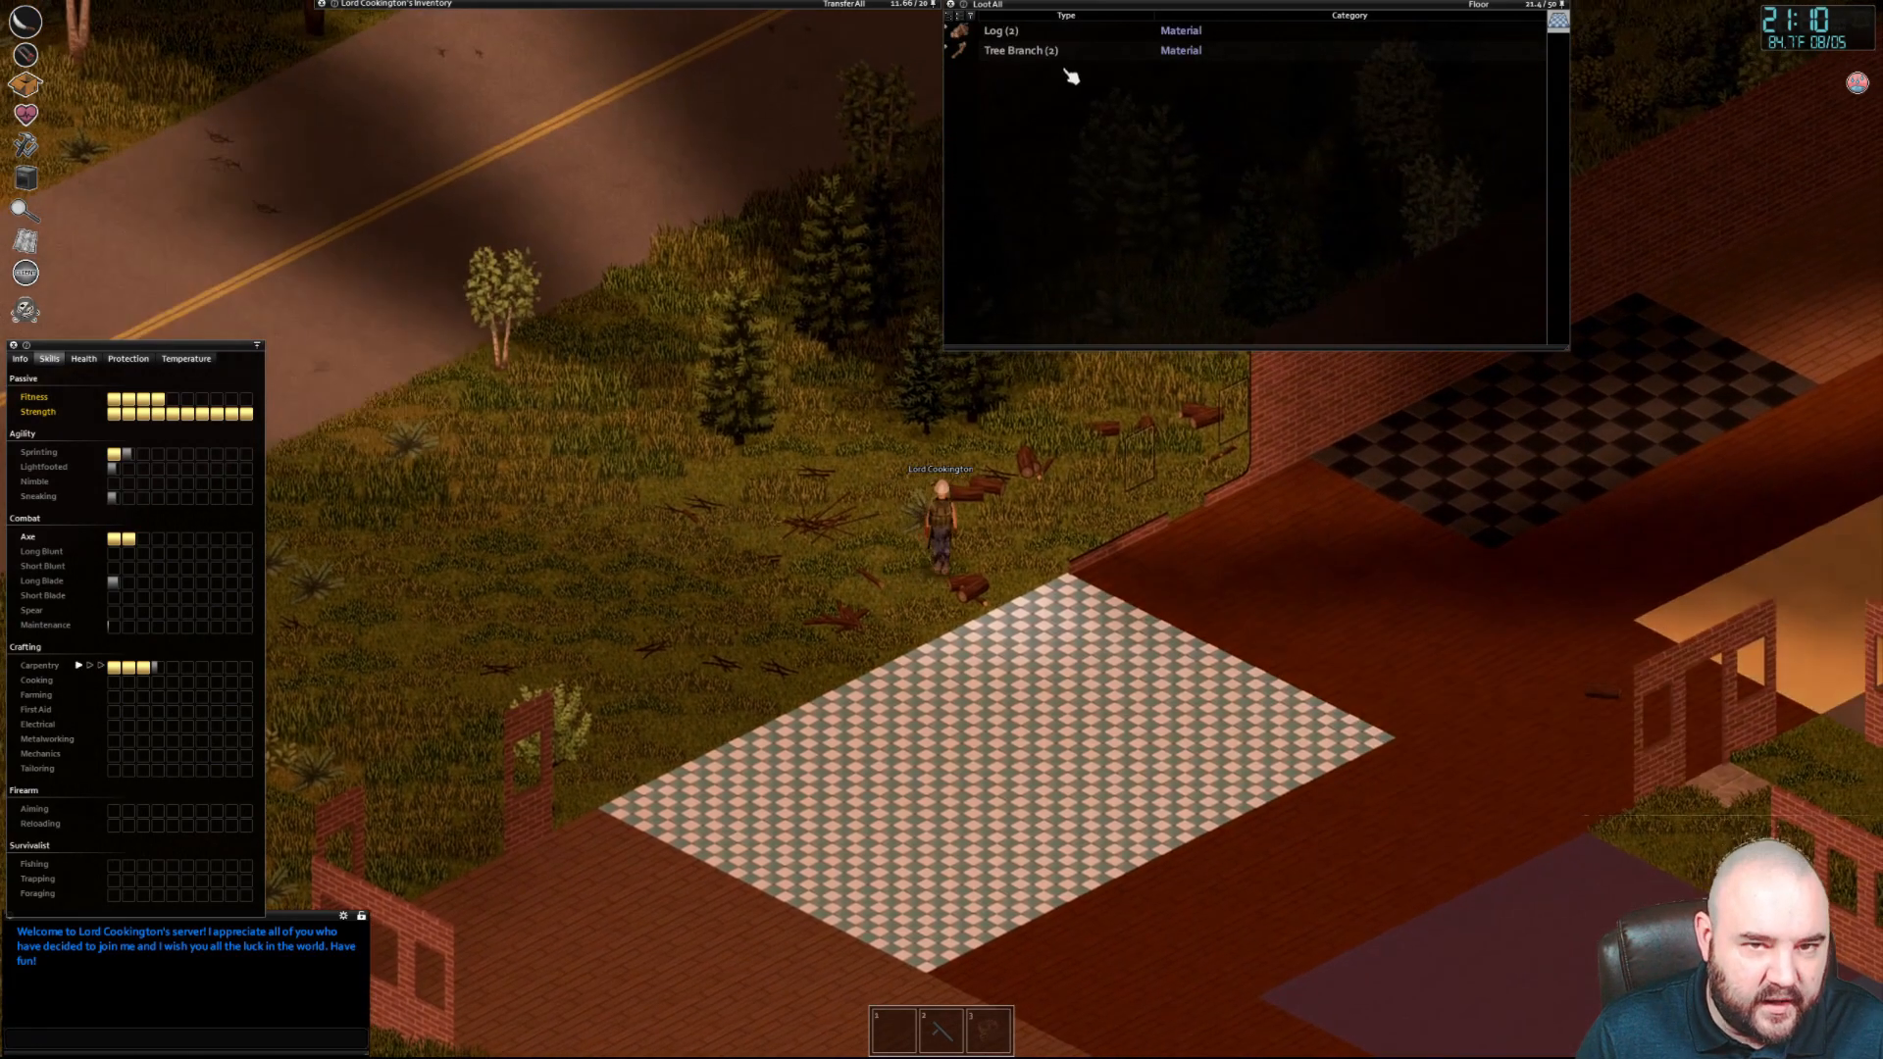
pyautogui.rightClick(1001, 29)
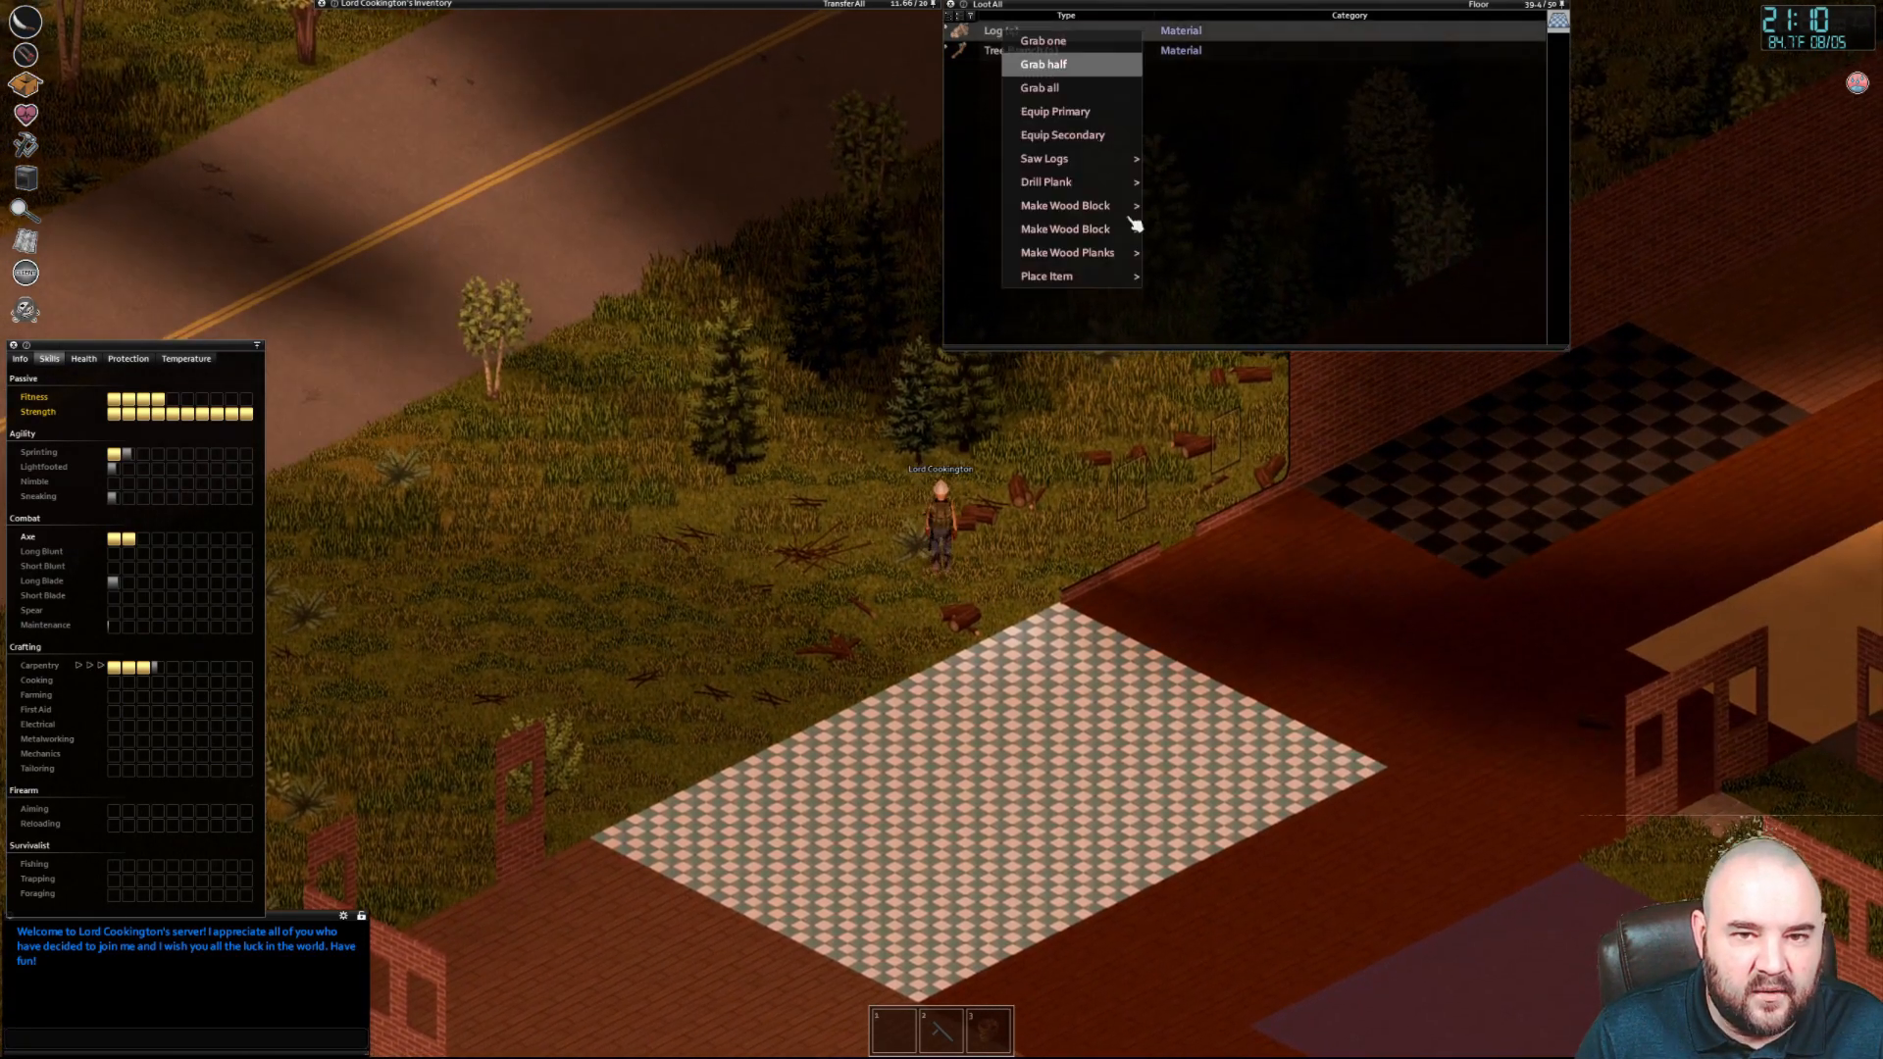
pyautogui.click(1067, 253)
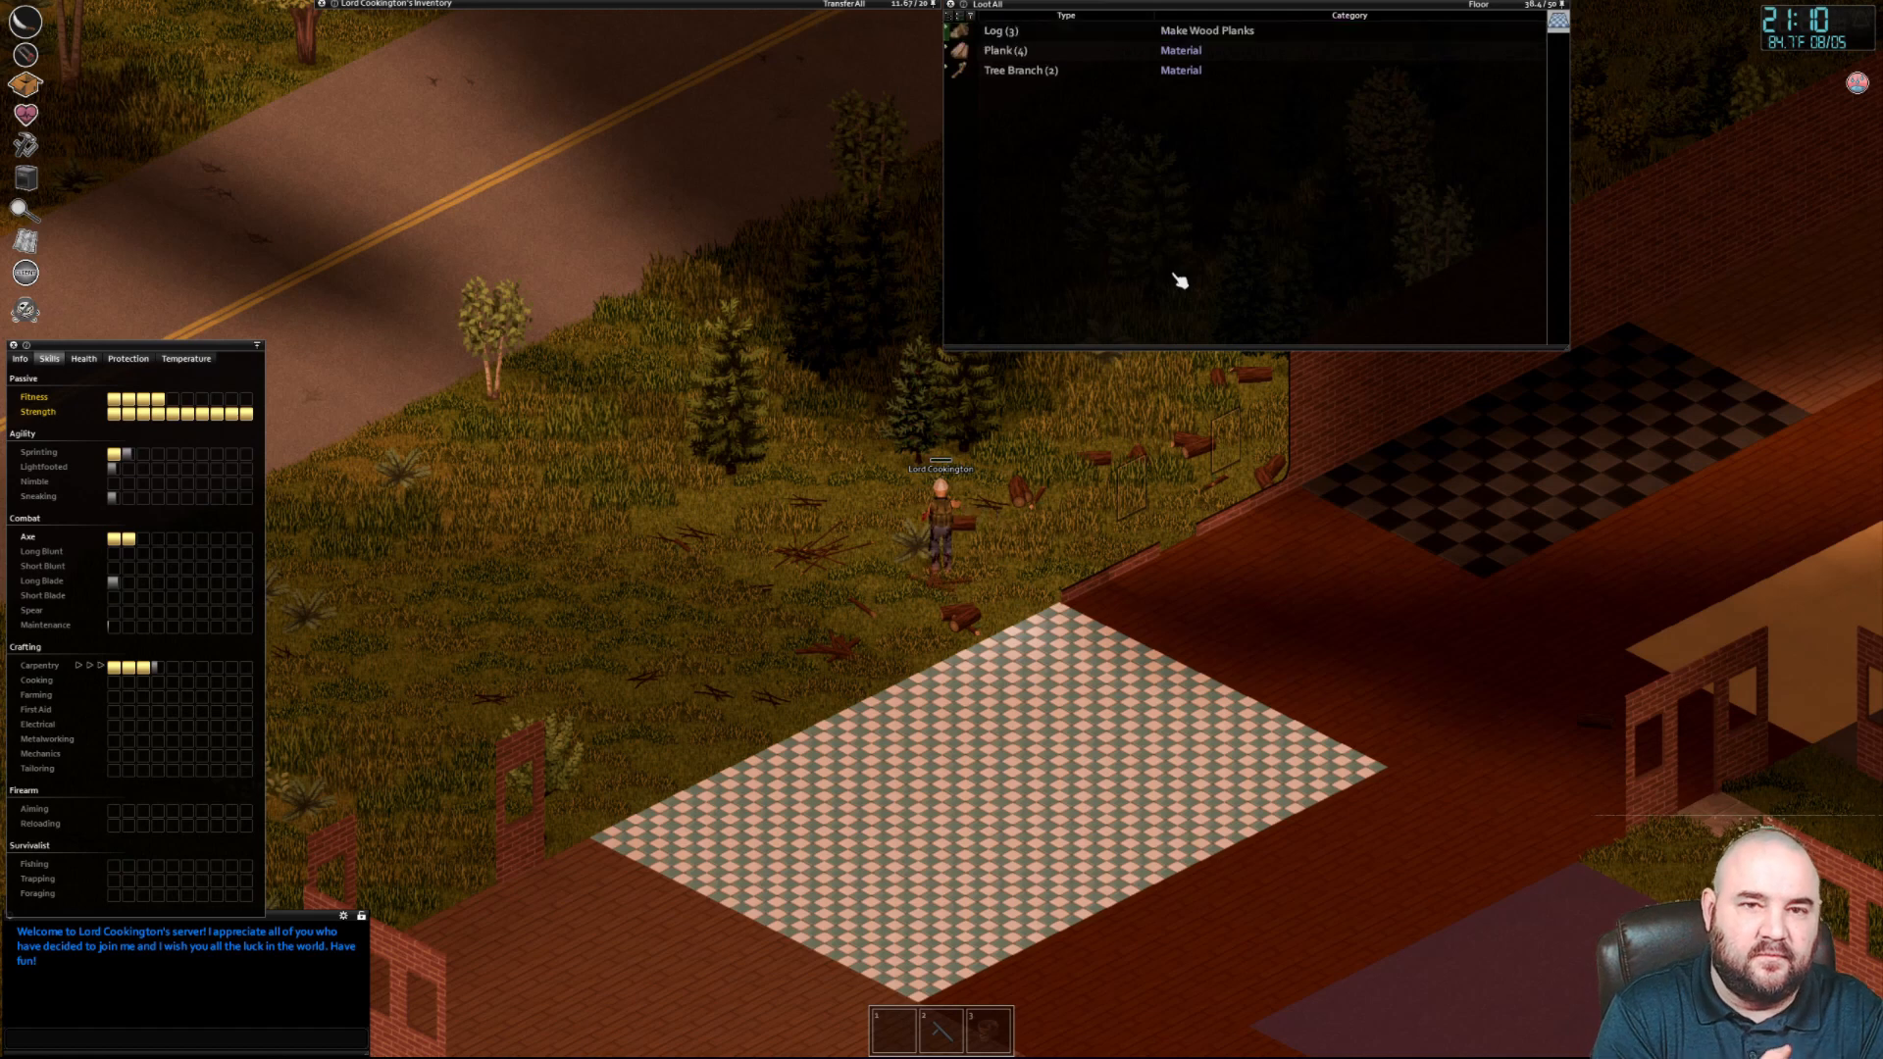
pyautogui.click(1081, 30)
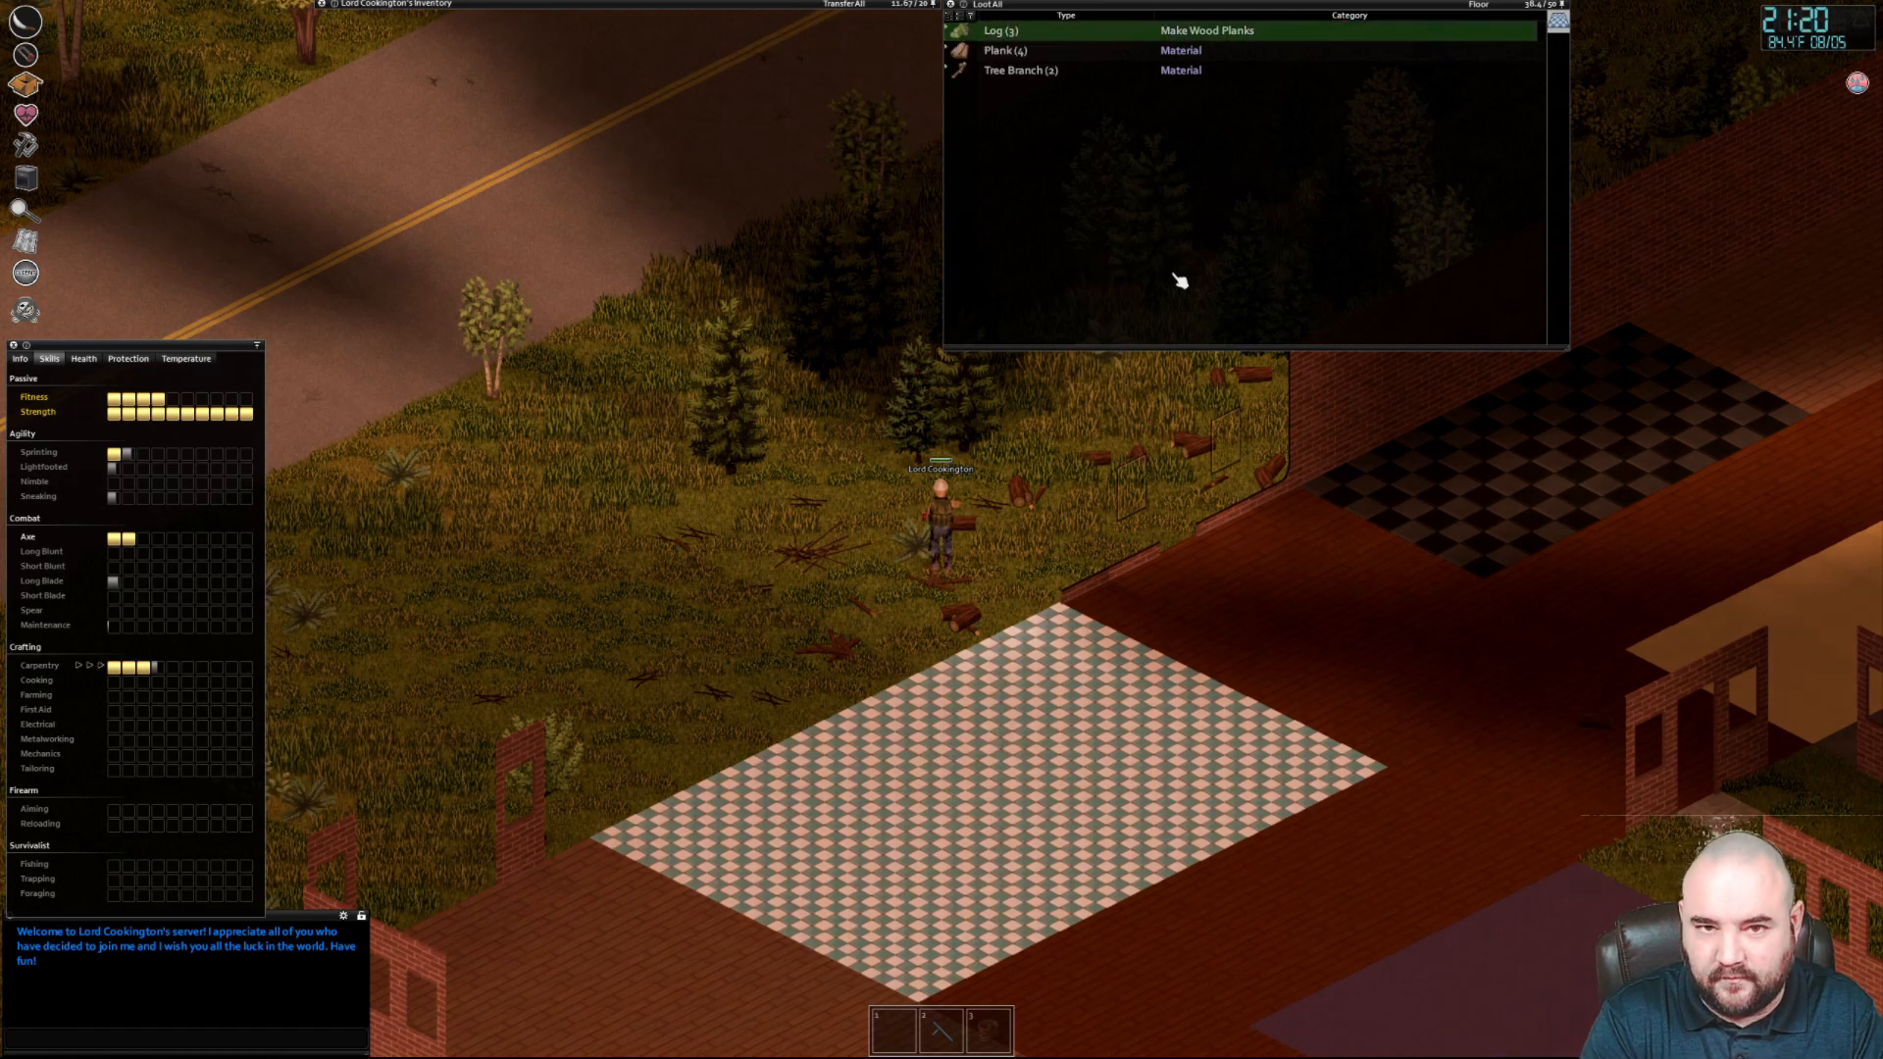
pyautogui.click(1207, 29)
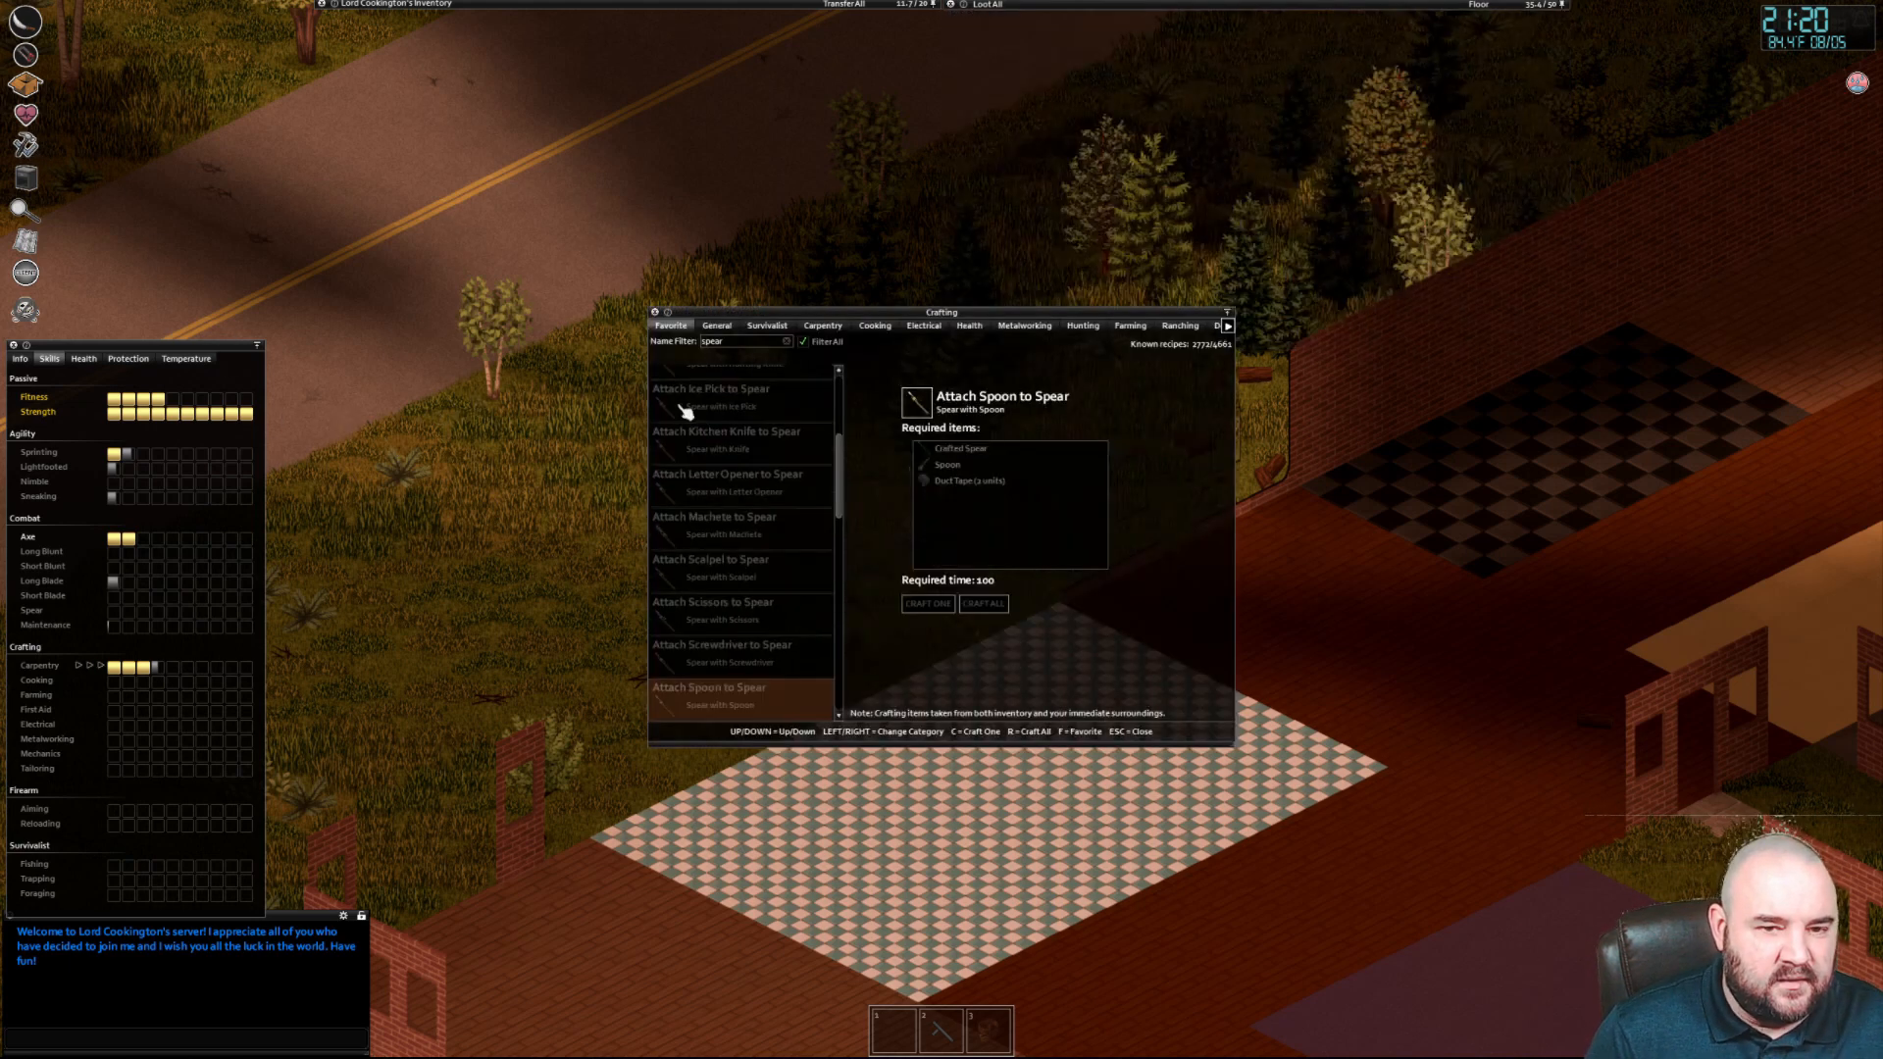
# Craft all spears from the Create Spear recipe, leaving six spears on the ground
pyautogui.scroll(-3)
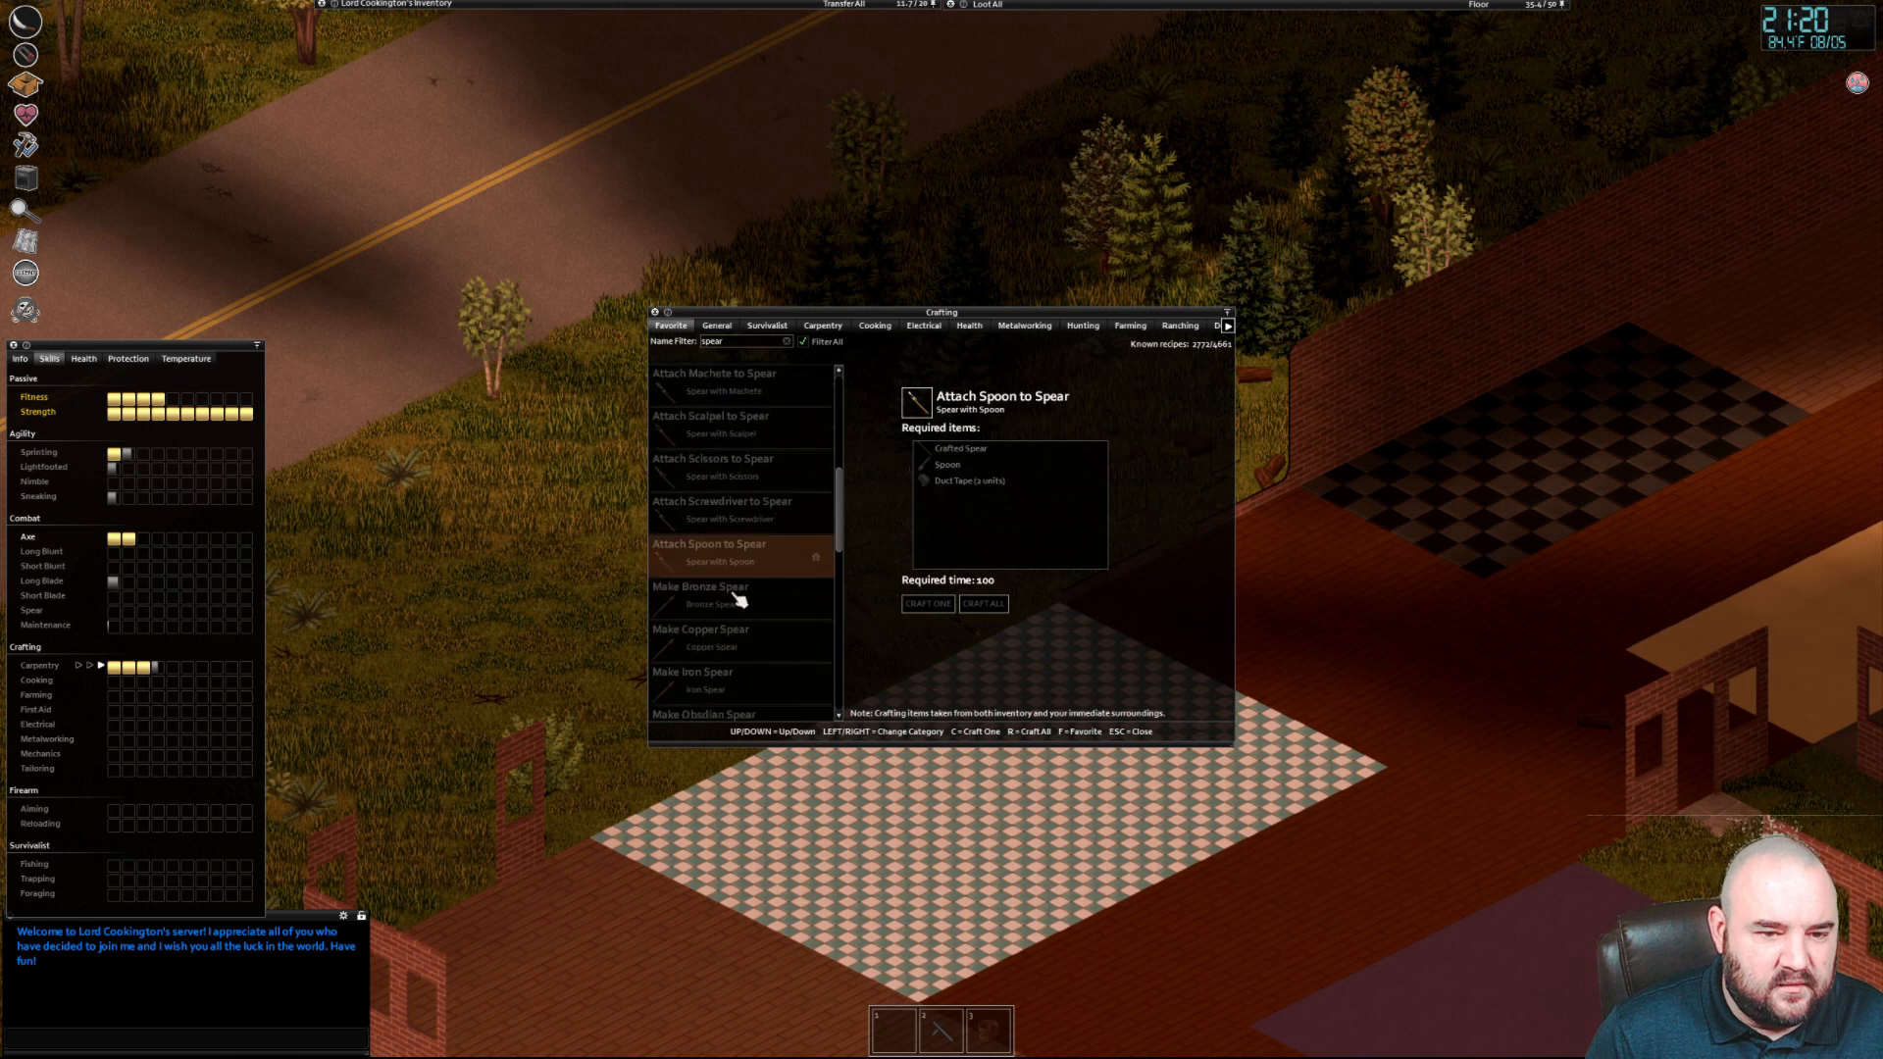
pyautogui.scroll(3)
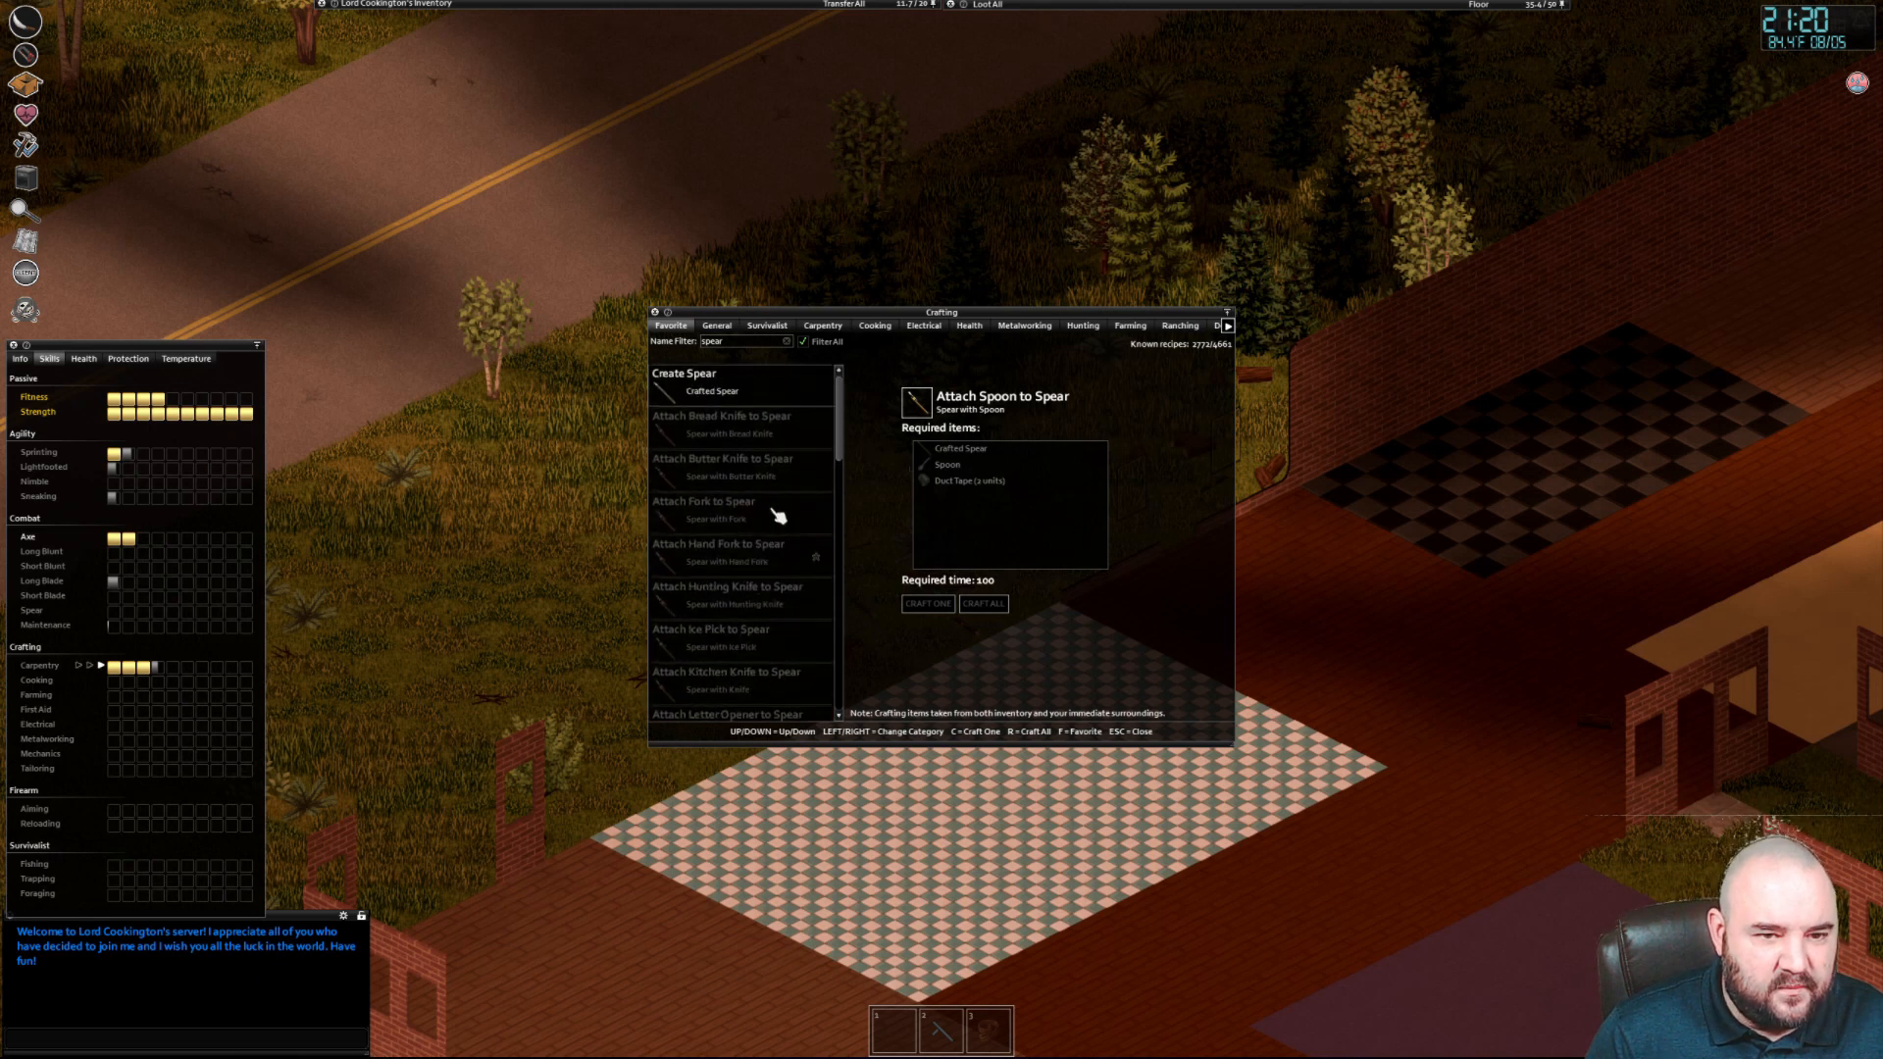
pyautogui.click(710, 383)
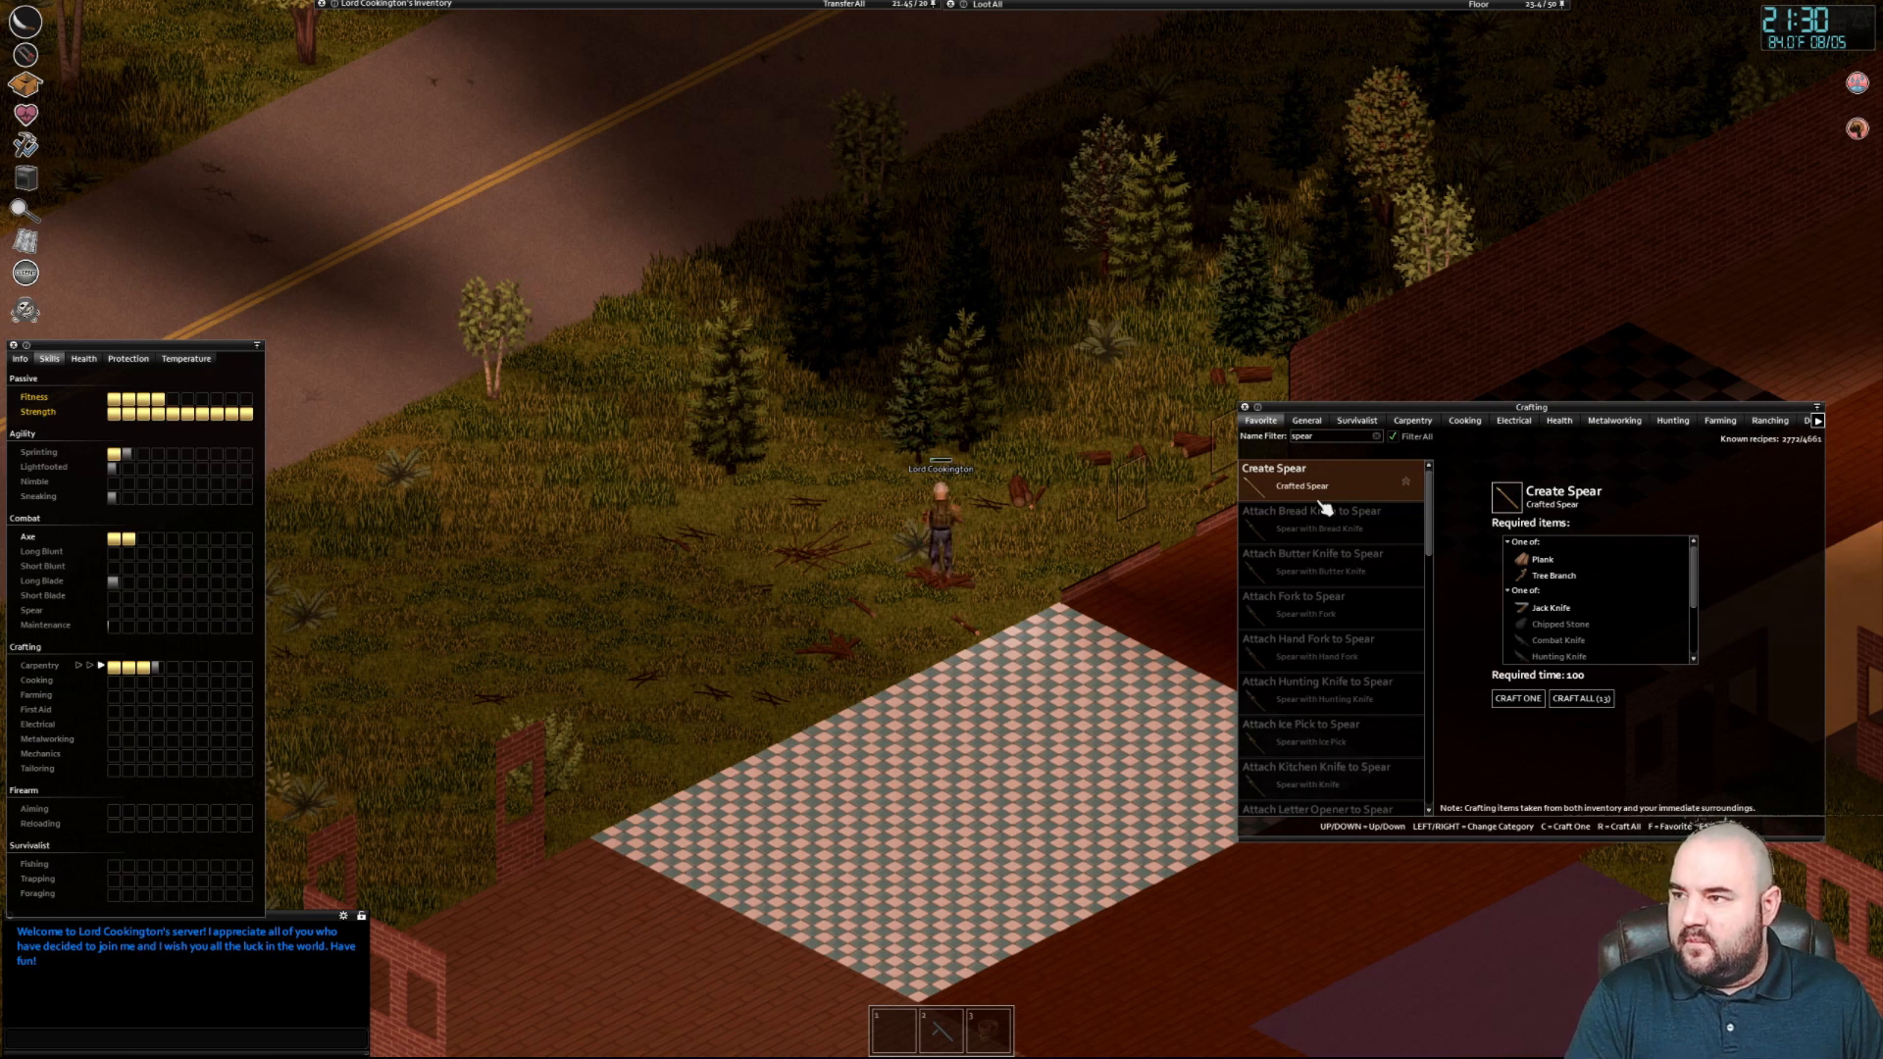
pyautogui.click(1516, 698)
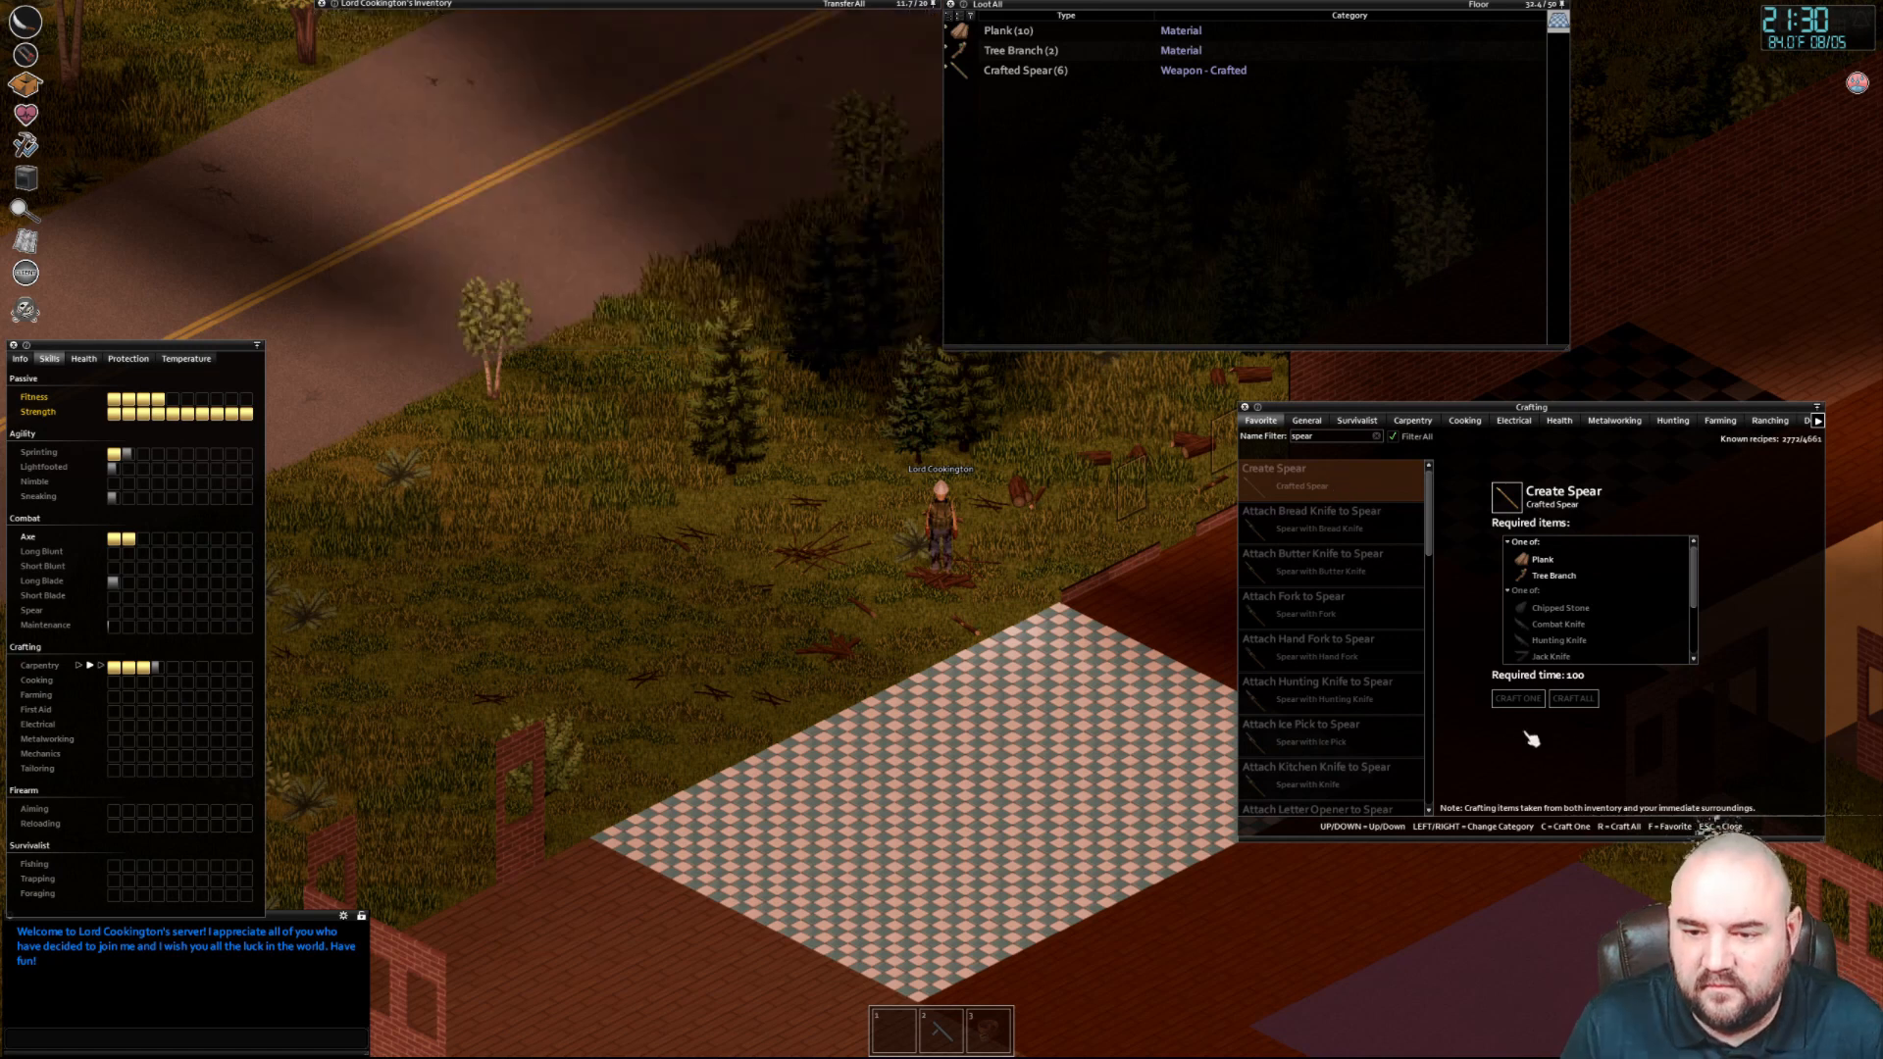
pyautogui.moveTo(1579, 589)
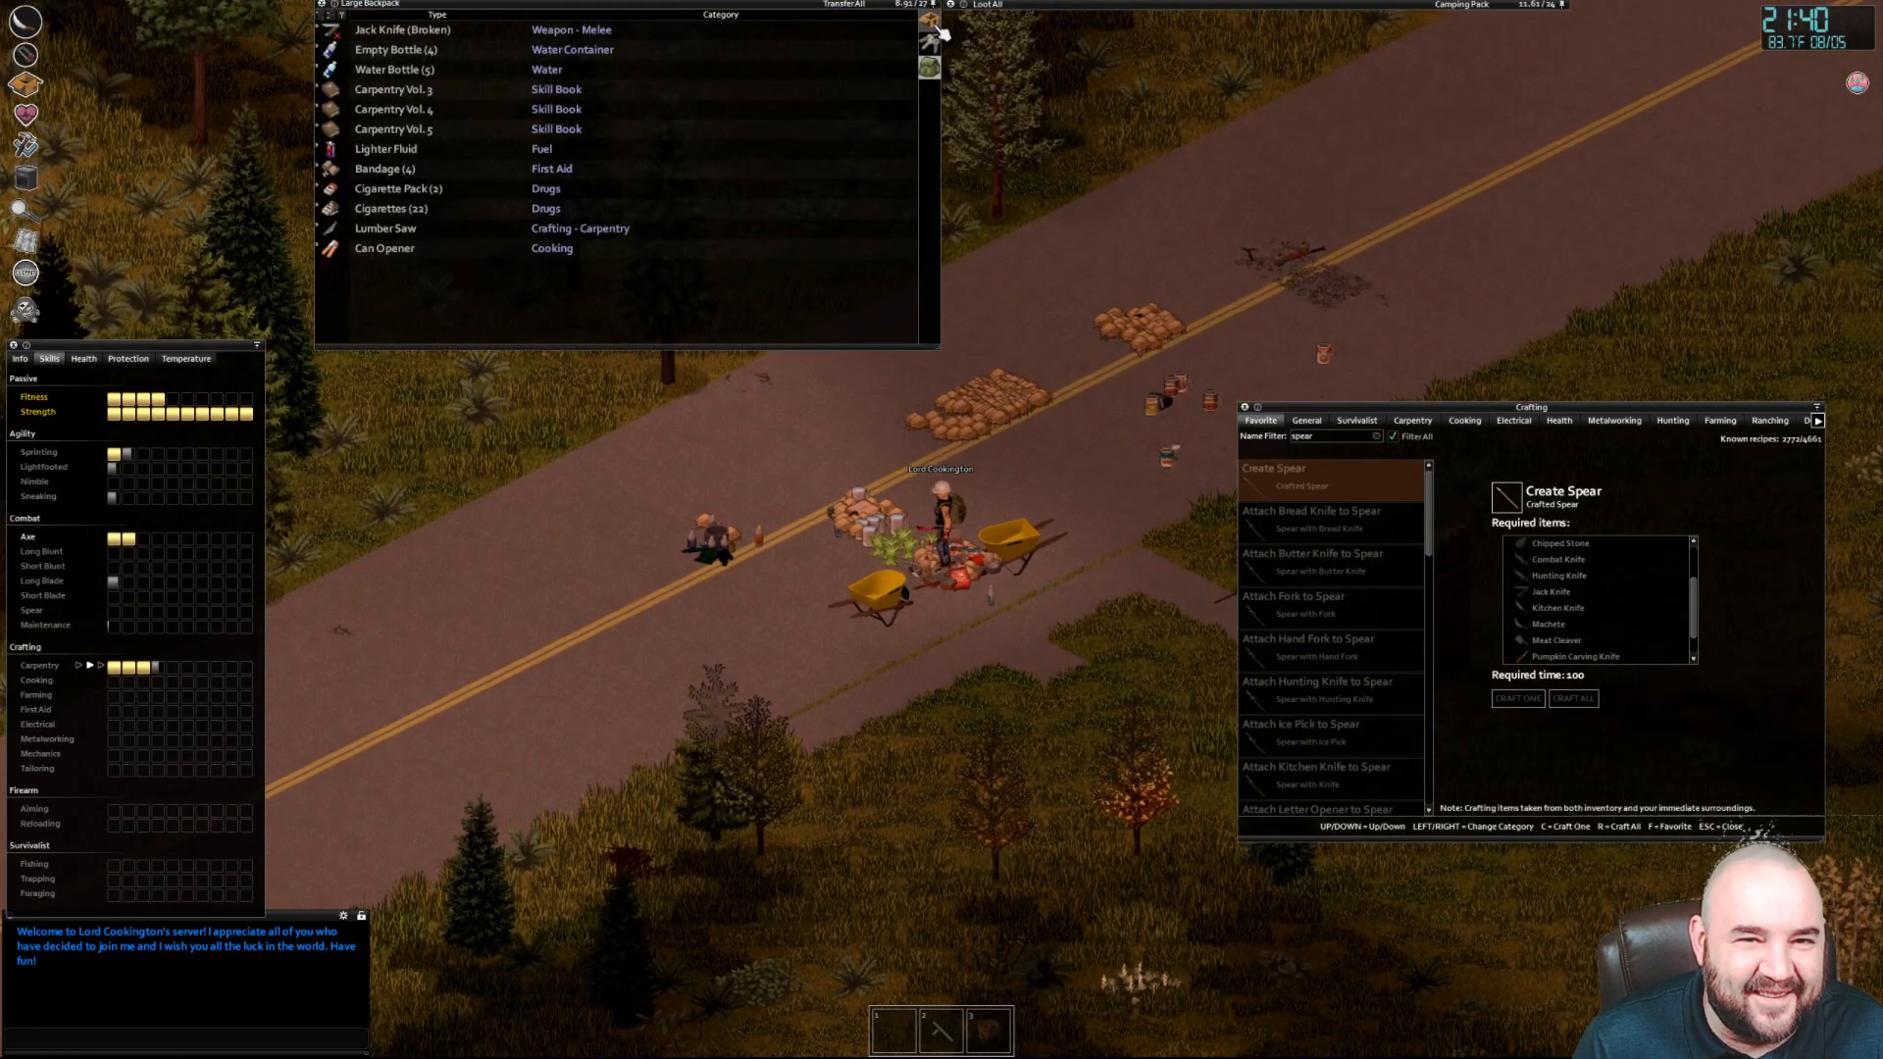
# Repair the broken machete with duct tape, then drop it from the inventory
pyautogui.rightClick(399, 307)
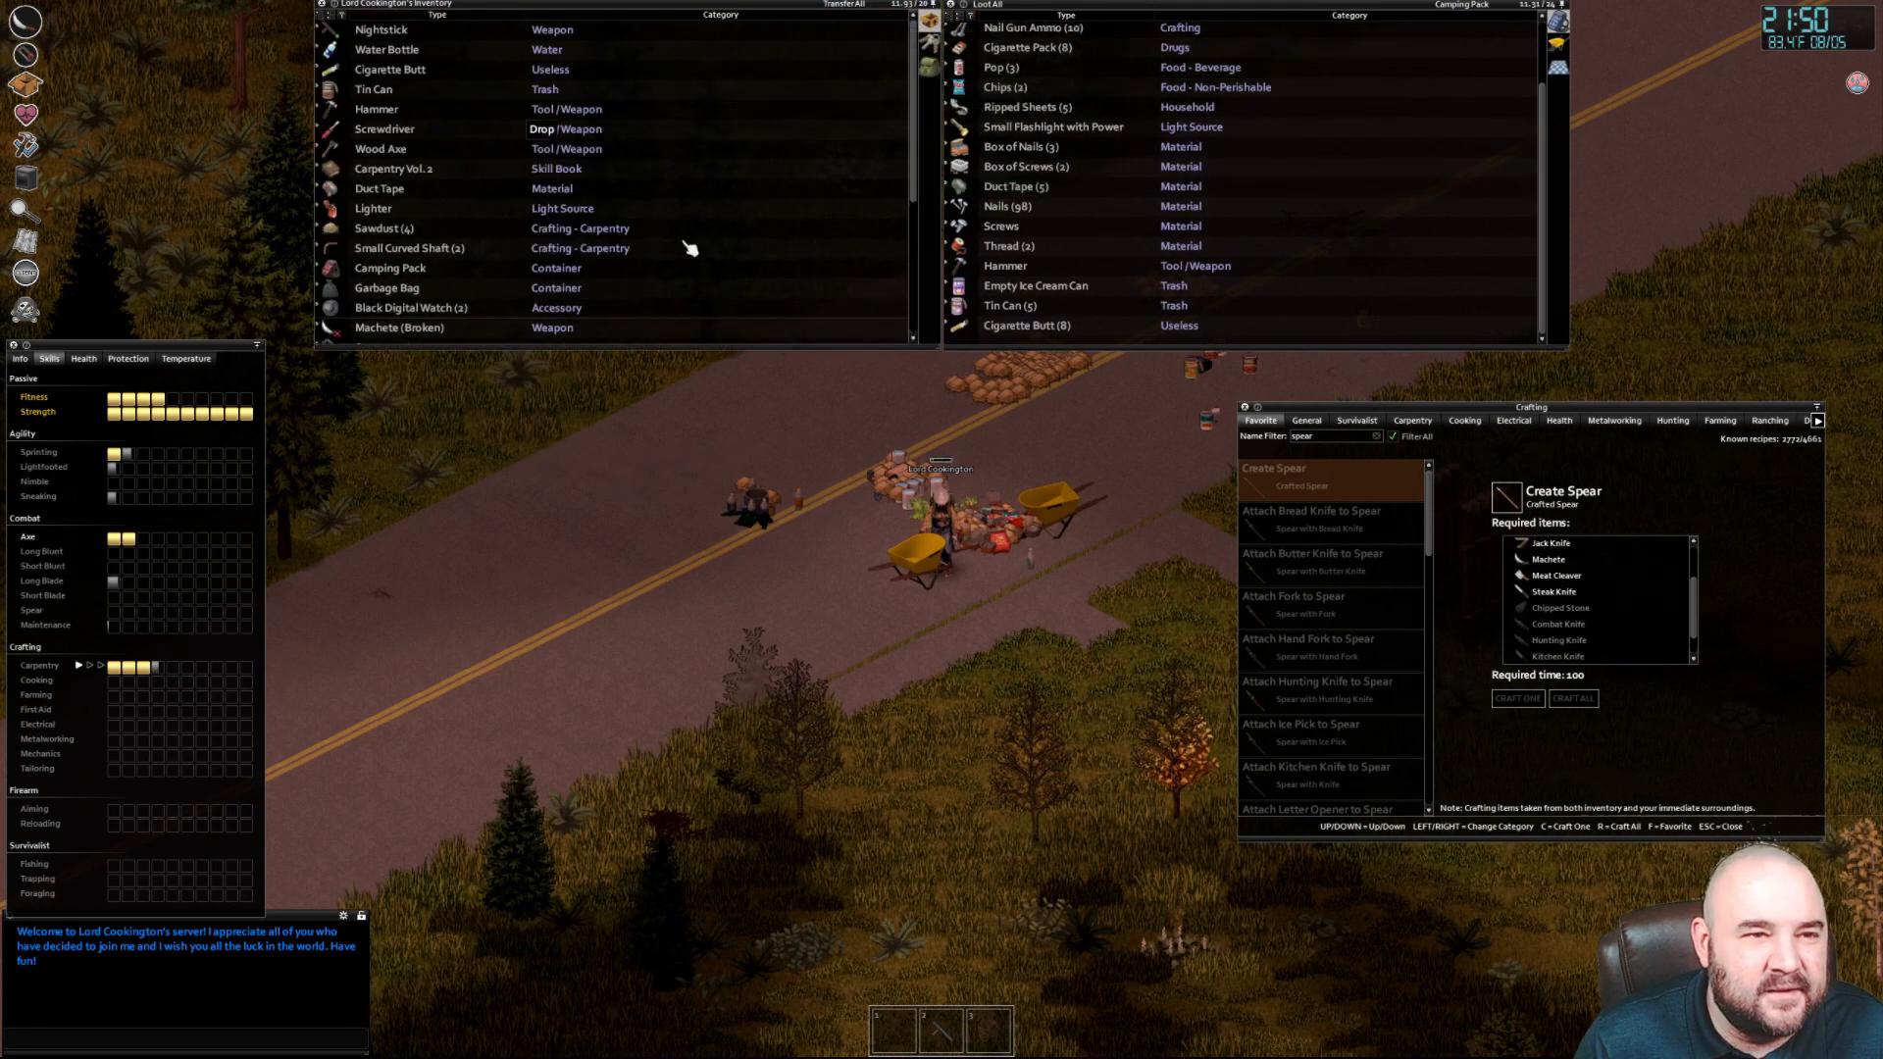
pyautogui.rightClick(400, 328)
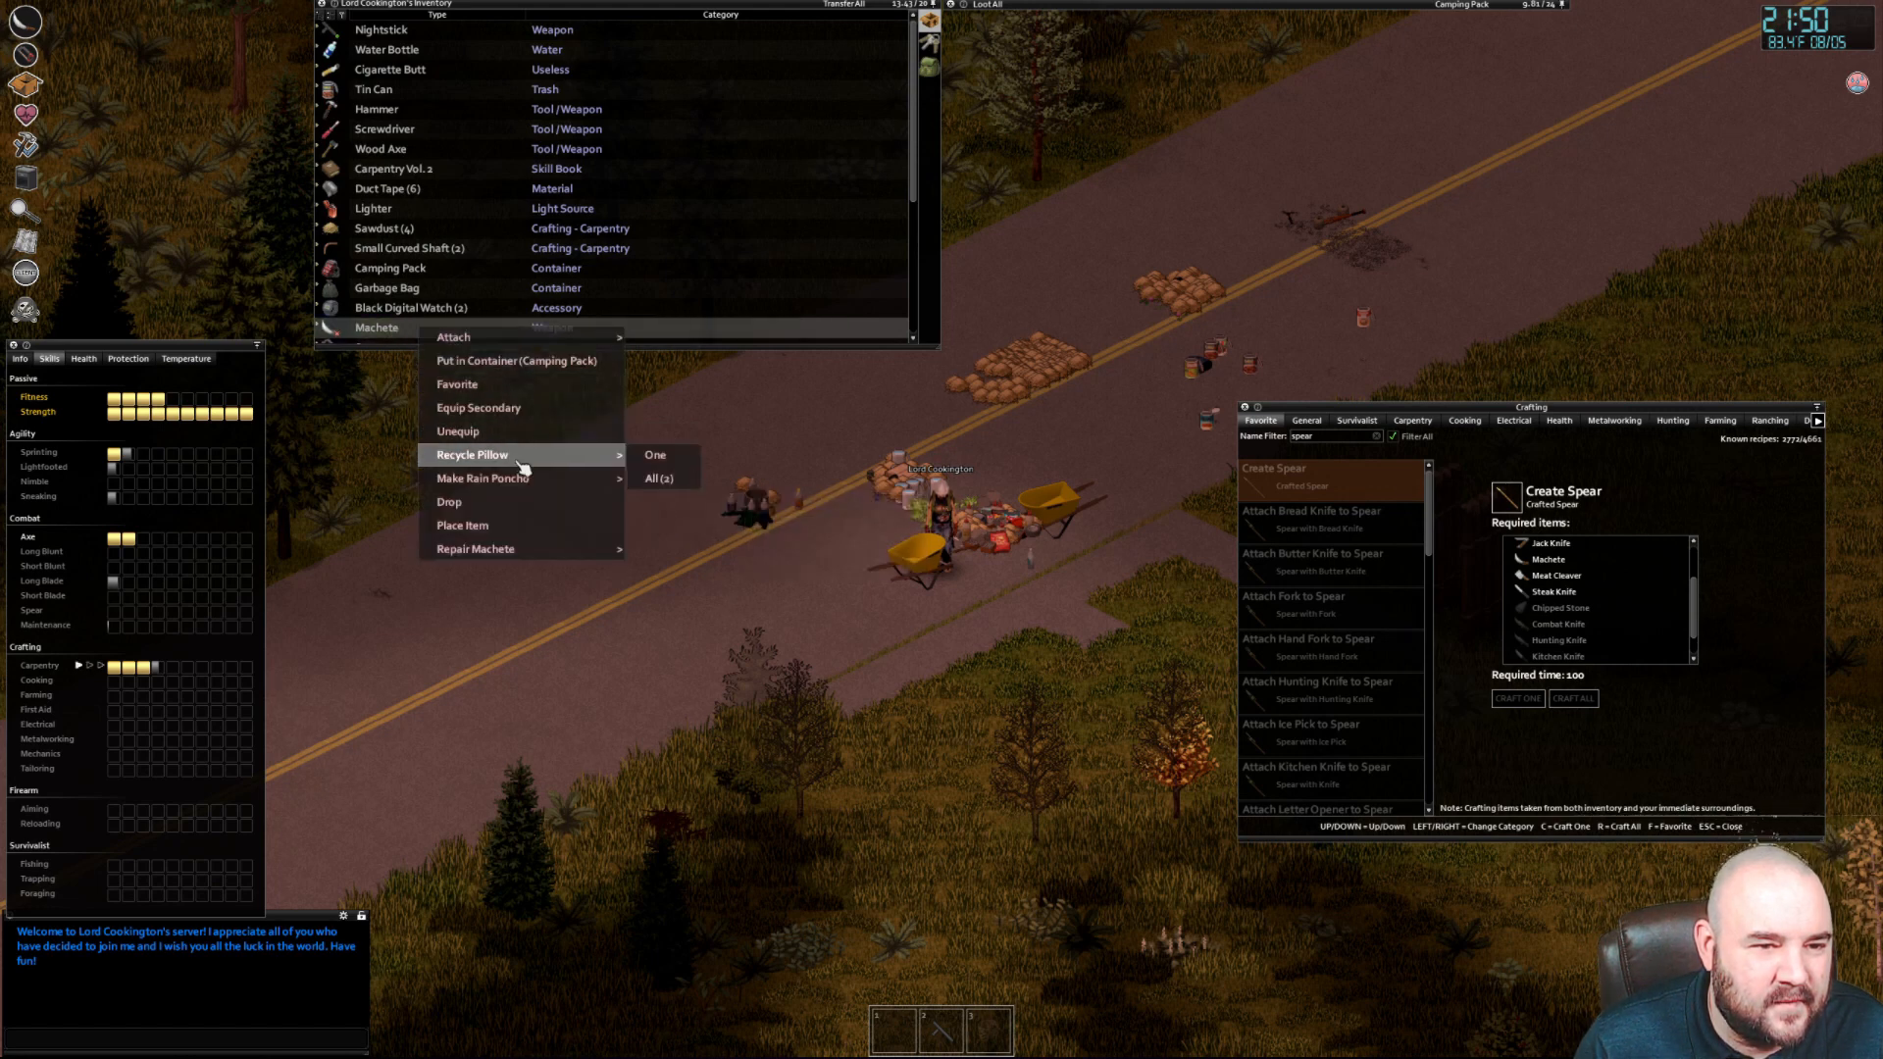
pyautogui.moveTo(475, 549)
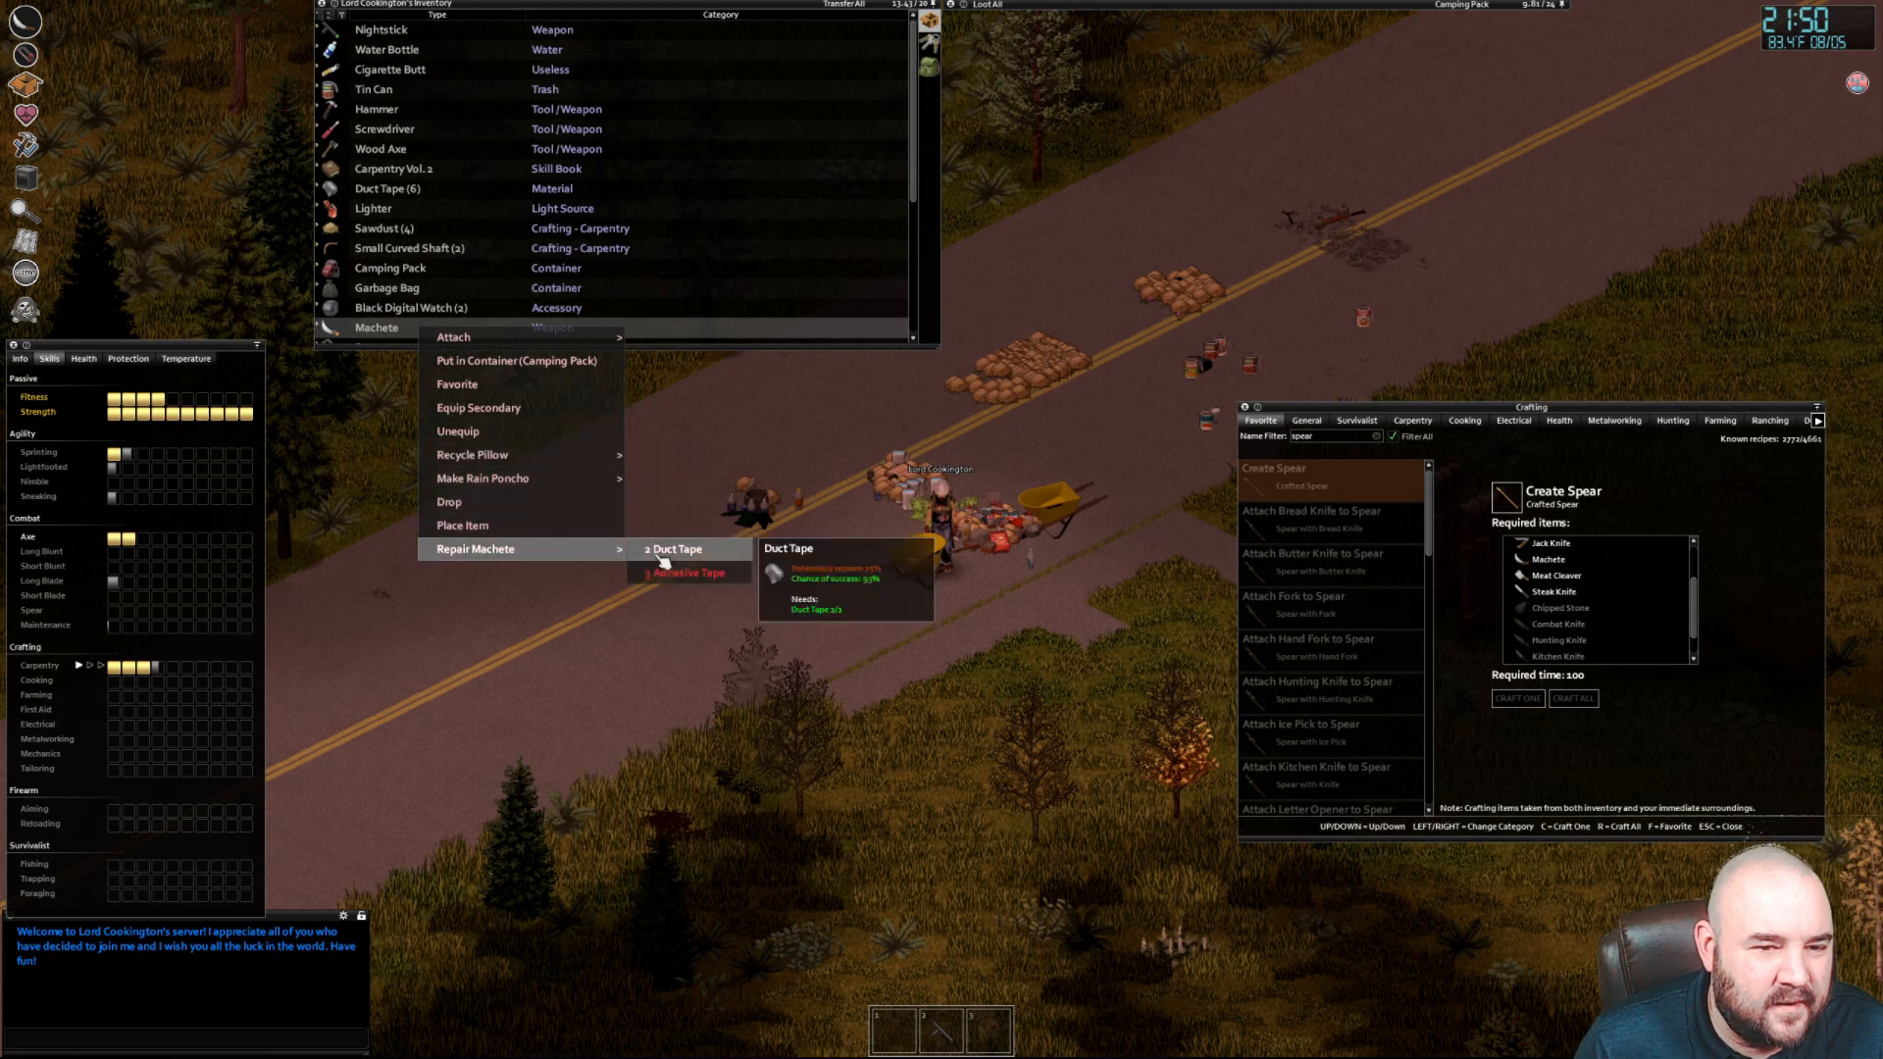
pyautogui.click(673, 549)
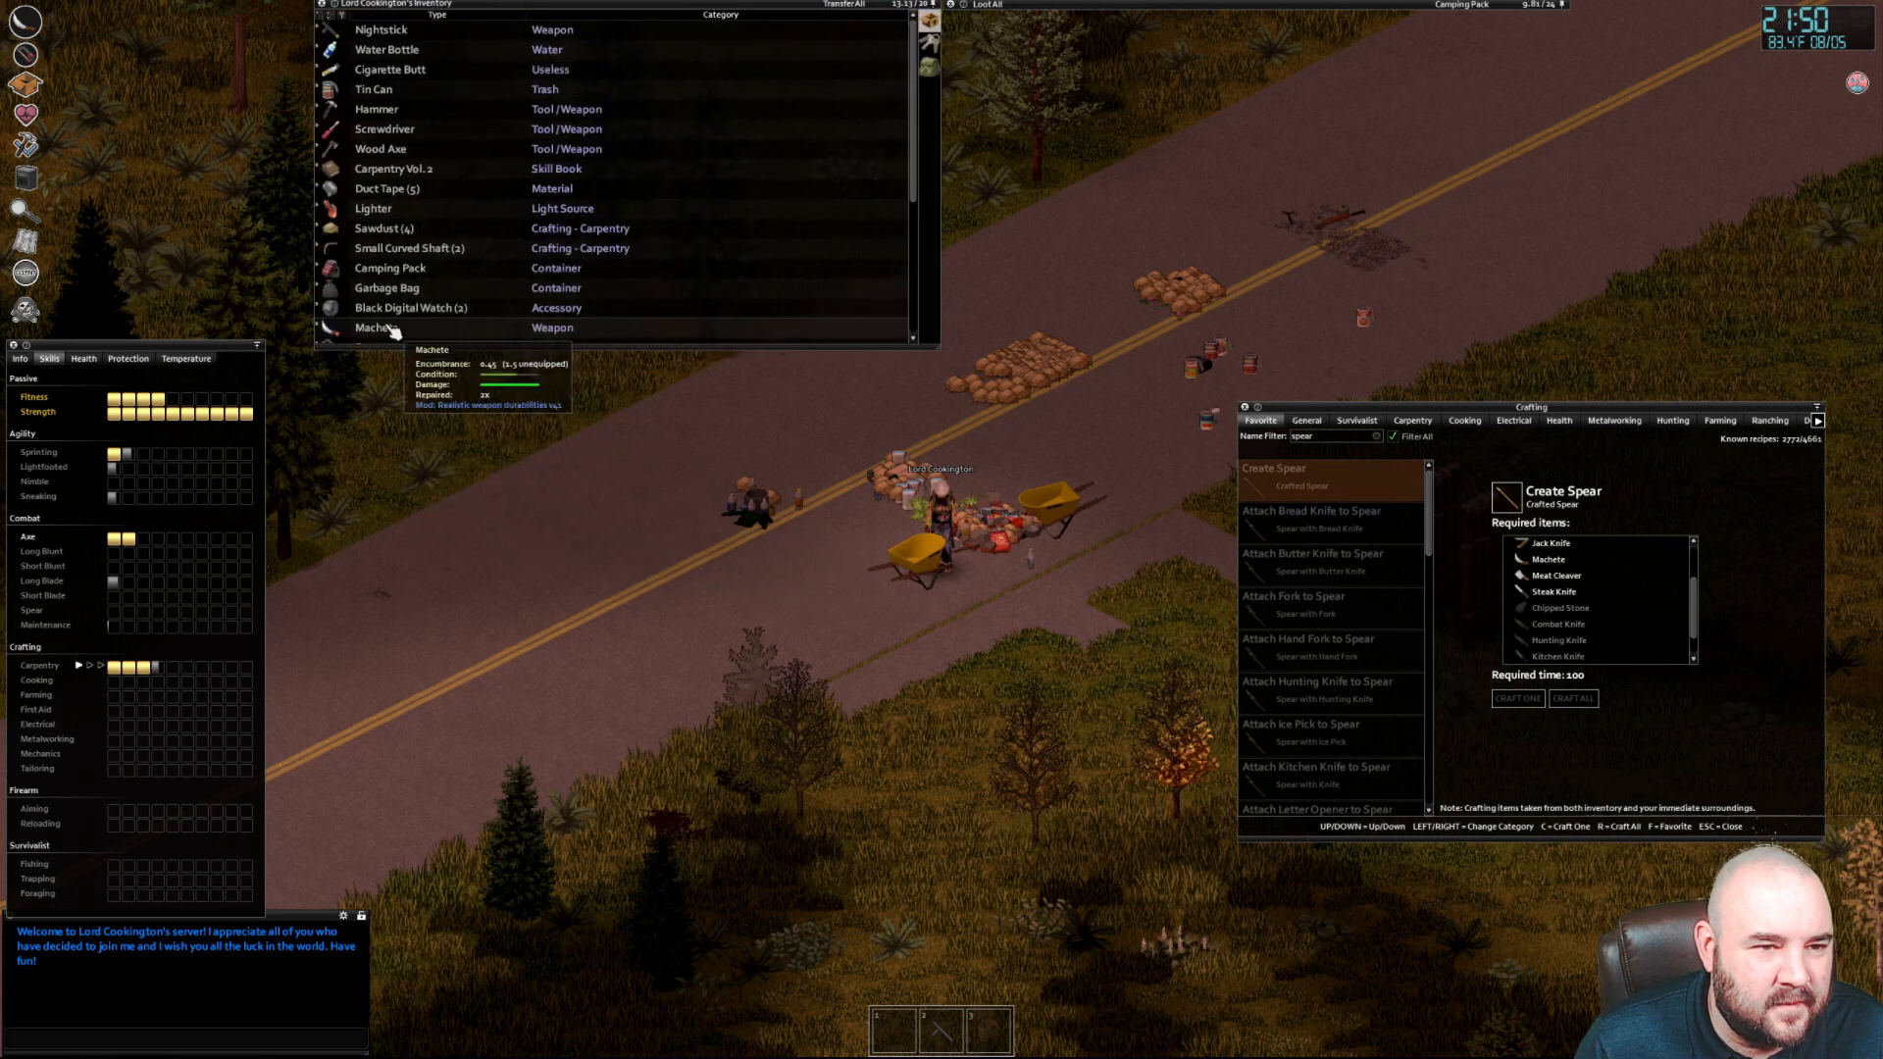
pyautogui.rightClick(376, 328)
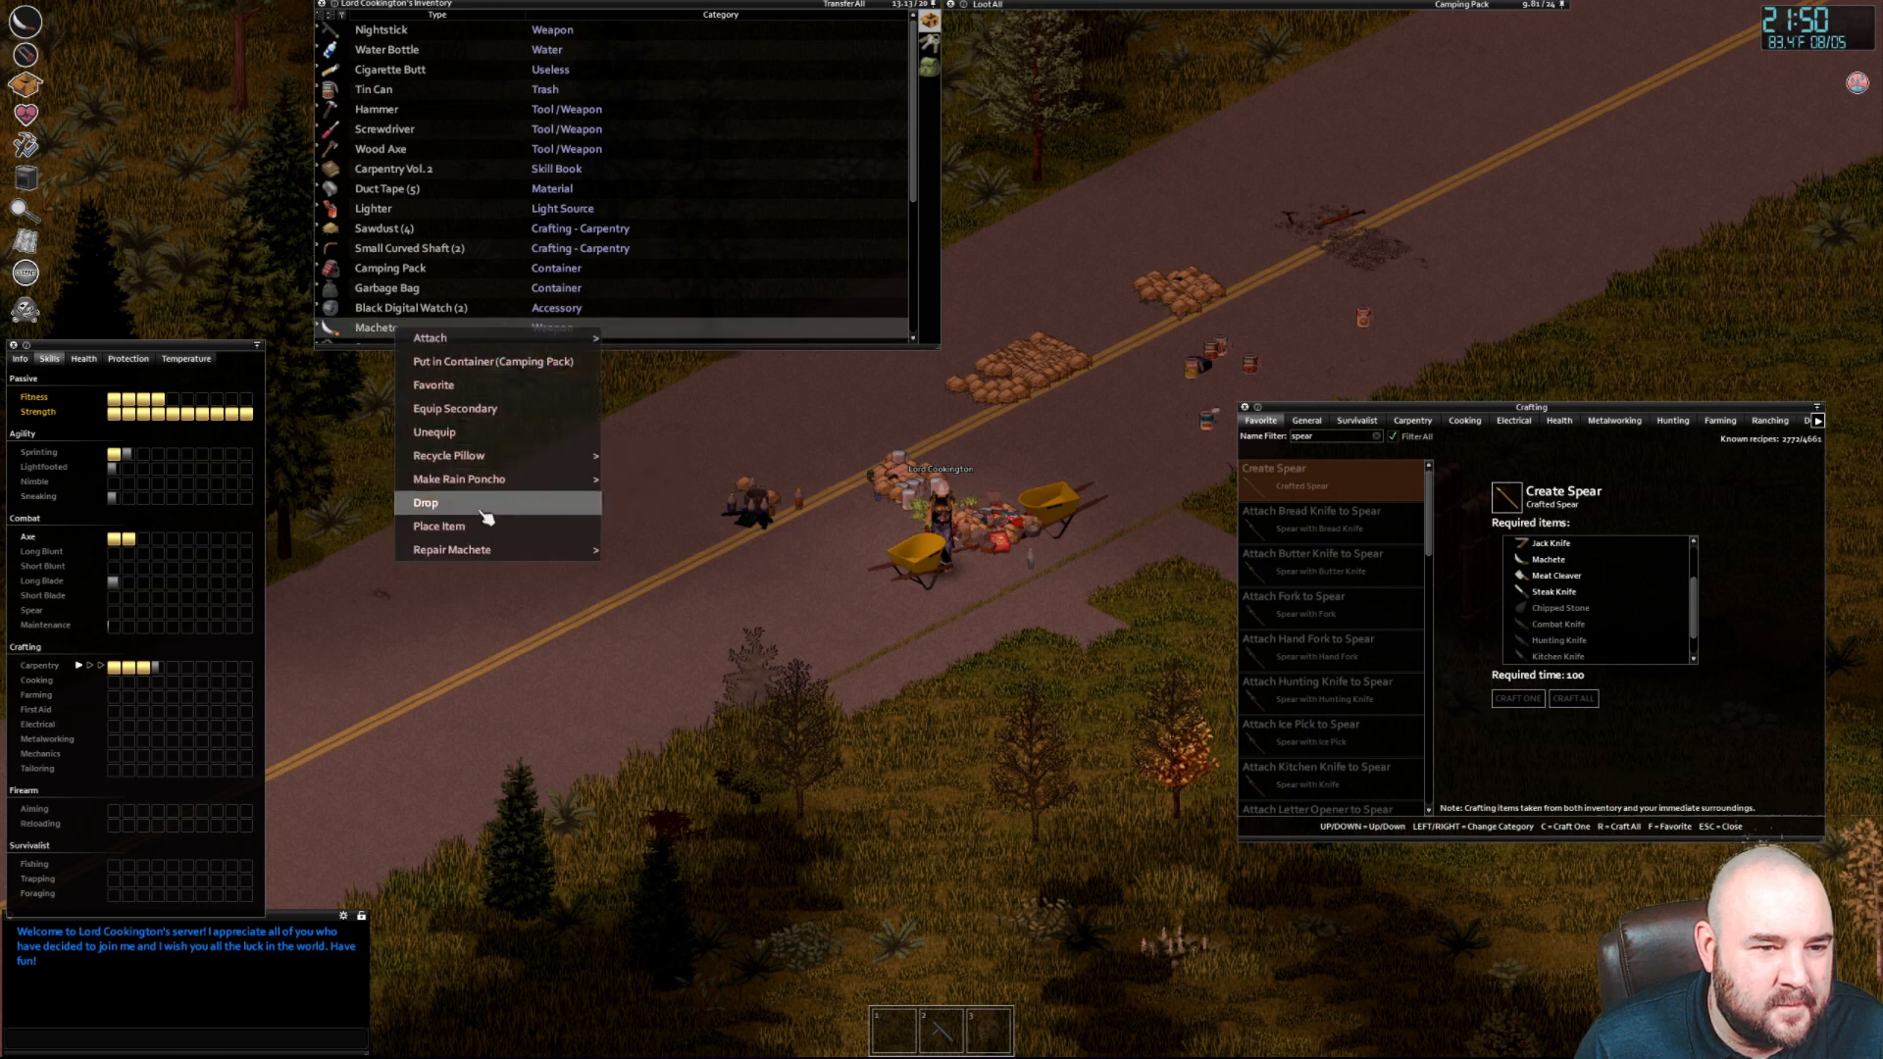
pyautogui.click(425, 502)
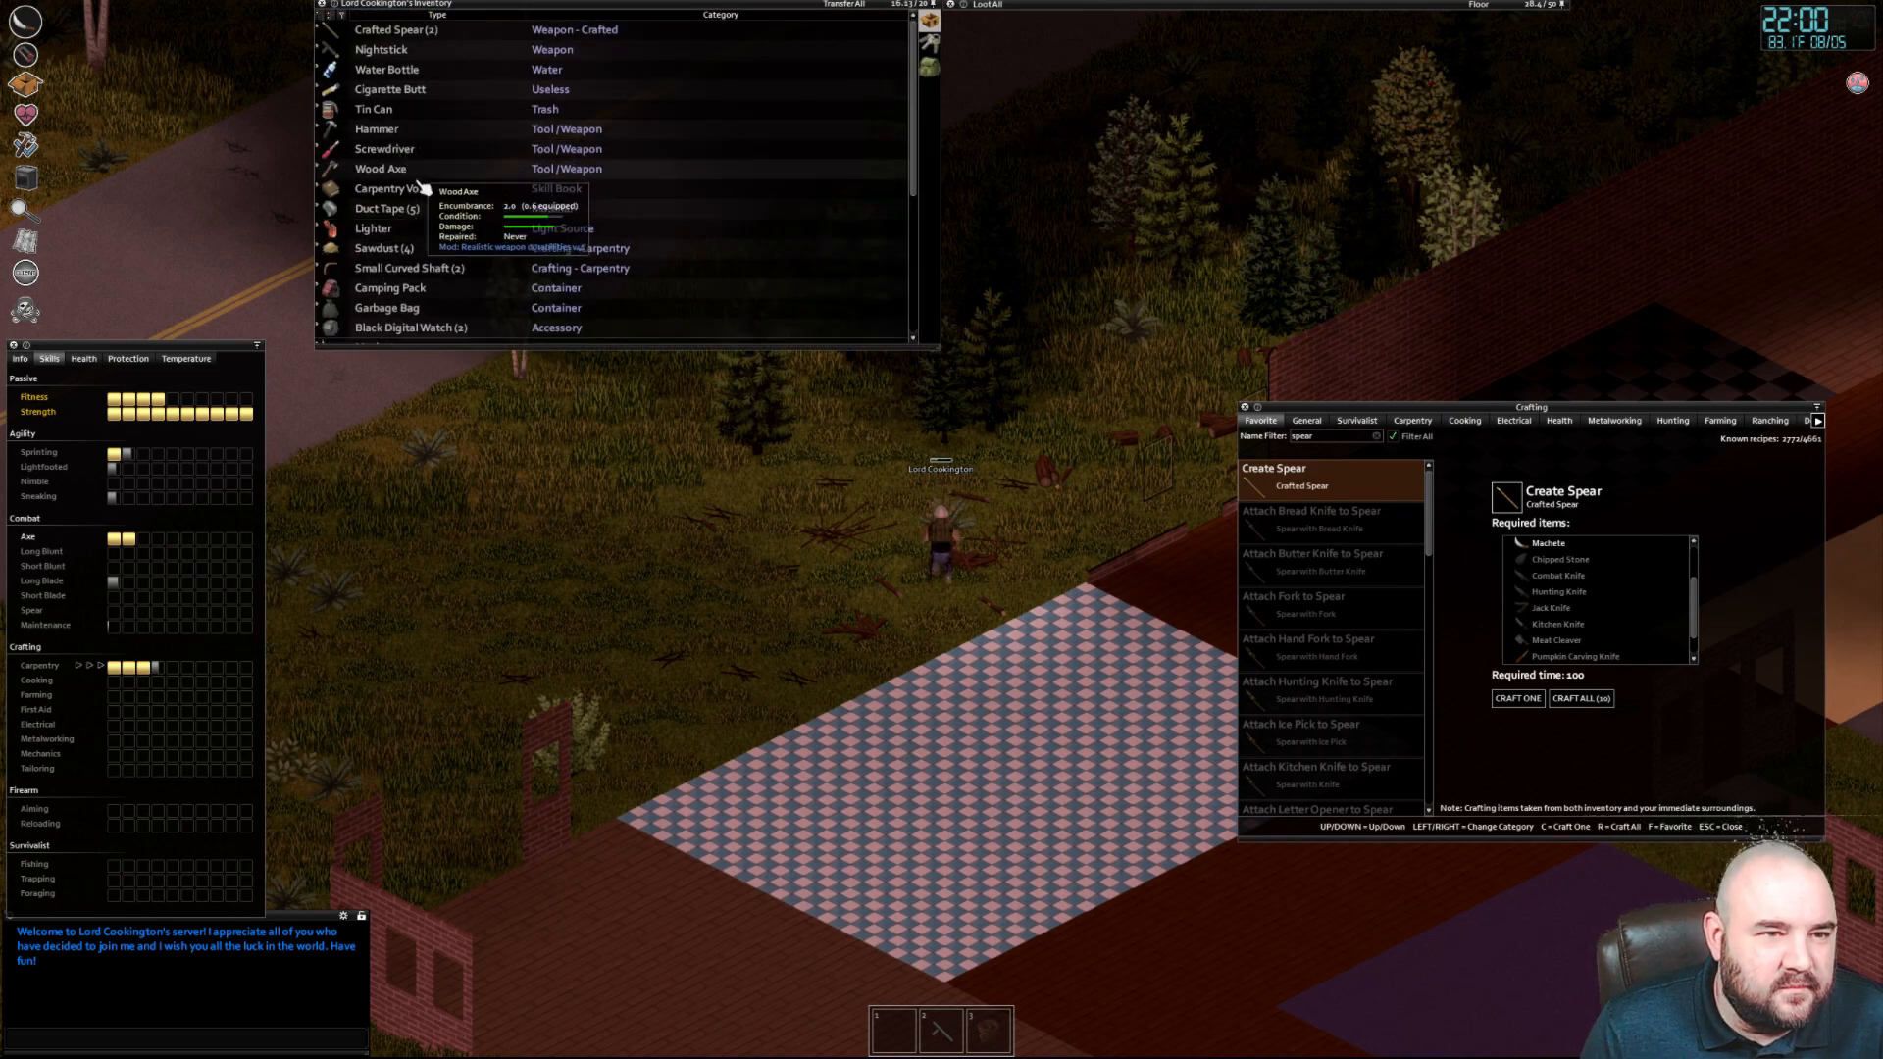
# Craft additional spears from planks and branches until ten spears are carried
pyautogui.scroll(-3)
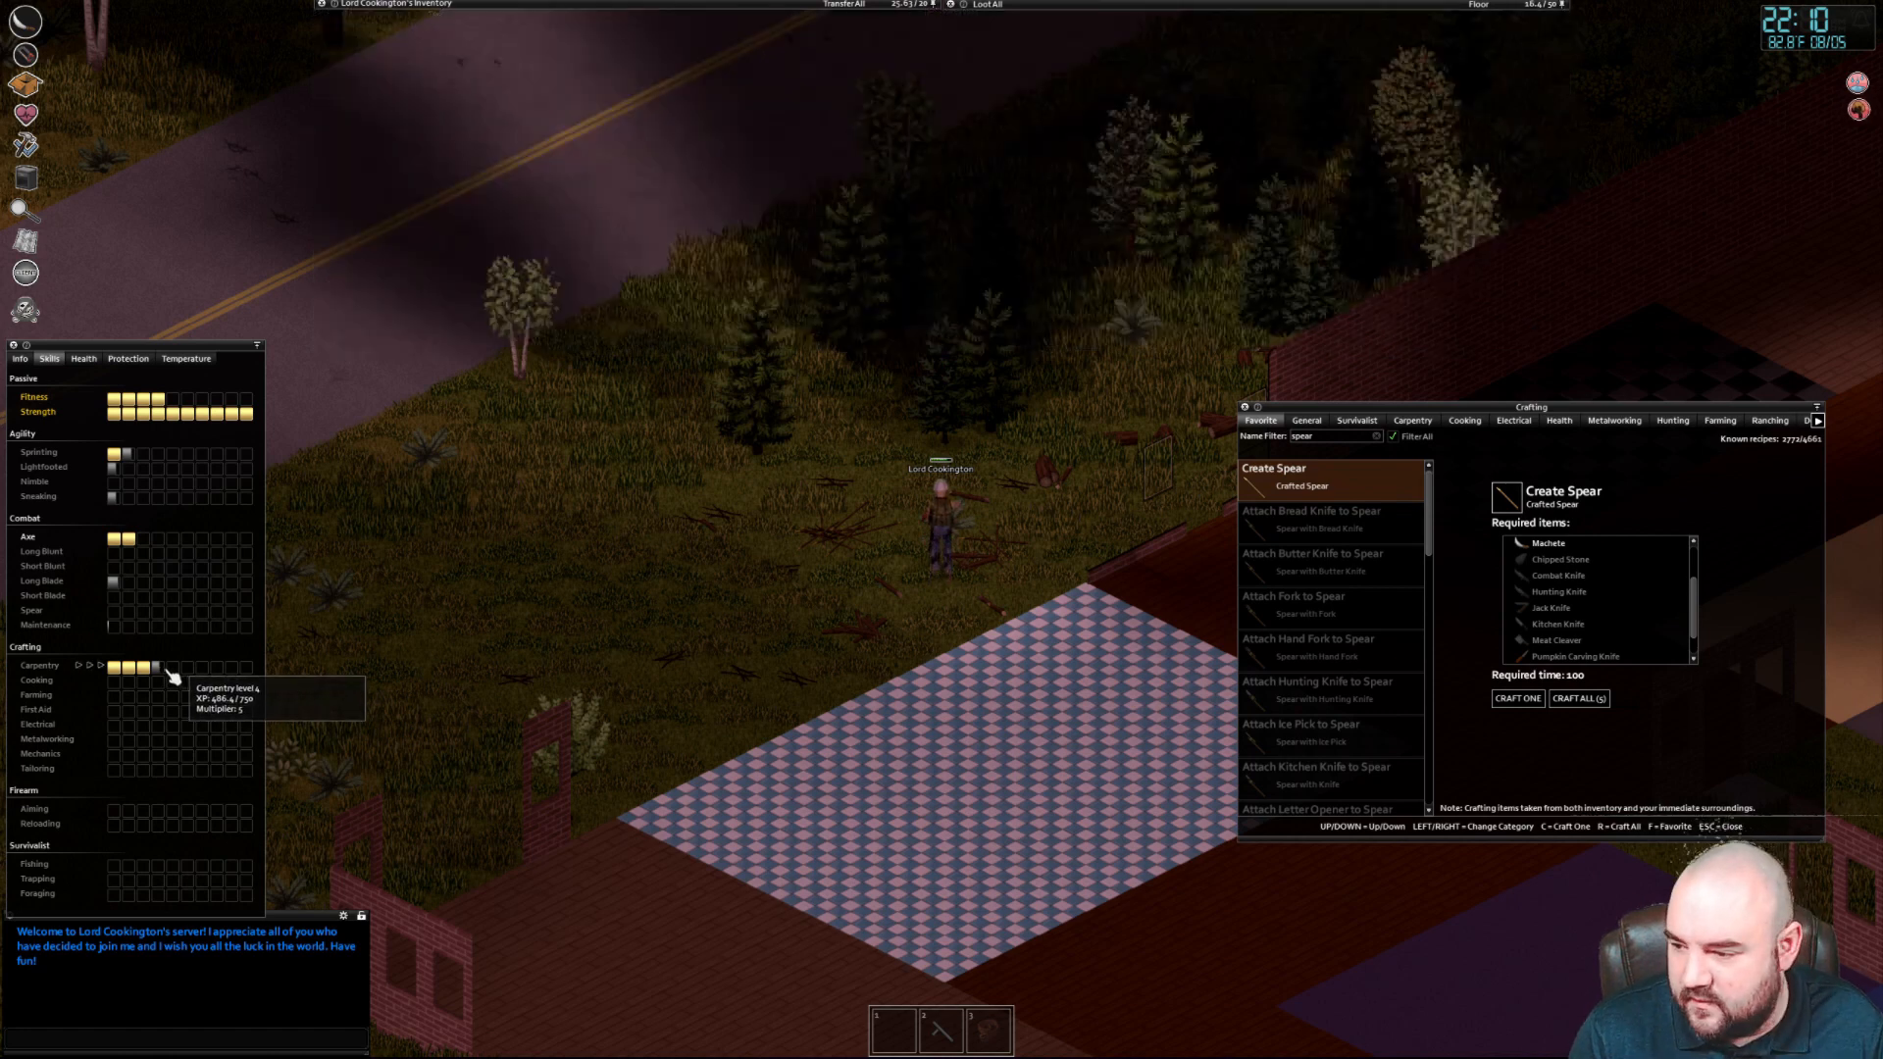
pyautogui.moveTo(169, 667)
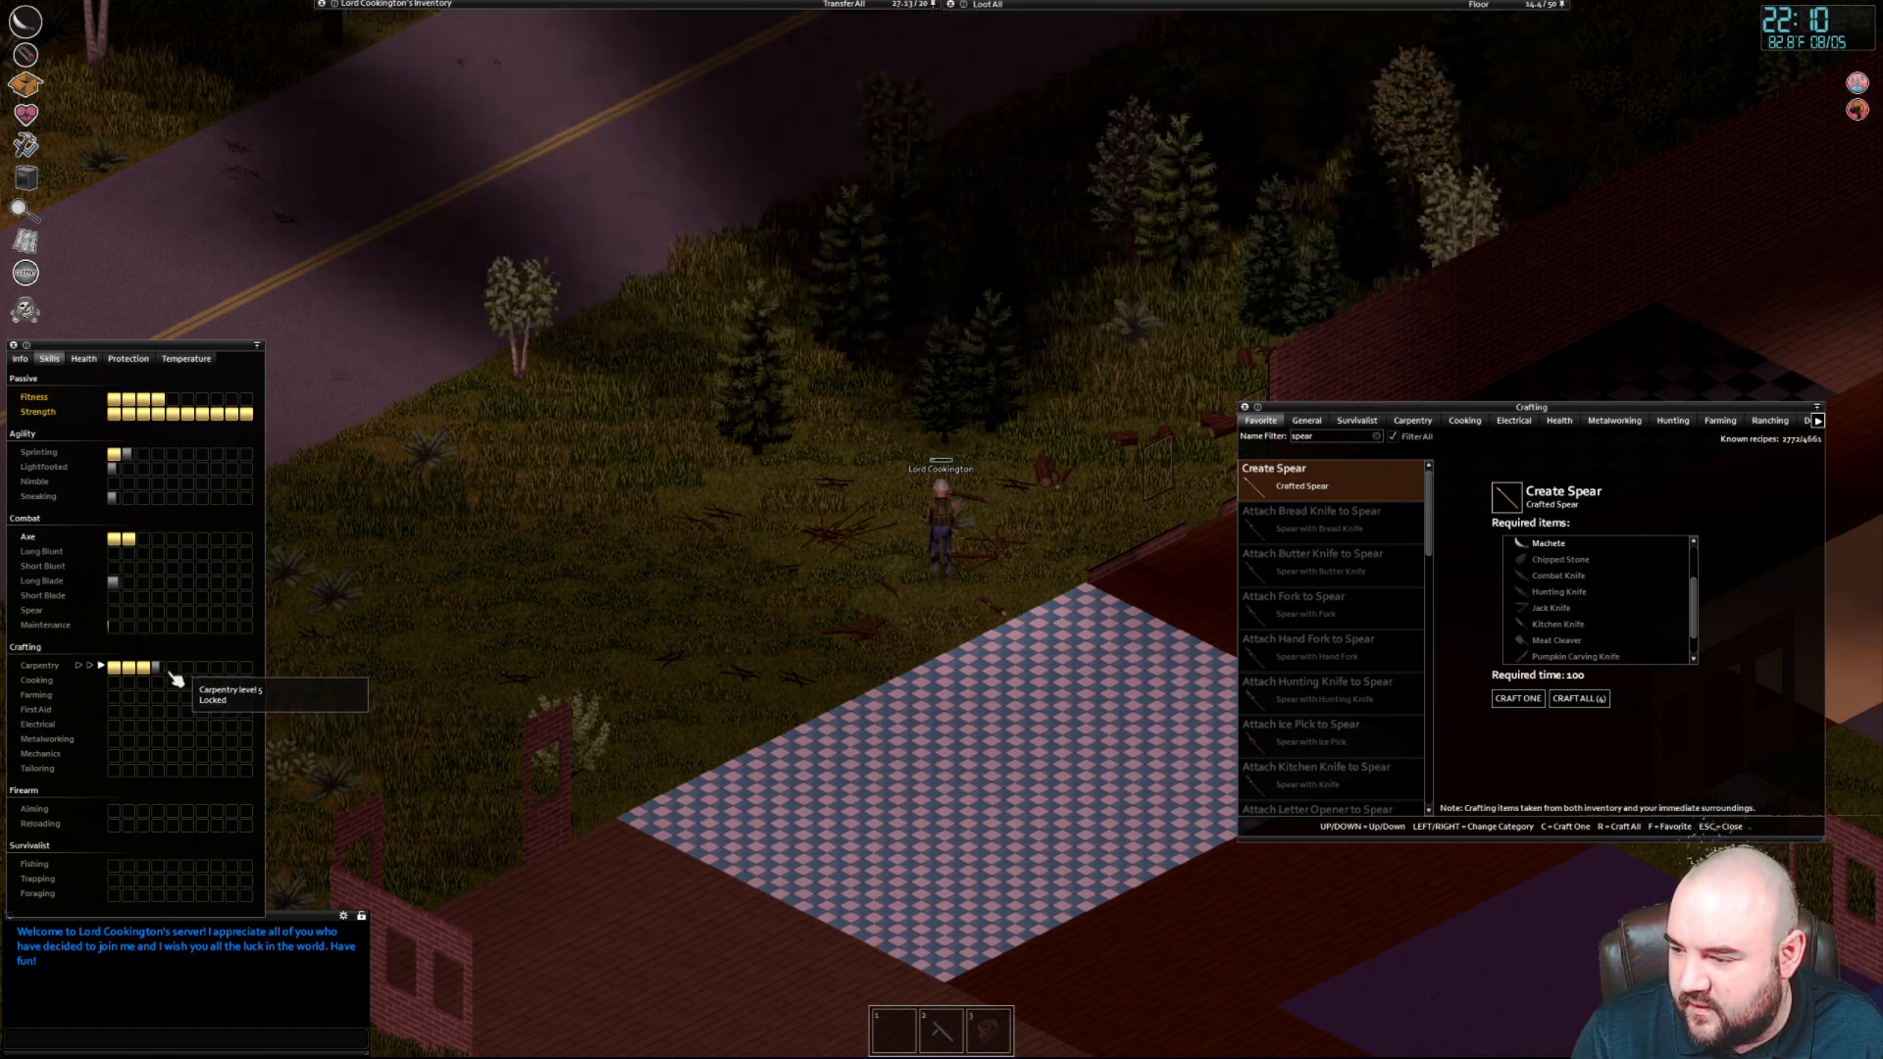
pyautogui.moveTo(404, 655)
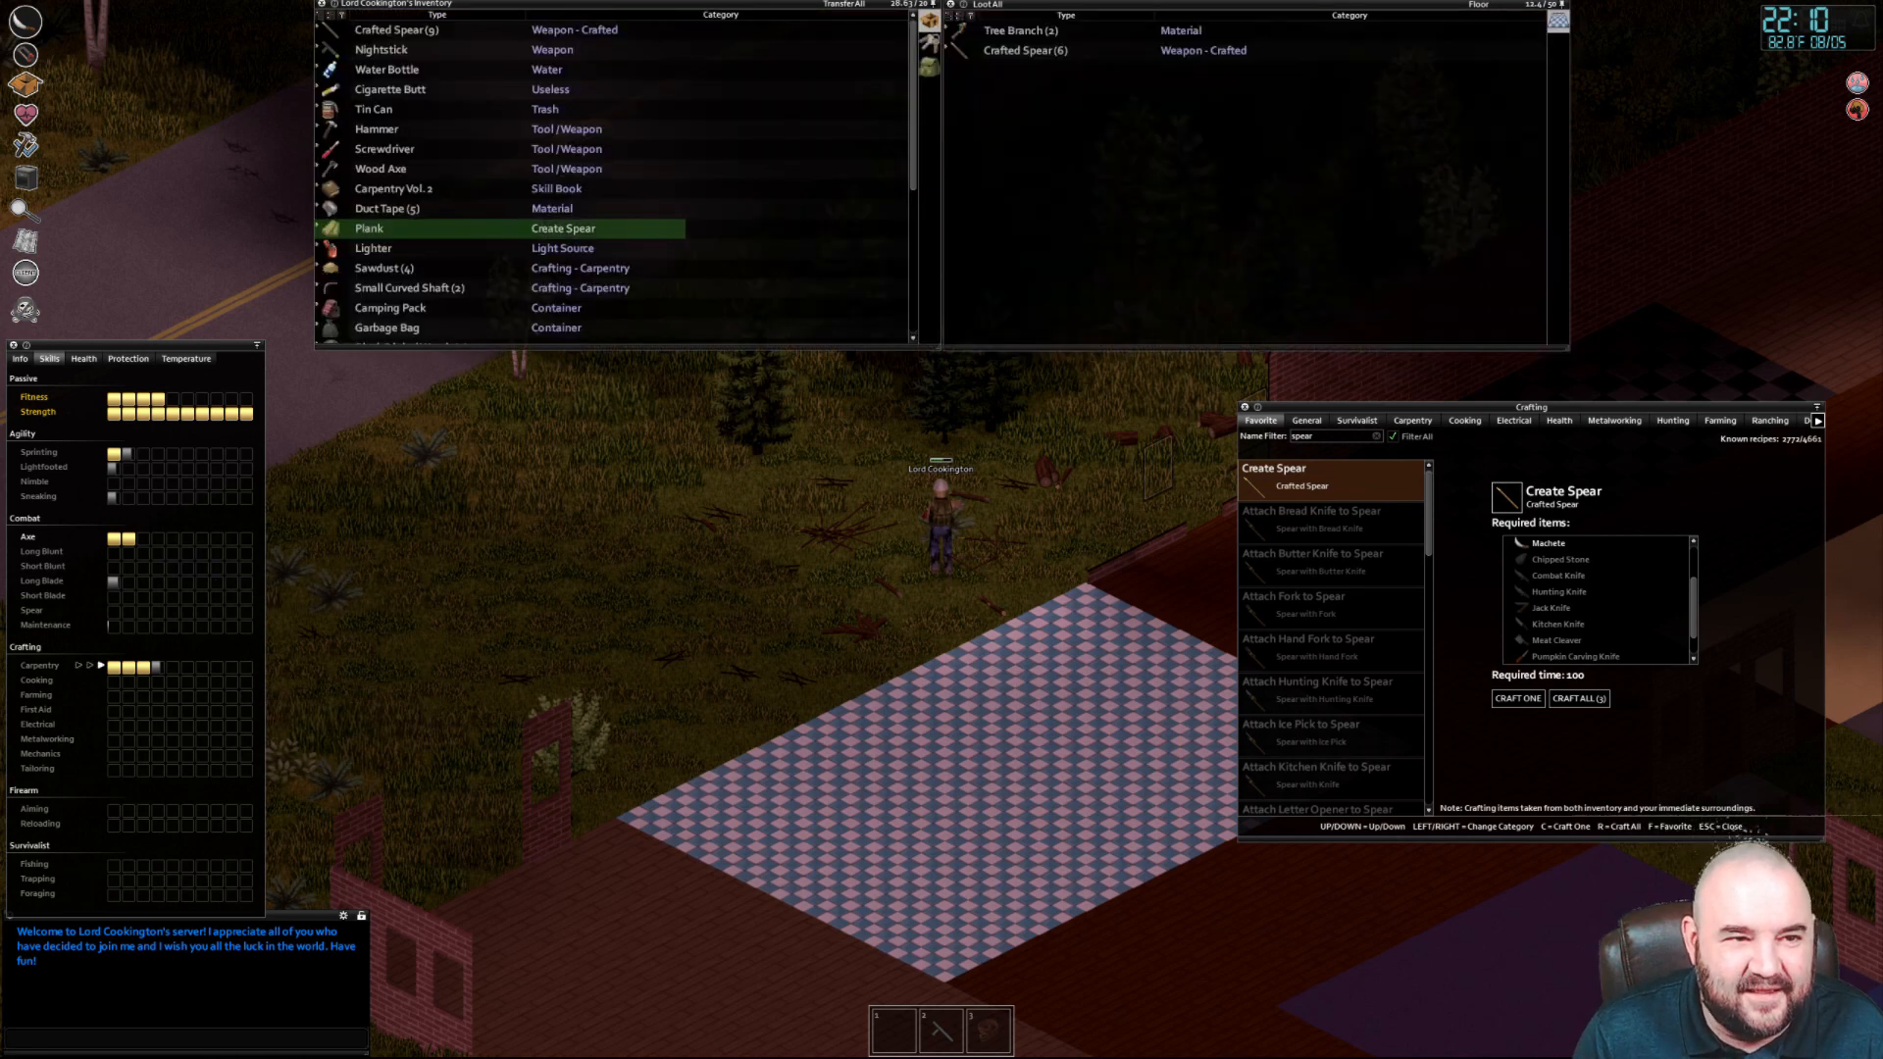
pyautogui.click(369, 228)
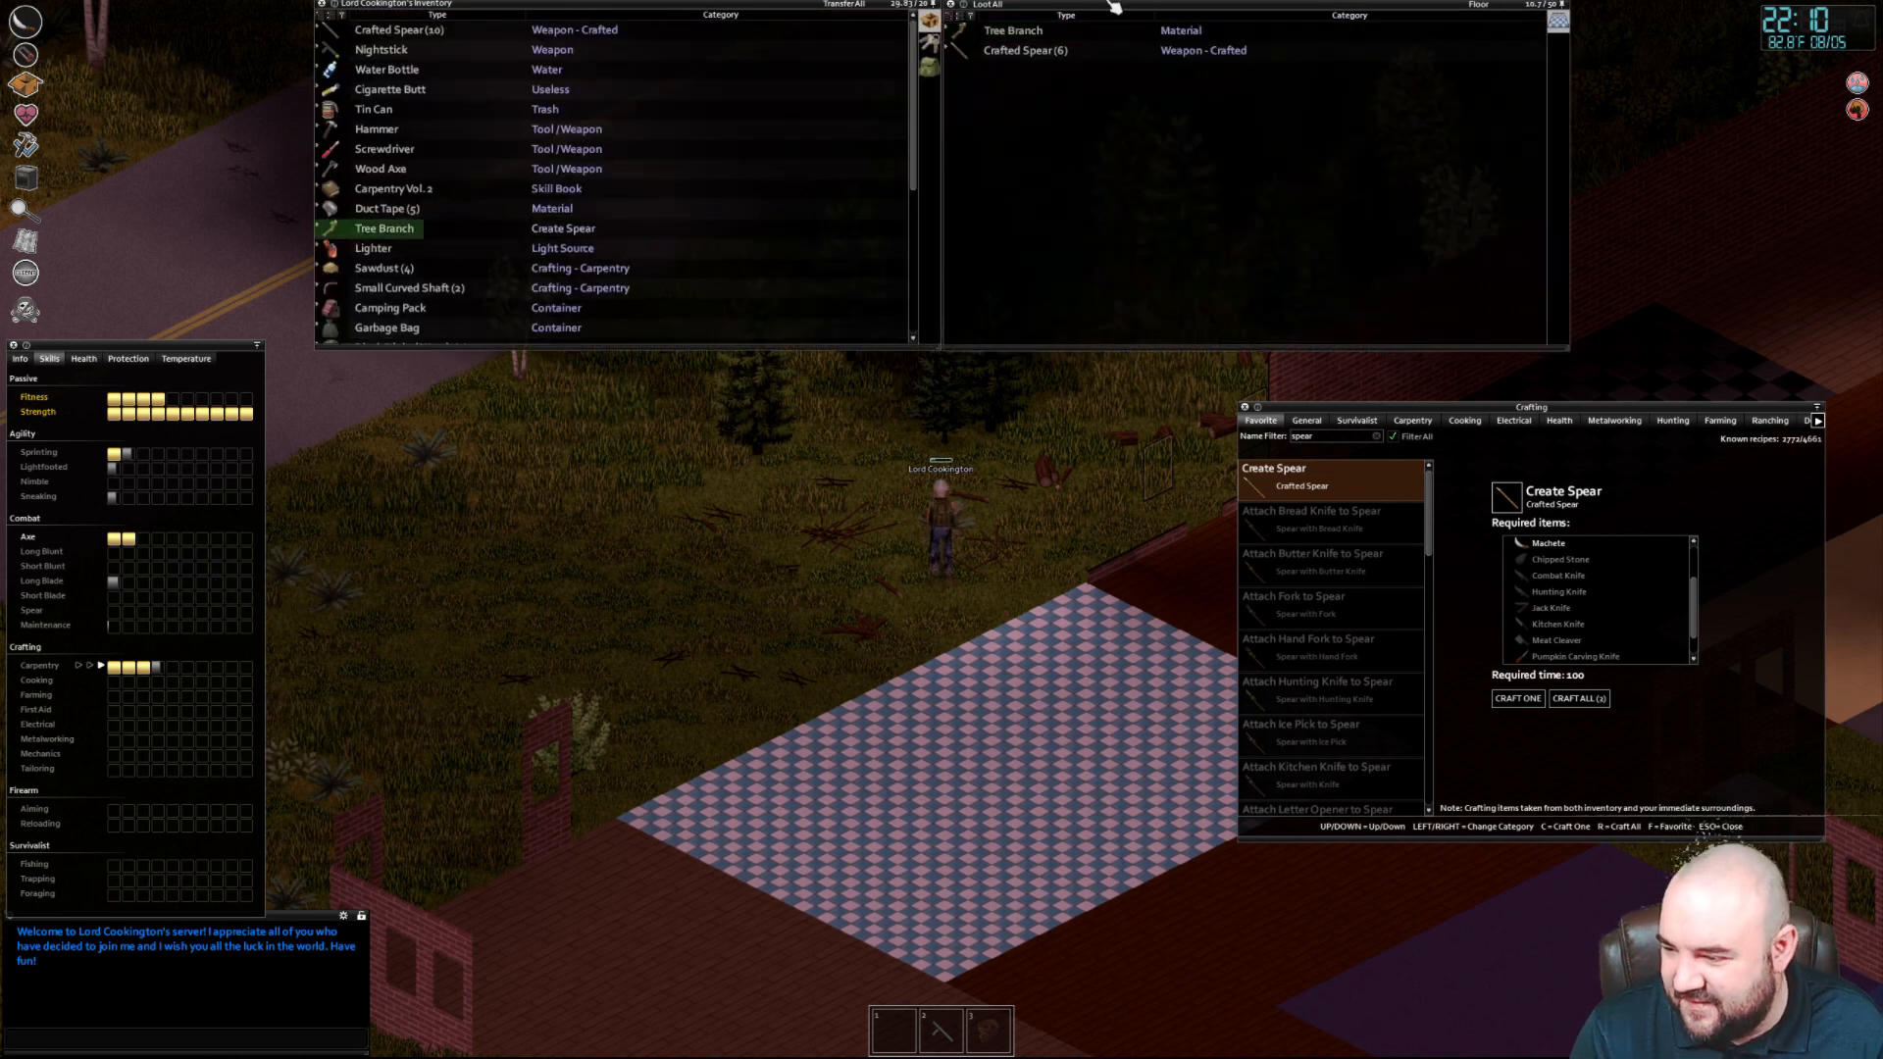
pyautogui.click(1517, 699)
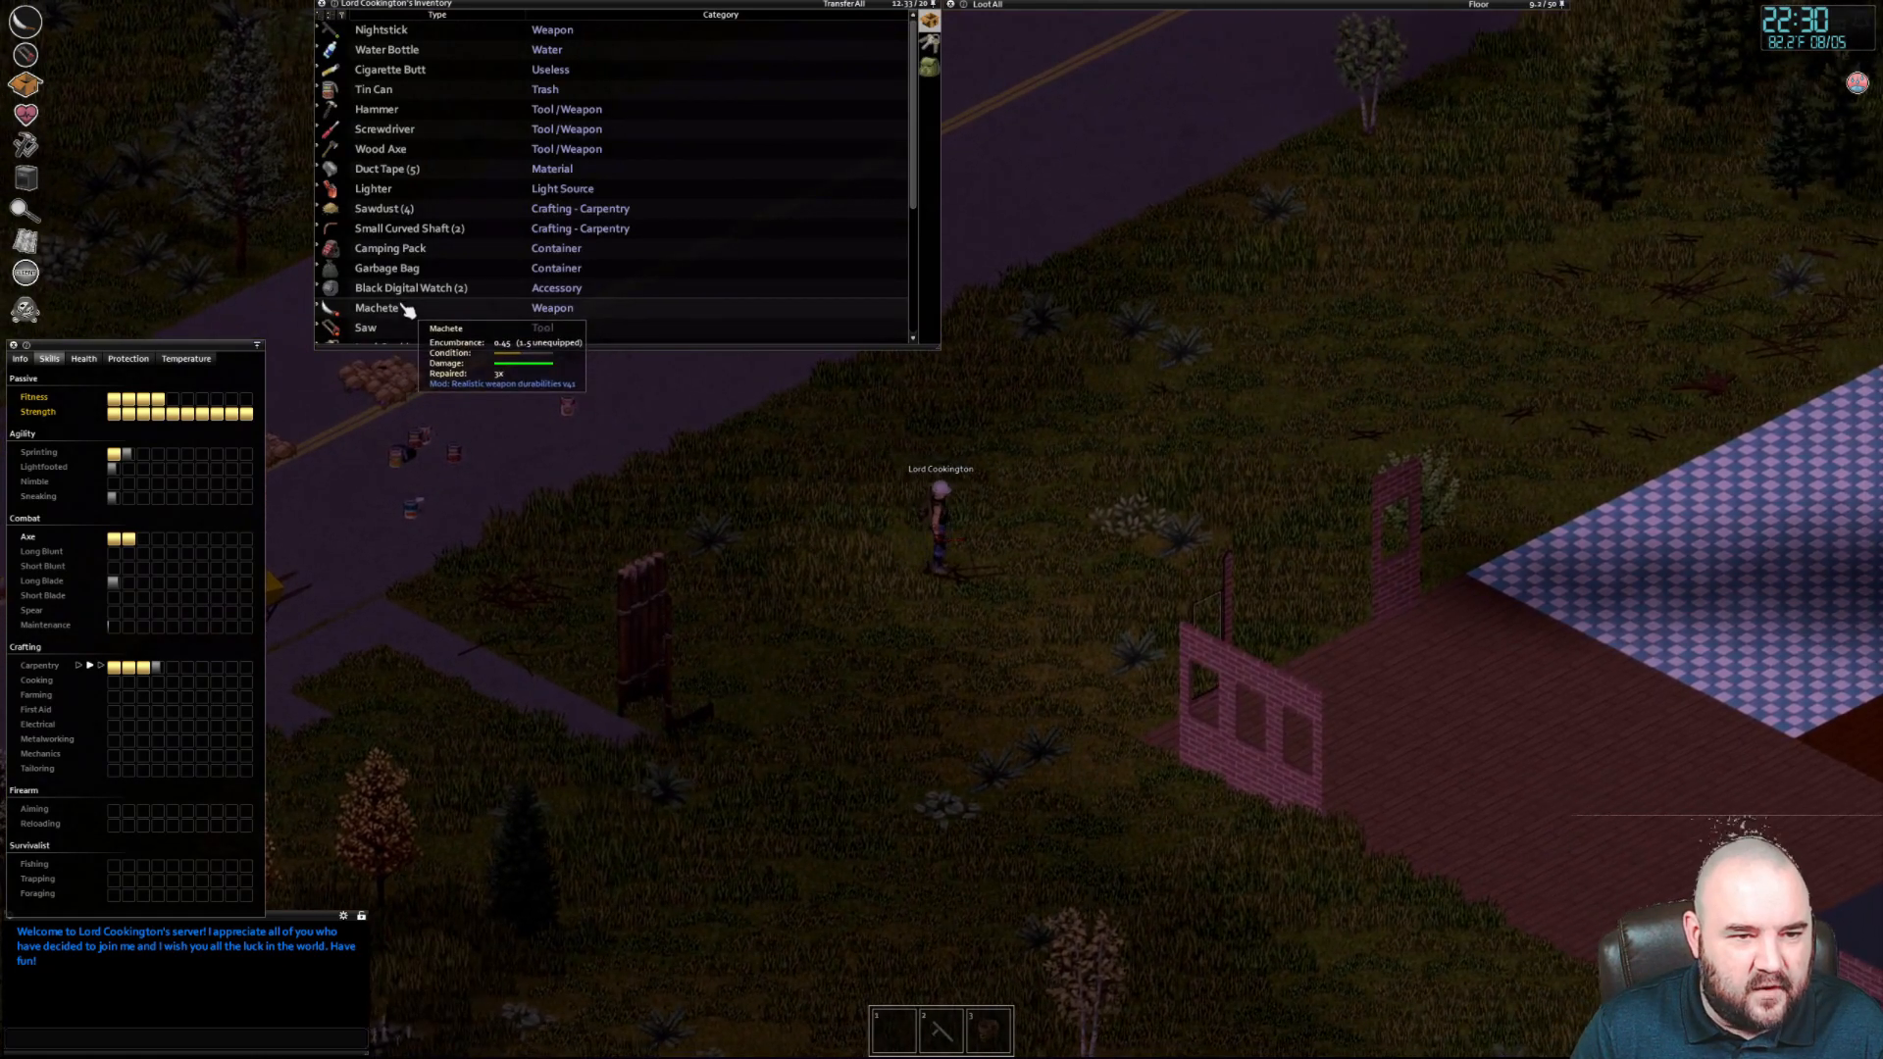
pyautogui.moveTo(408, 149)
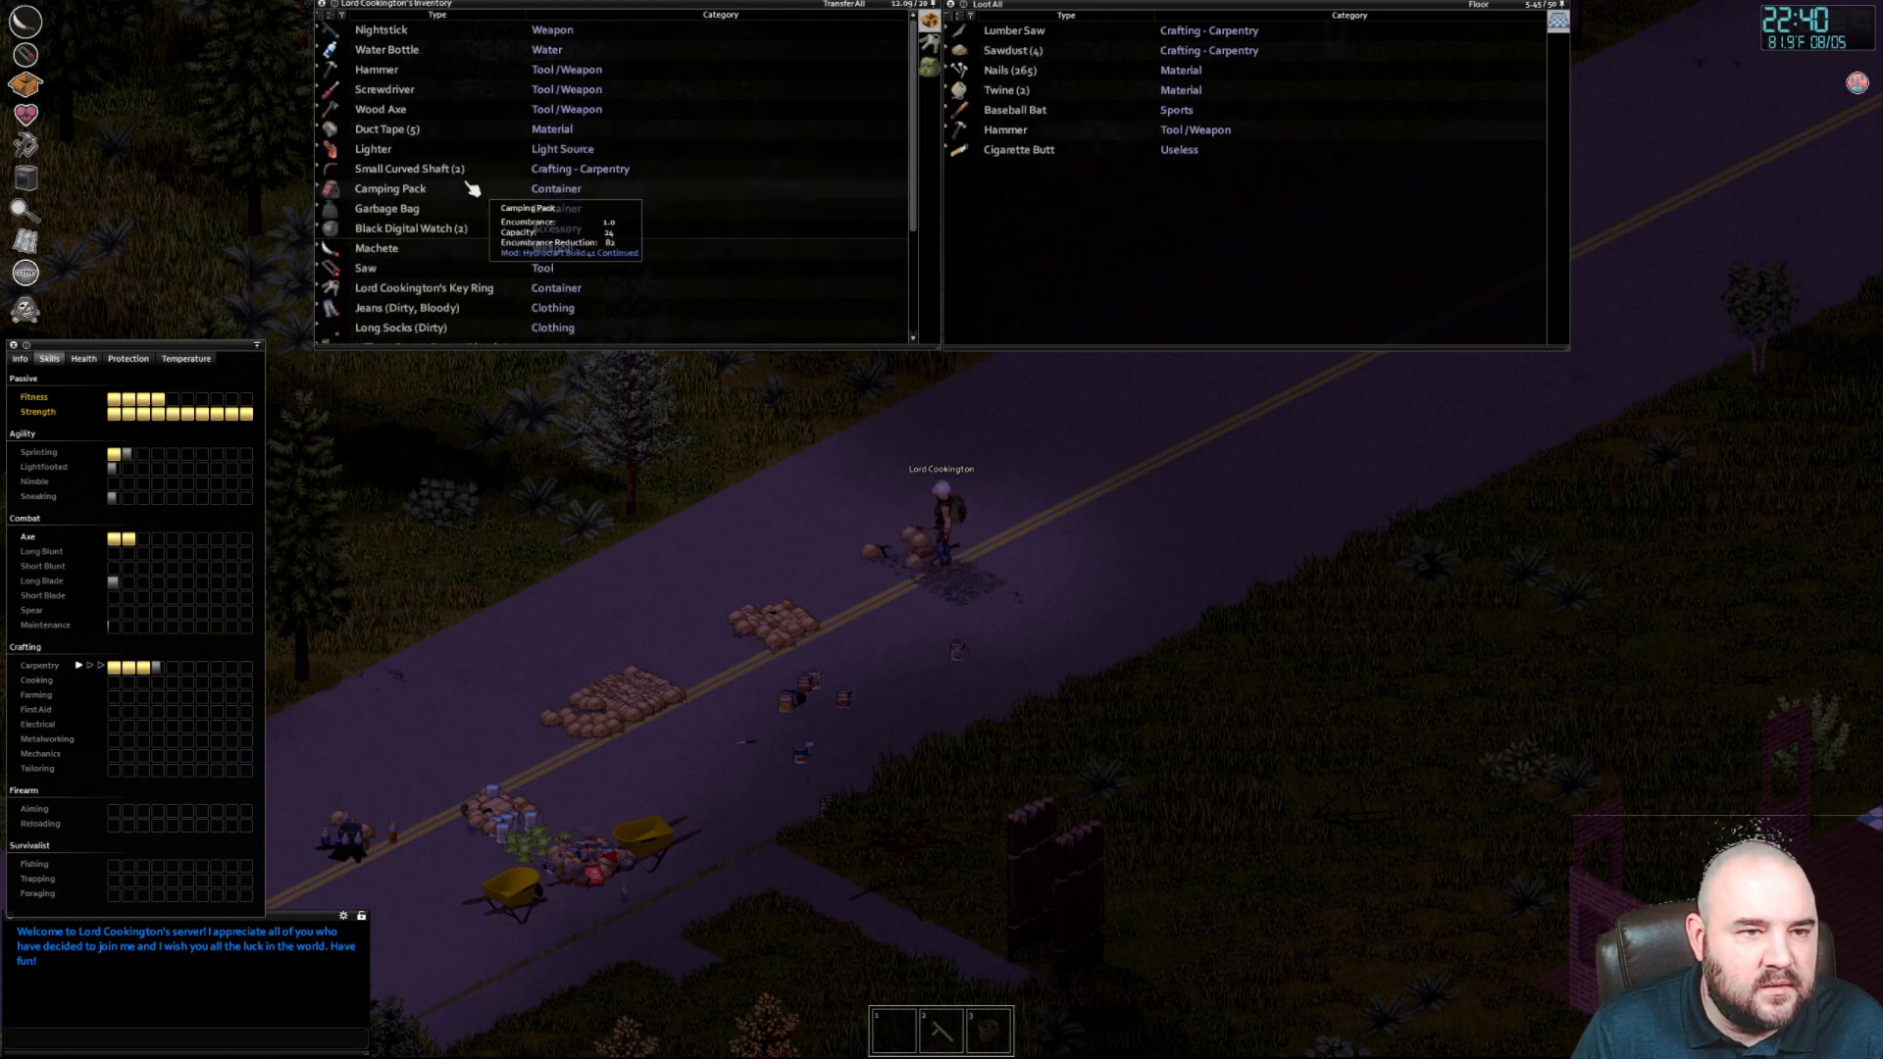
pyautogui.moveTo(410, 169)
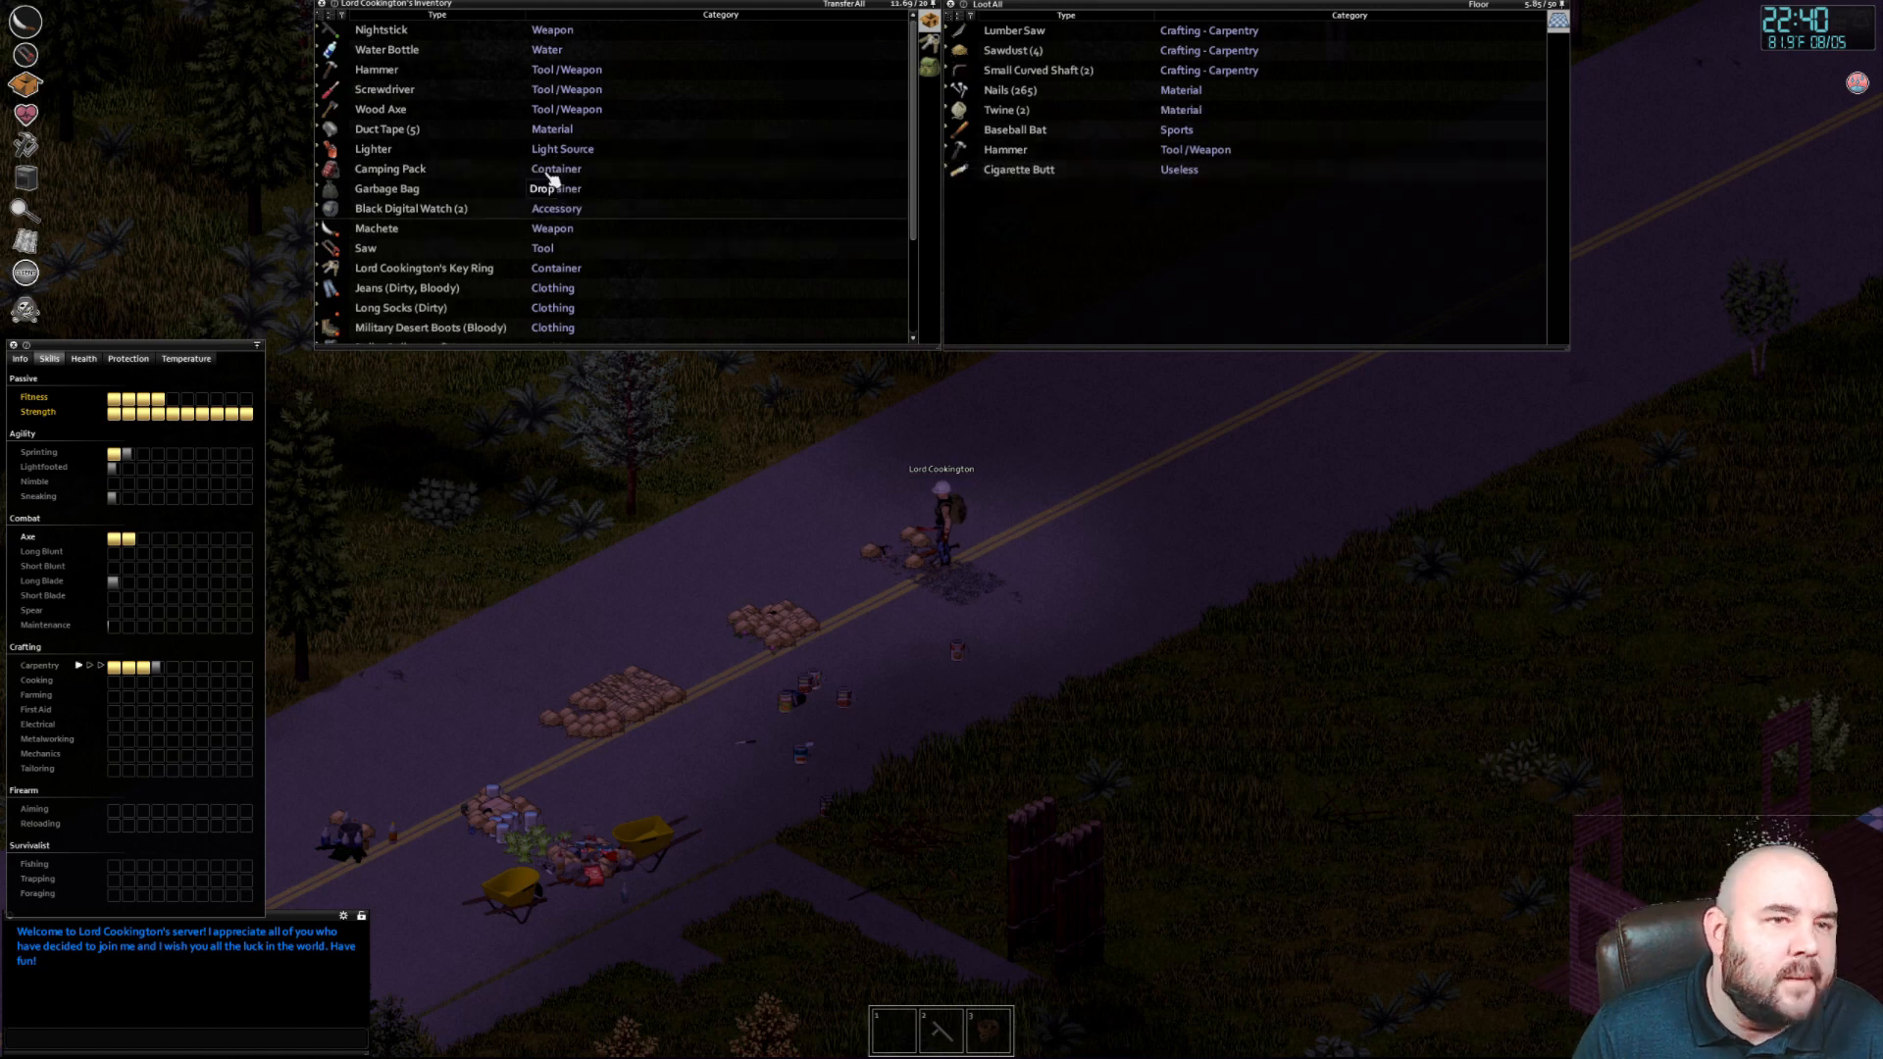
pyautogui.moveTo(426, 193)
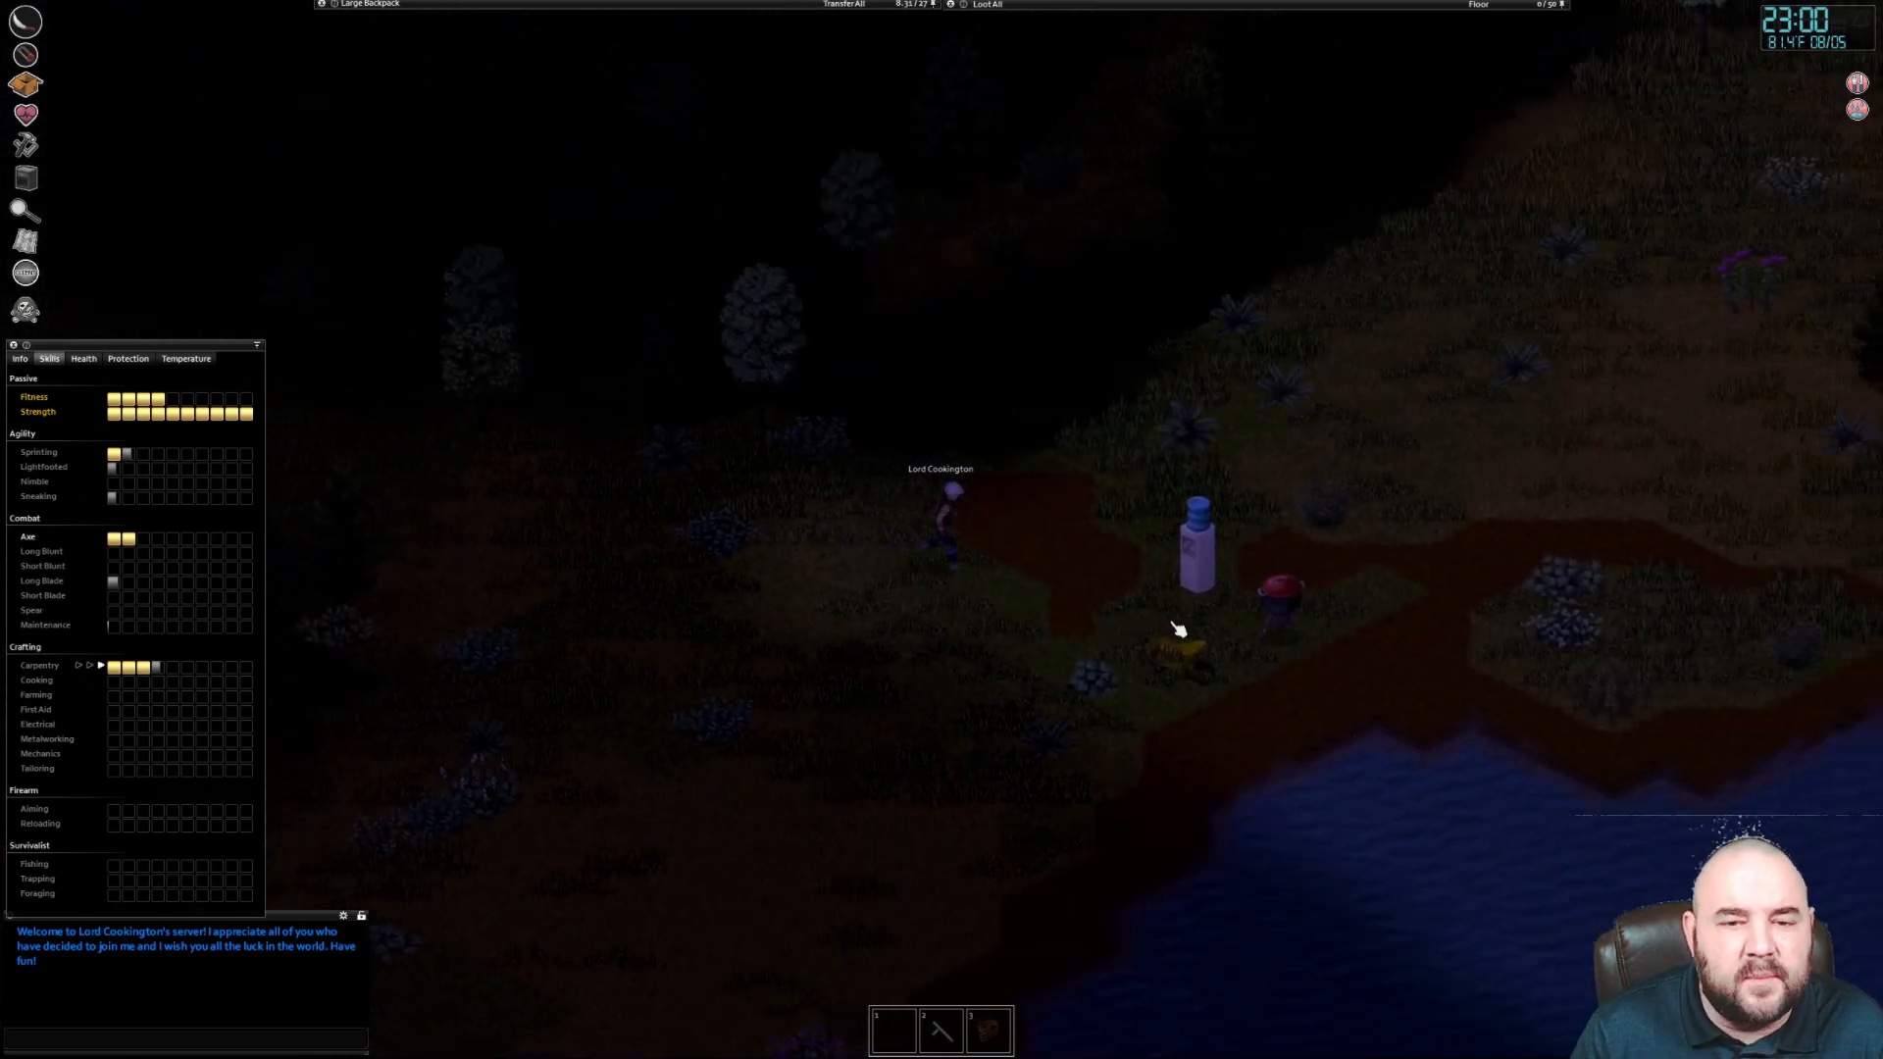
# Walk to the water dispenser and bring up its fill choices for the empty bottles
pyautogui.rightClick(1195, 547)
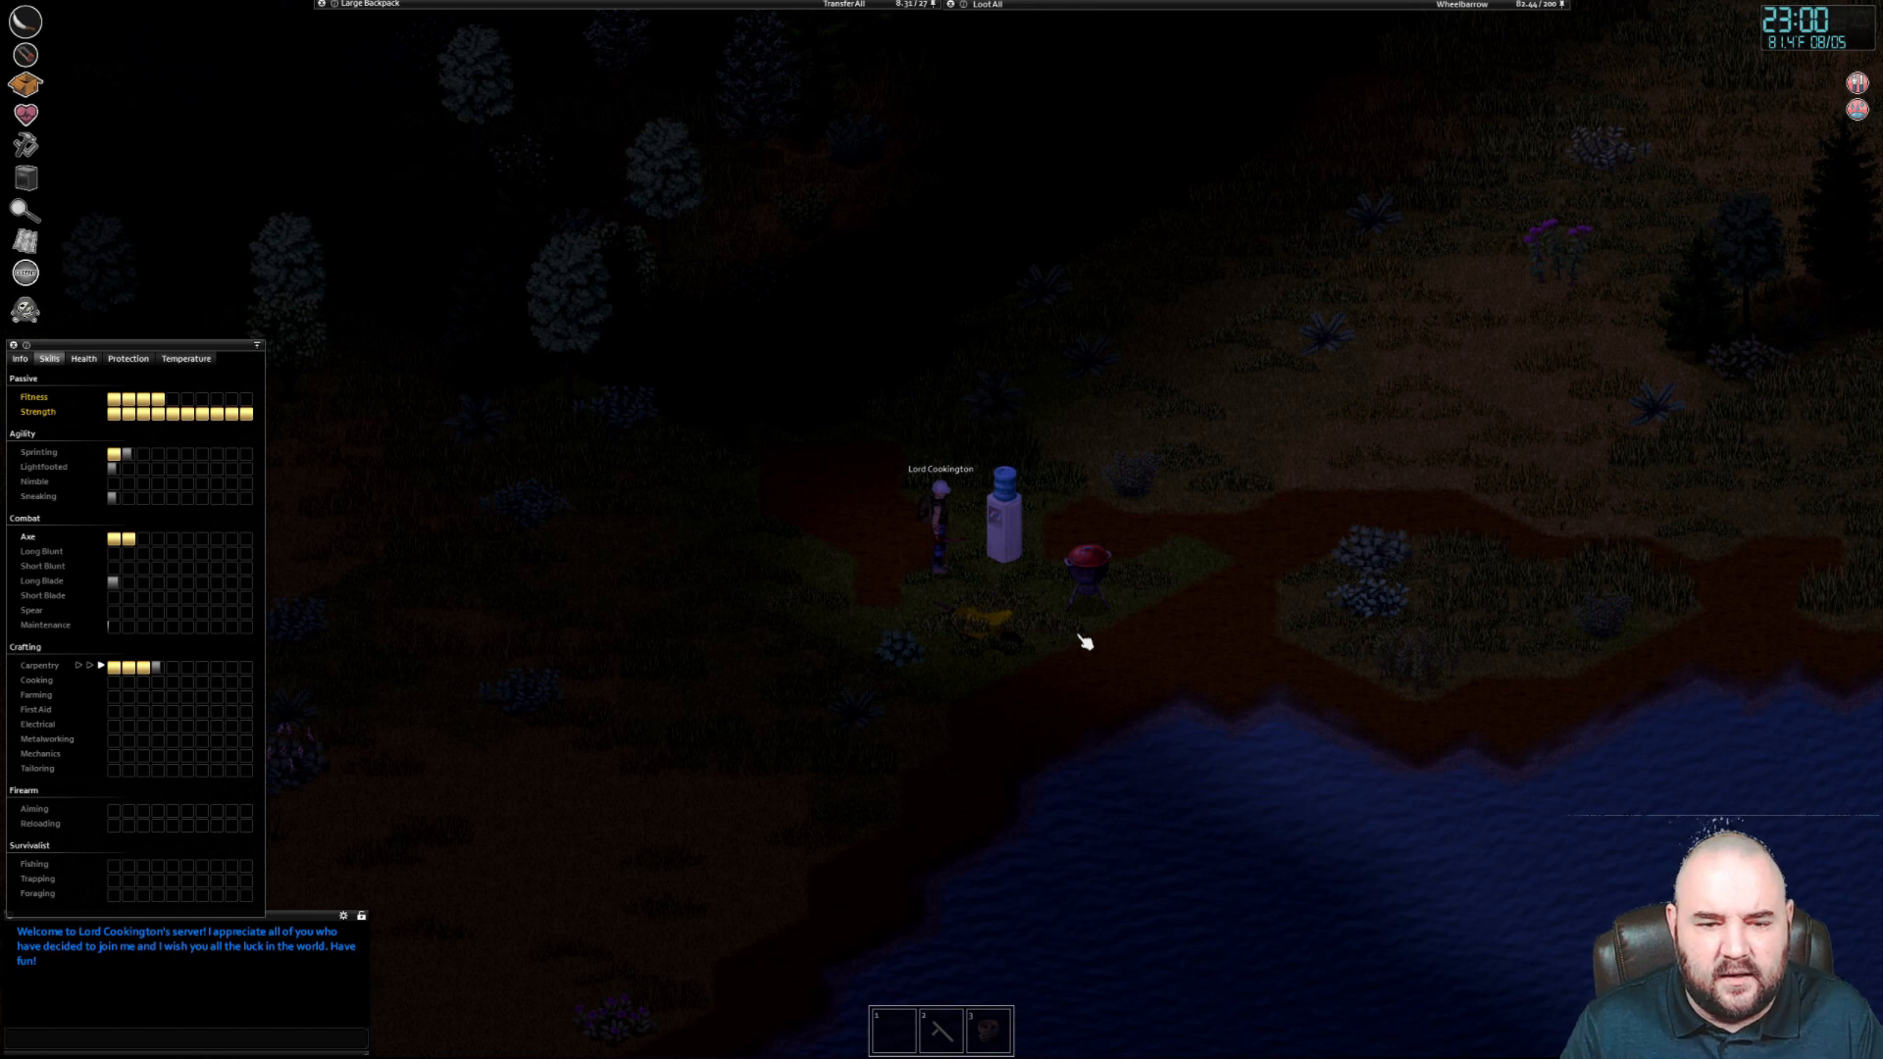
pyautogui.rightClick(1002, 516)
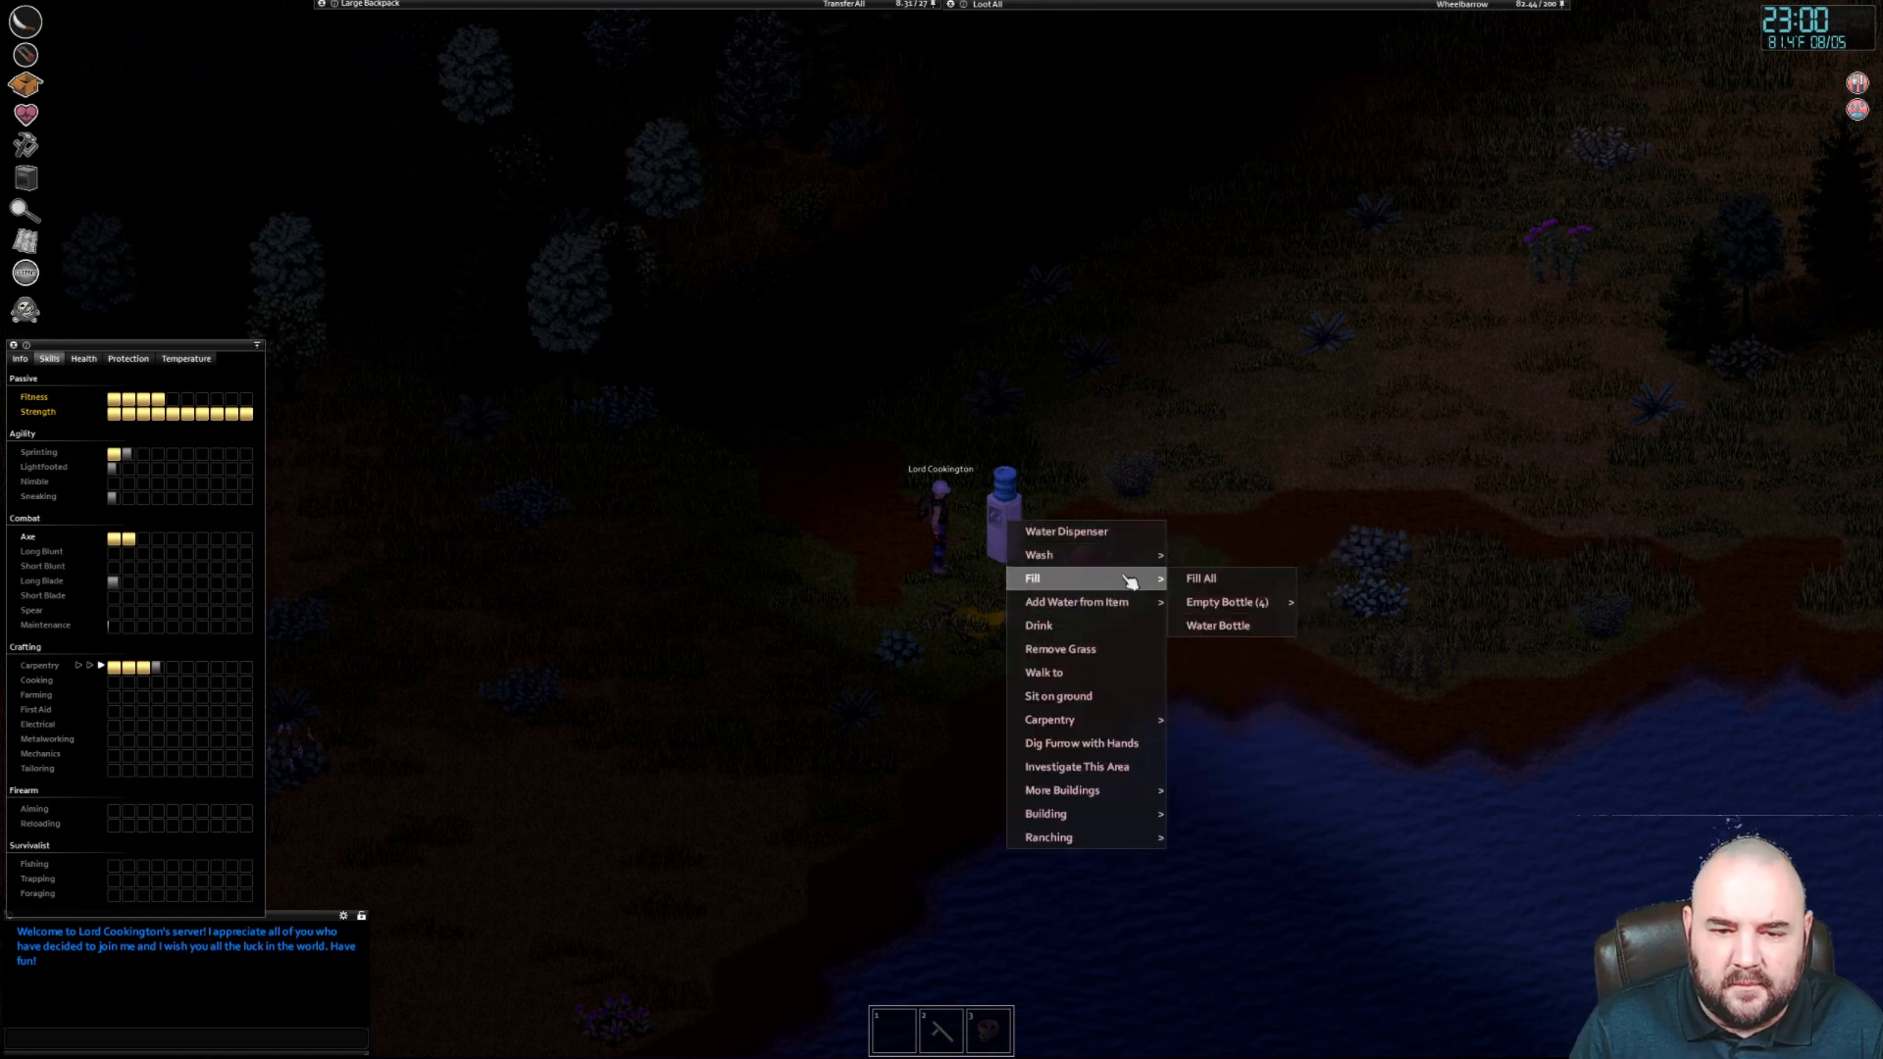
pyautogui.moveTo(1224, 602)
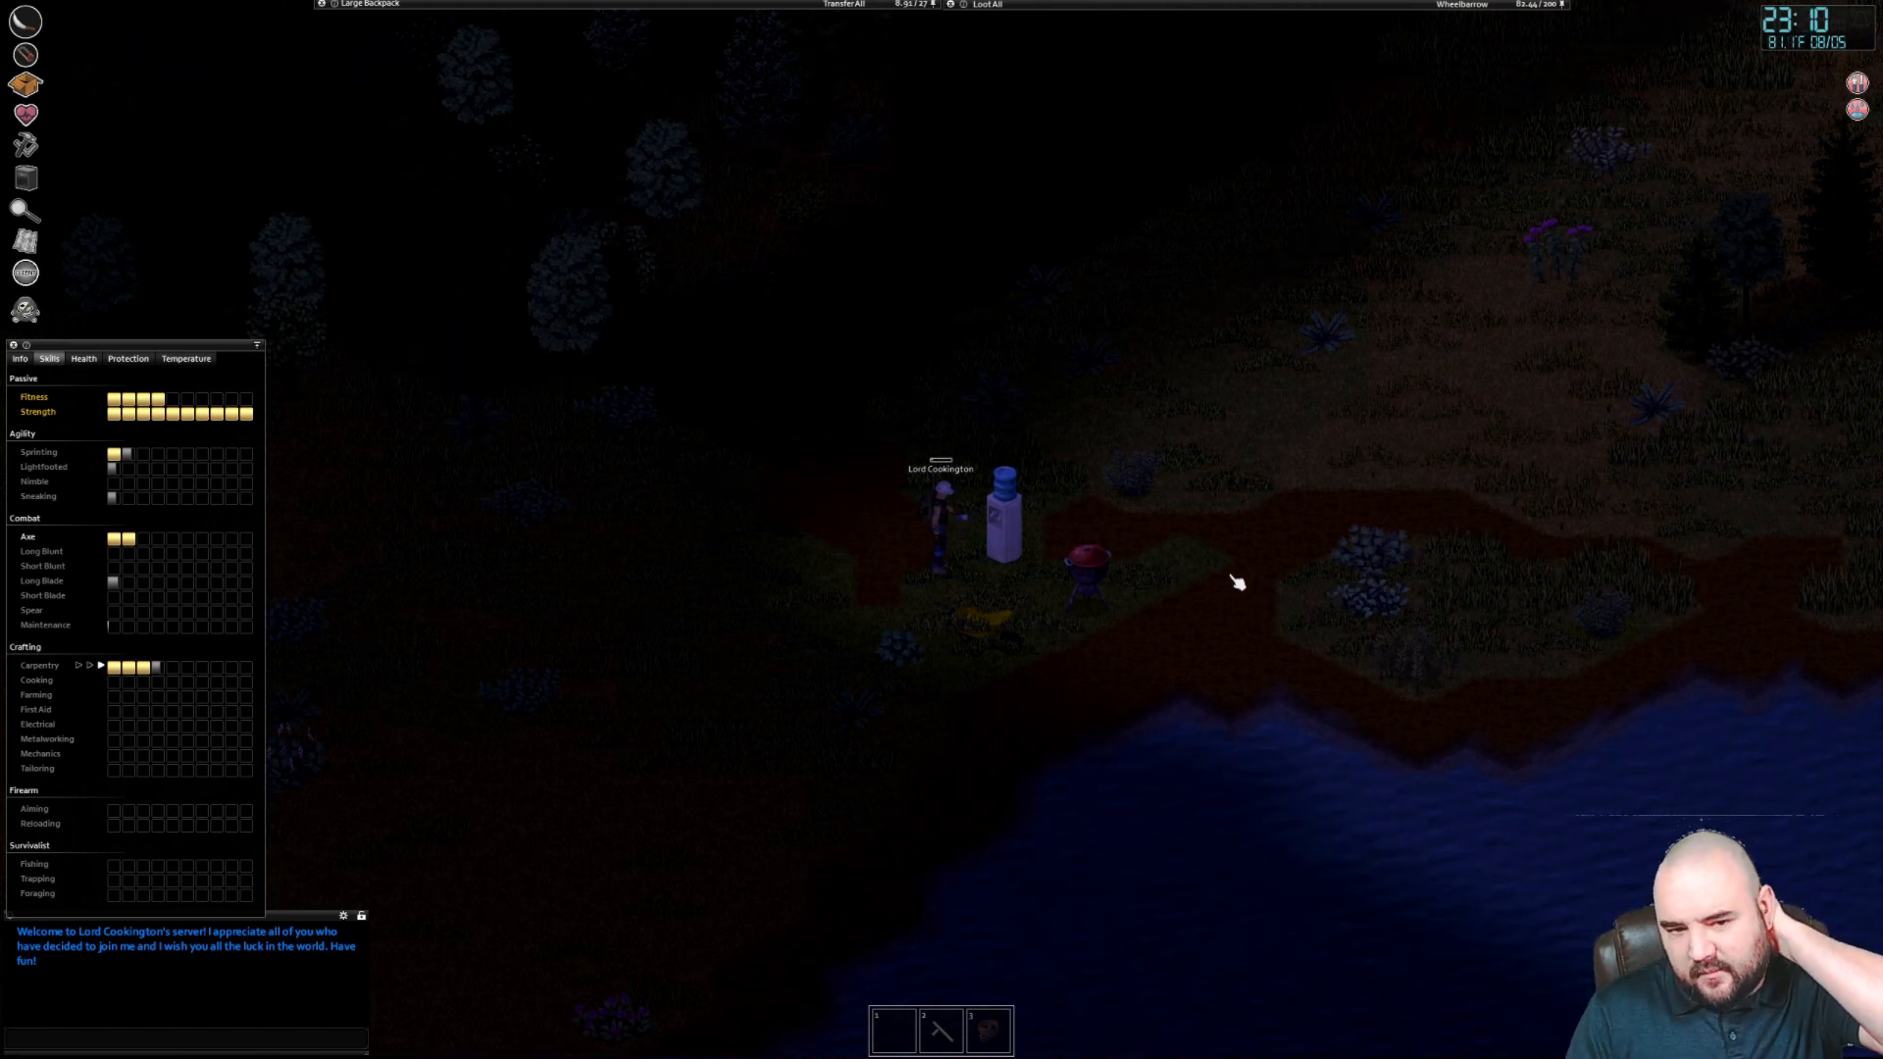
pyautogui.moveTo(1245, 531)
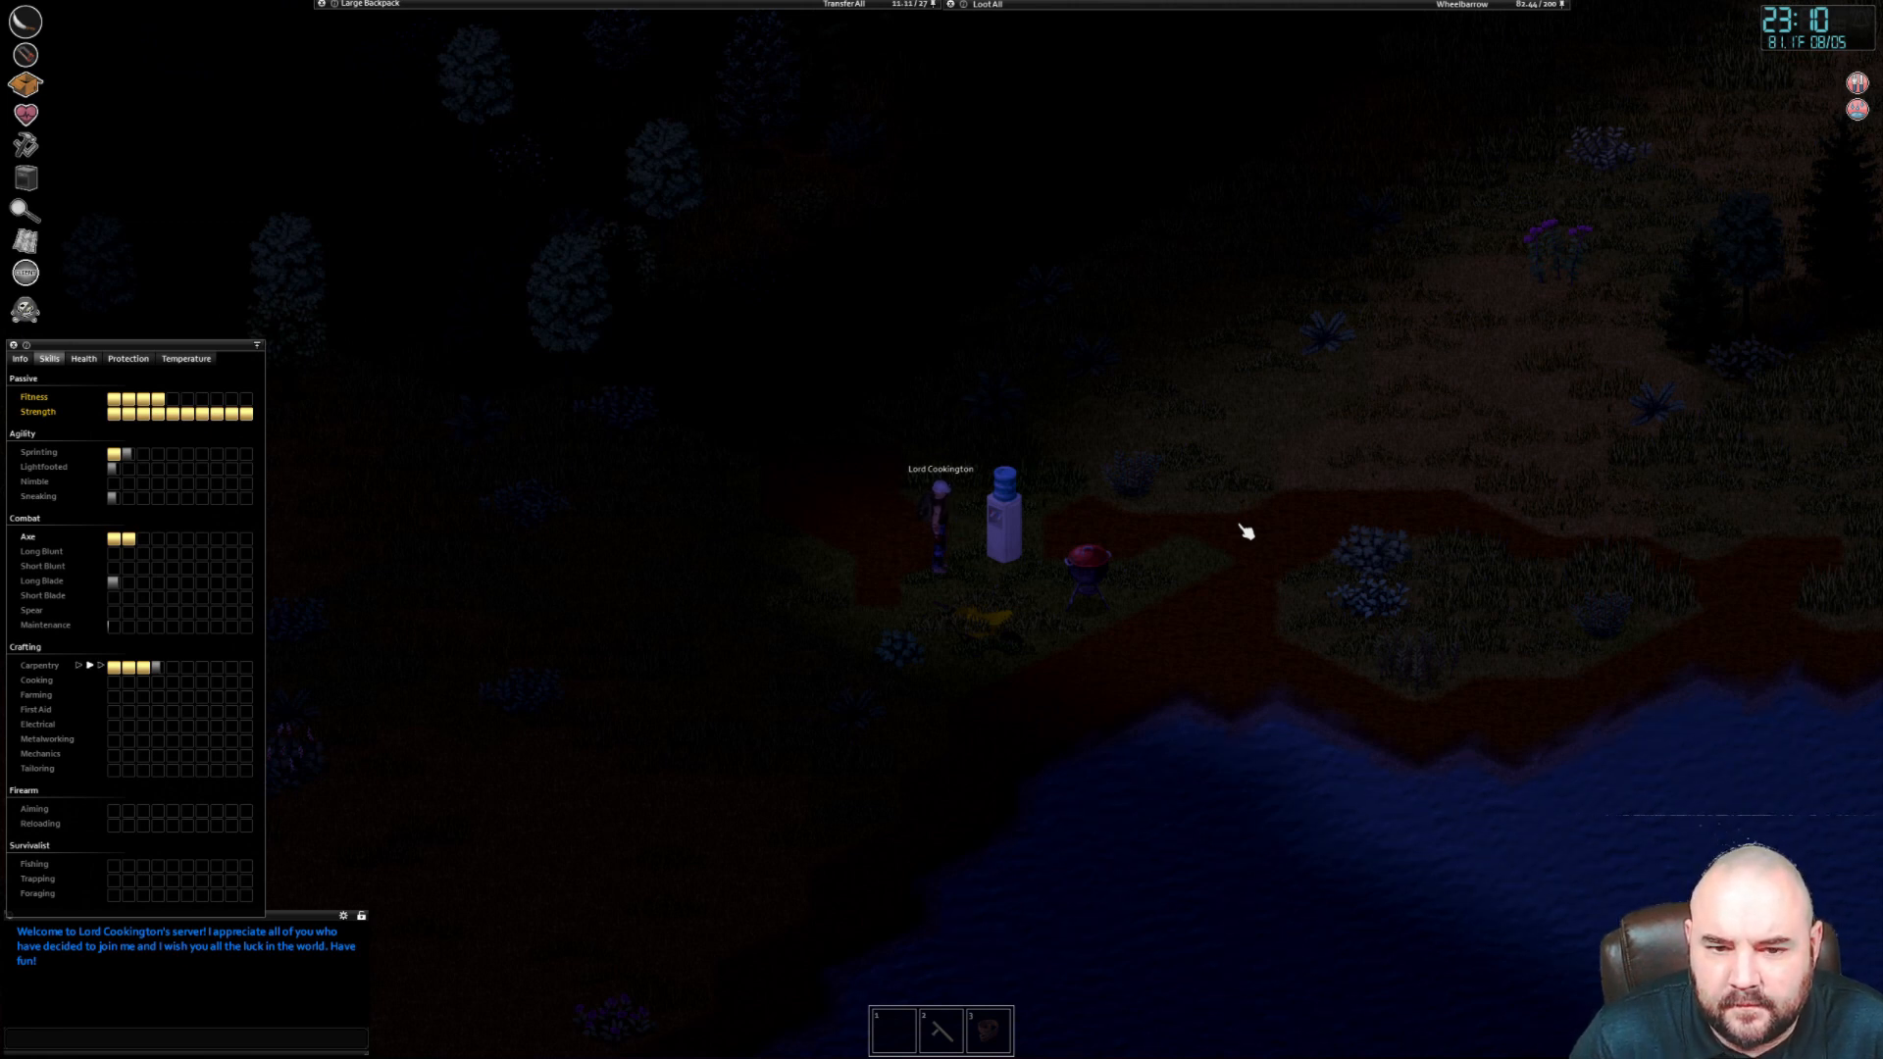
# Walk the character from the water dispenser down to the river's edge
pyautogui.rightClick(1004, 532)
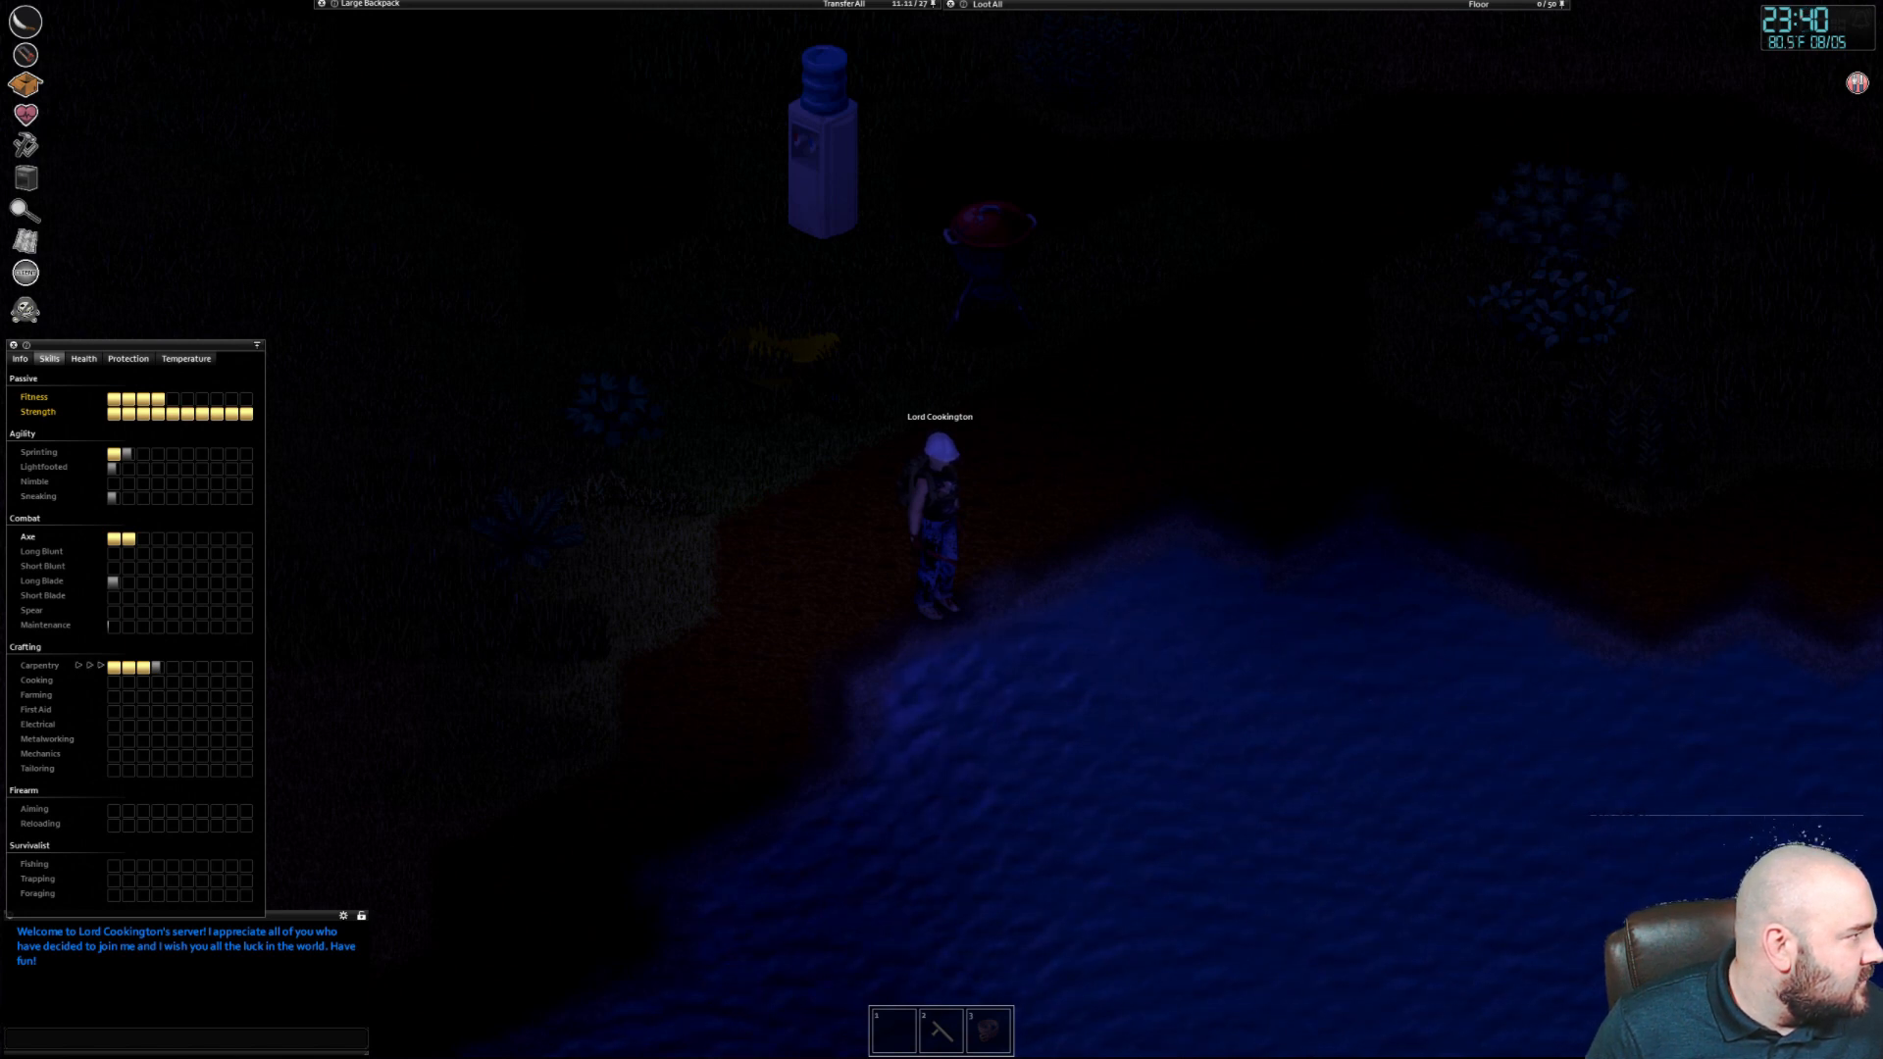
pyautogui.moveTo(922, 627)
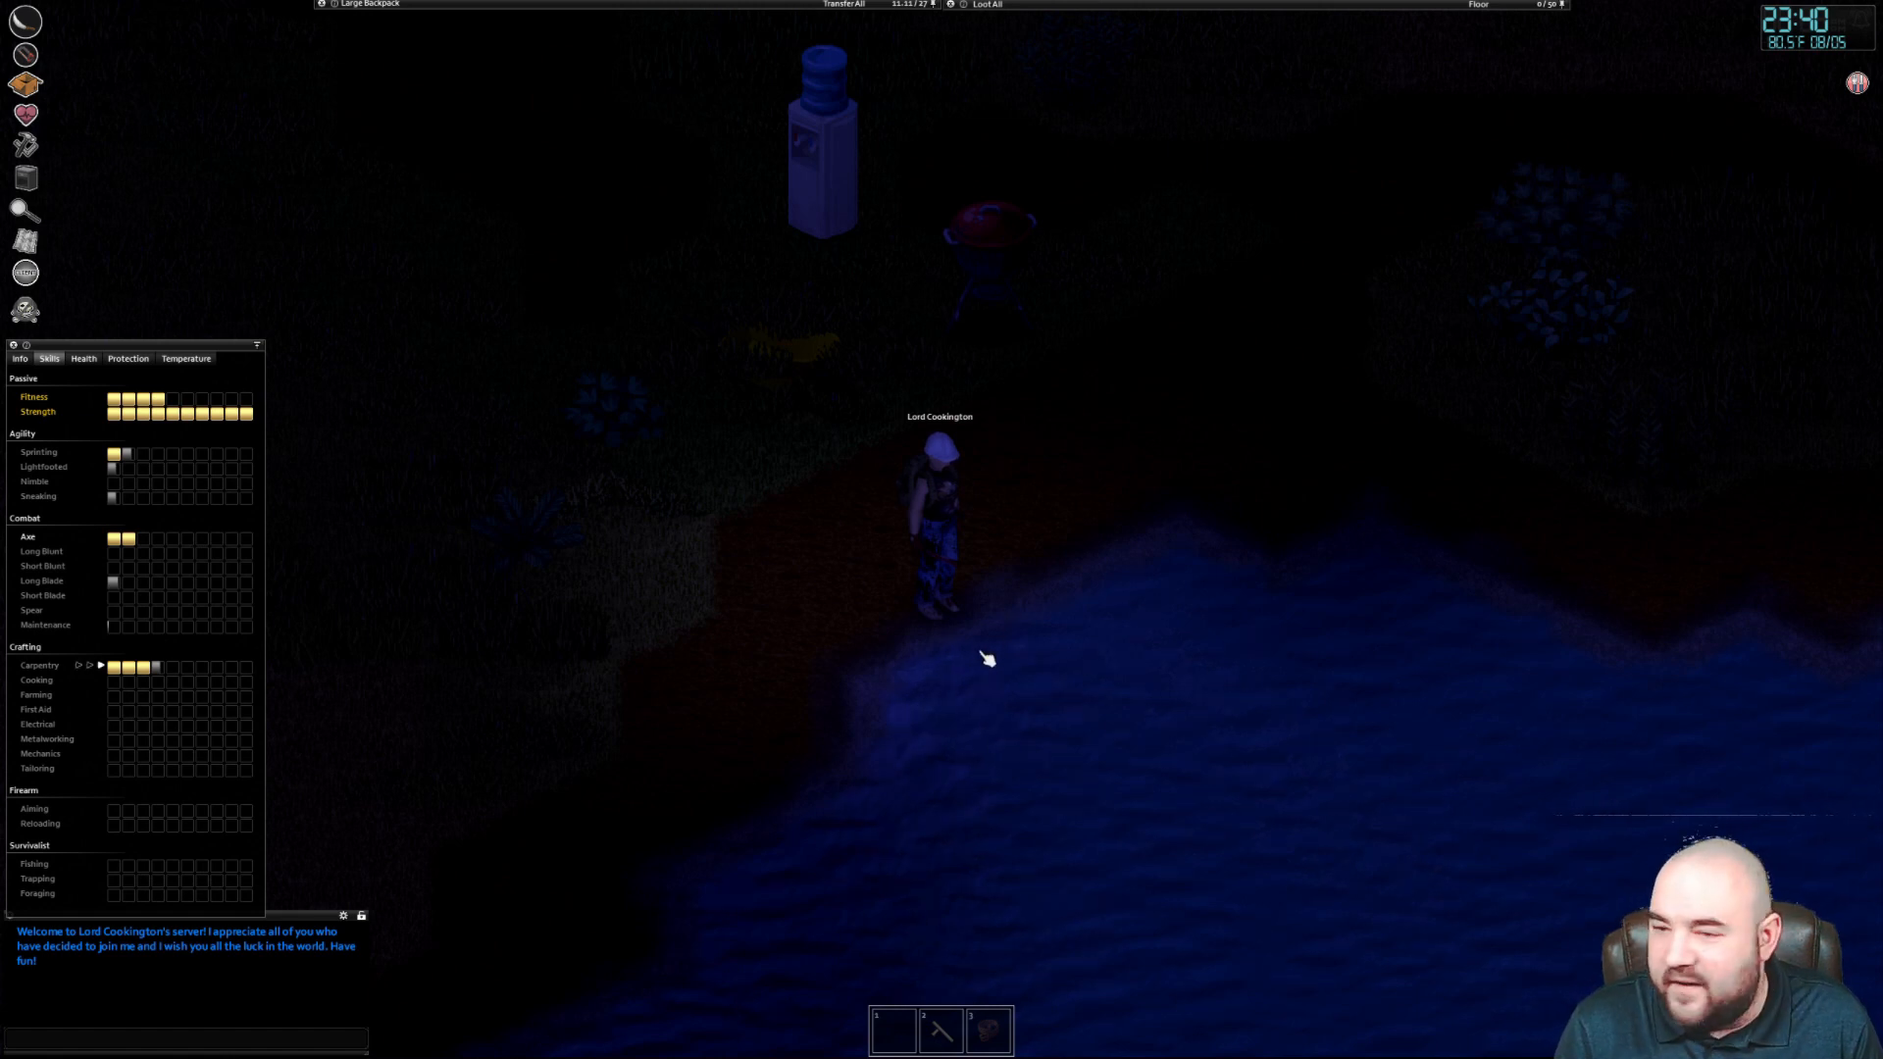
# Wash all worn clothing in the river water
pyautogui.rightClick(987, 659)
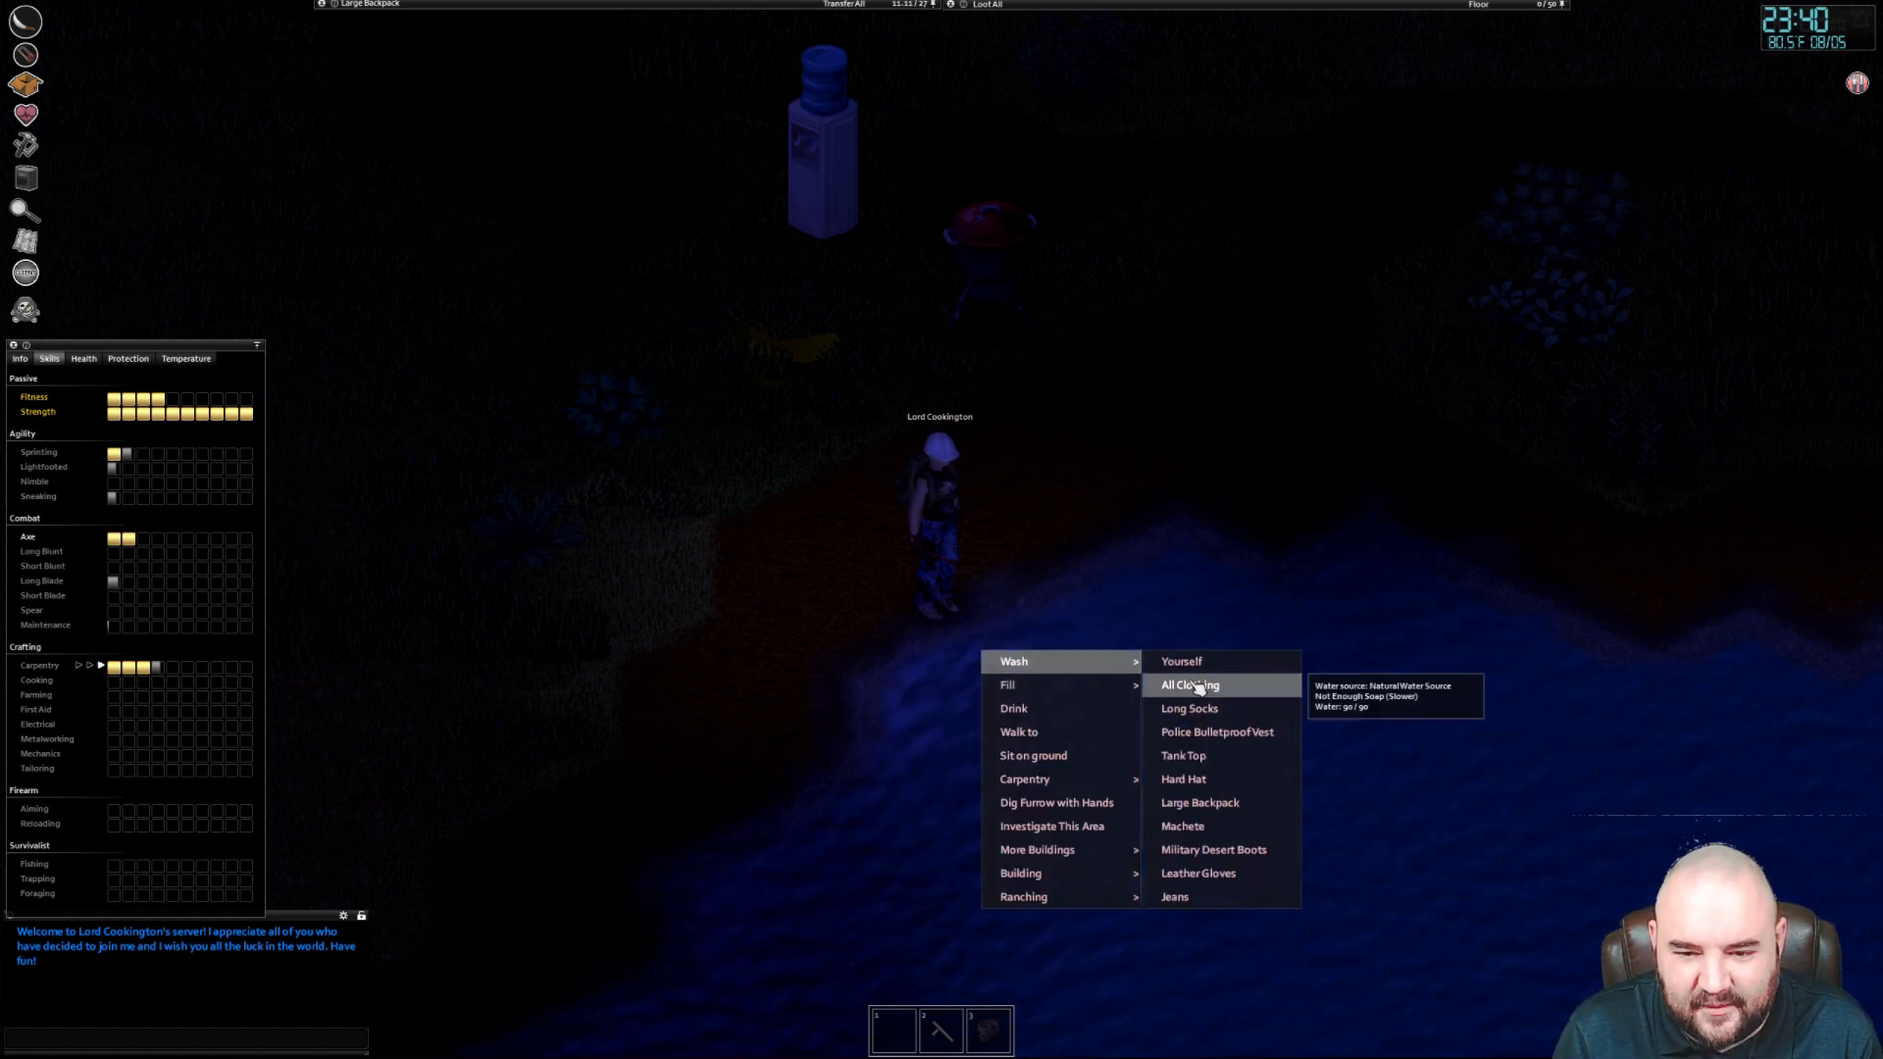
pyautogui.click(1188, 685)
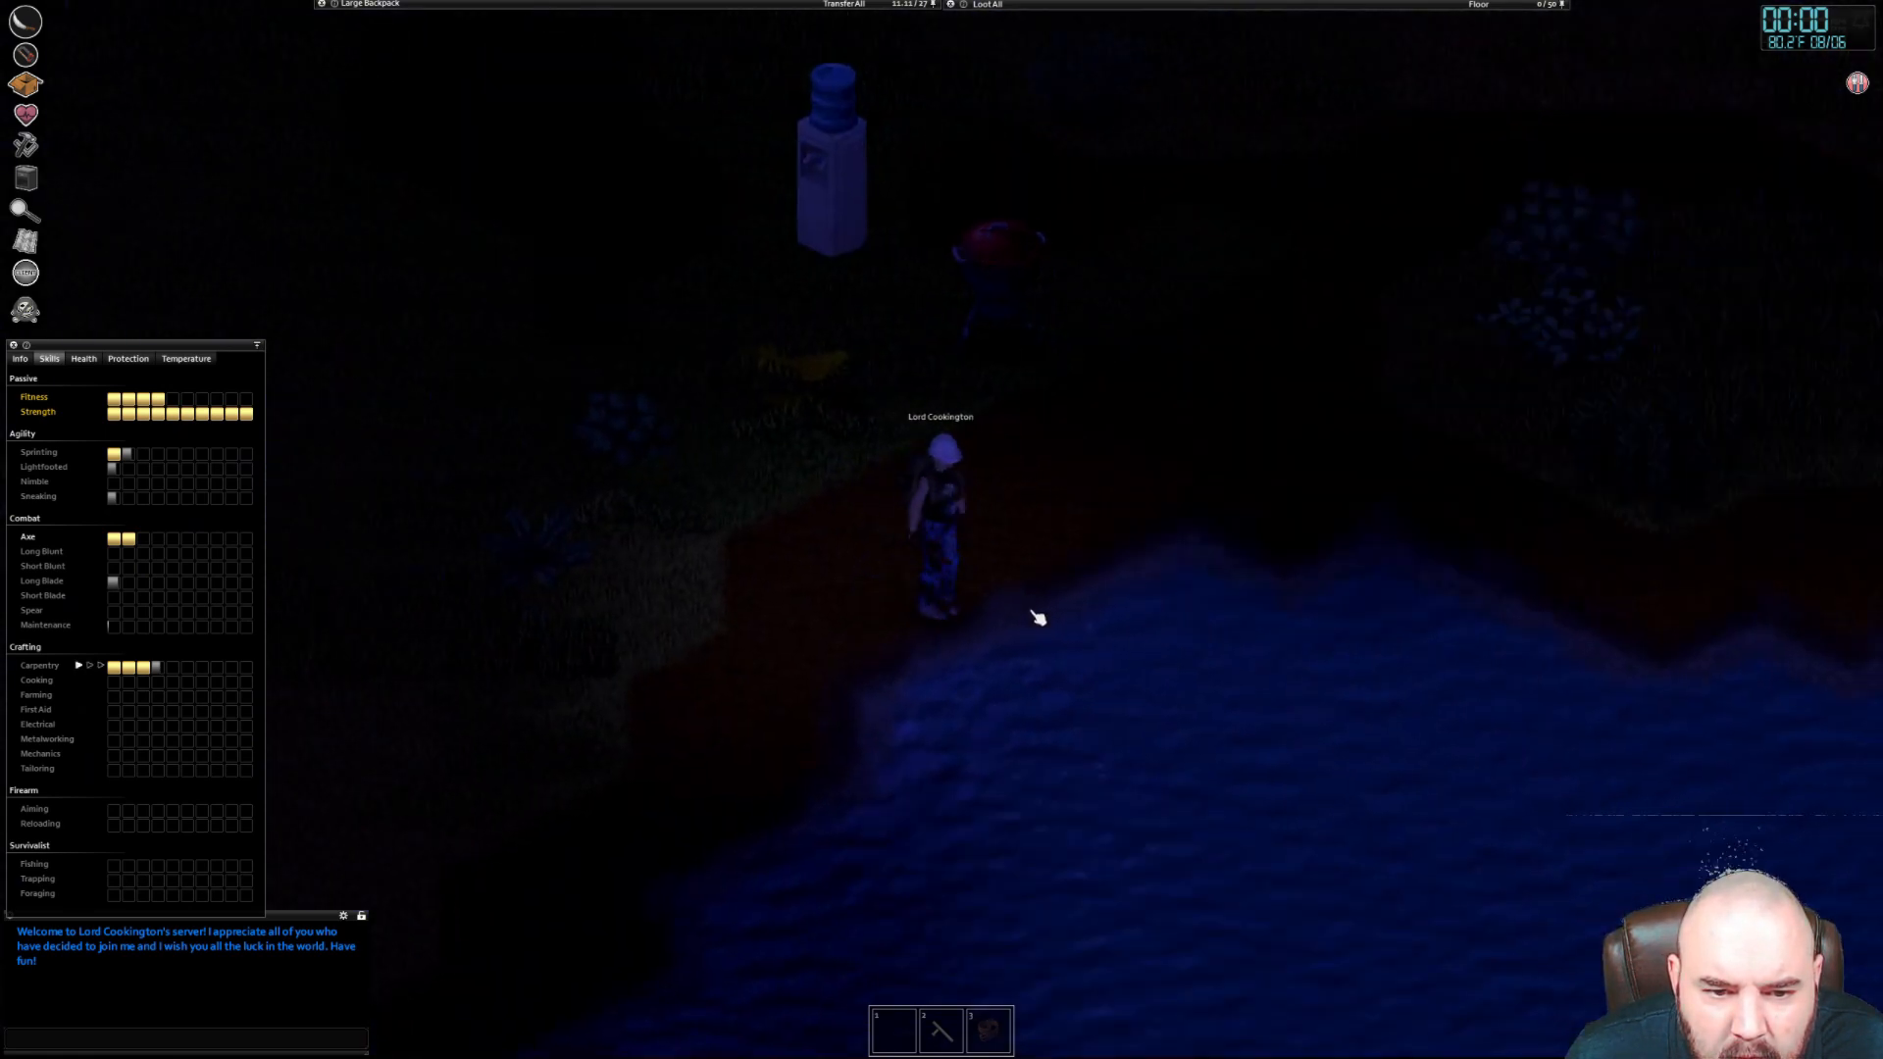
pyautogui.rightClick(1036, 618)
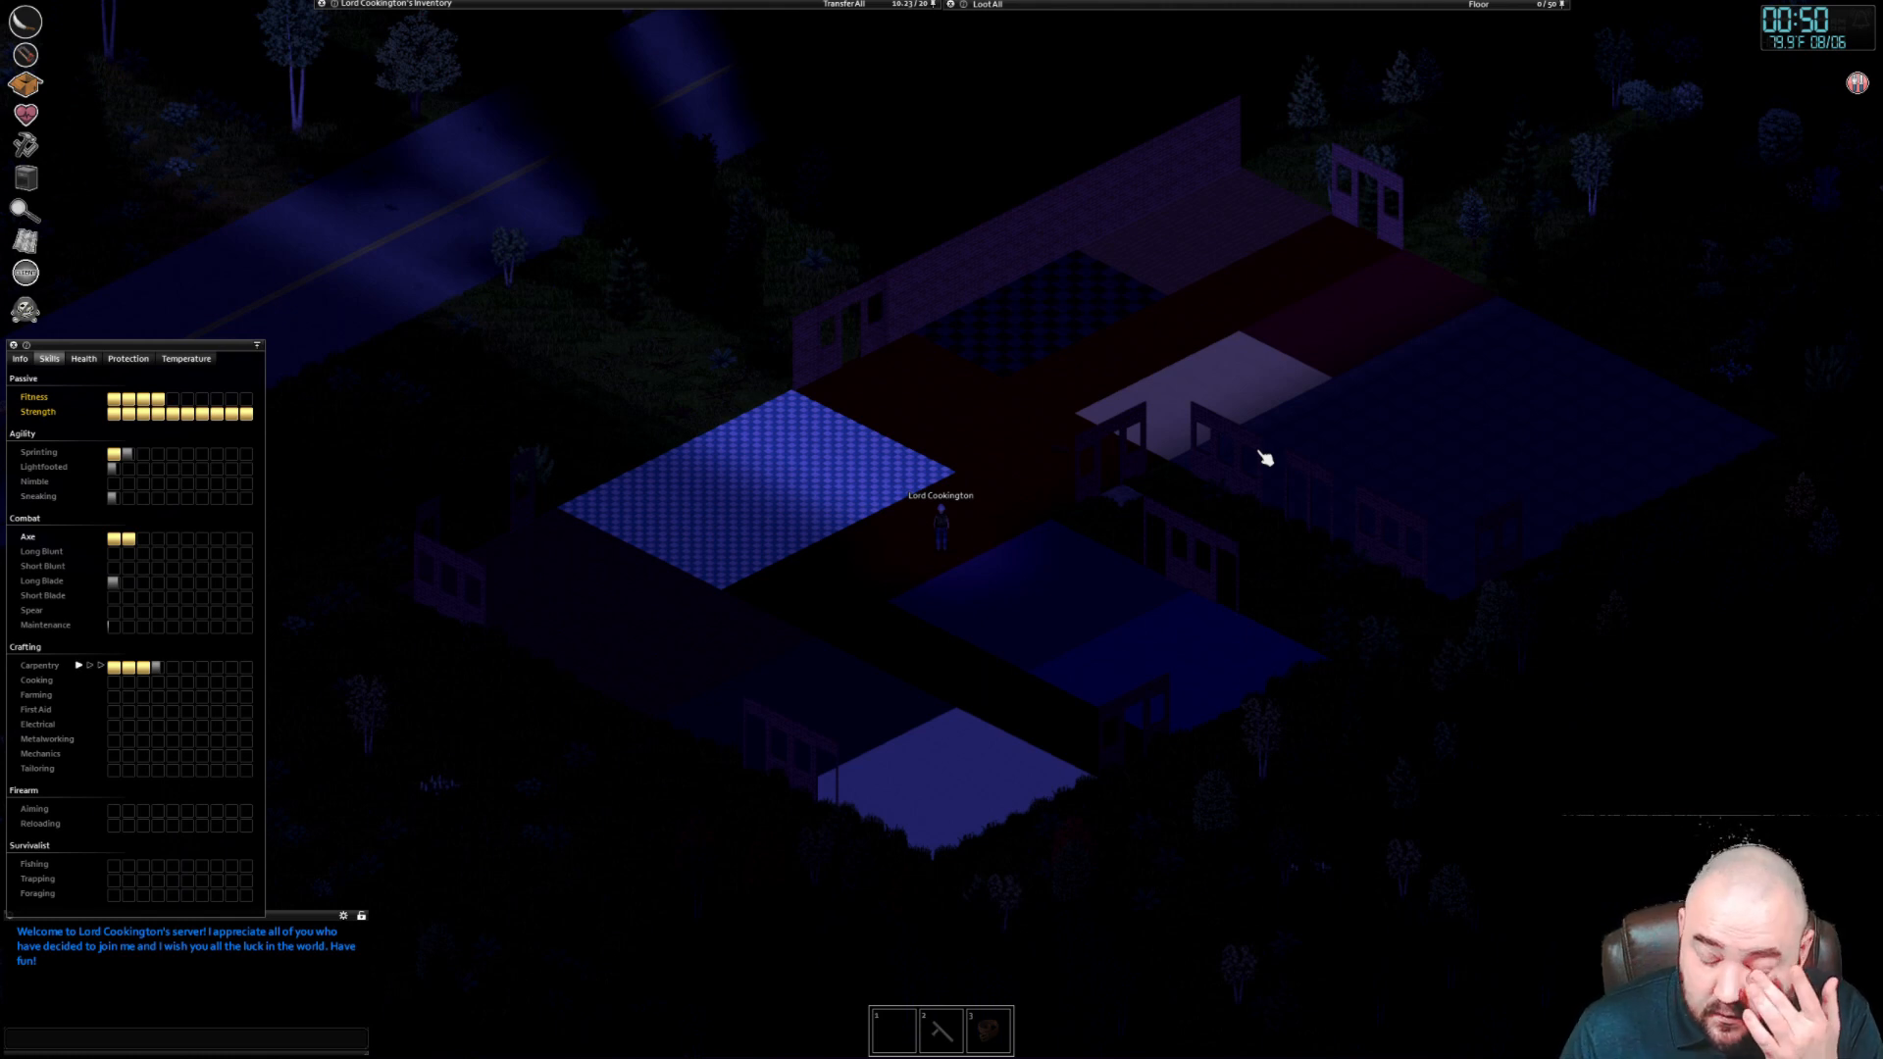
pyautogui.moveTo(767, 249)
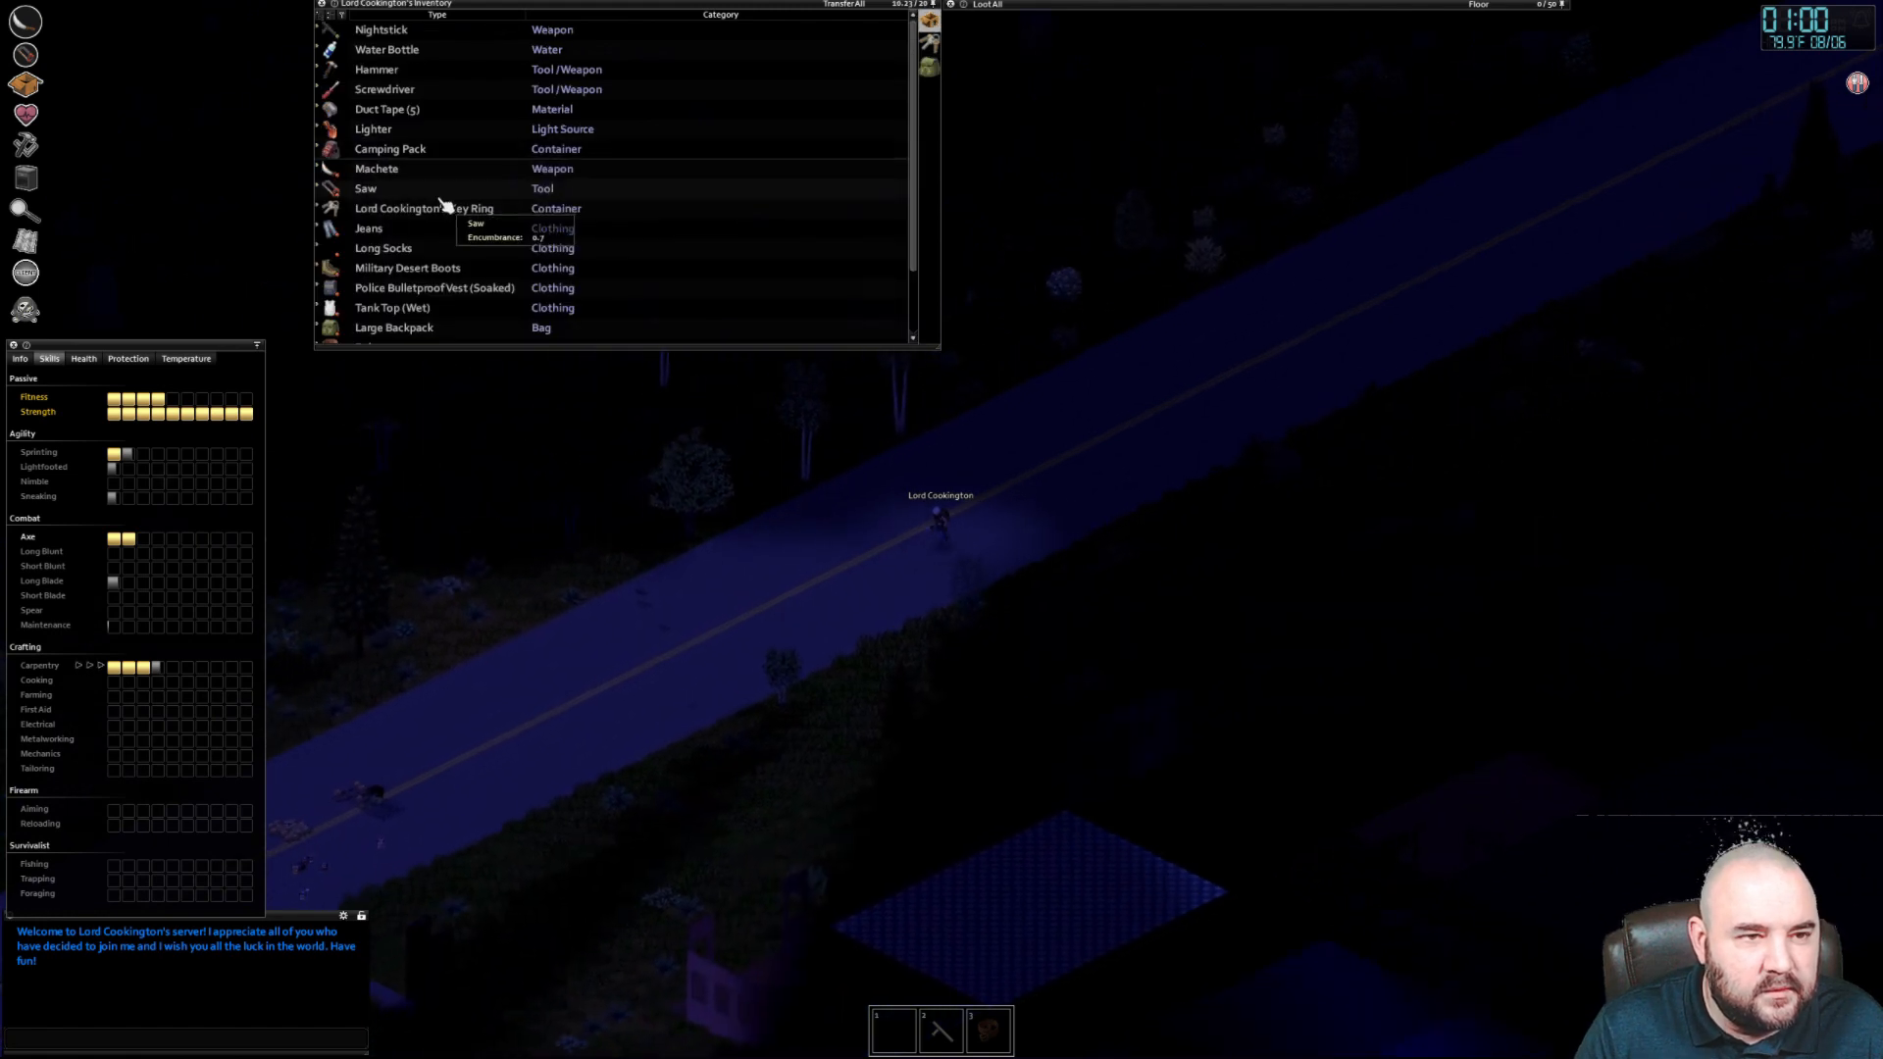
pyautogui.moveTo(379, 130)
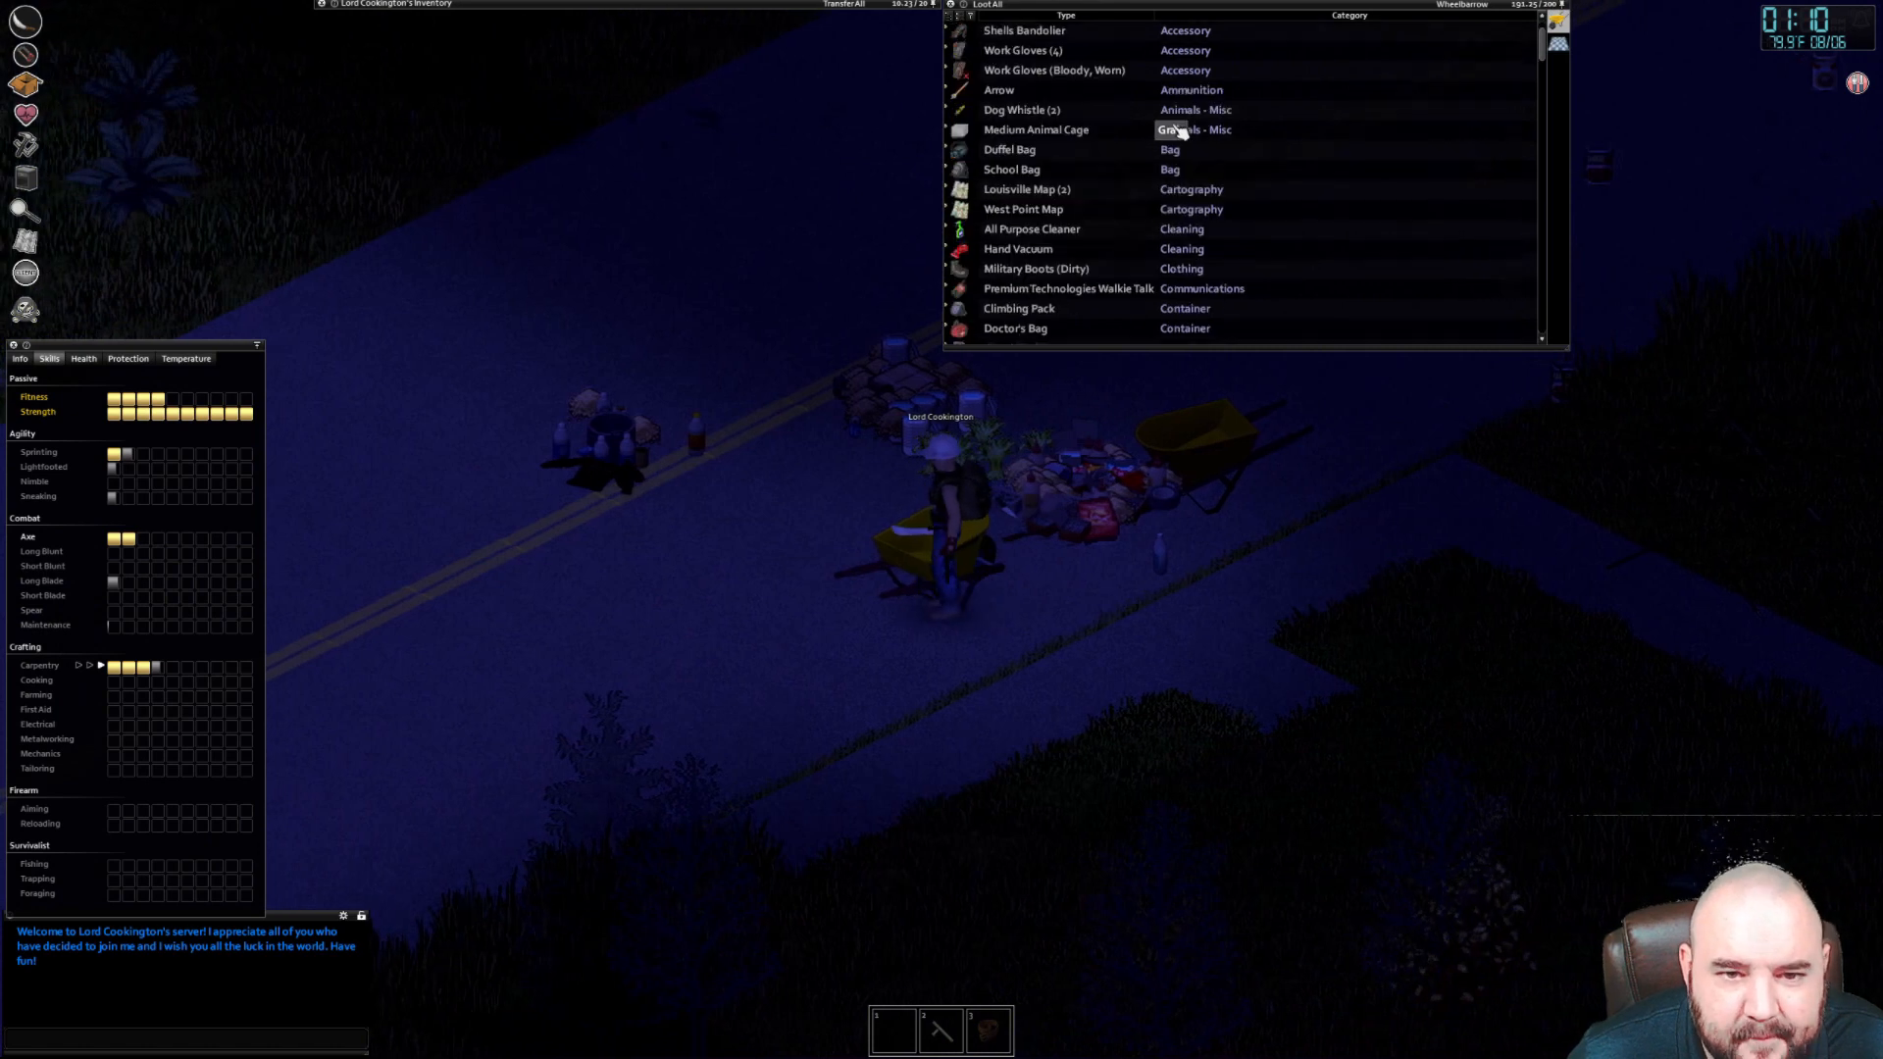
# Scroll through the roadside pile's category-sorted item list in Loot All
pyautogui.scroll(-3)
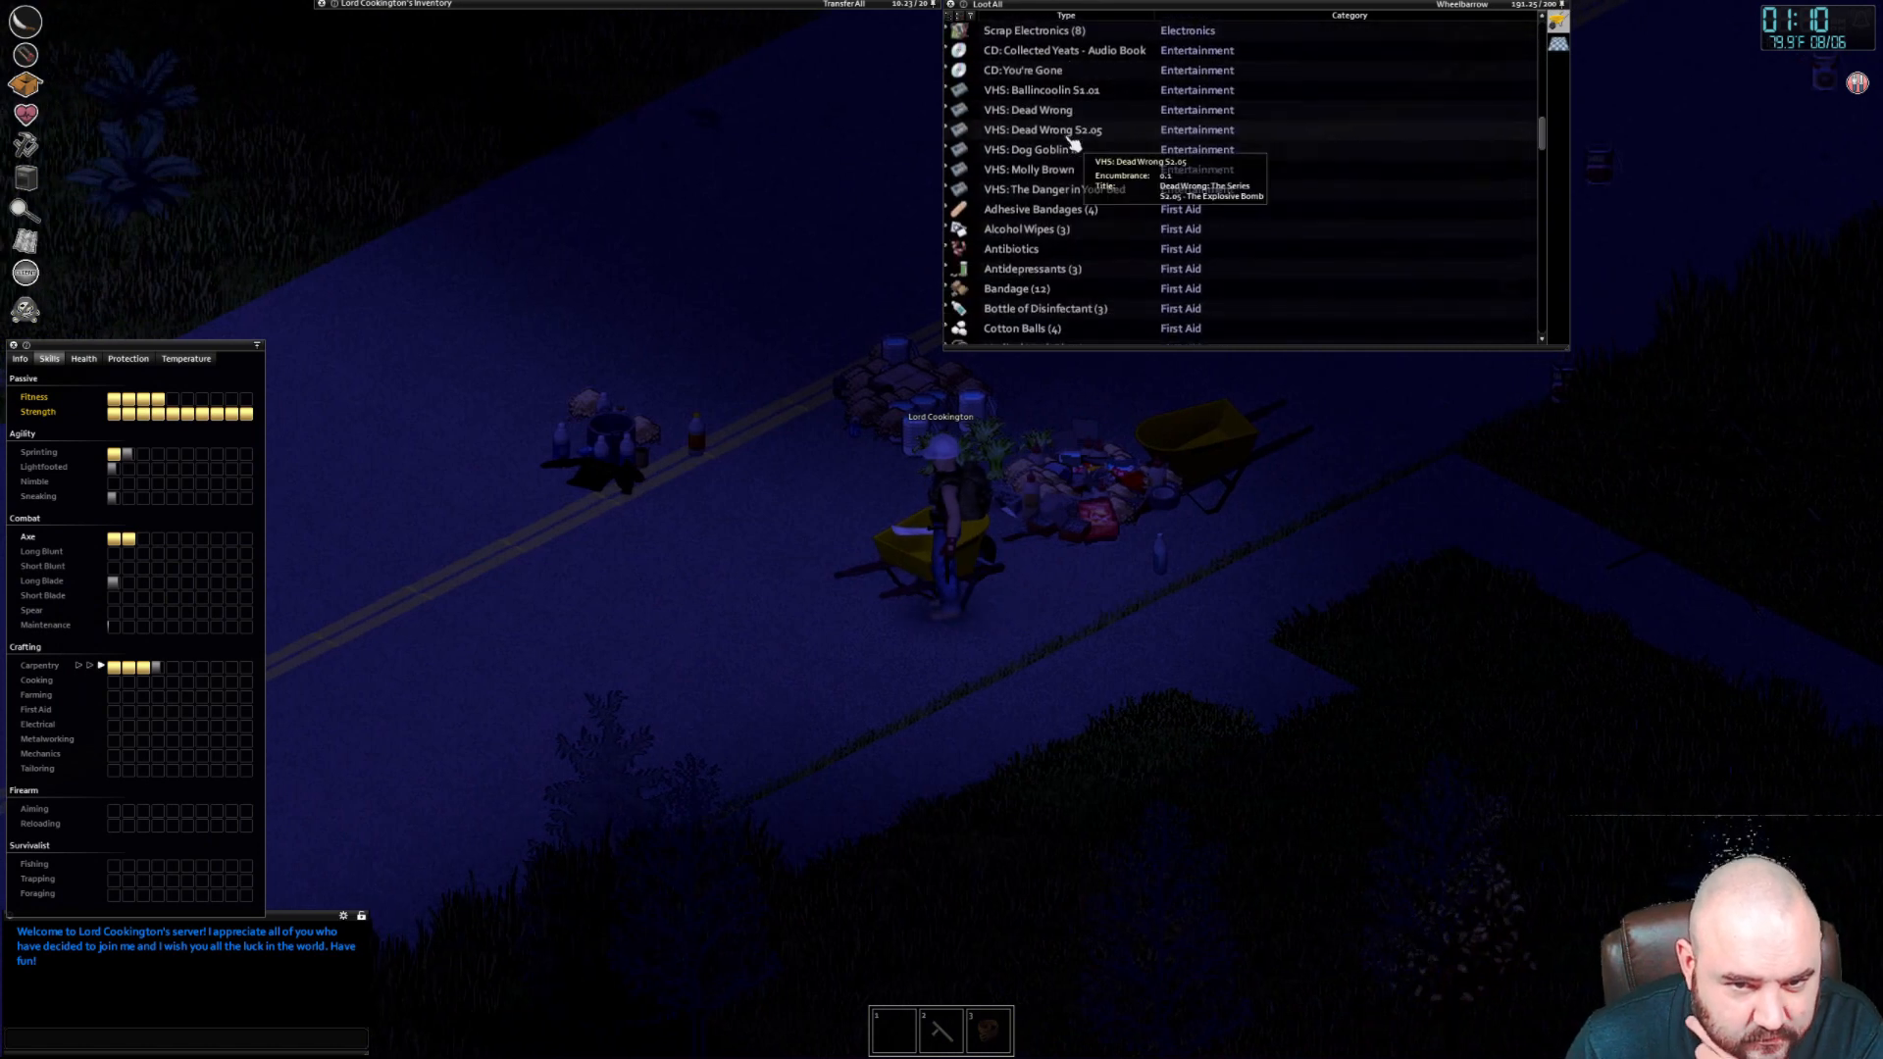
pyautogui.scroll(-3)
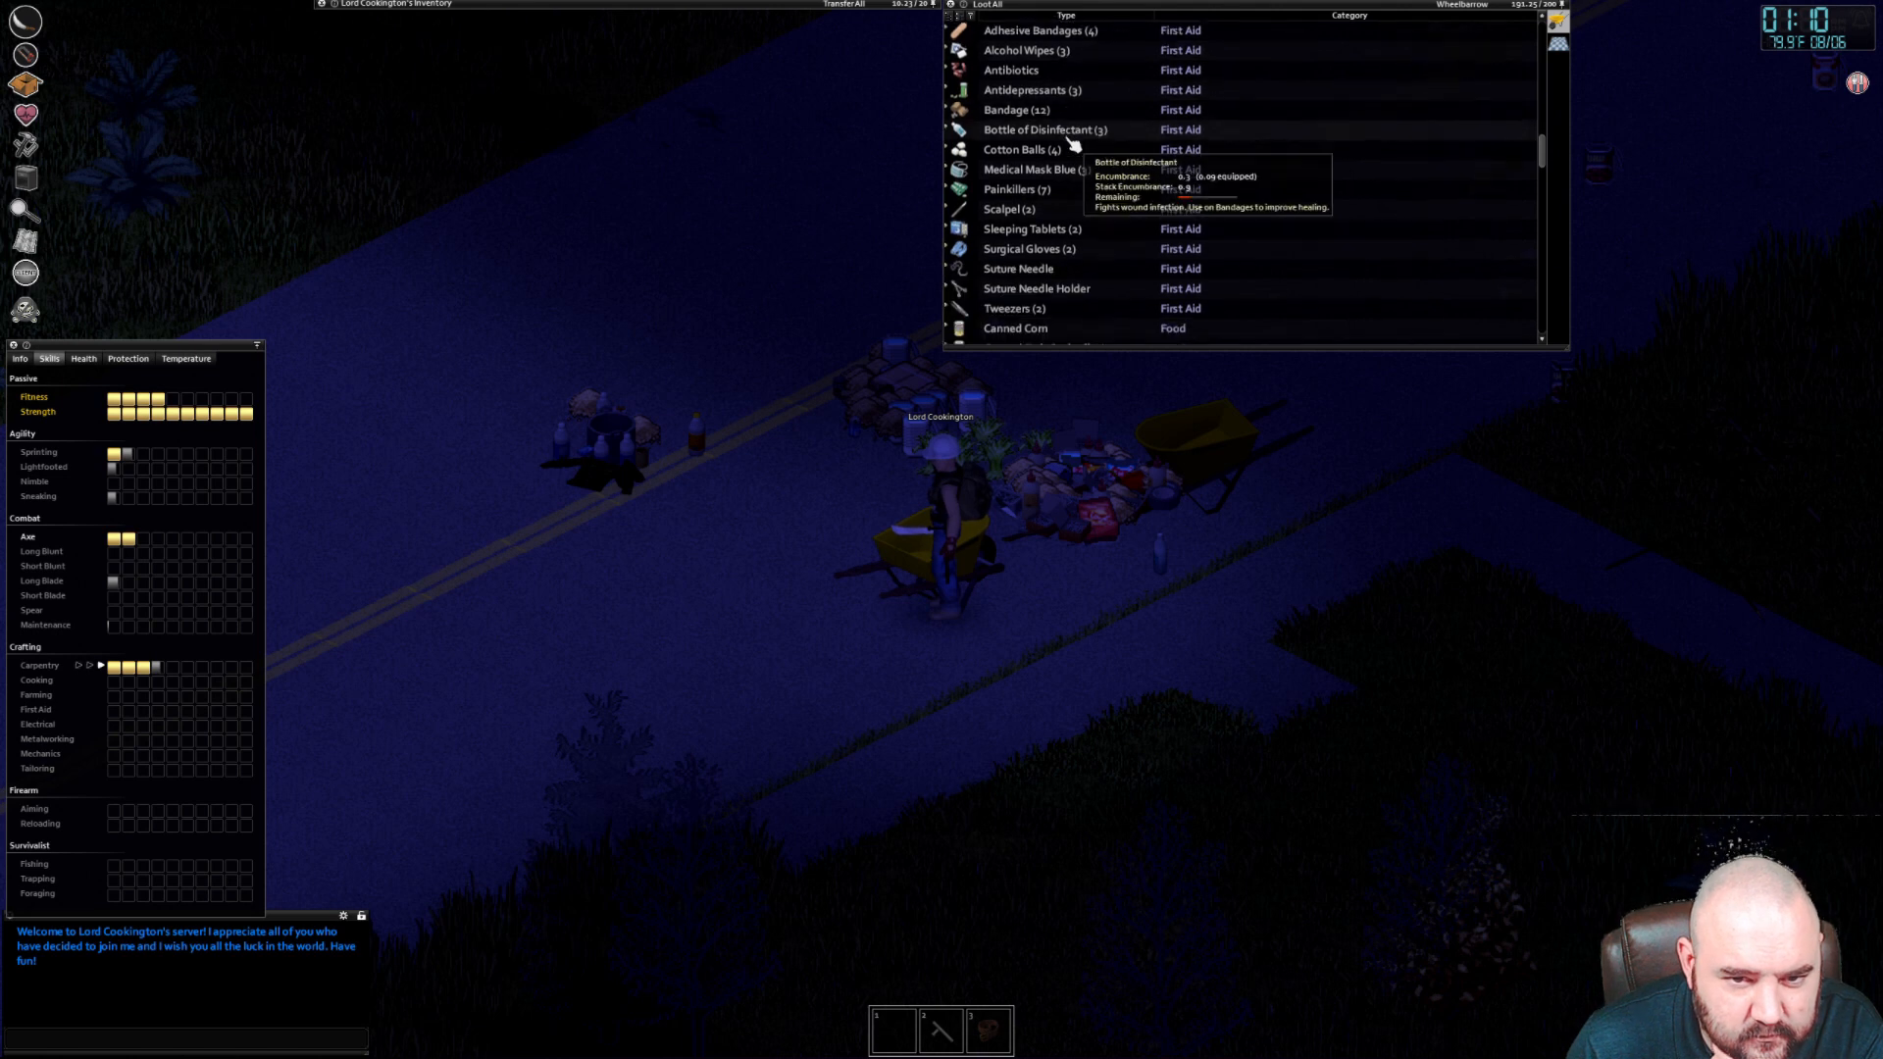
pyautogui.scroll(-3)
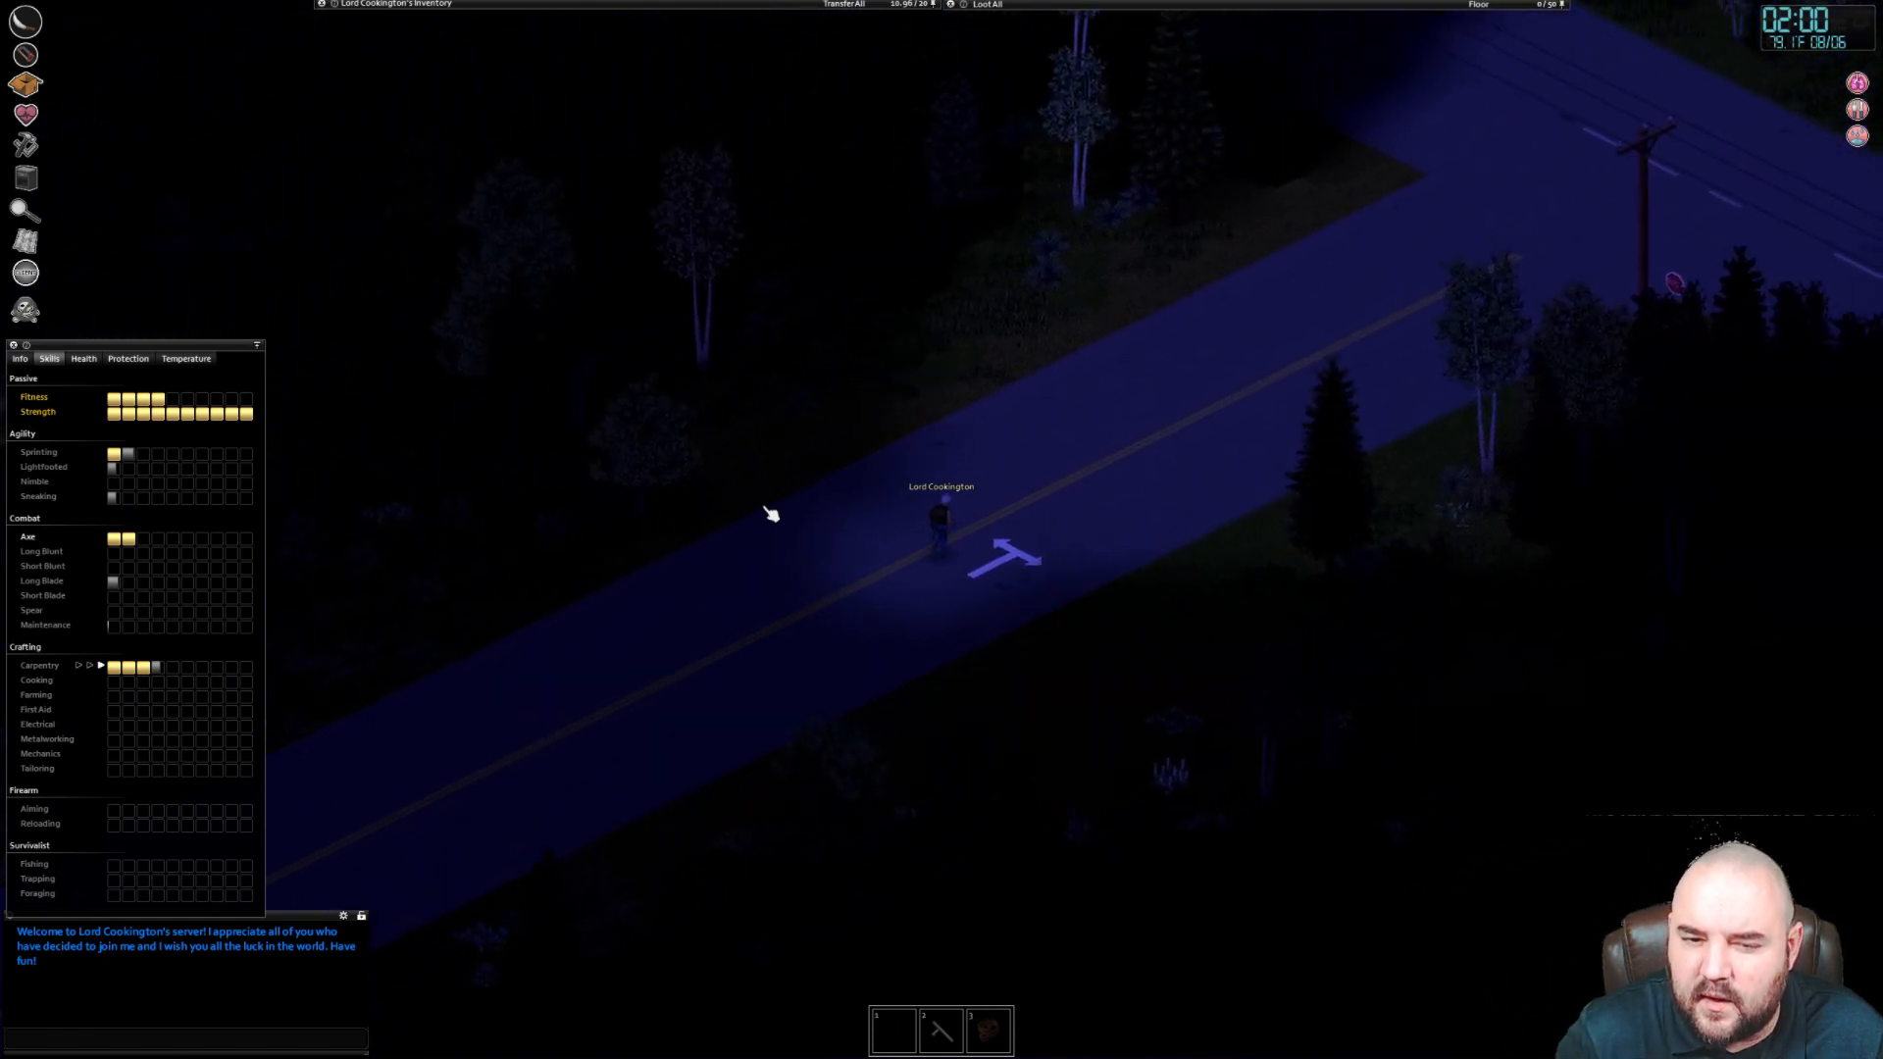
# Run further along the night road, then smoke a cigarette from the large backpack
pyautogui.rightClick(1004, 588)
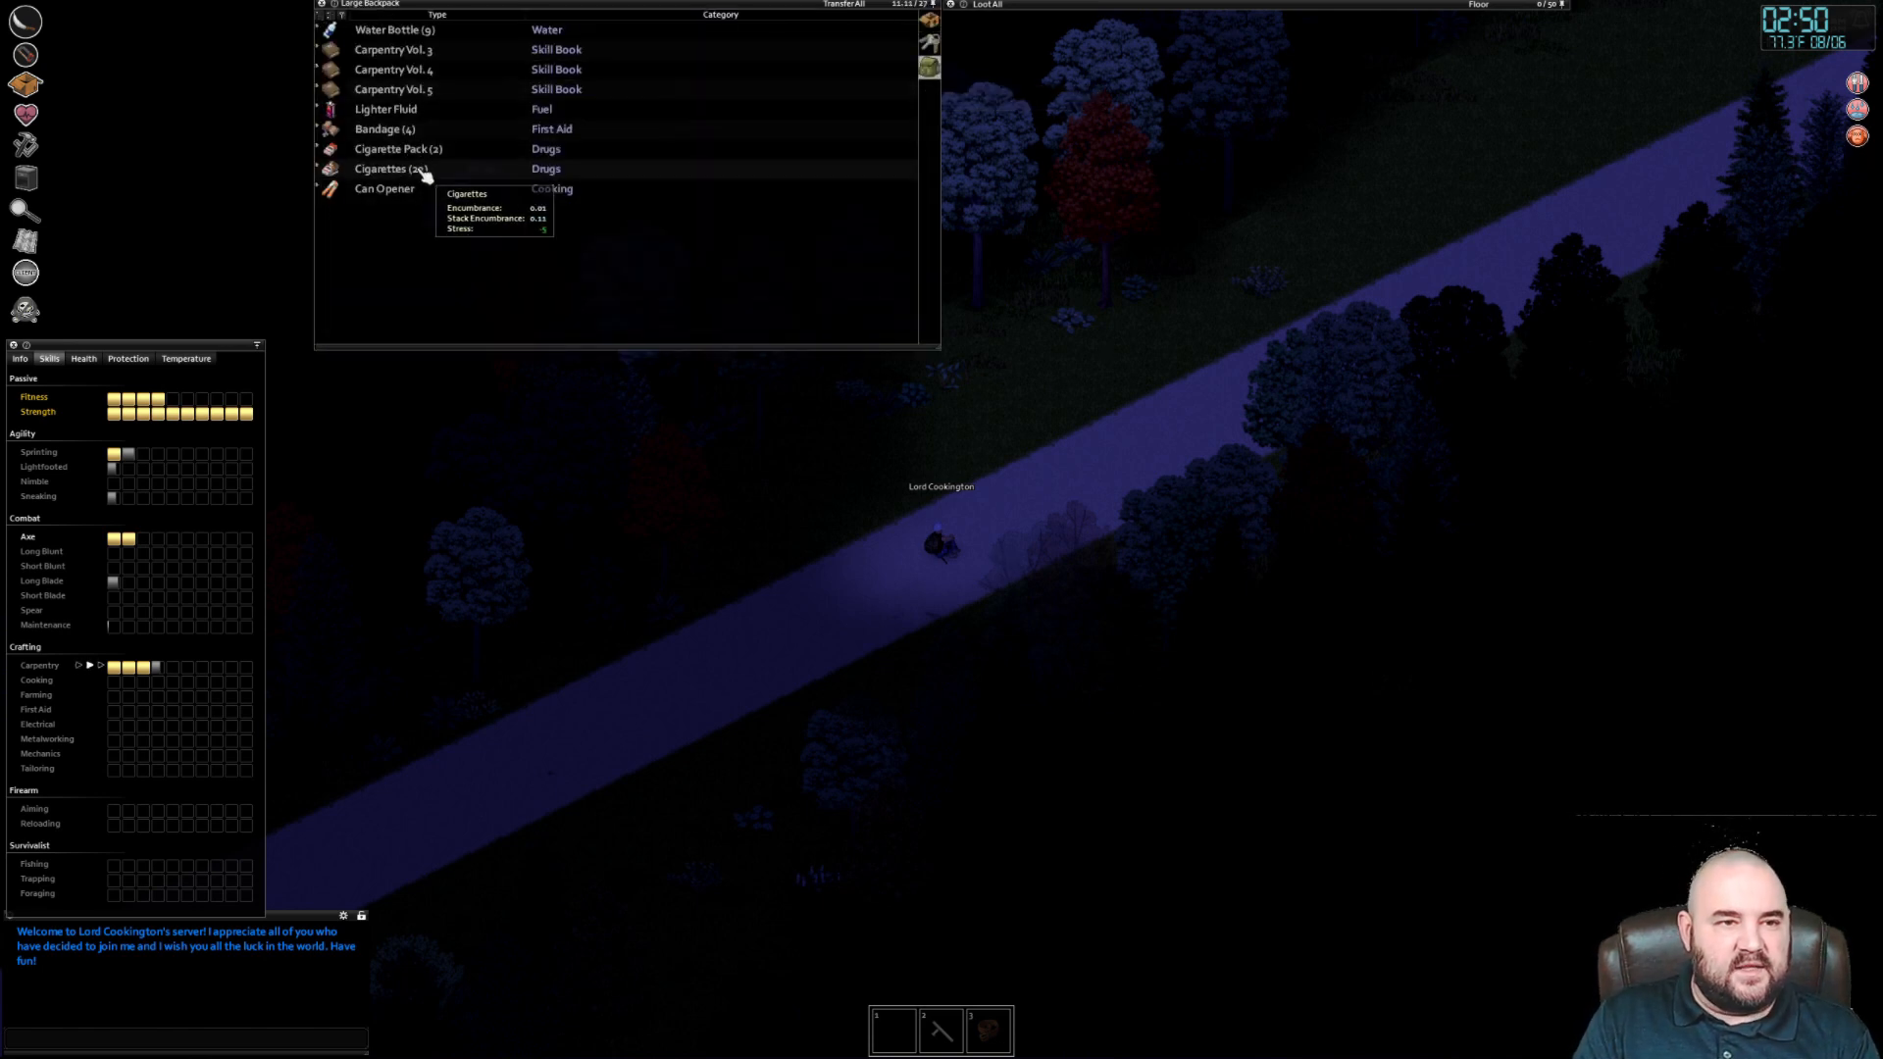
pyautogui.rightClick(391, 169)
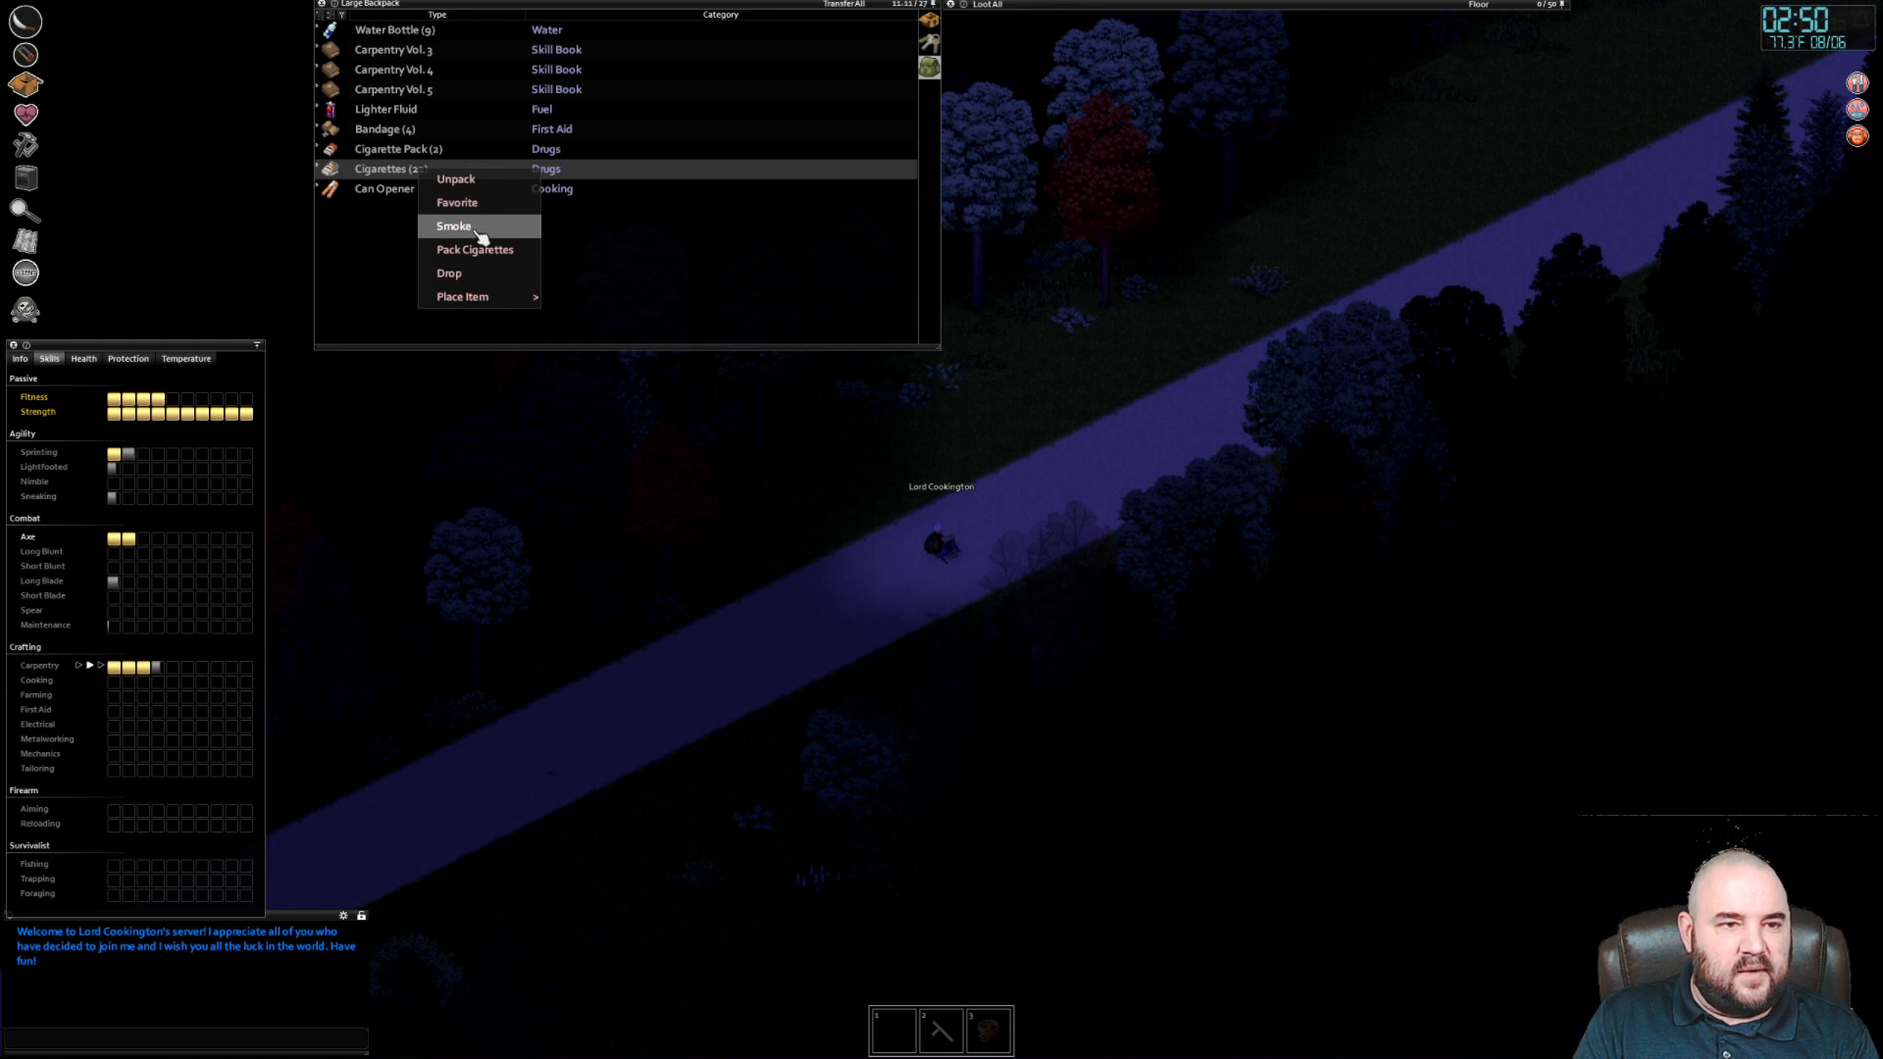
pyautogui.click(453, 226)
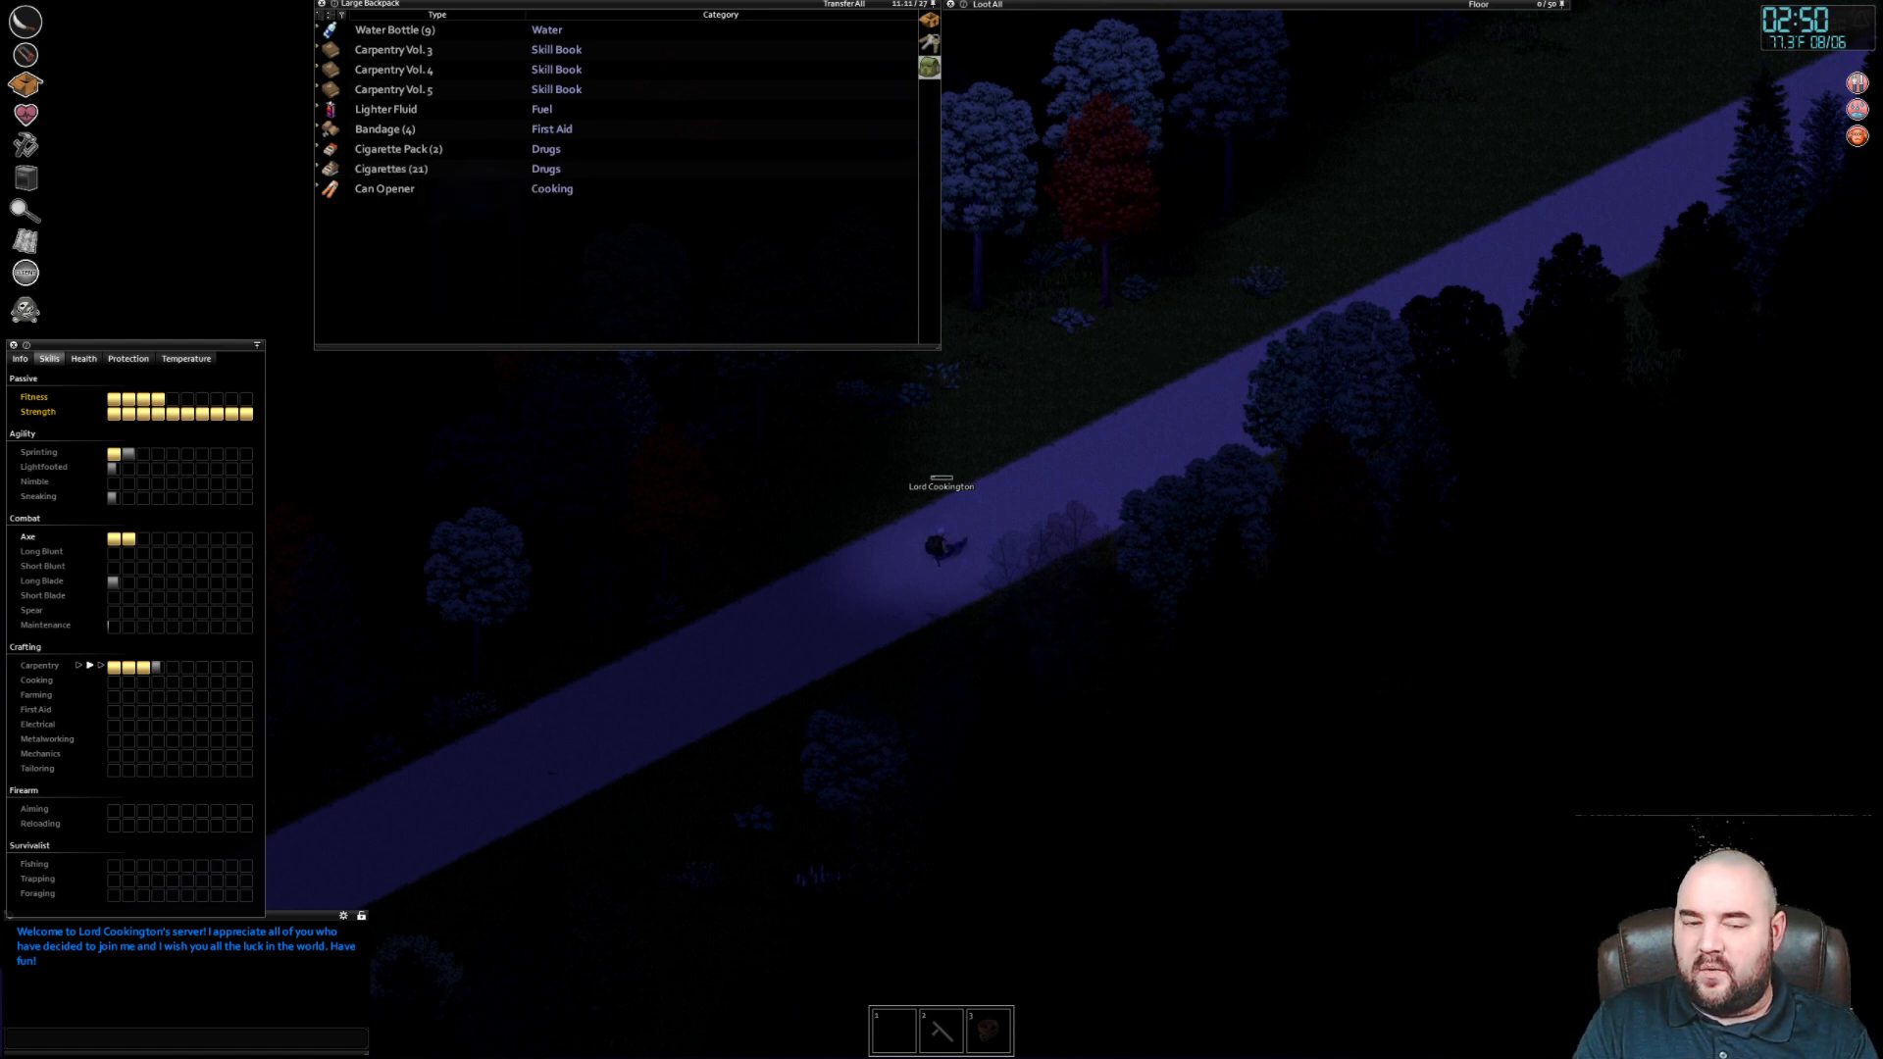